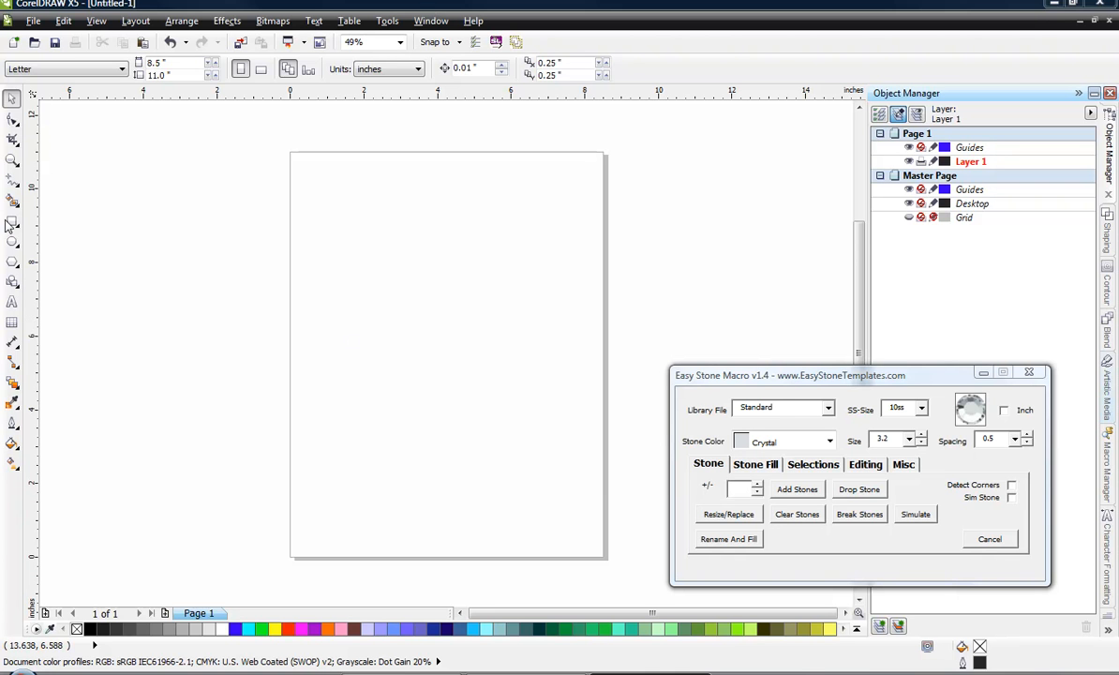
# Step: Draw a large rectangle, about 8.5 by 7 inches, overhanging the page's left edge
pyautogui.moveTo(253, 211); pyautogui.dragTo(417, 366)
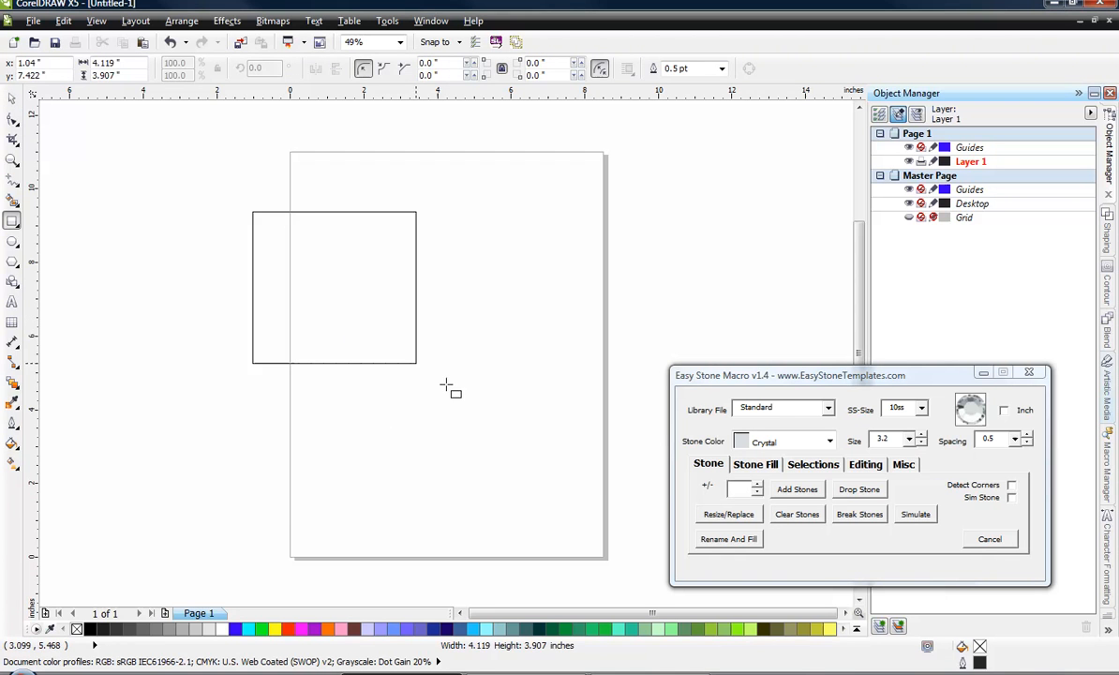
pyautogui.moveTo(251, 211); pyautogui.dragTo(571, 472)
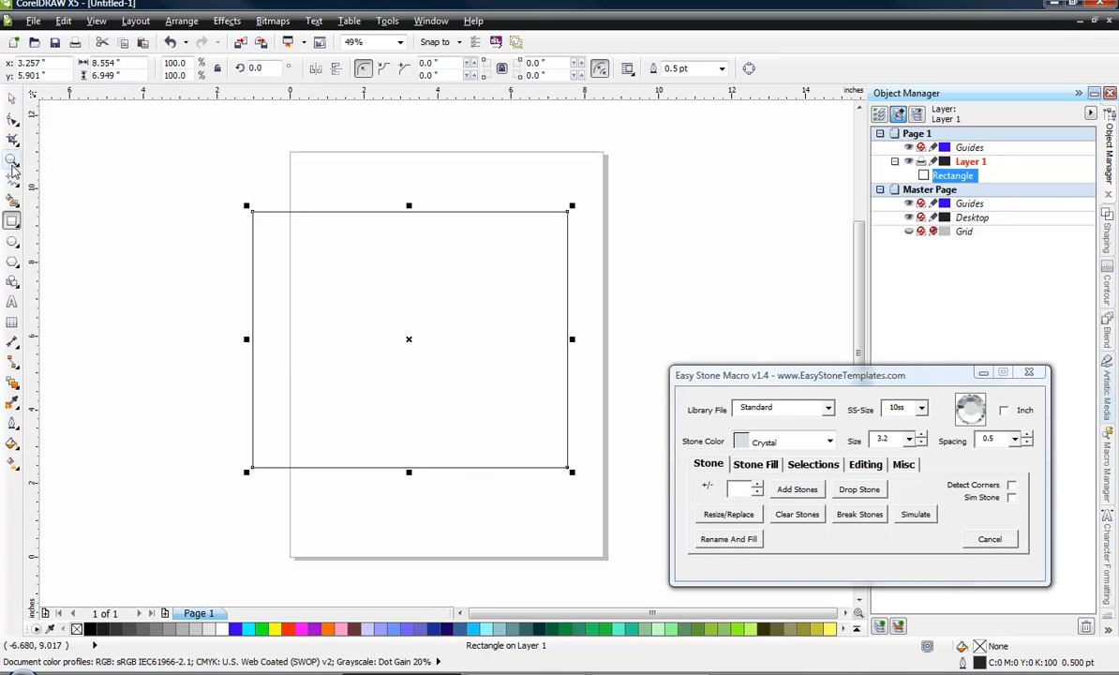
pyautogui.click(14, 241)
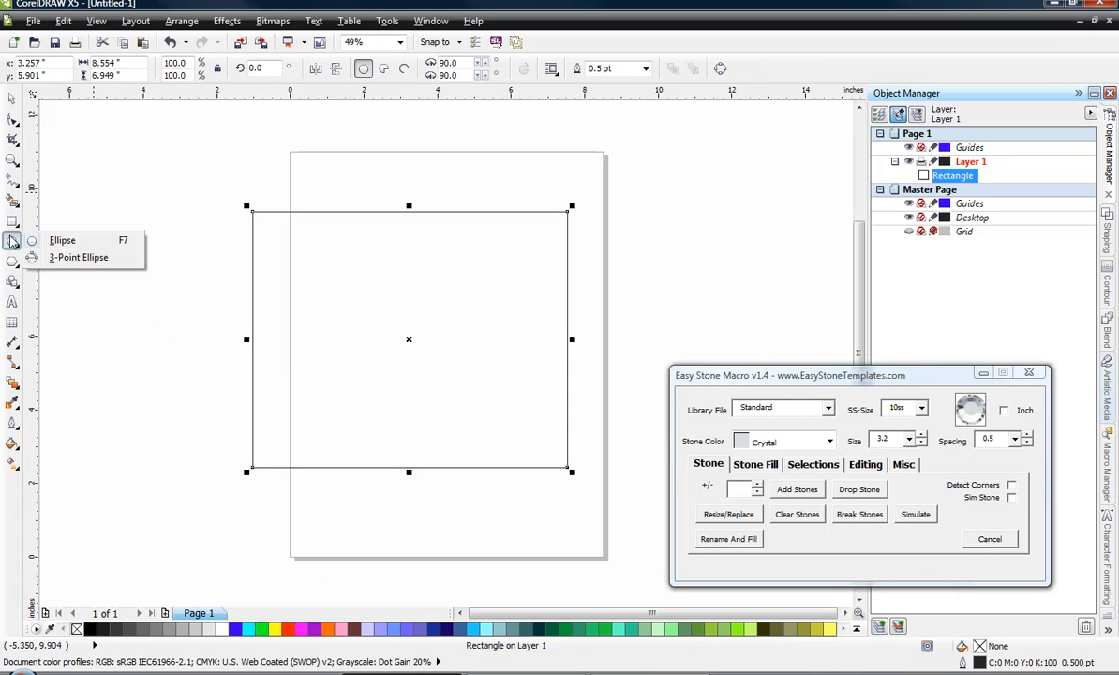
# Step: Draw a circle inside the rectangle and set its width to 4.0 inches
pyautogui.moveTo(331, 272); pyautogui.dragTo(373, 330)
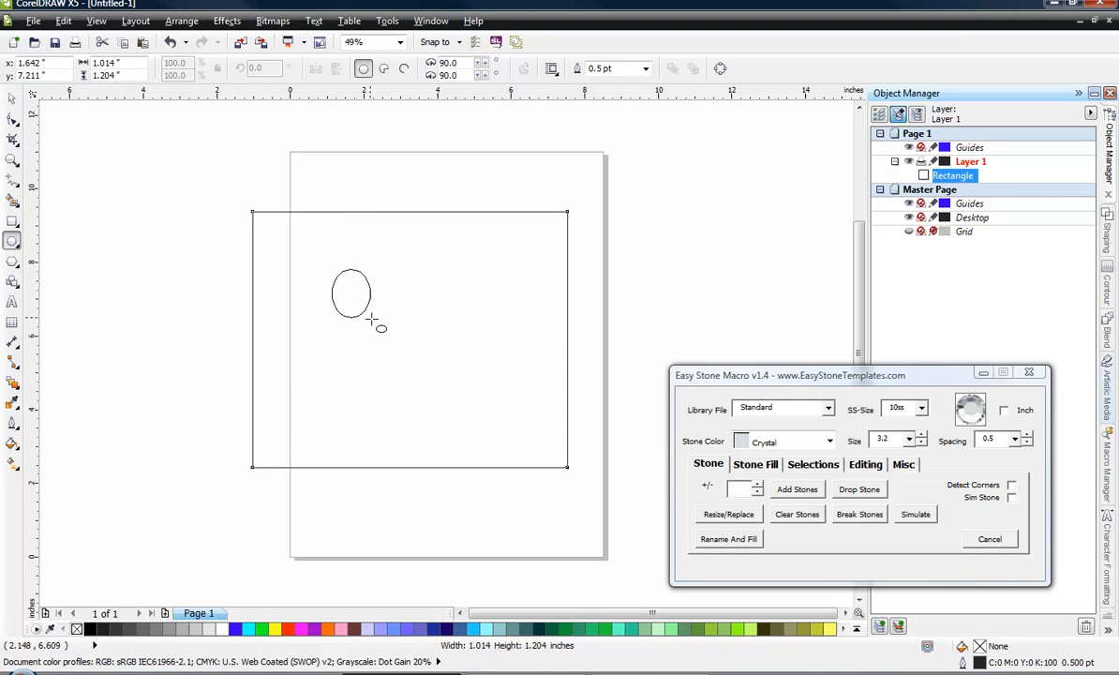
pyautogui.moveTo(351, 296); pyautogui.dragTo(466, 441)
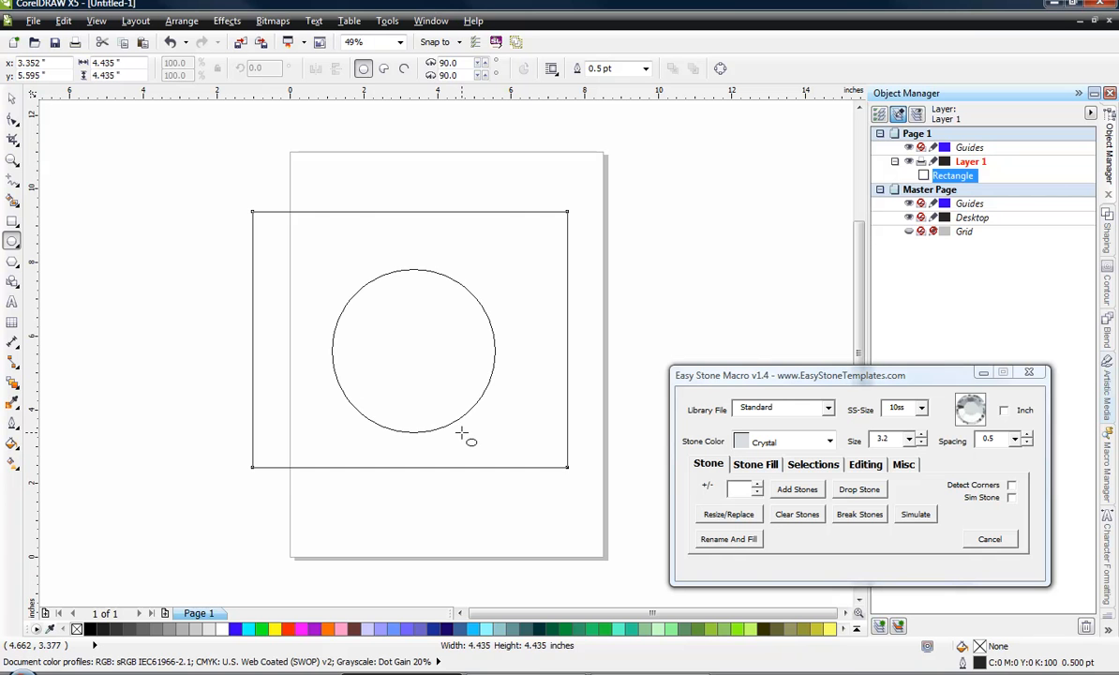
pyautogui.click(412, 349)
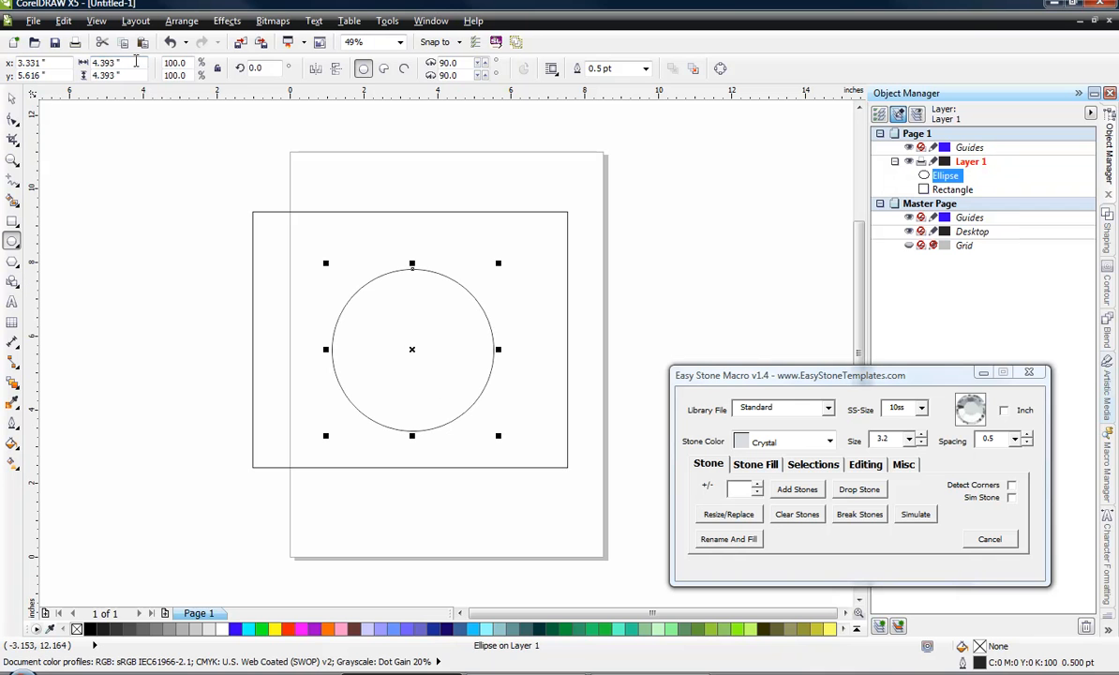
pyautogui.tripleClick(105, 62)
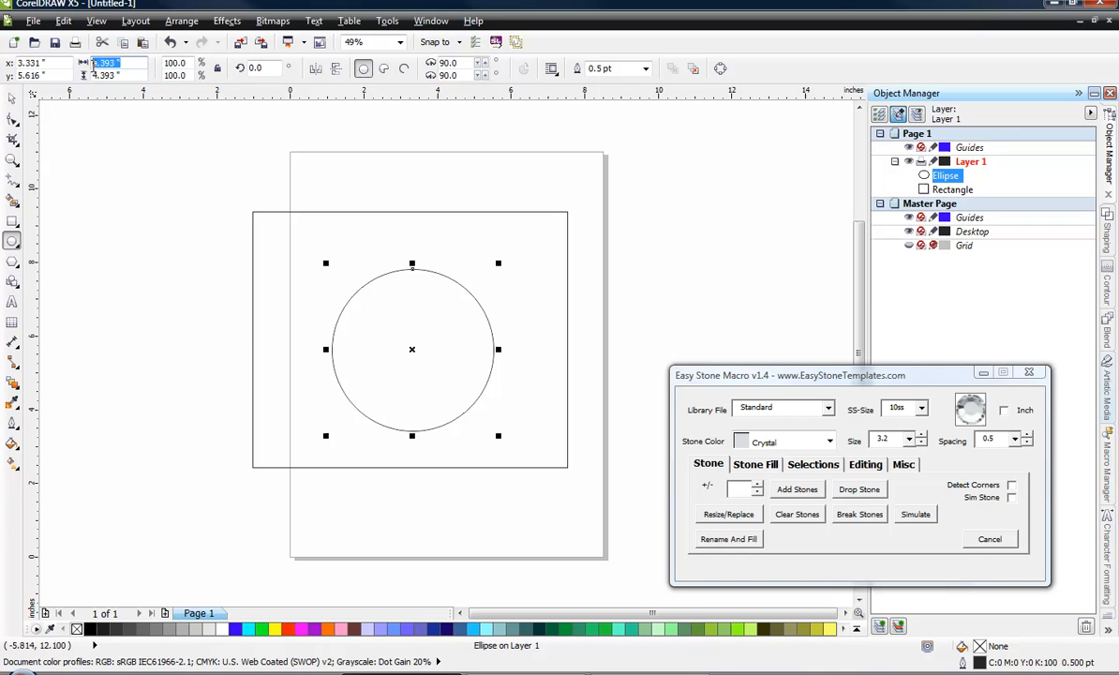
pyautogui.moveTo(101, 176)
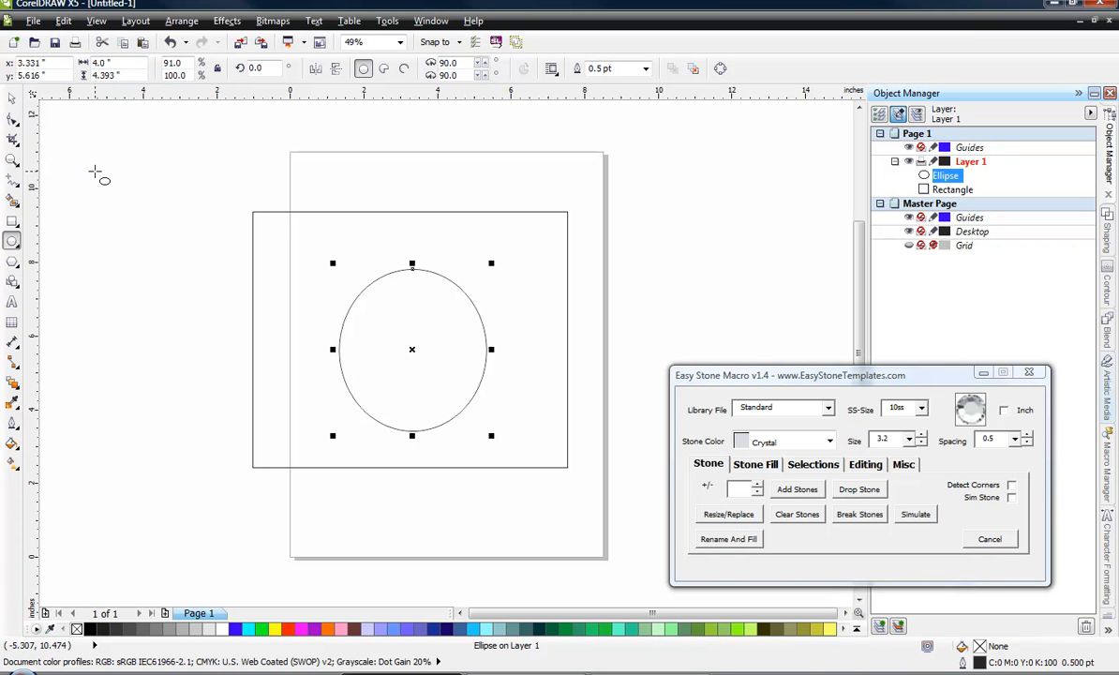
pyautogui.moveTo(103, 75)
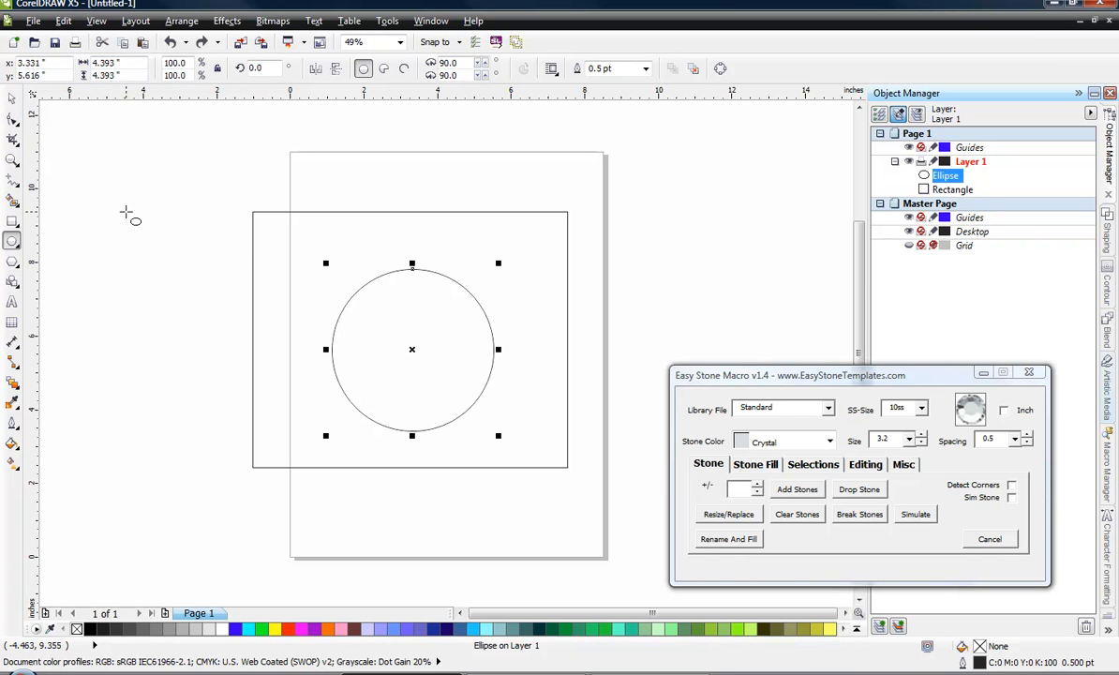
pyautogui.moveTo(332, 367)
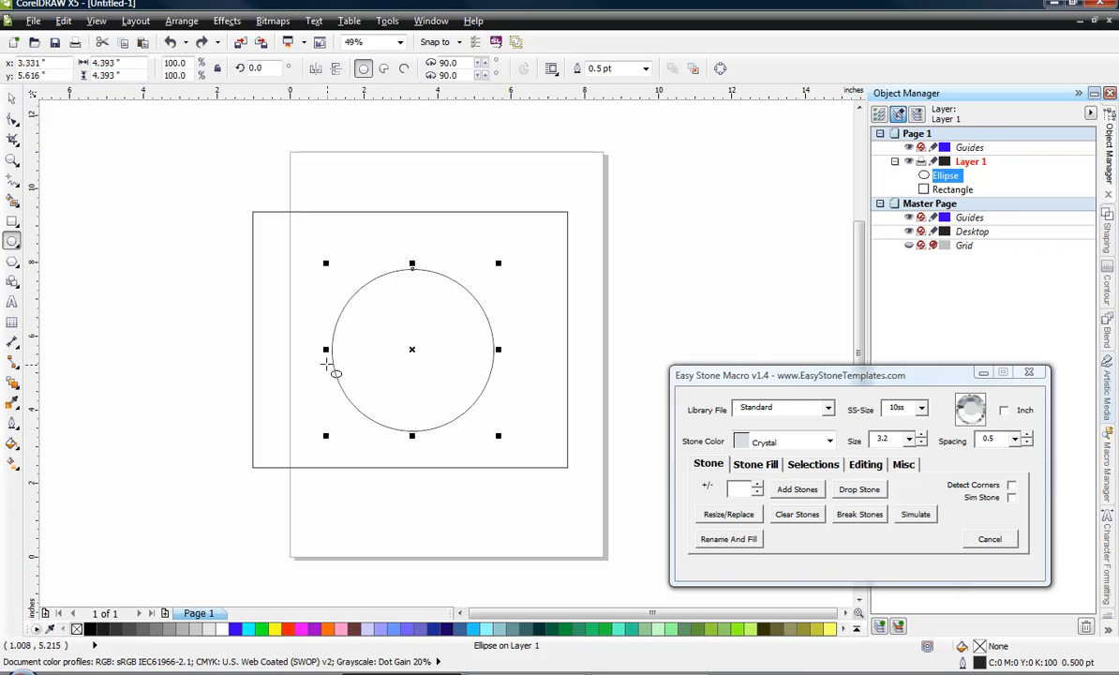
pyautogui.moveTo(217, 68)
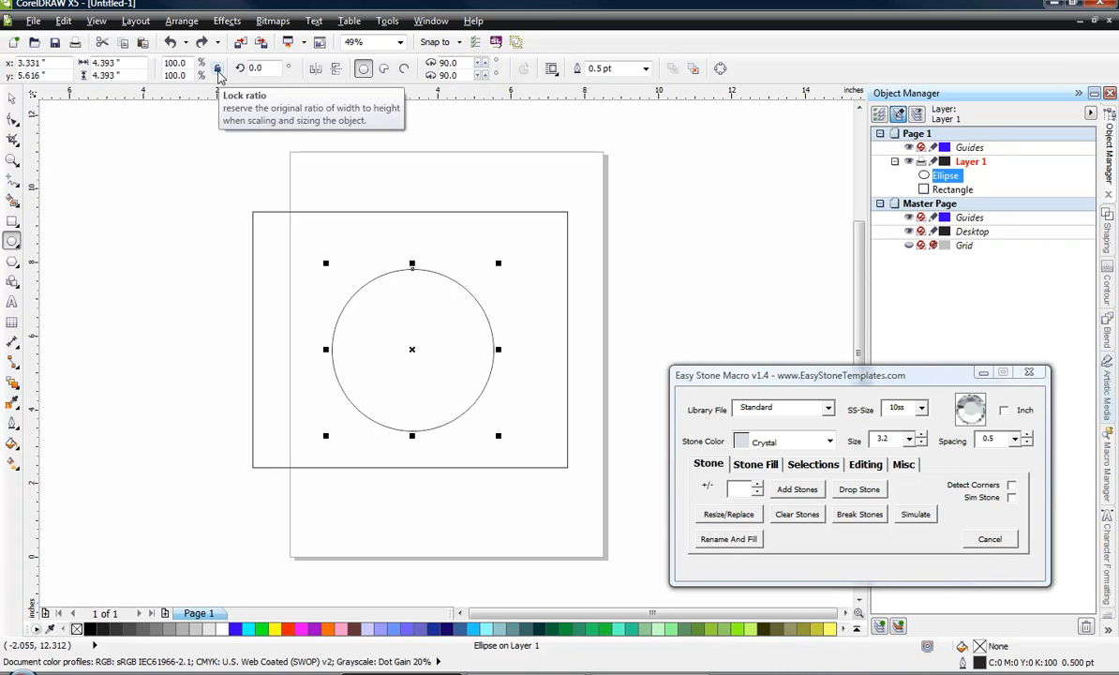
pyautogui.moveTo(223, 180)
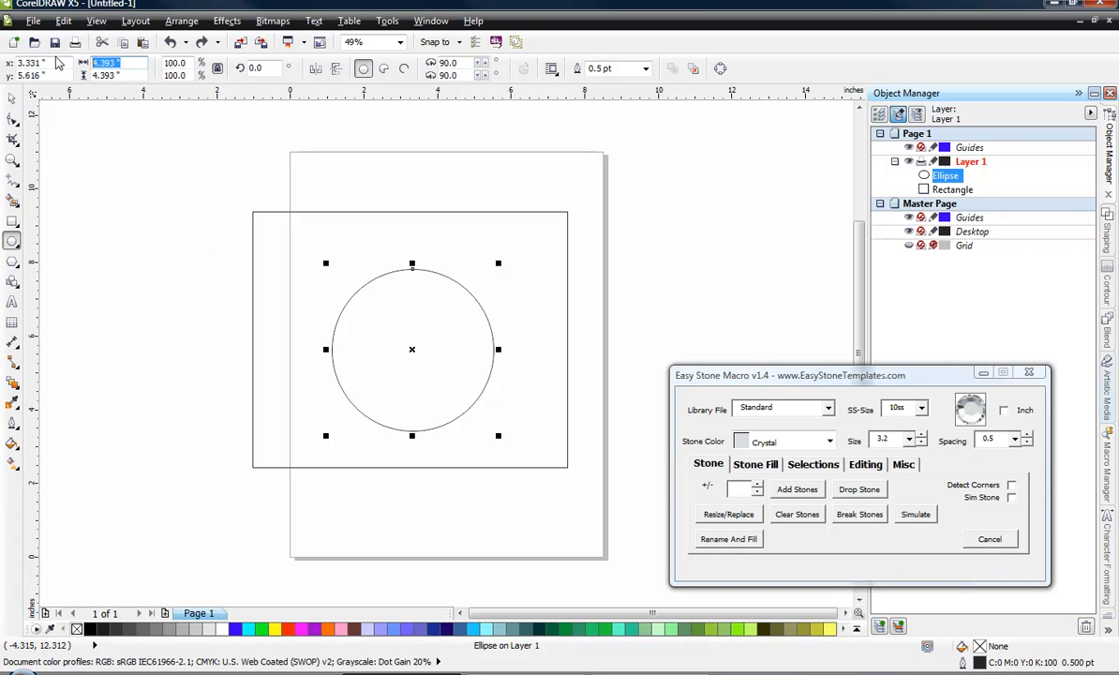
pyautogui.write('4.0')
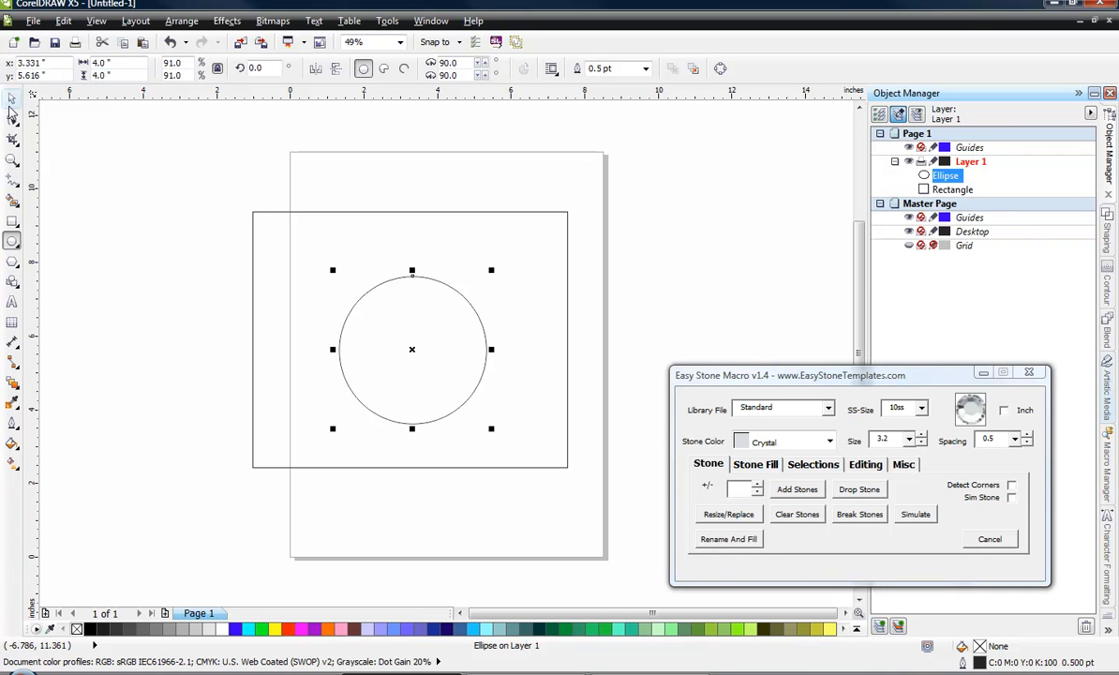
pyautogui.moveTo(12, 98)
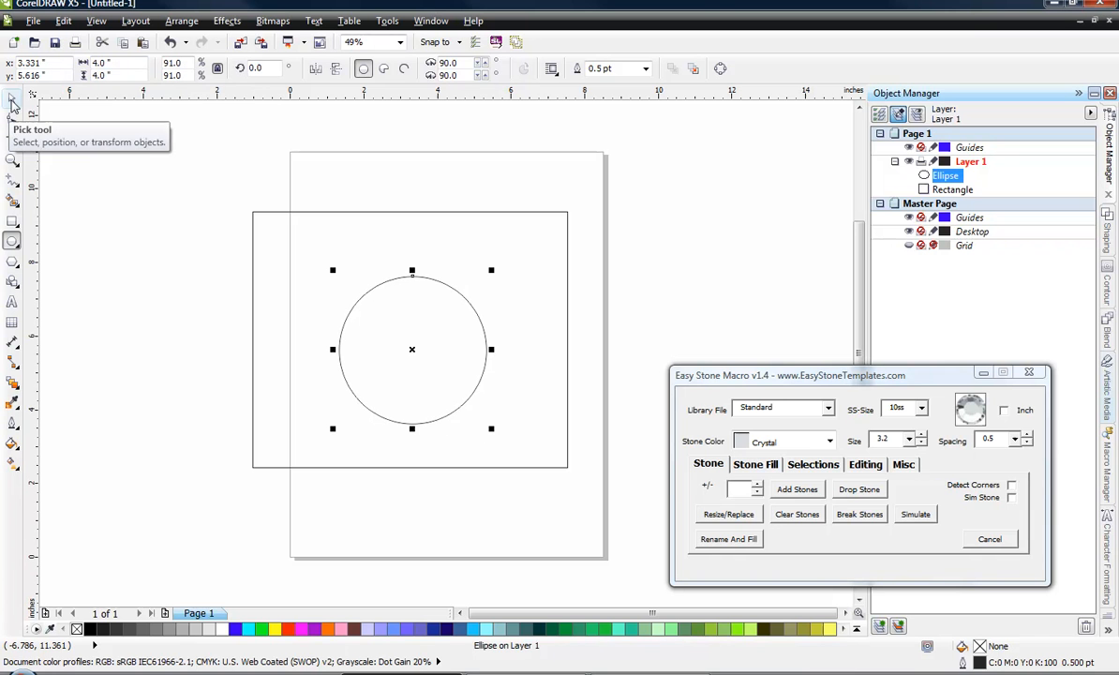
pyautogui.moveTo(206, 219)
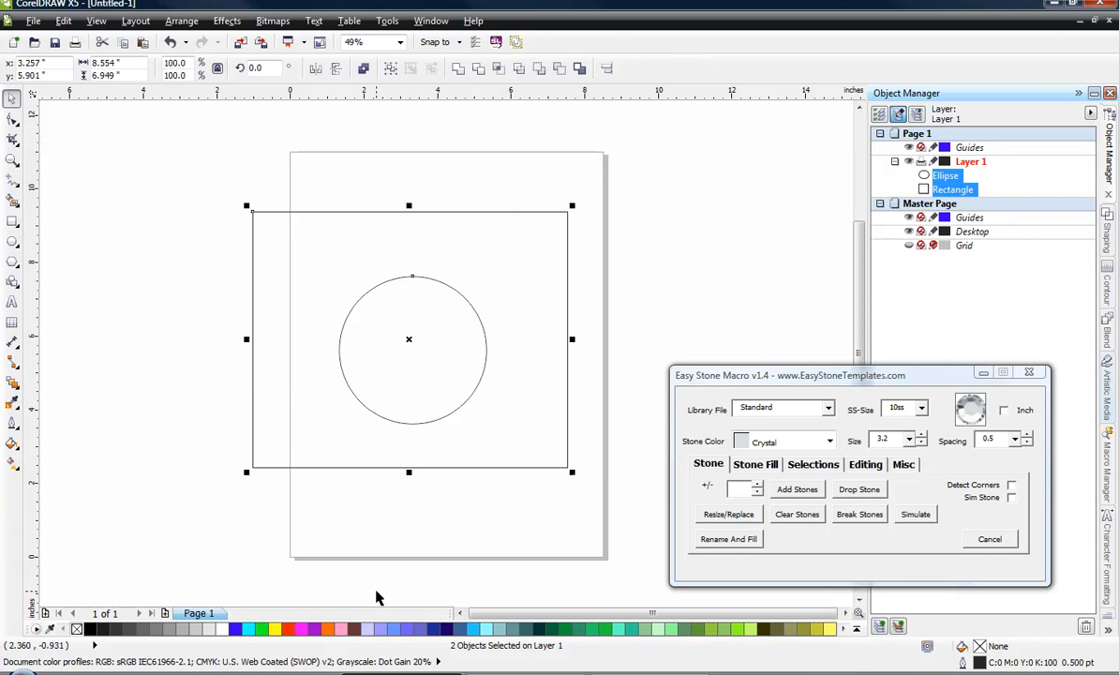
pyautogui.moveTo(951, 184)
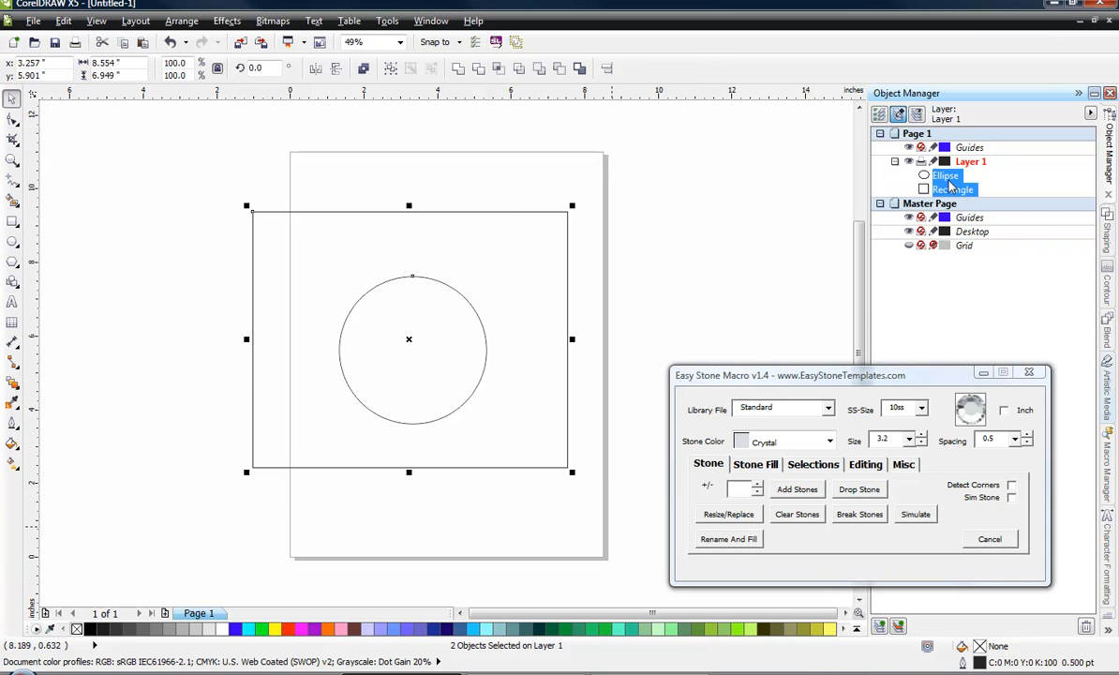
pyautogui.moveTo(642, 322)
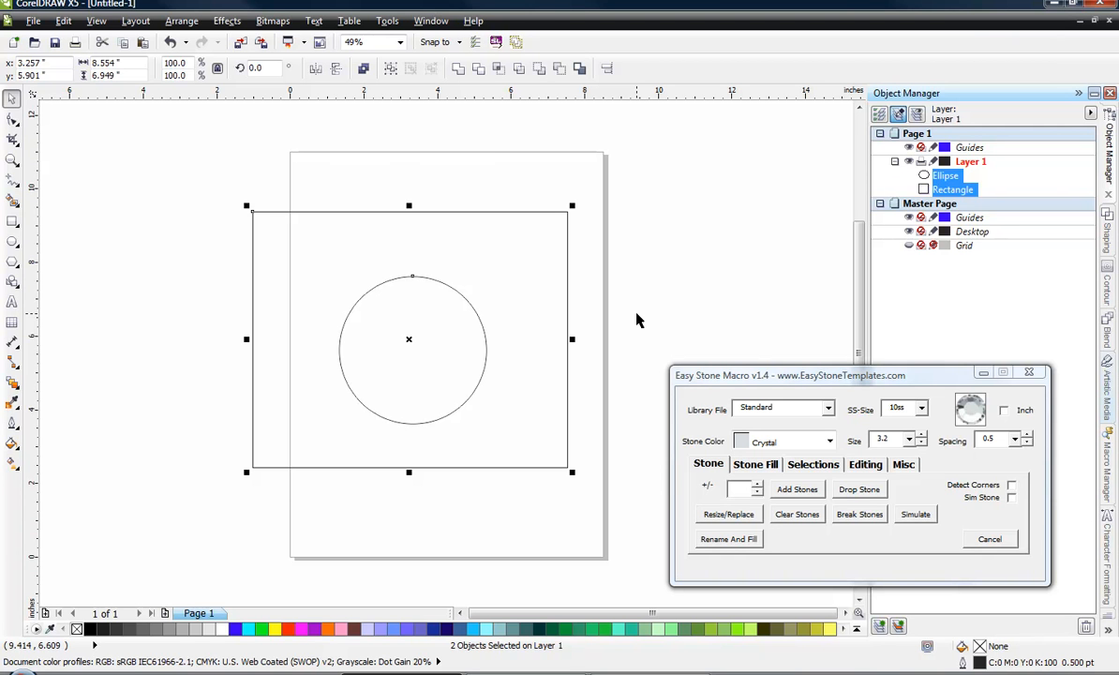
pyautogui.moveTo(585, 366)
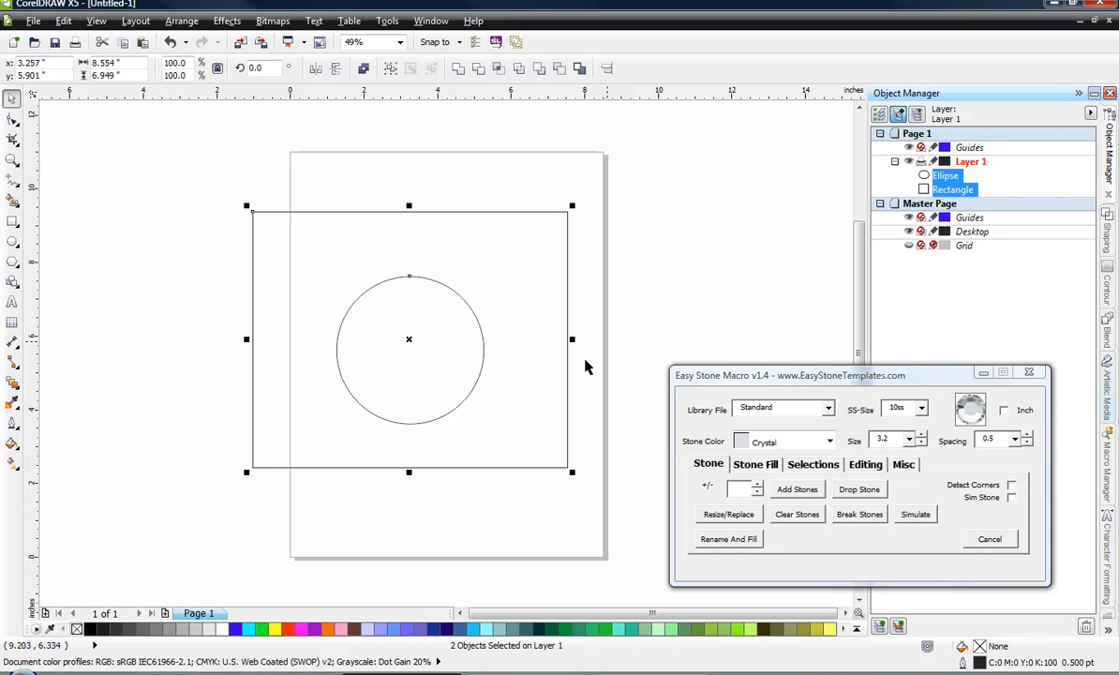
pyautogui.moveTo(552, 376)
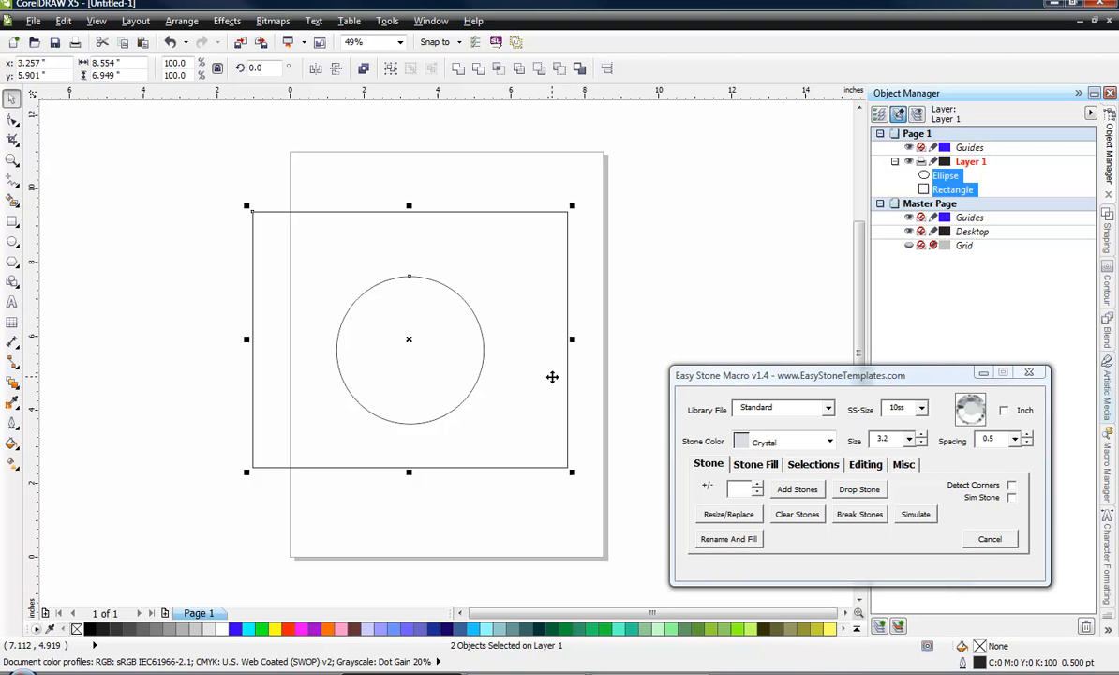
pyautogui.moveTo(381, 514)
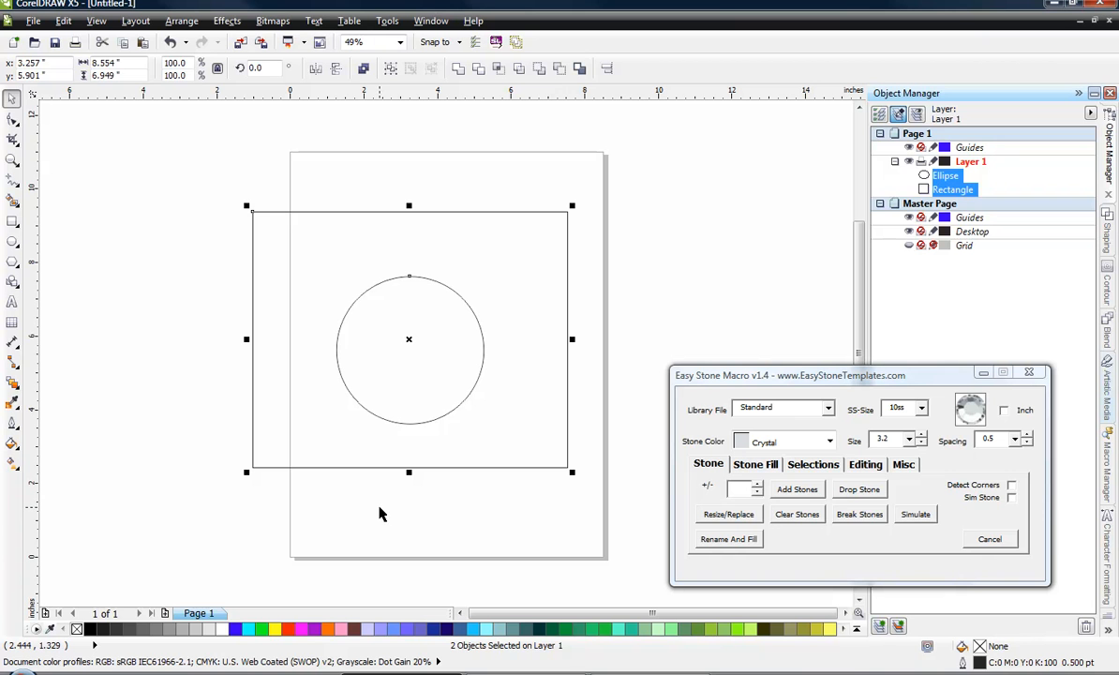
pyautogui.moveTo(382, 512)
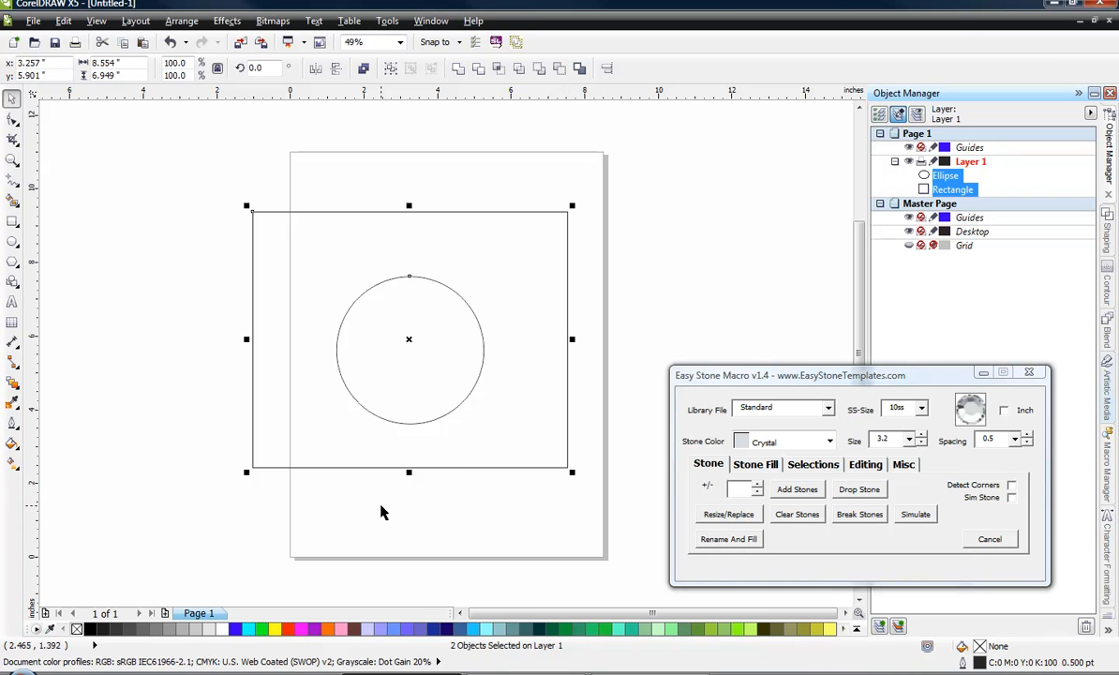
pyautogui.moveTo(430, 395)
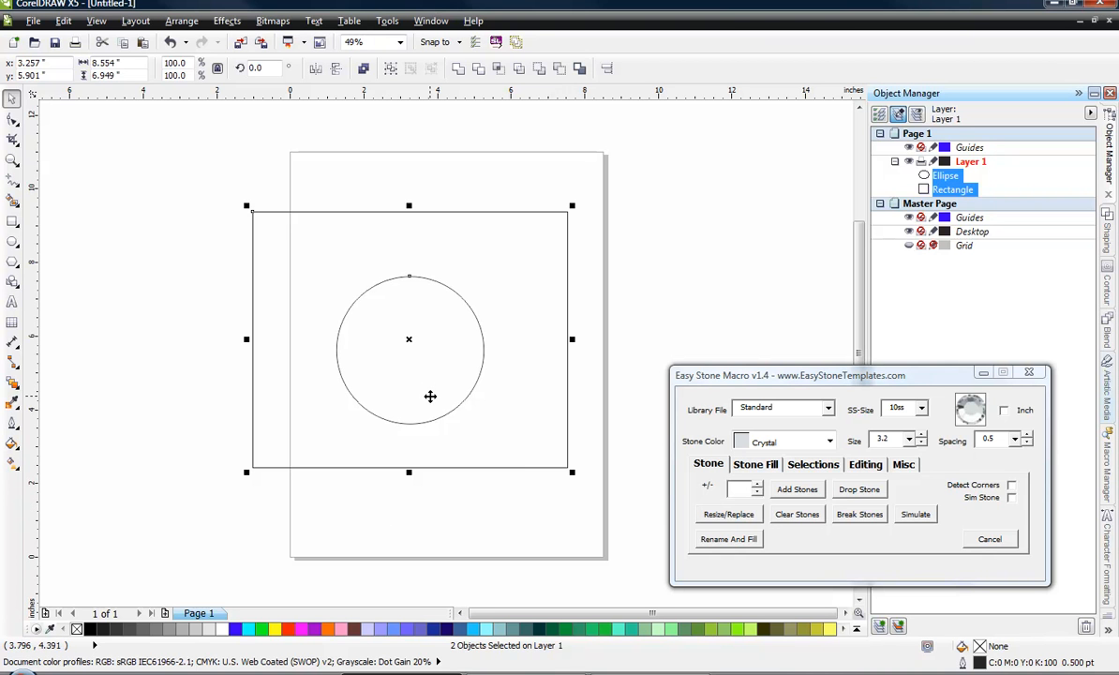
pyautogui.moveTo(236, 374)
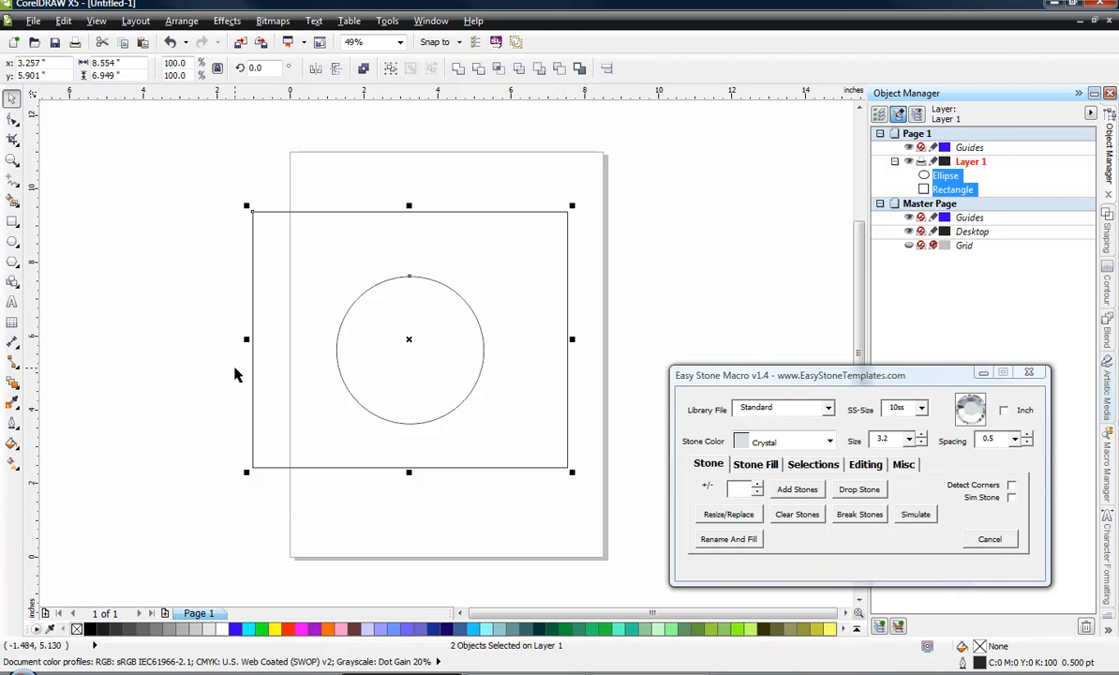
pyautogui.moveTo(396, 389)
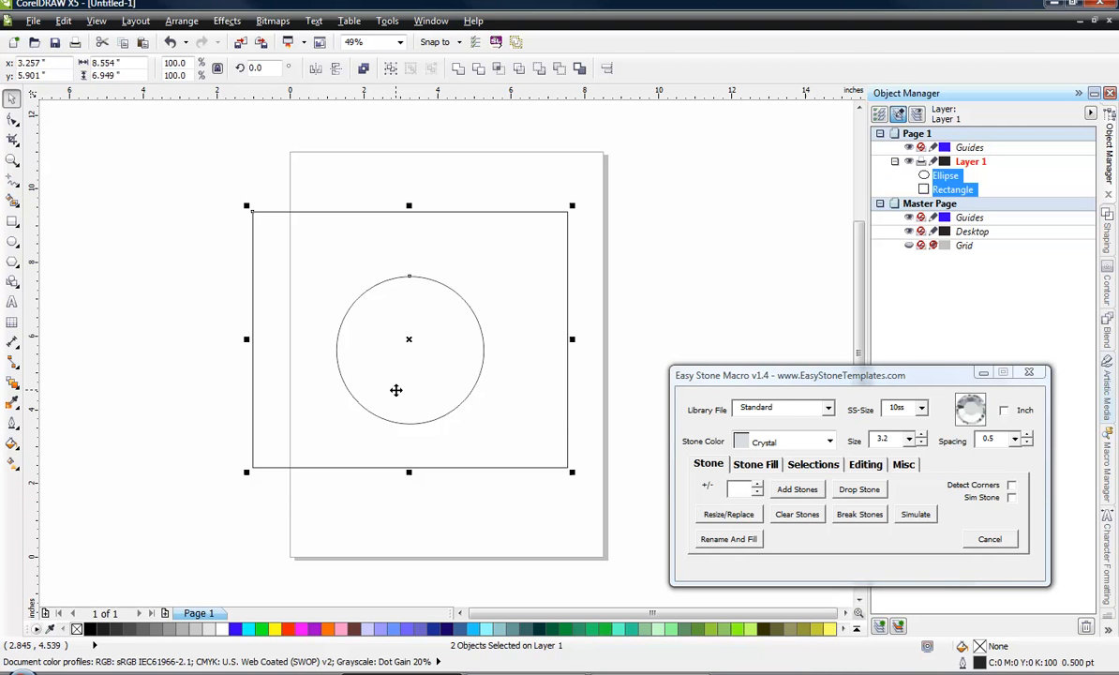
pyautogui.moveTo(387, 386)
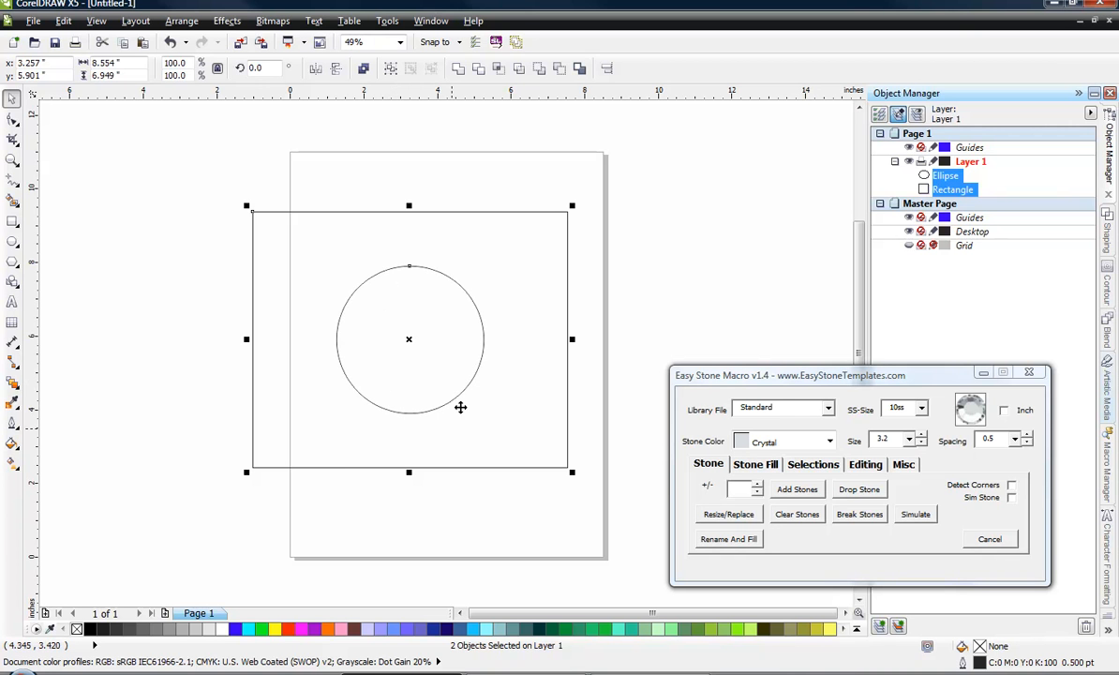
pyautogui.moveTo(396, 305)
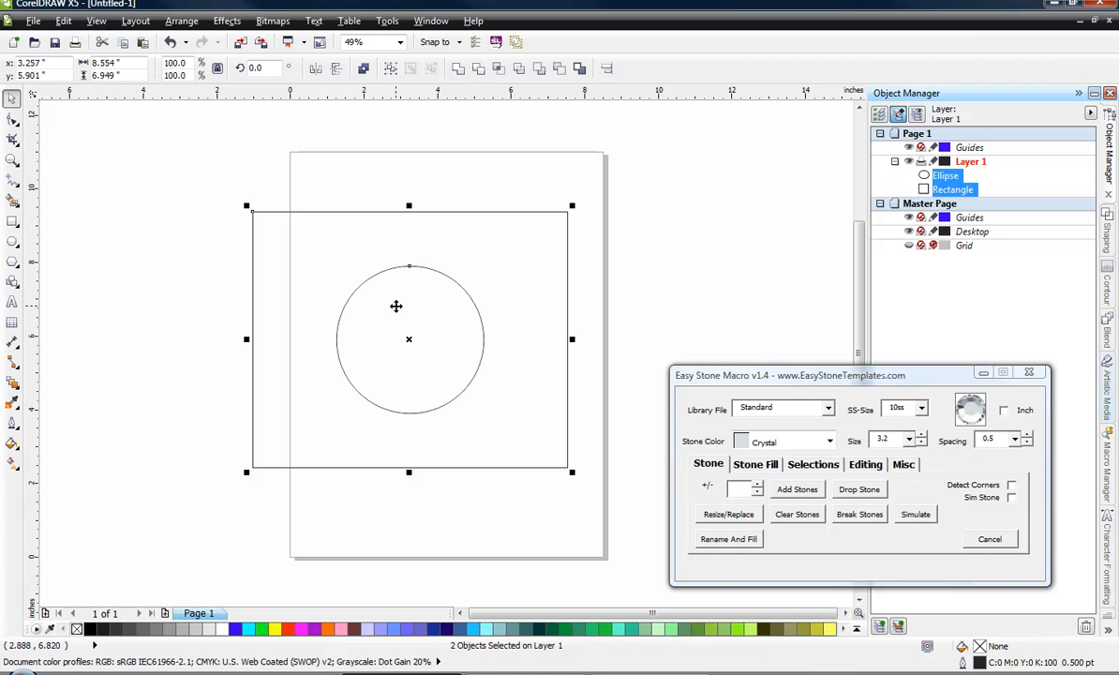
pyautogui.moveTo(353, 215)
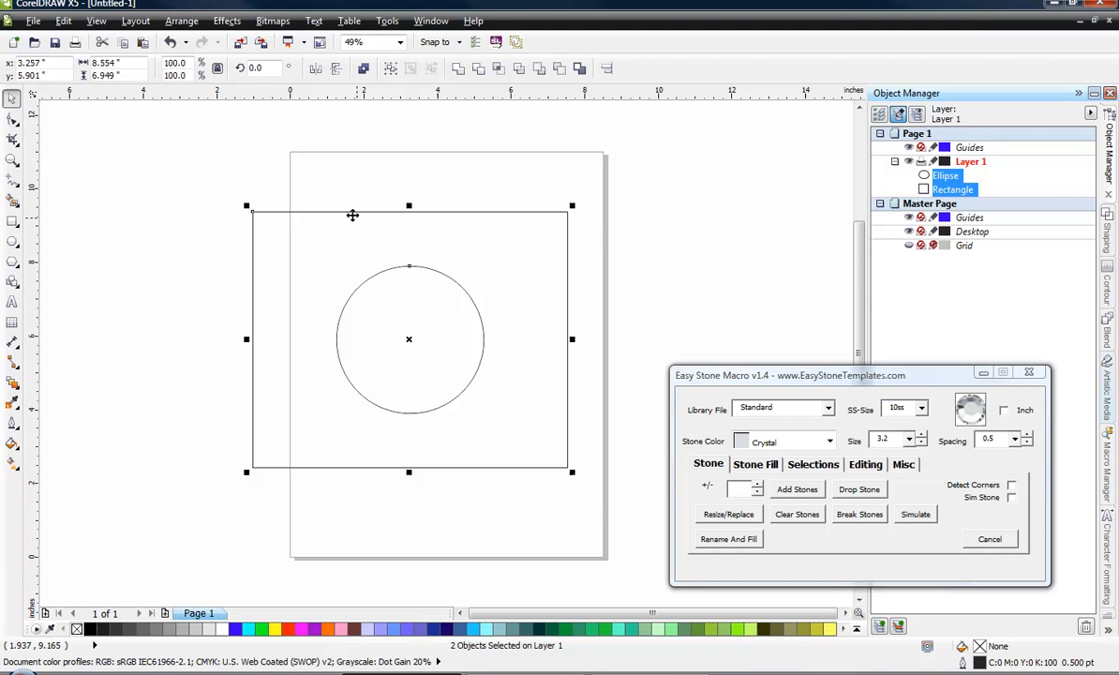
pyautogui.moveTo(119, 223)
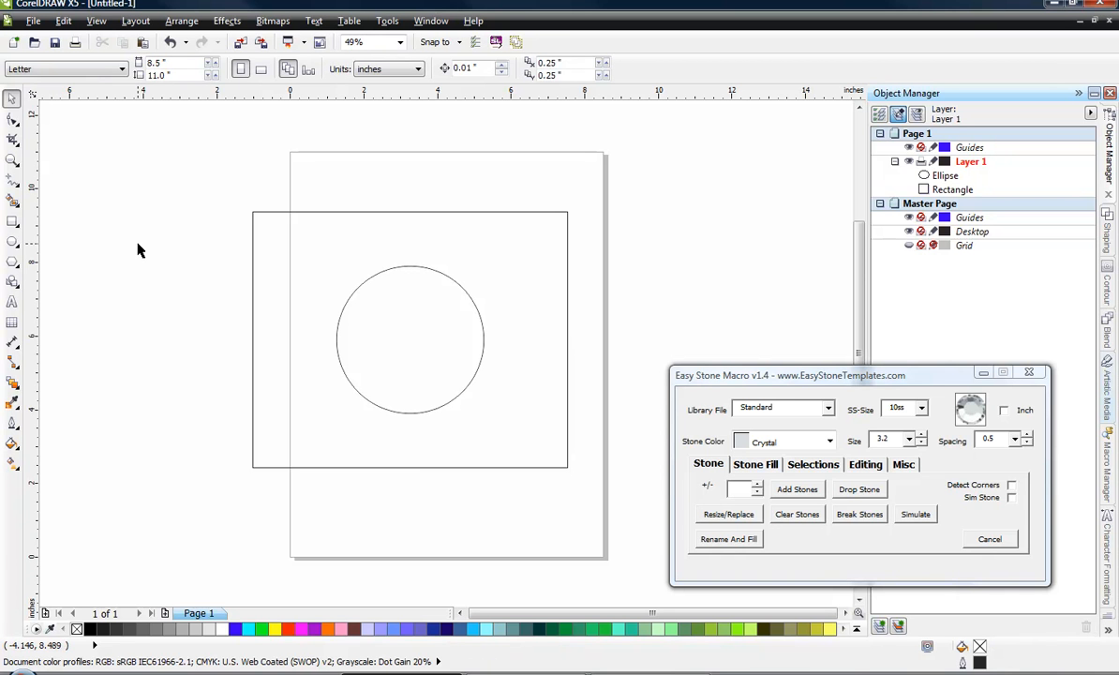
pyautogui.moveTo(134, 264)
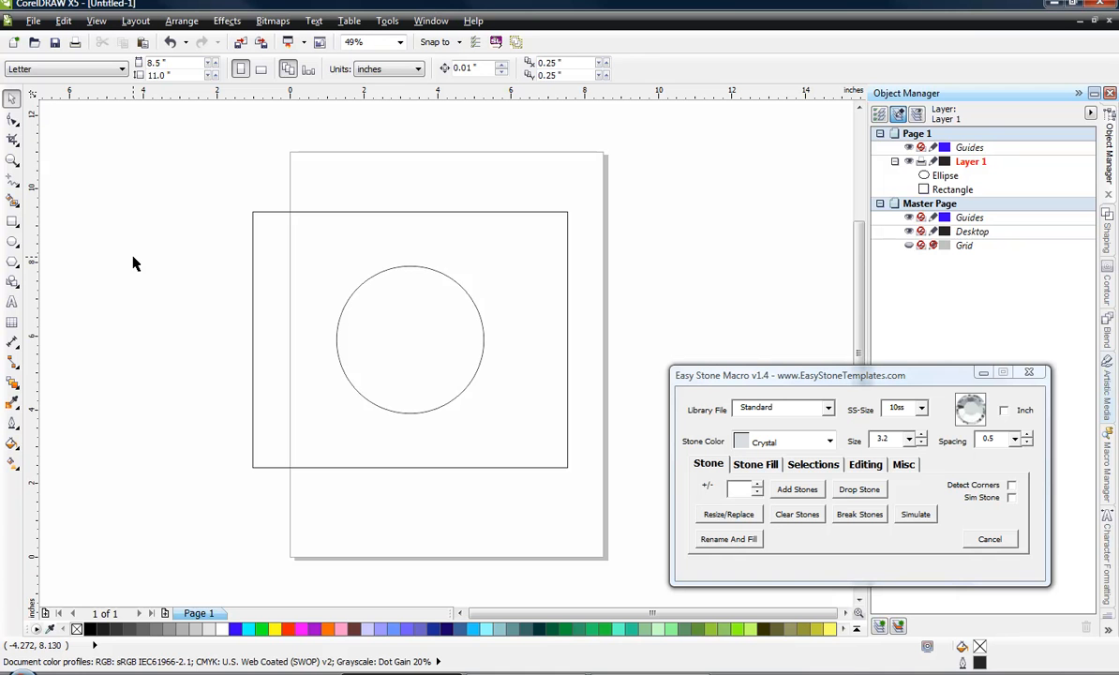
pyautogui.moveTo(458, 275)
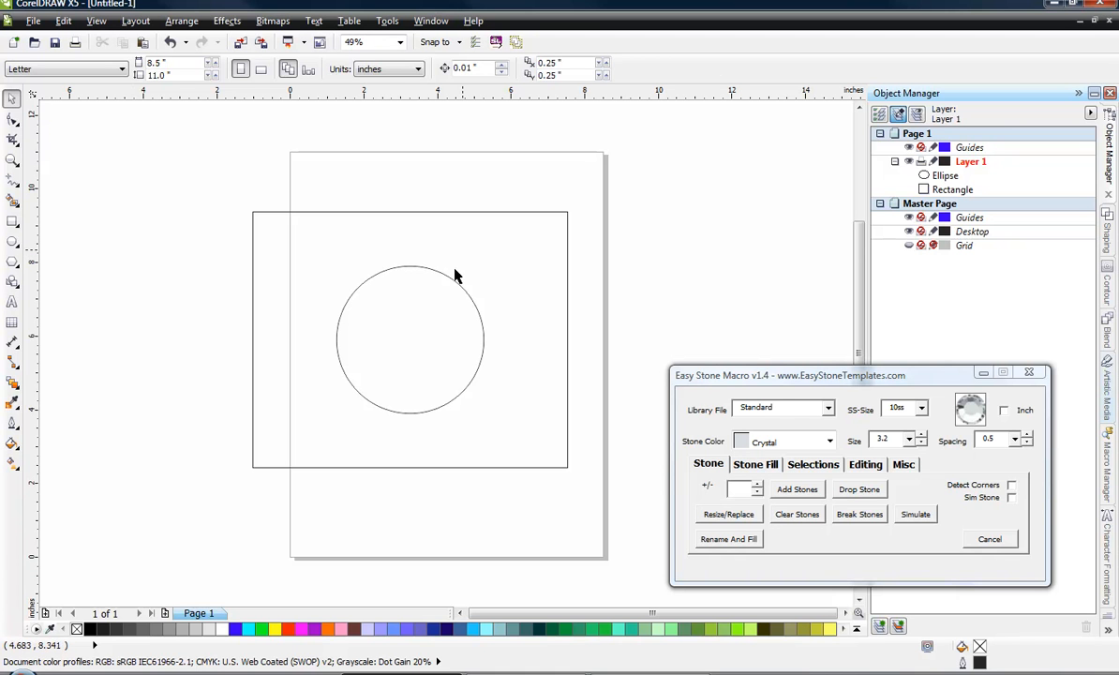
# Step: Duplicate the 4-inch circle and shift the copy left to overlap the original
pyautogui.click(363, 286)
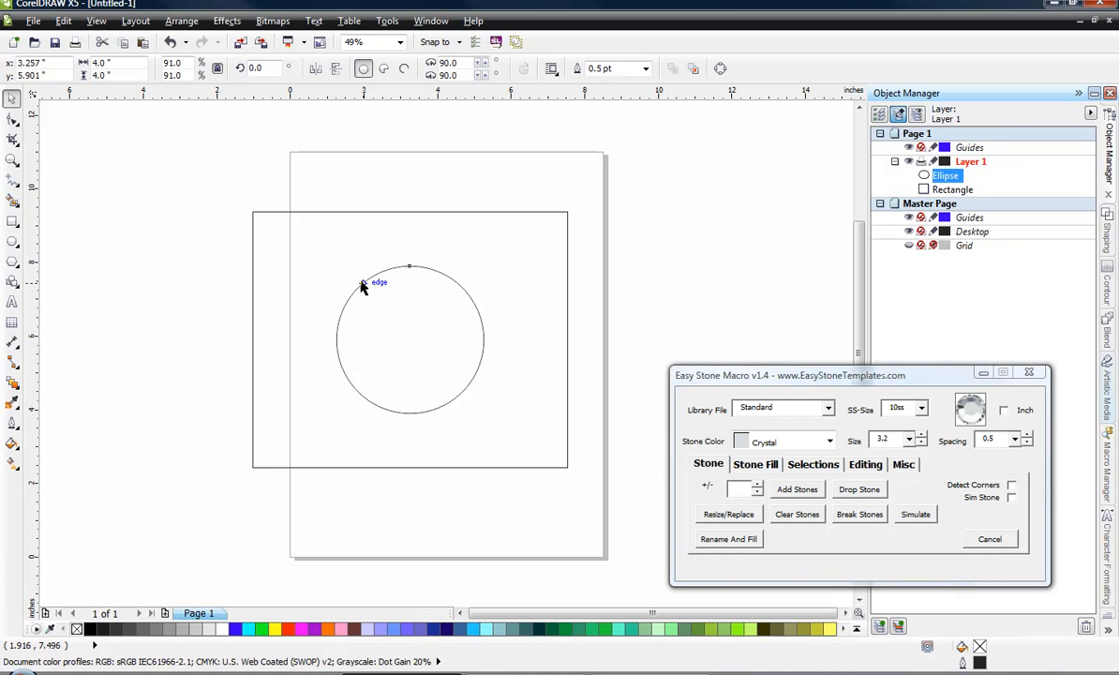
pyautogui.click(385, 293)
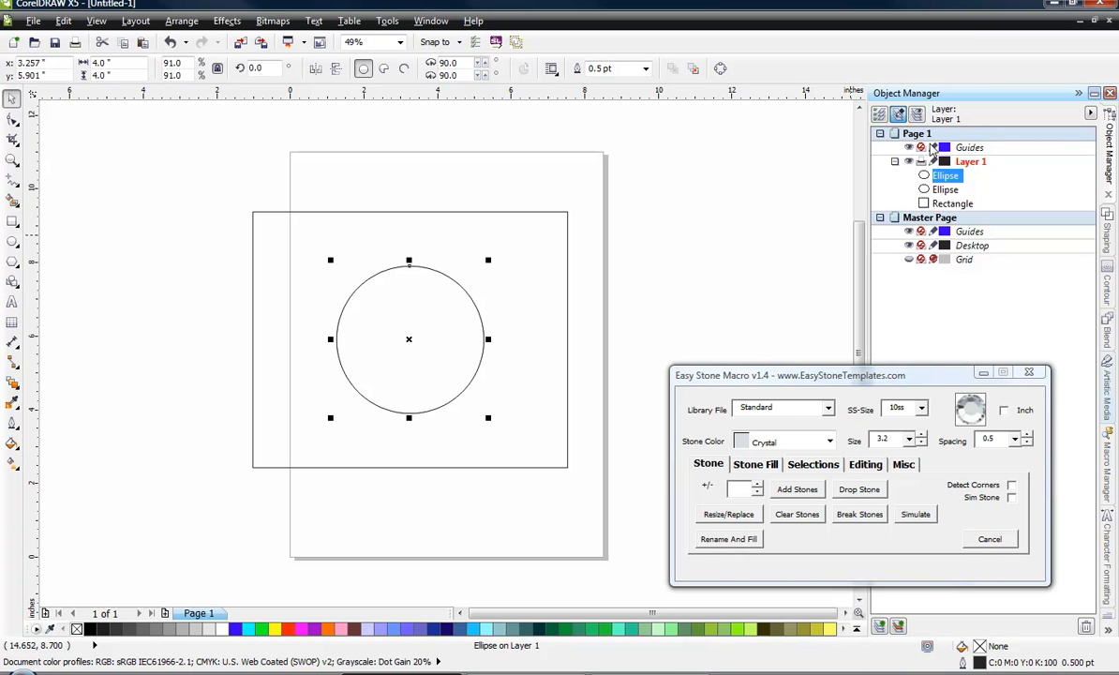
pyautogui.moveTo(1002, 129)
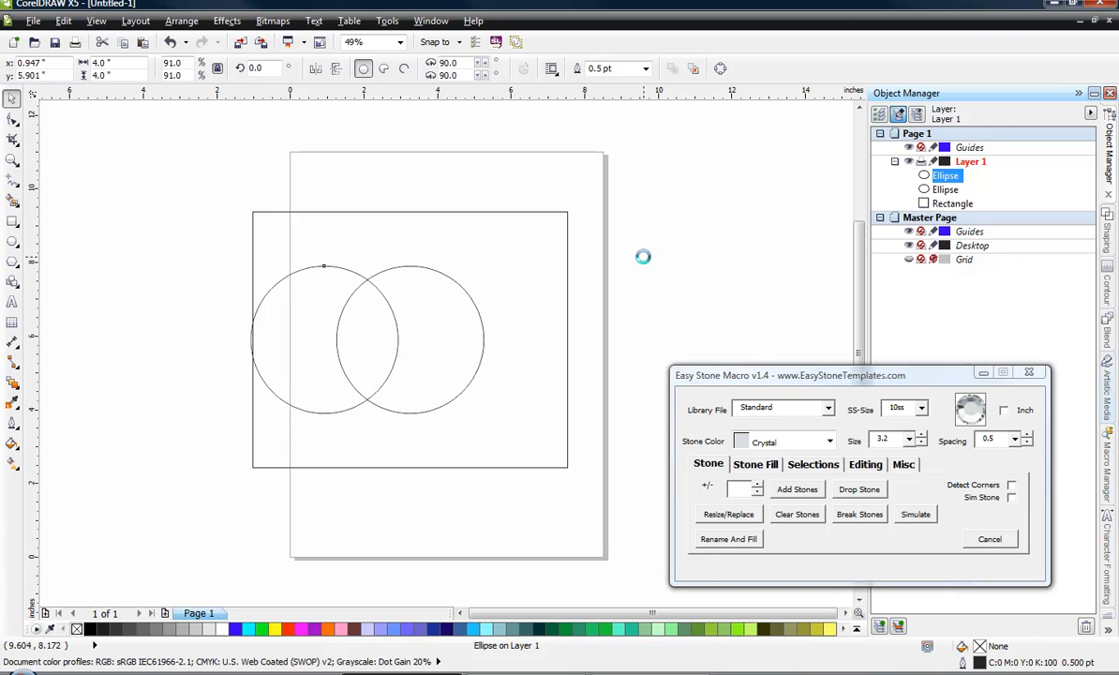
pyautogui.click(303, 339)
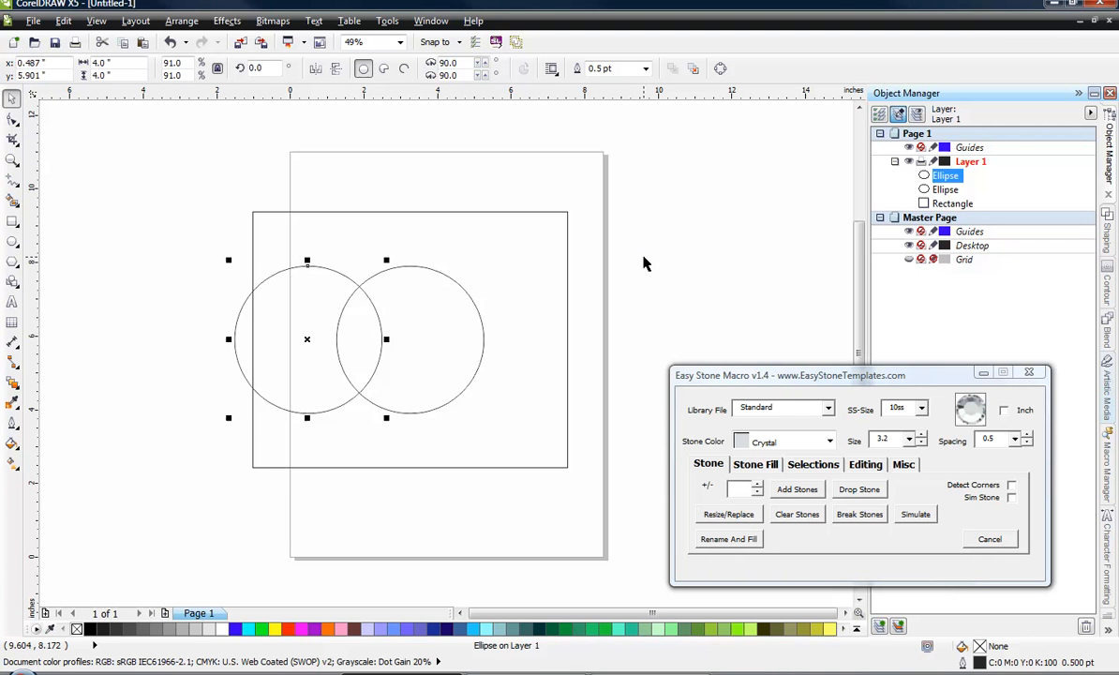
pyautogui.moveTo(353, 372)
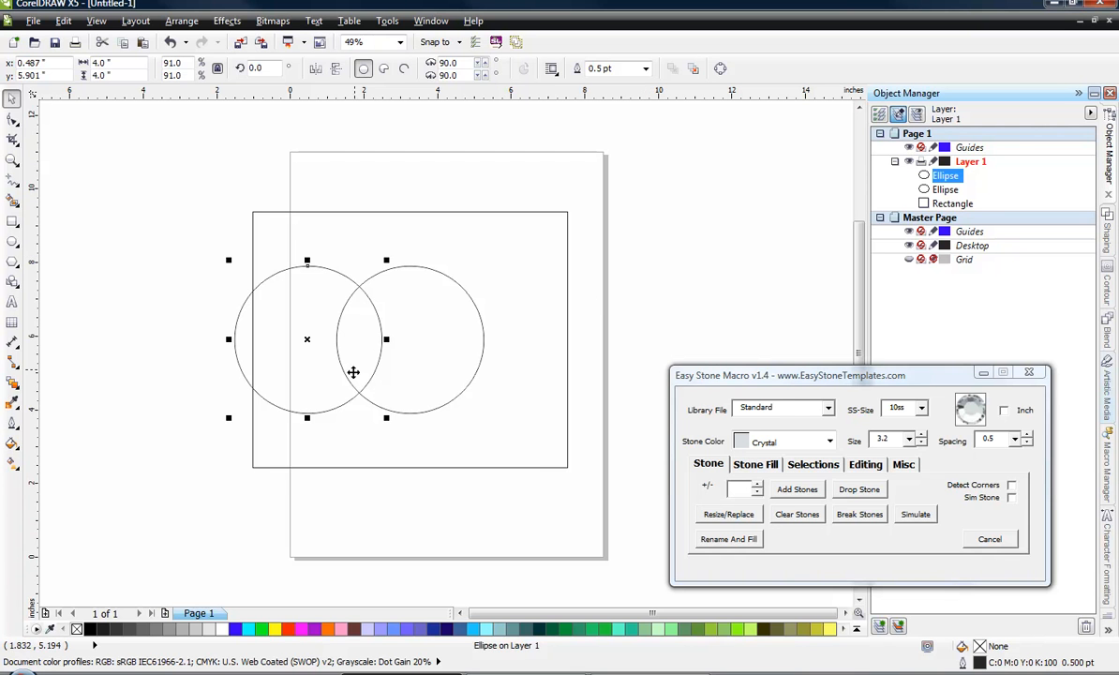
pyautogui.click(156, 460)
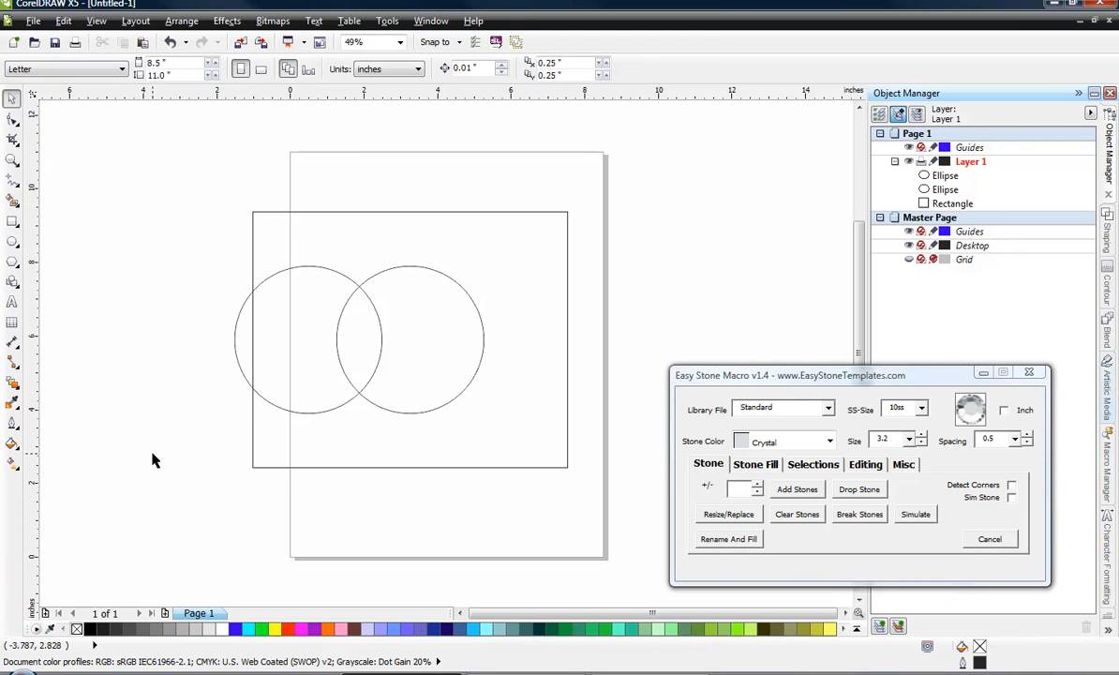
pyautogui.moveTo(337, 432)
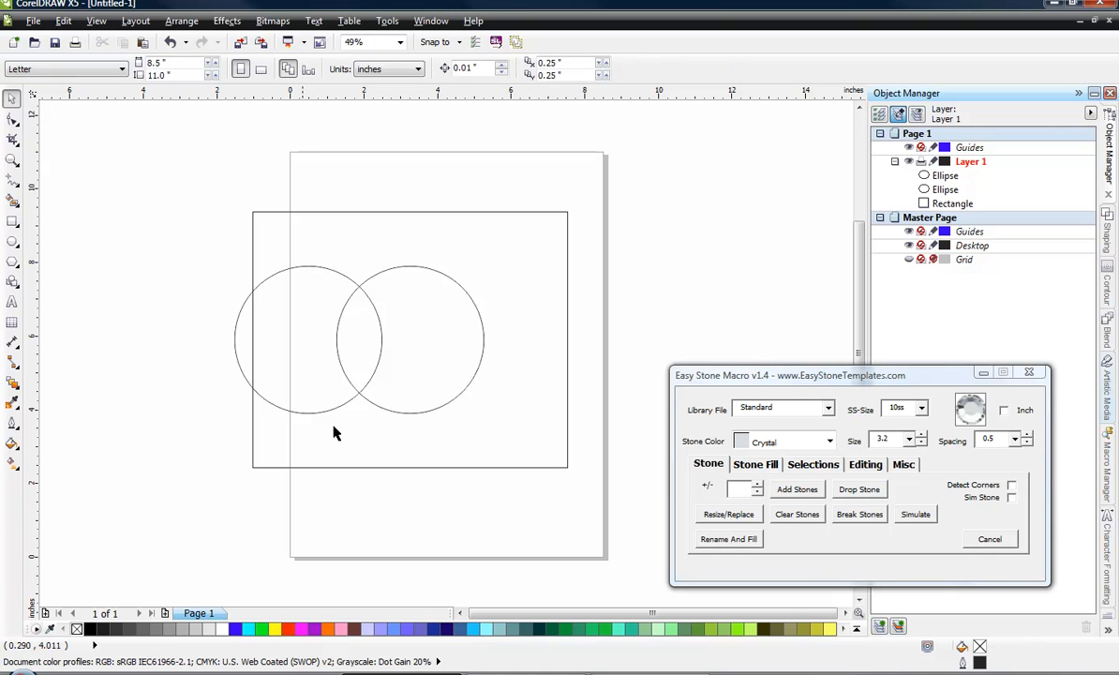
pyautogui.moveTo(364, 394)
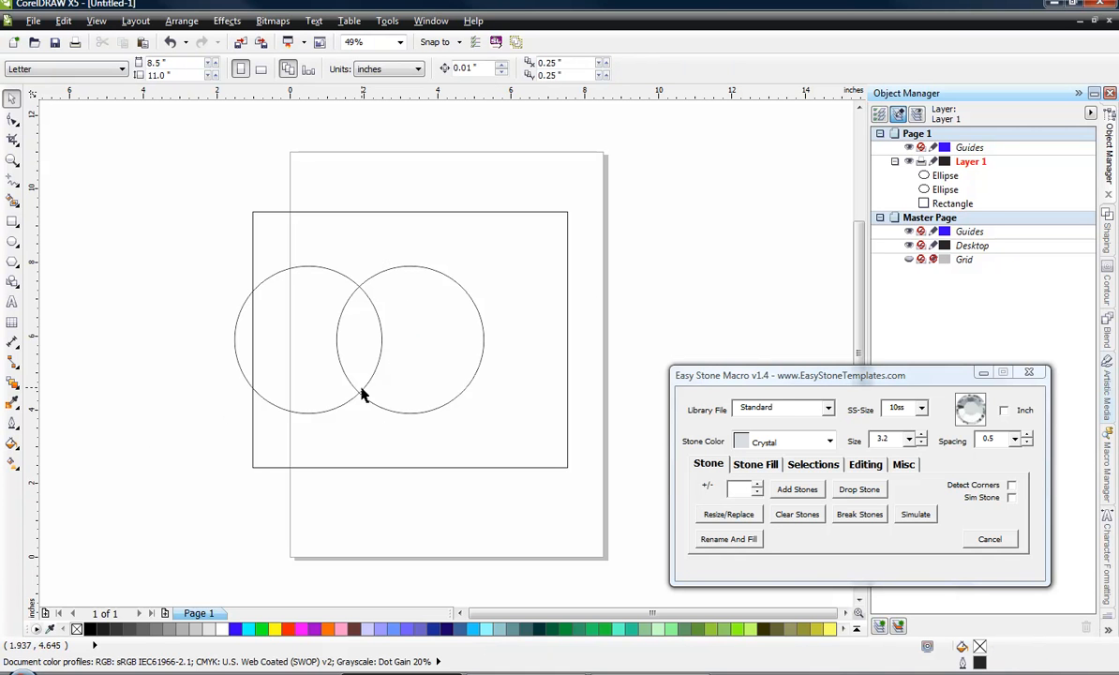
pyautogui.moveTo(368, 389)
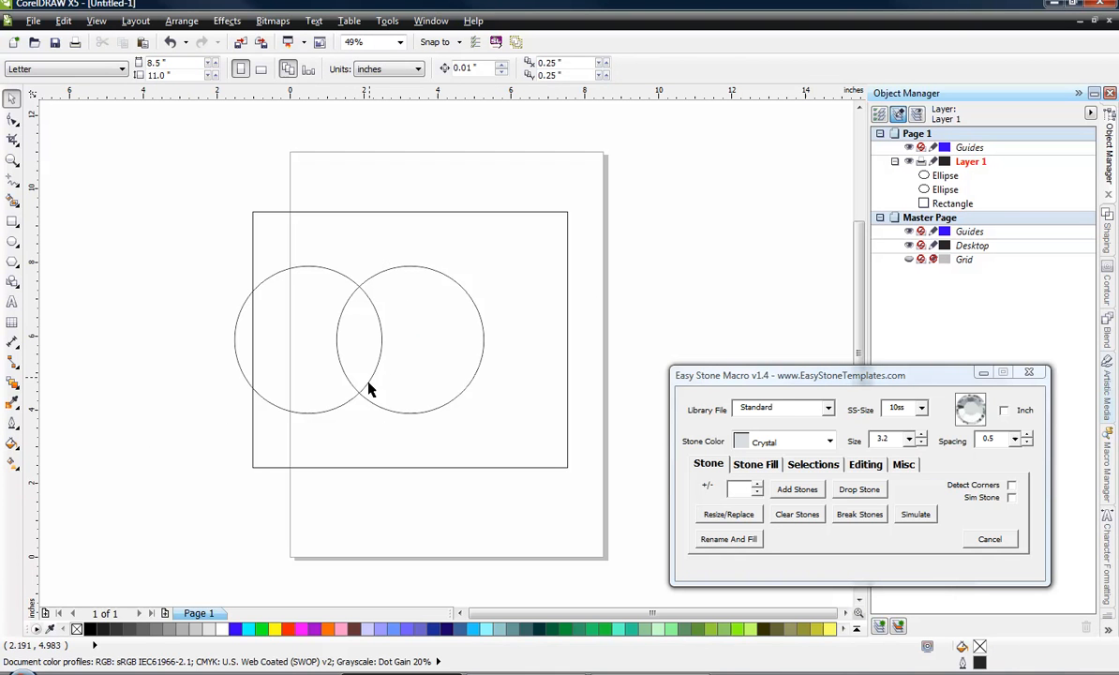
pyautogui.moveTo(356, 403)
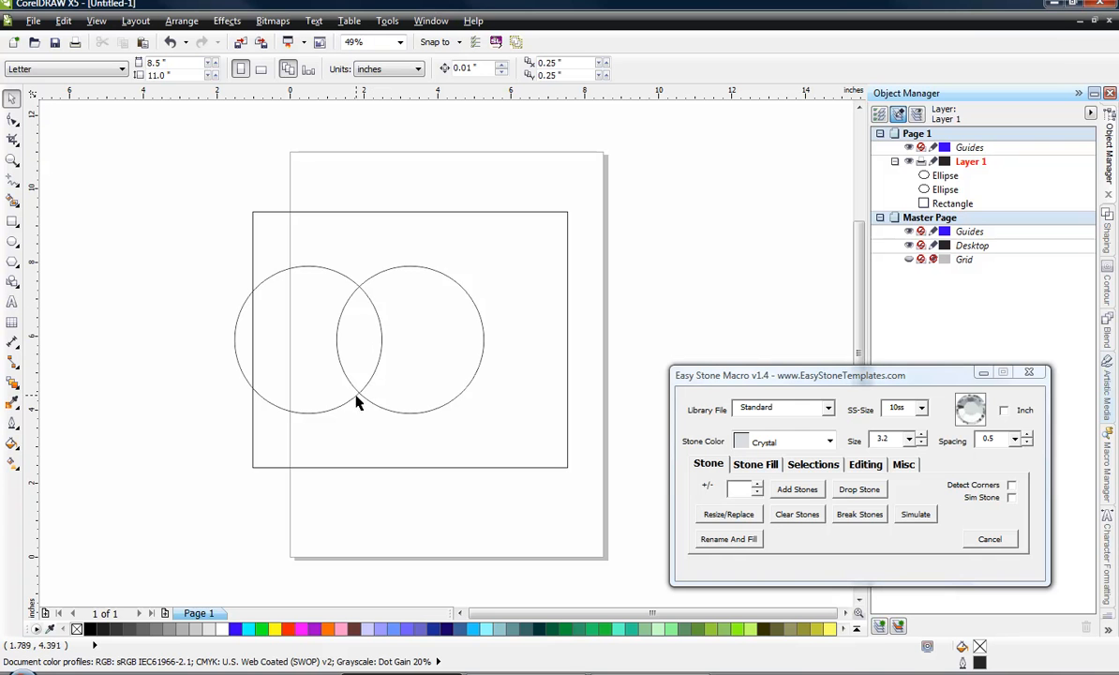
pyautogui.moveTo(355, 411)
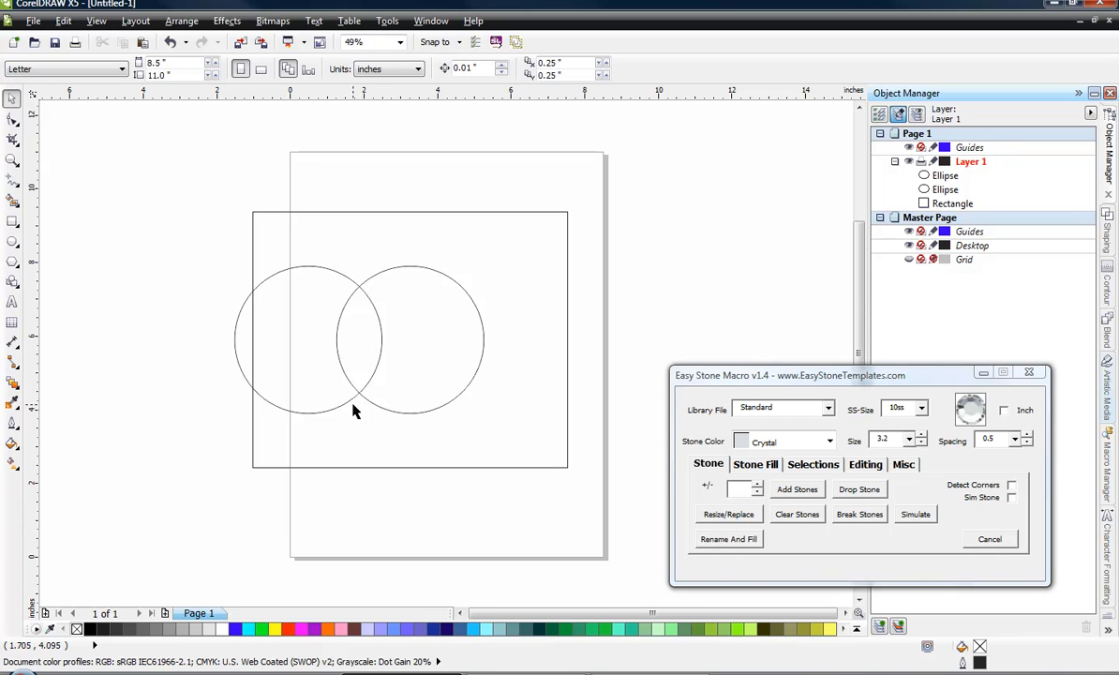
pyautogui.moveTo(268, 450)
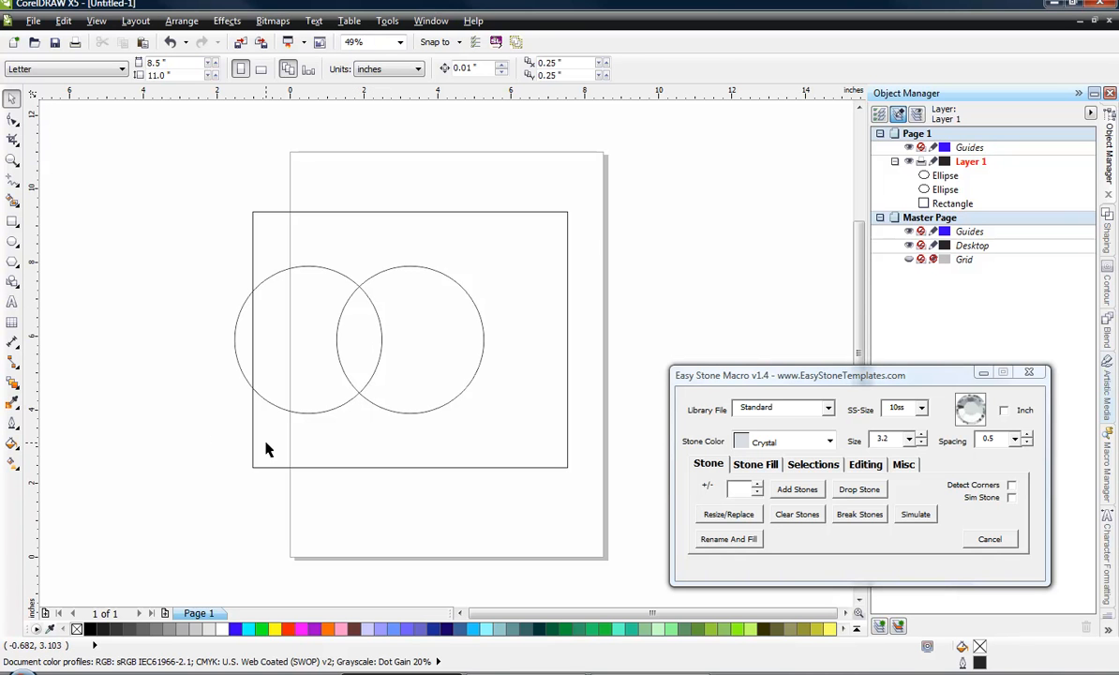
pyautogui.click(266, 442)
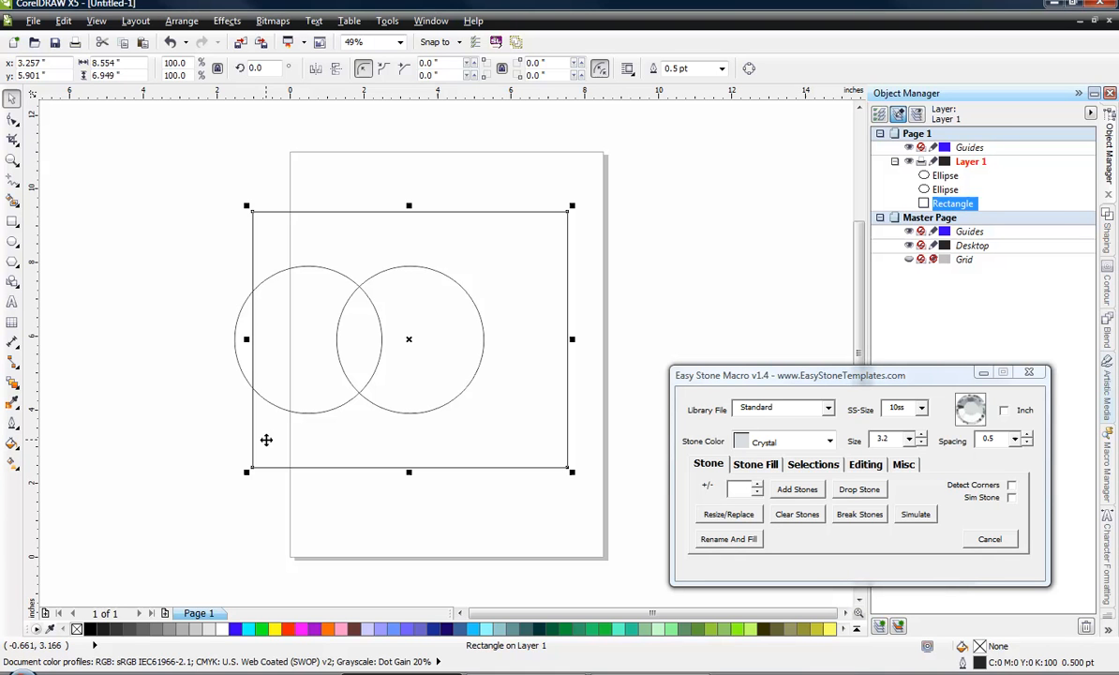
pyautogui.click(178, 470)
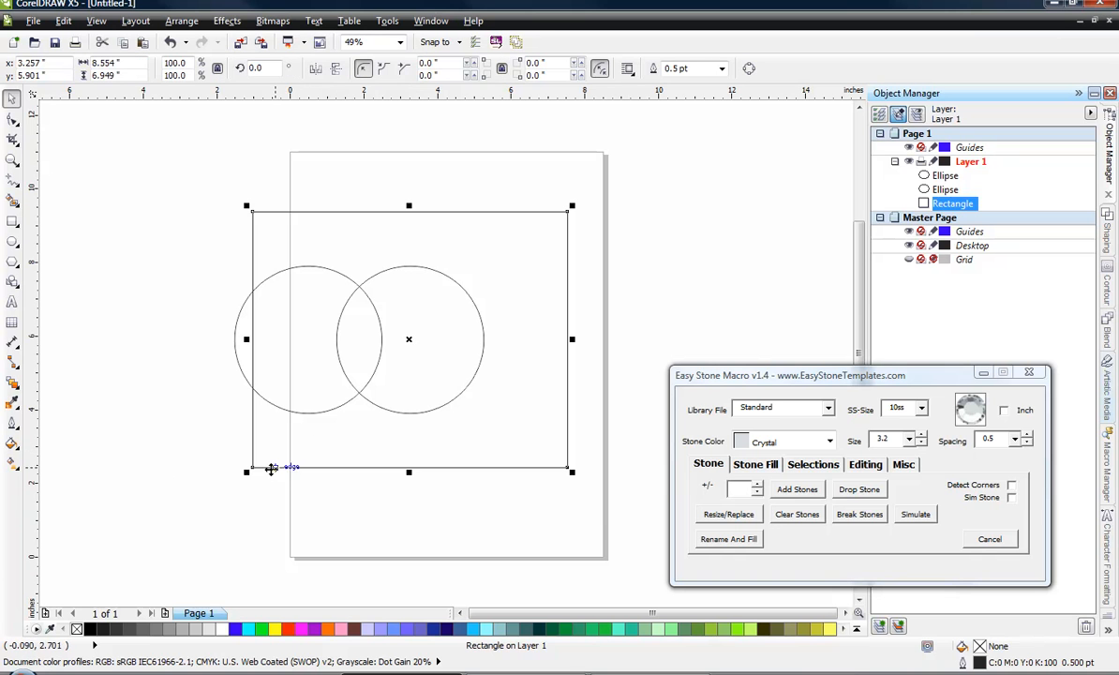
pyautogui.moveTo(294, 477)
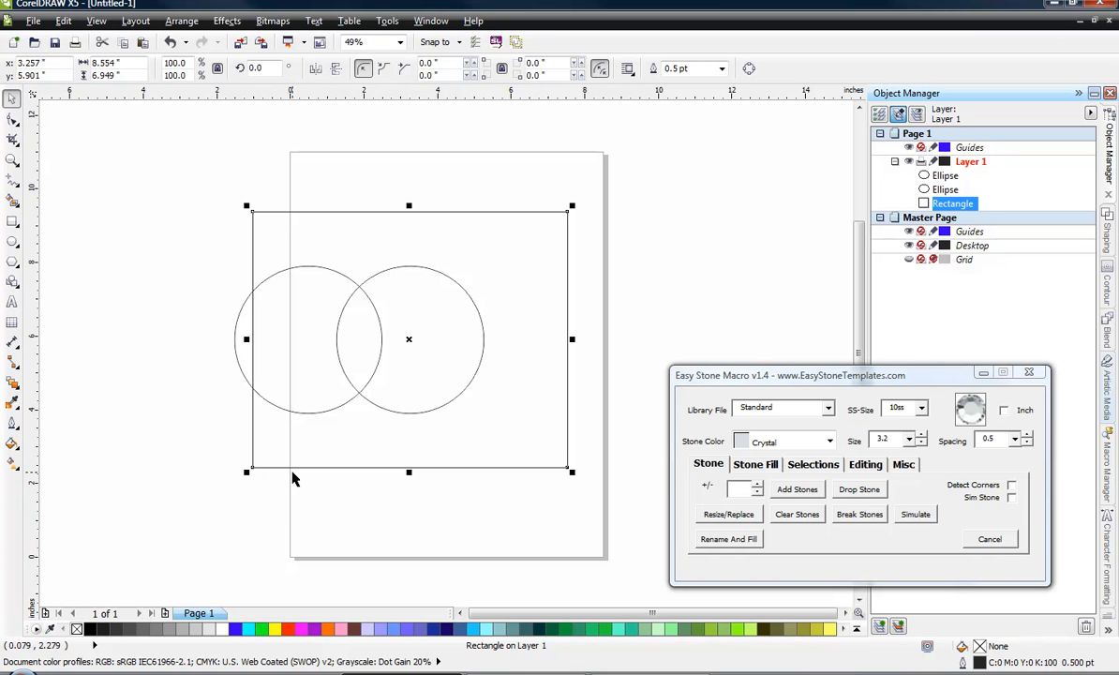
pyautogui.moveTo(246, 338)
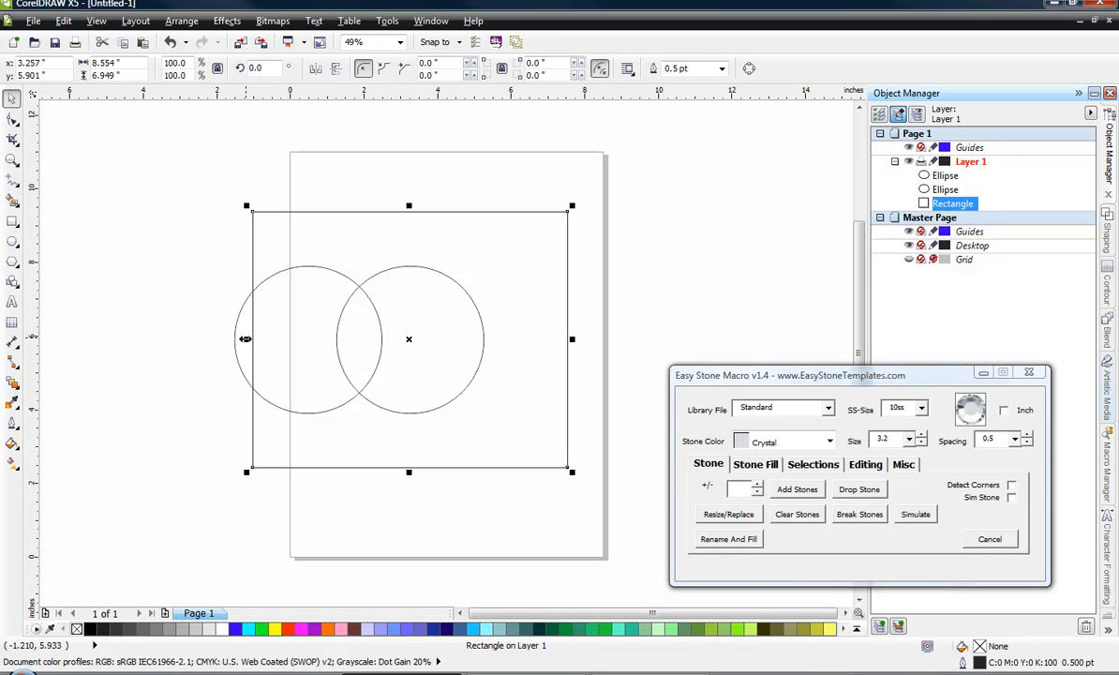
pyautogui.moveTo(246, 338); pyautogui.dragTo(150, 339)
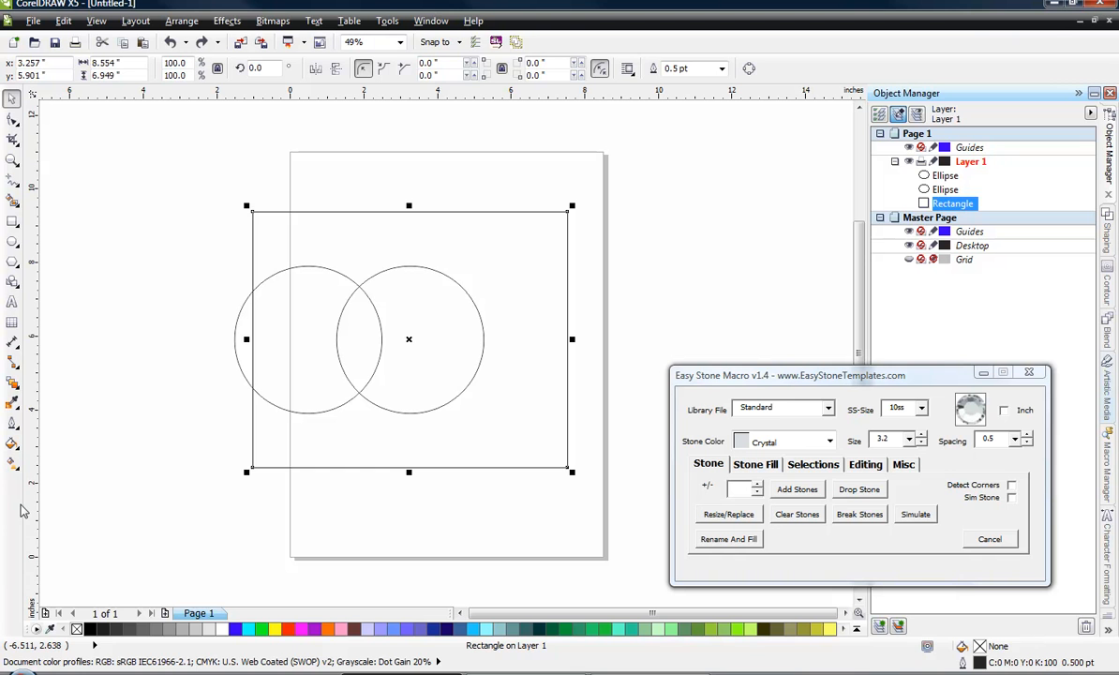
pyautogui.click(235, 501)
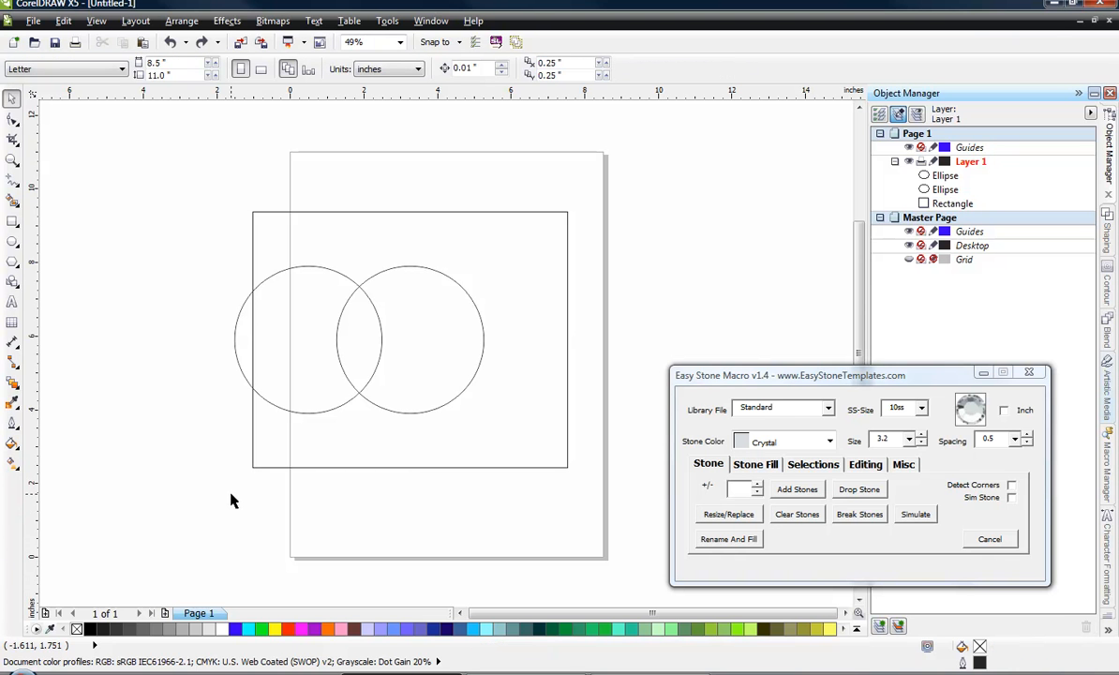
pyautogui.moveTo(230, 447)
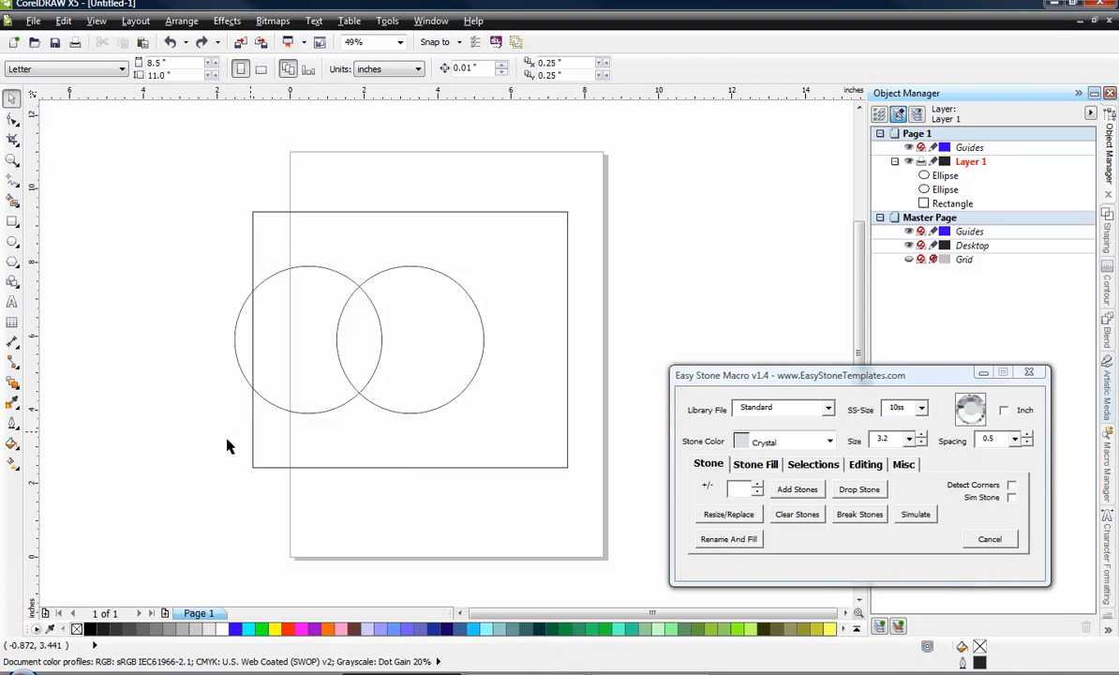
pyautogui.moveTo(174, 457)
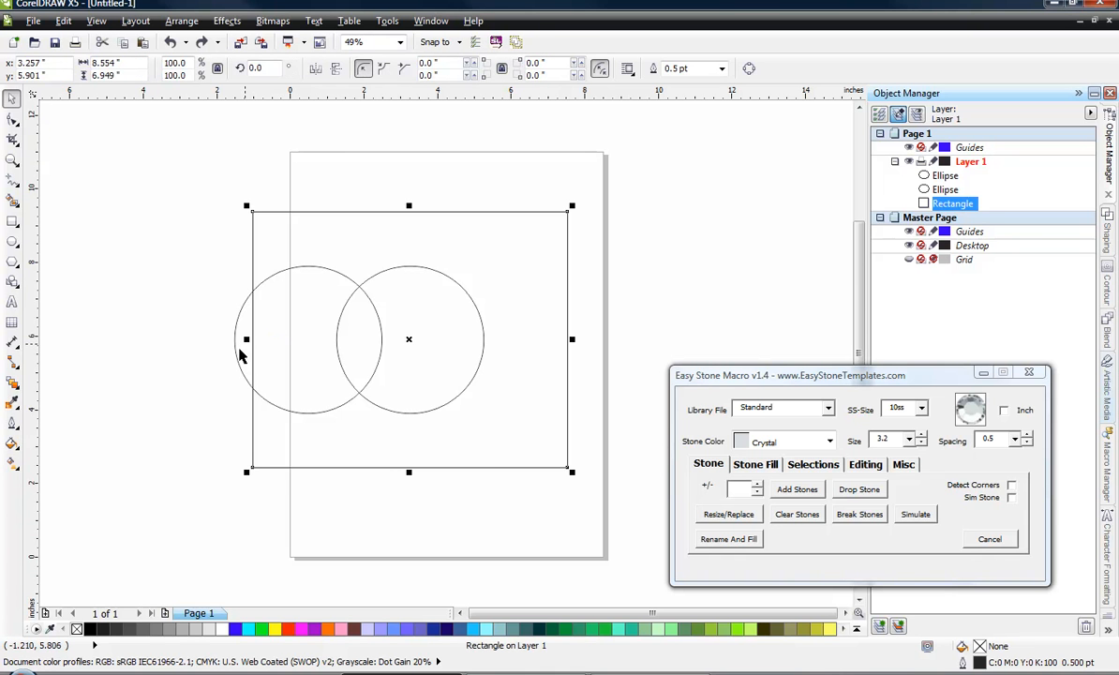
pyautogui.moveTo(328, 325)
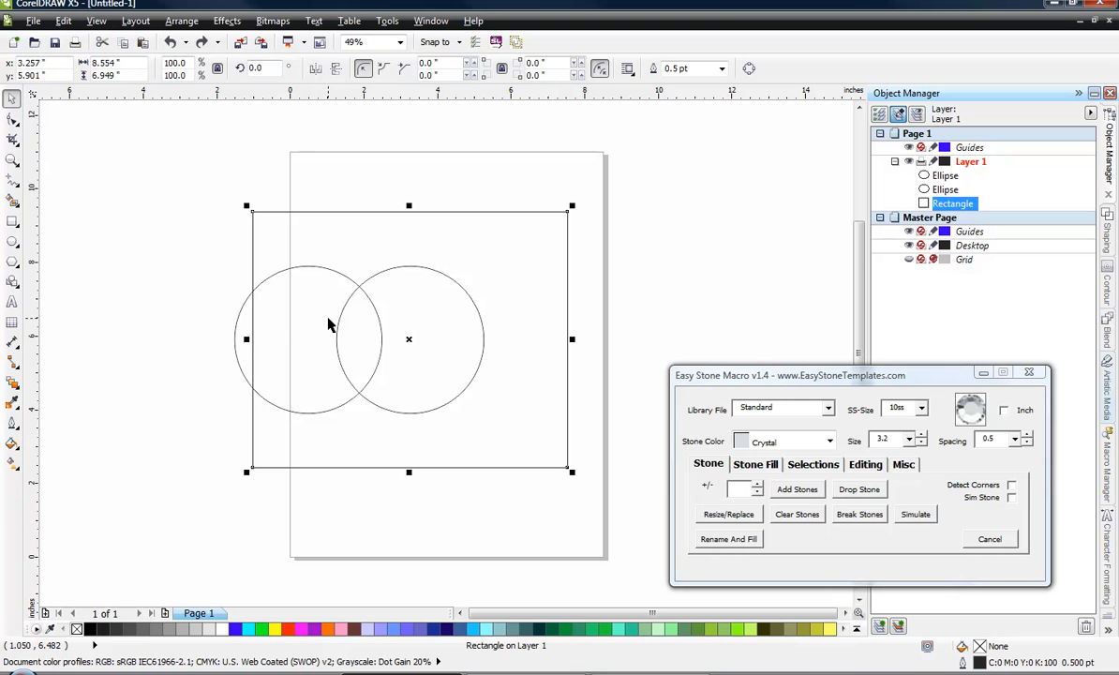
# Step: Stretch the rectangle to about 12.5 inches wide, enclosing both circles
pyautogui.click(218, 380)
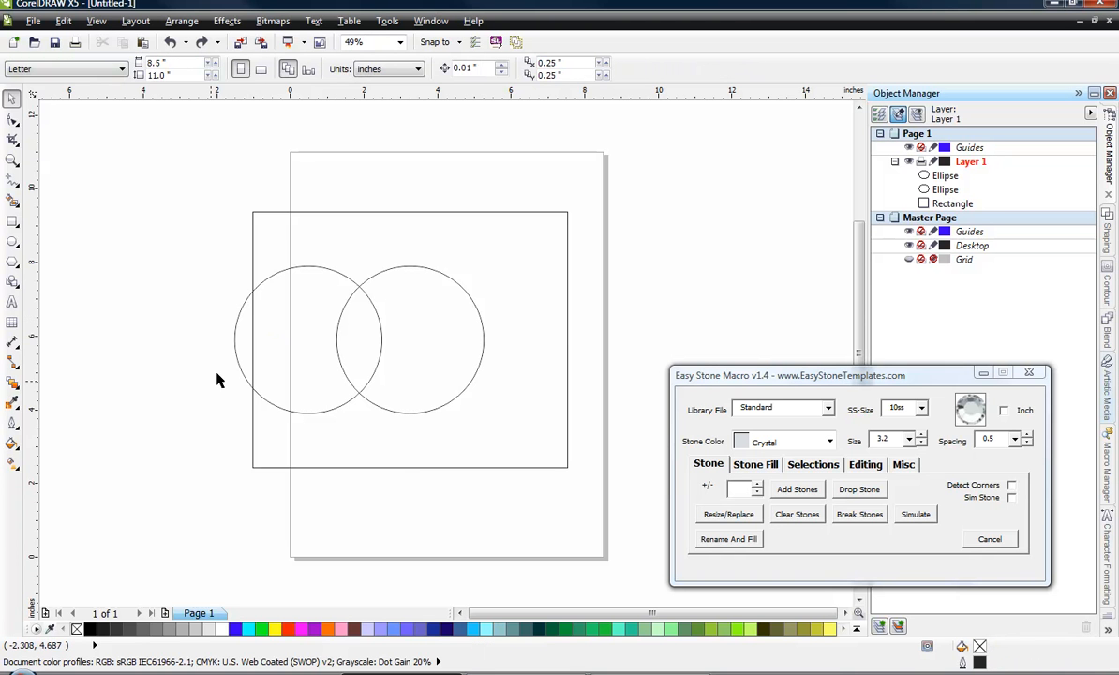
pyautogui.moveTo(120, 416)
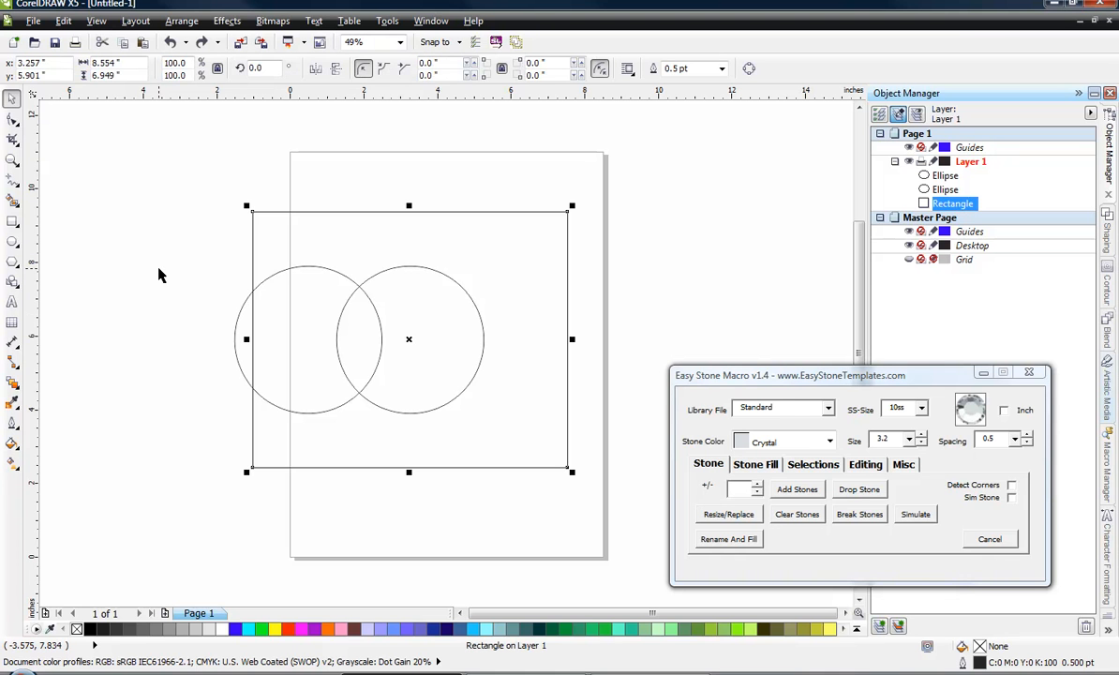
pyautogui.moveTo(247, 339)
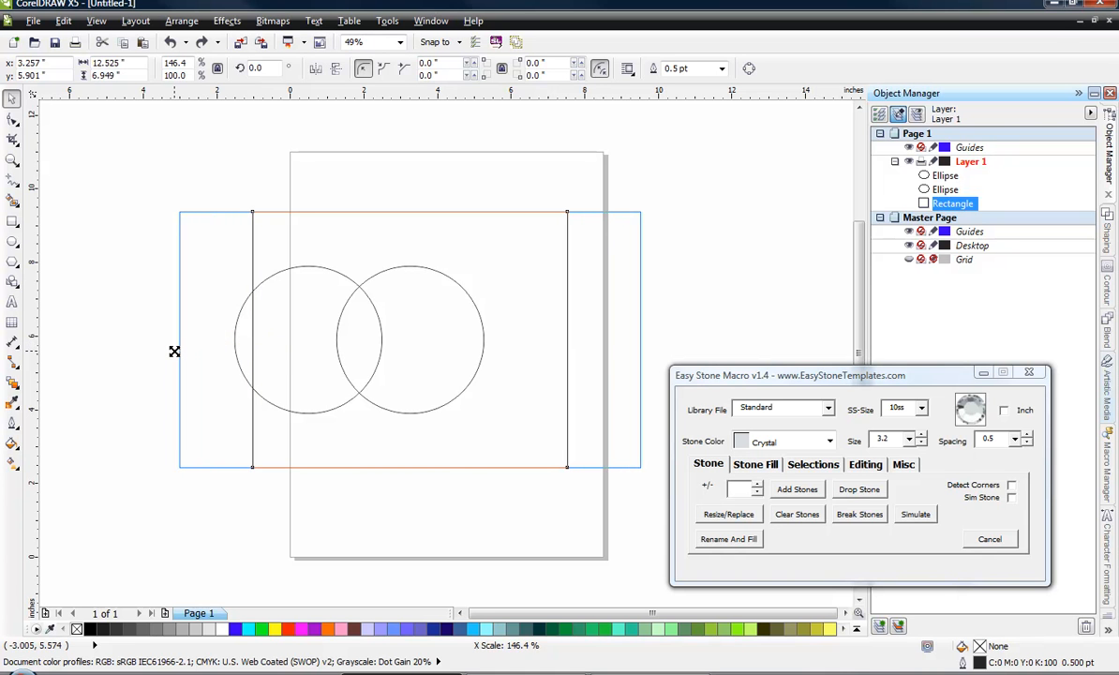
pyautogui.click(302, 333)
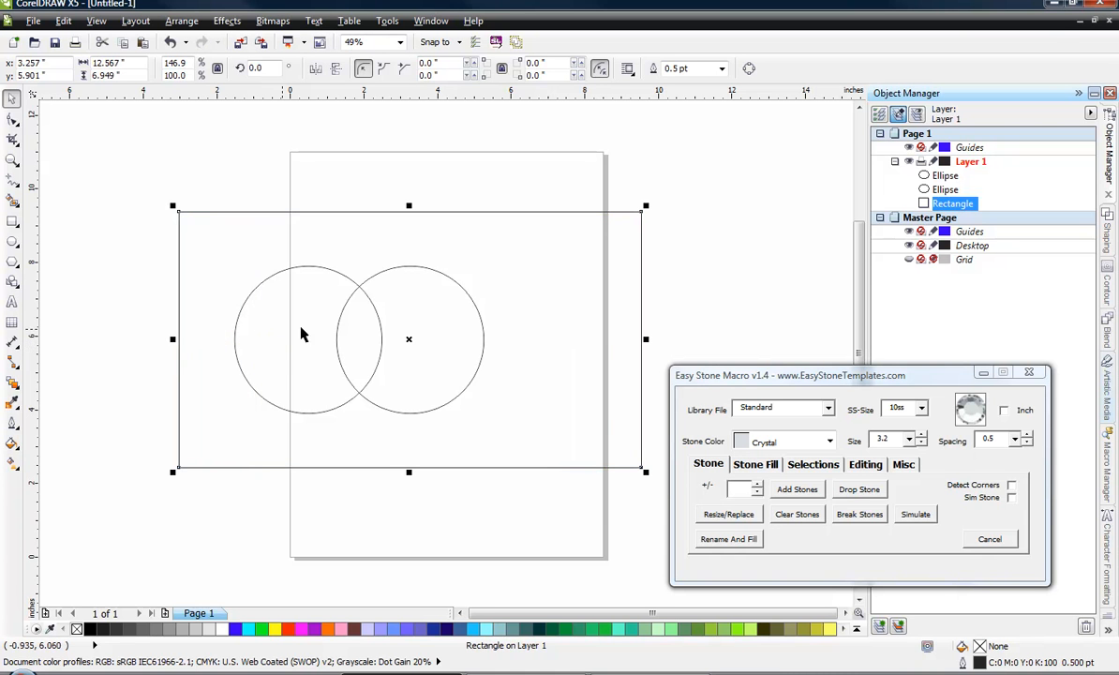
pyautogui.moveTo(129, 366)
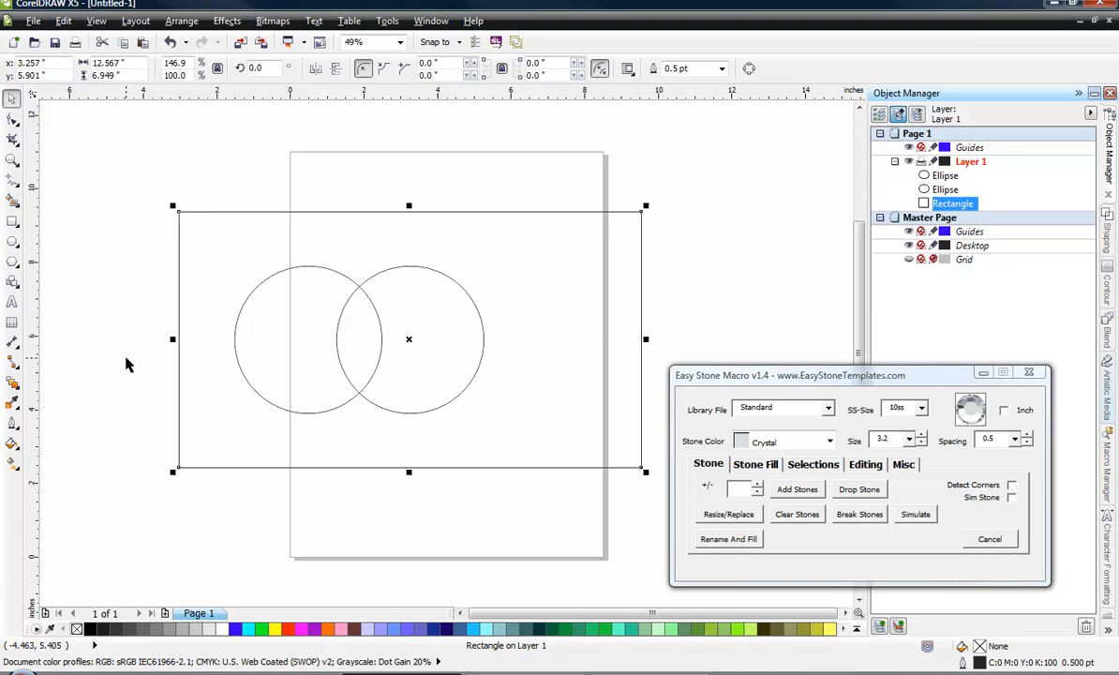
pyautogui.moveTo(118, 232)
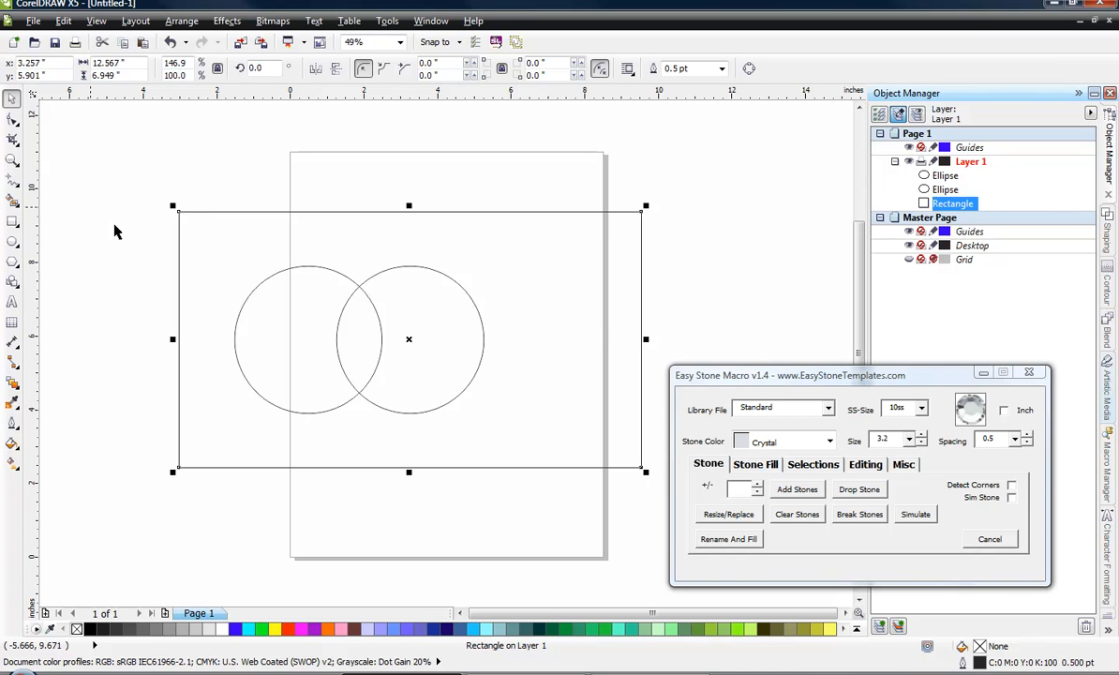
pyautogui.click(120, 242)
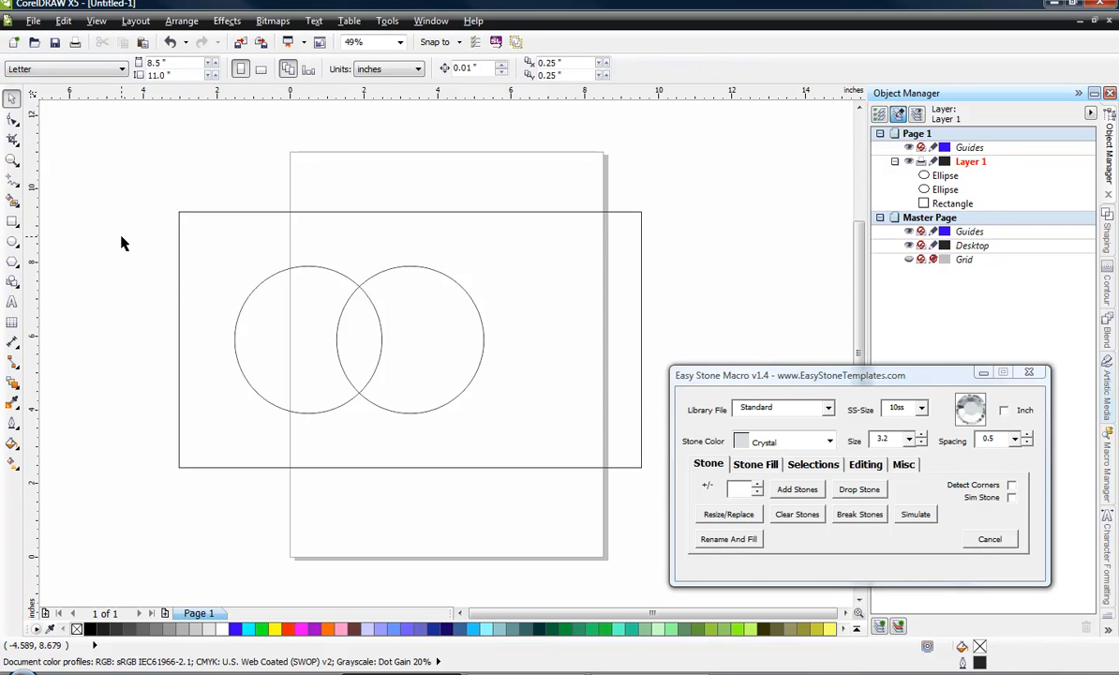
pyautogui.moveTo(134, 249)
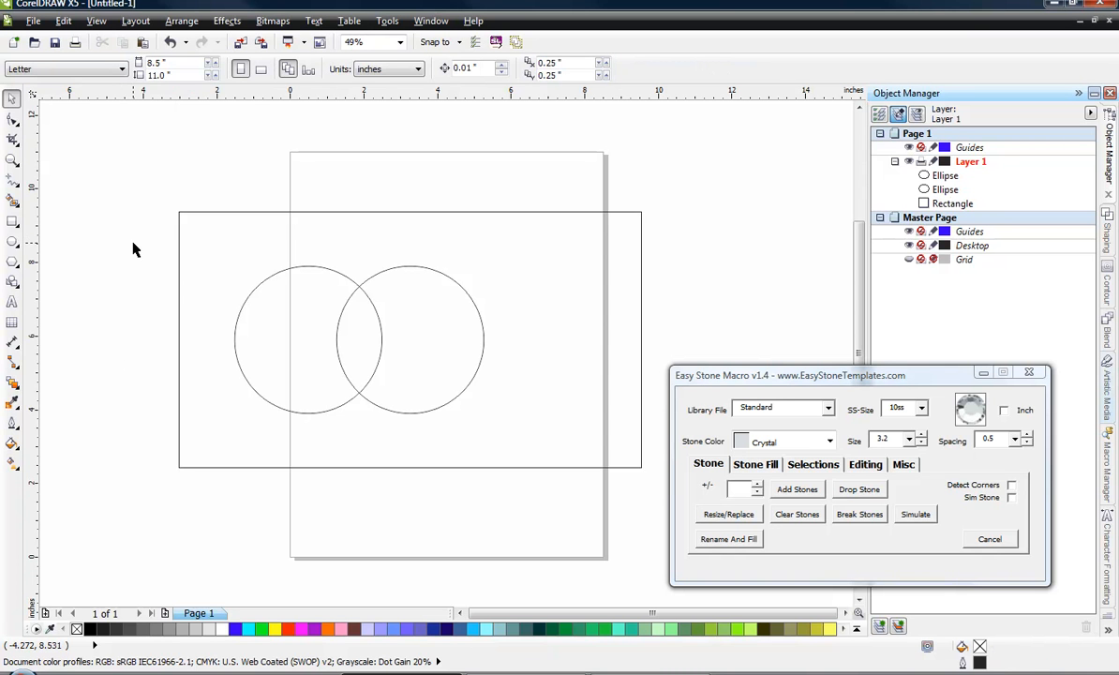
pyautogui.moveTo(217, 279)
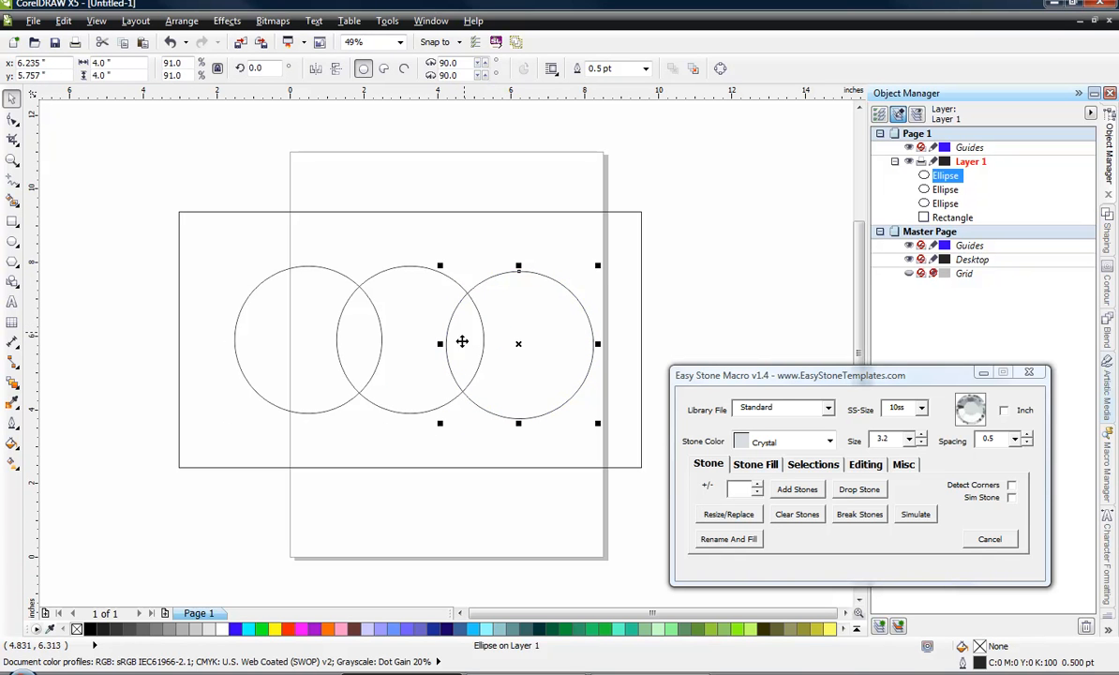
pyautogui.moveTo(348, 355)
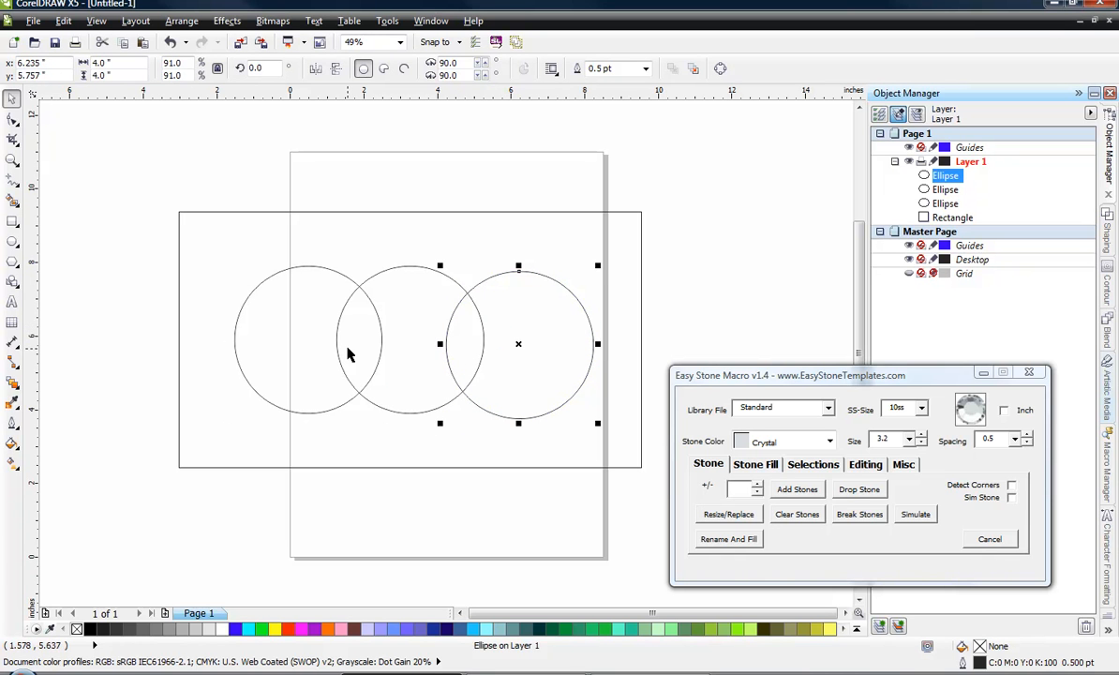
pyautogui.moveTo(346, 363)
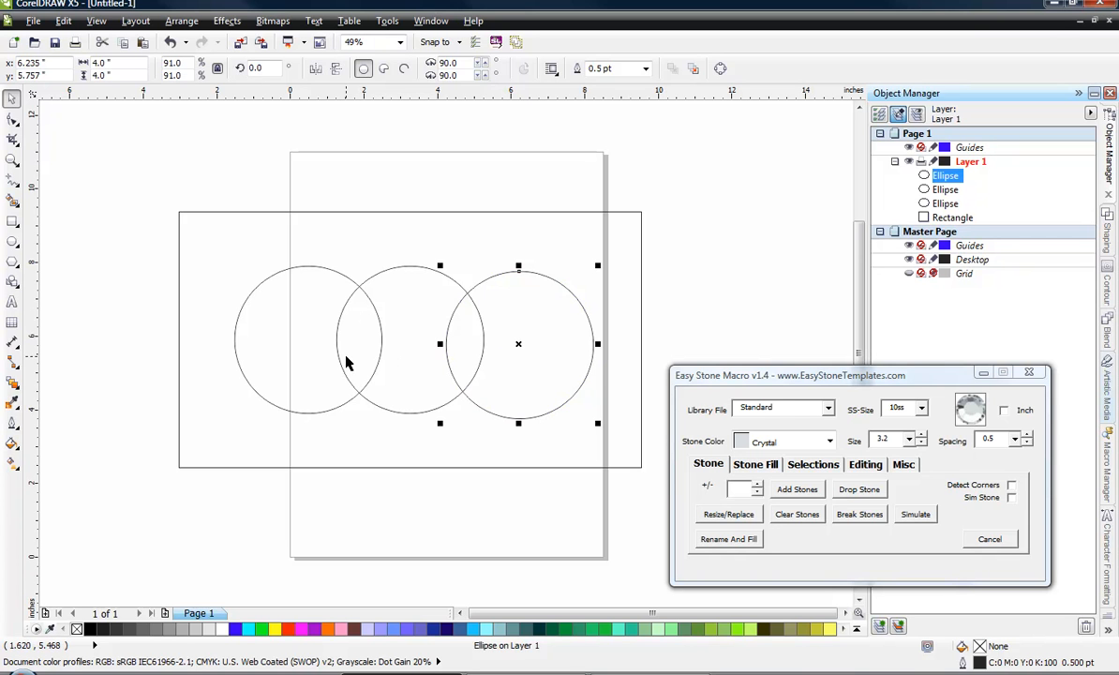
pyautogui.moveTo(554, 342)
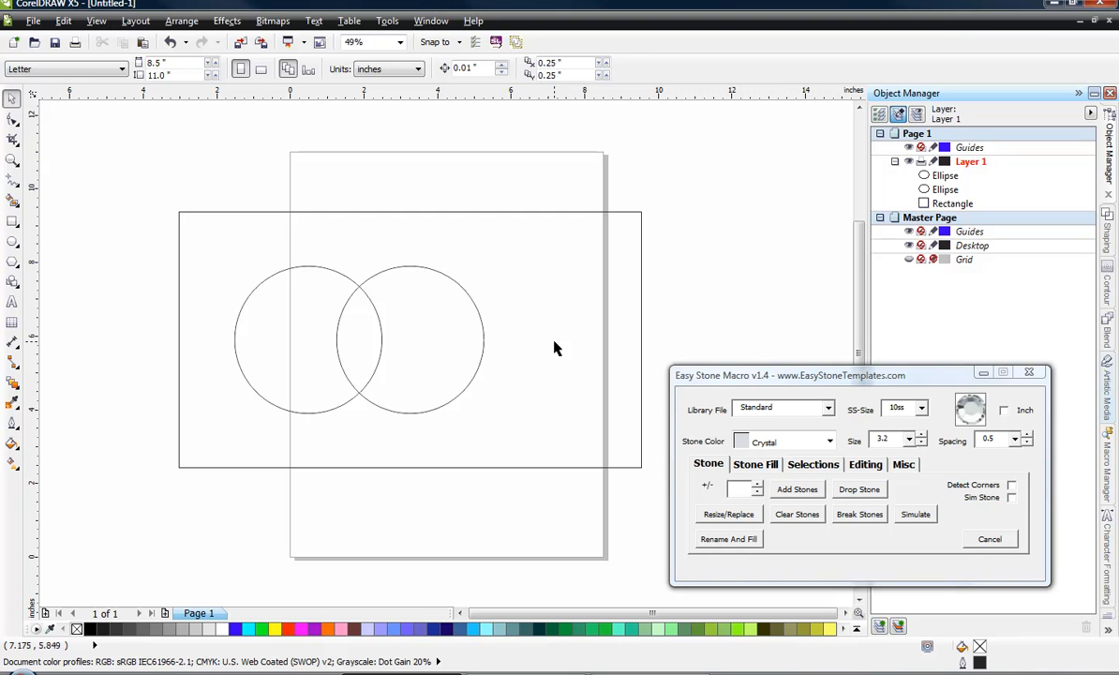
# Step: Select the left circle so it can be duplicated in place
pyautogui.click(306, 339)
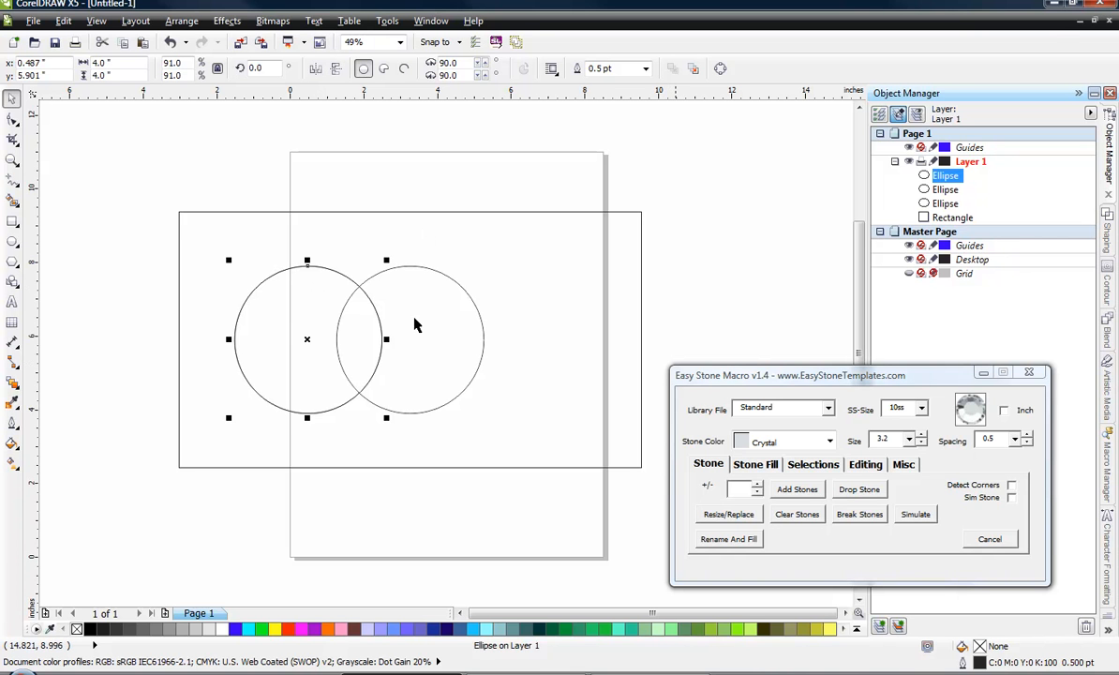
pyautogui.moveTo(346, 339)
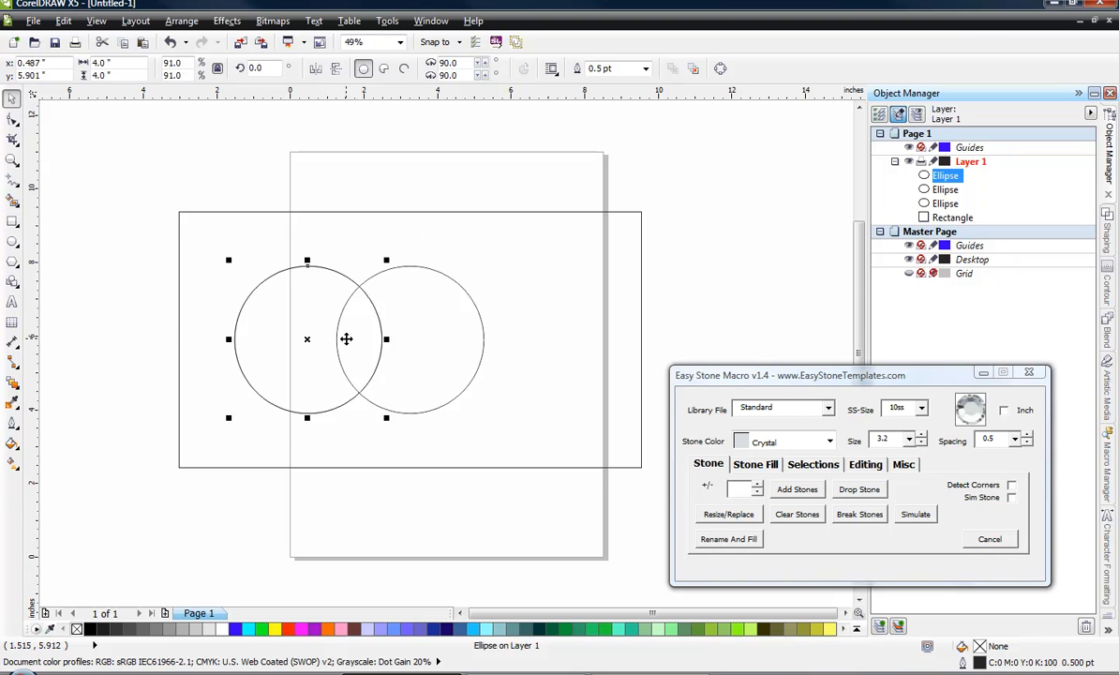
pyautogui.moveTo(484, 227)
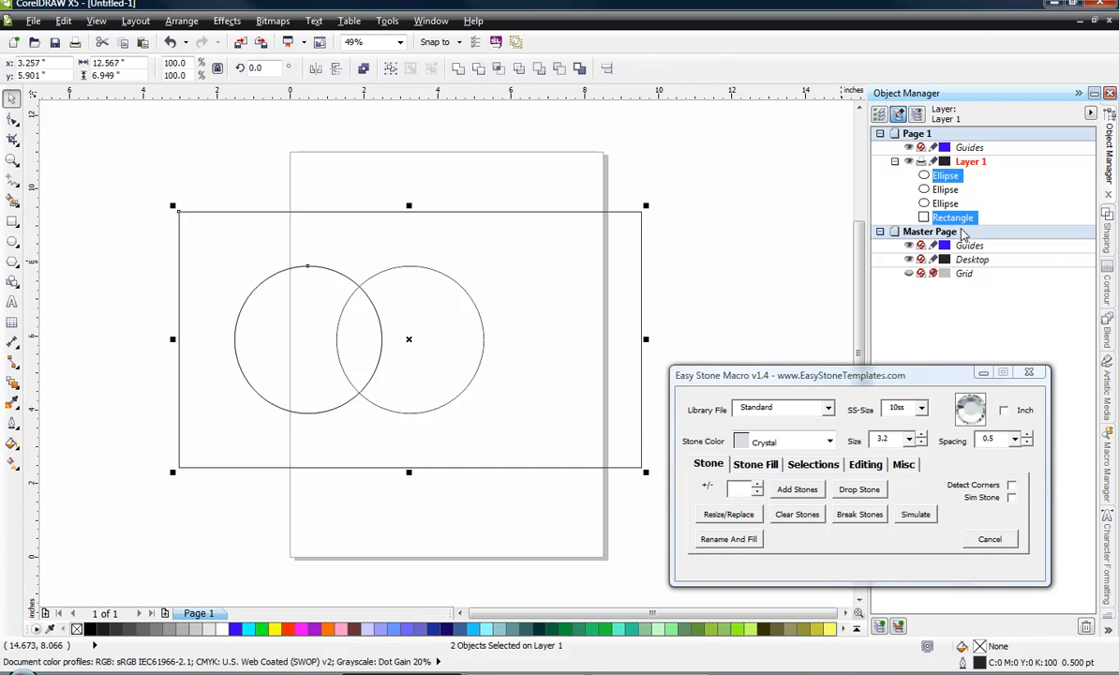
pyautogui.moveTo(742, 253)
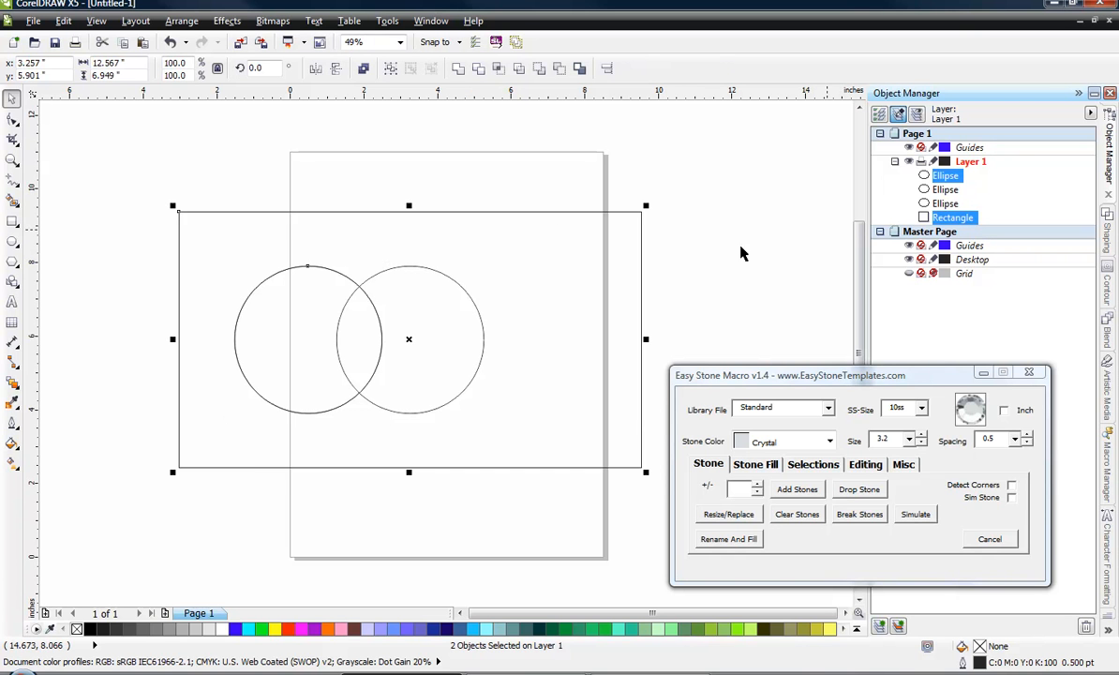
pyautogui.moveTo(408, 229)
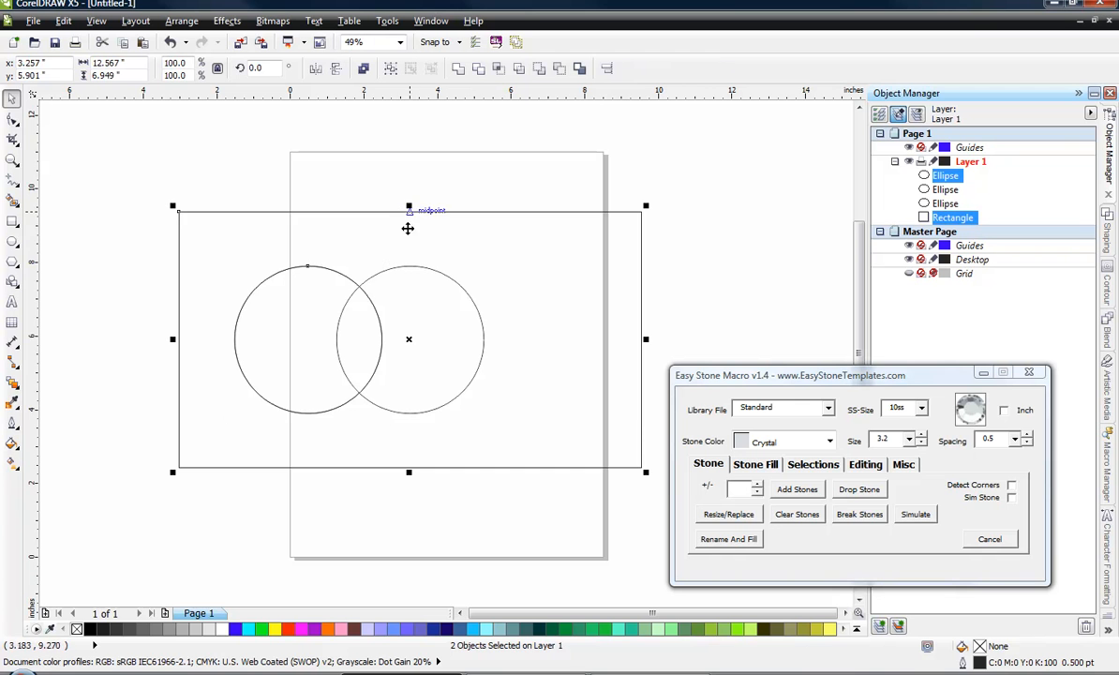
pyautogui.moveTo(411, 339)
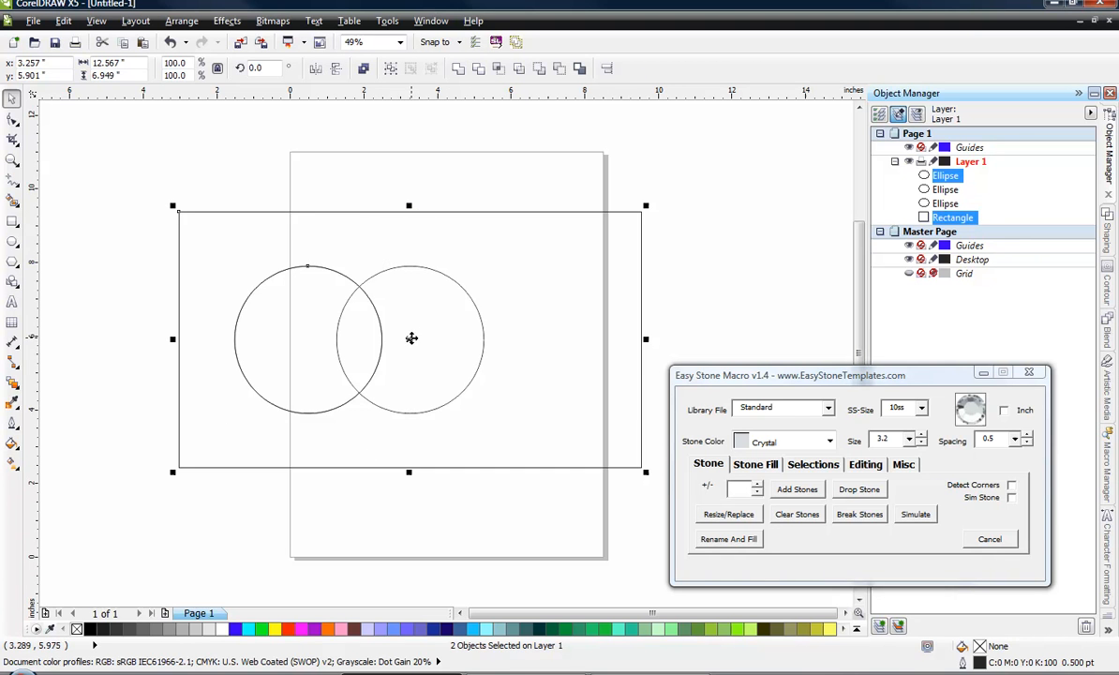
pyautogui.moveTo(356, 330)
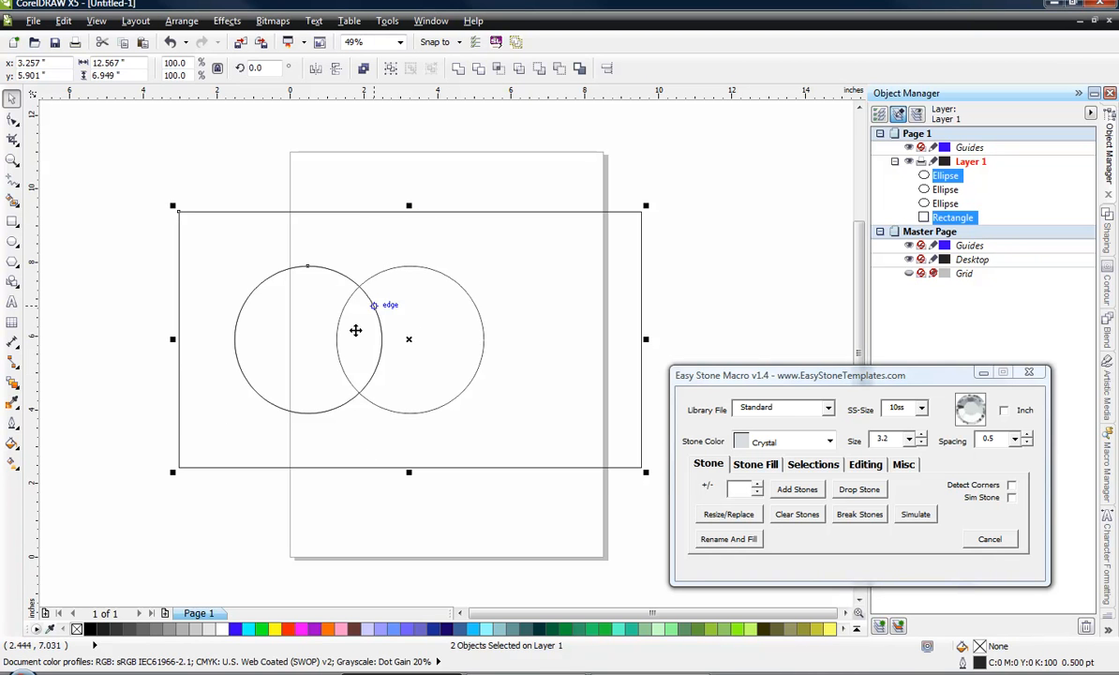
pyautogui.moveTo(428, 259)
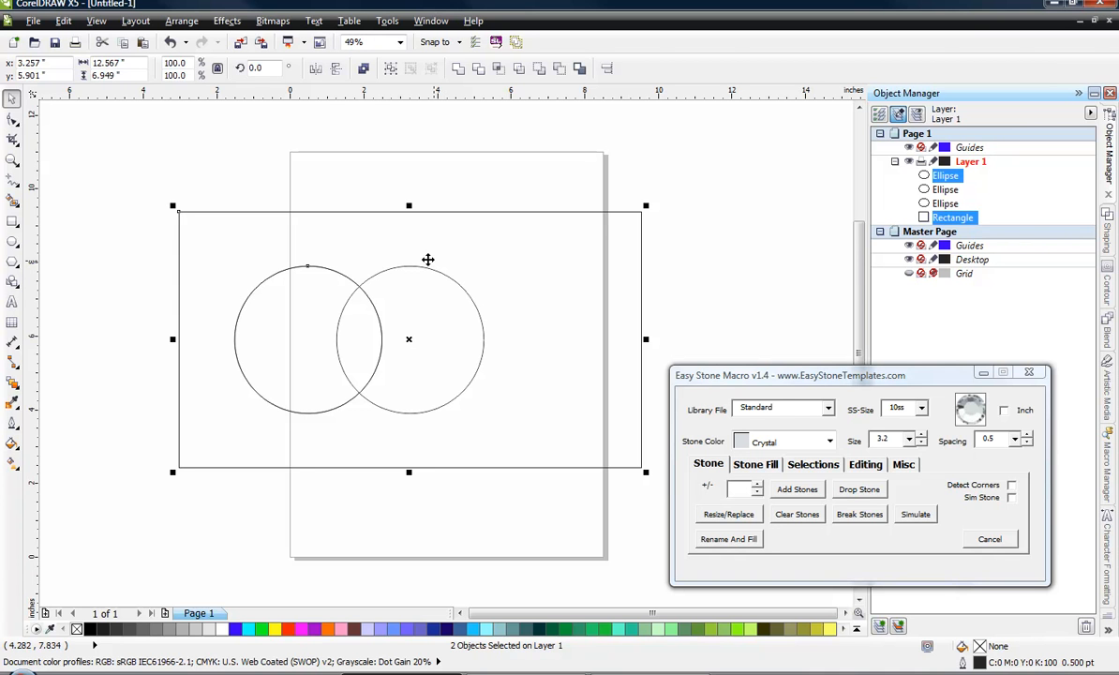
pyautogui.moveTo(315, 68)
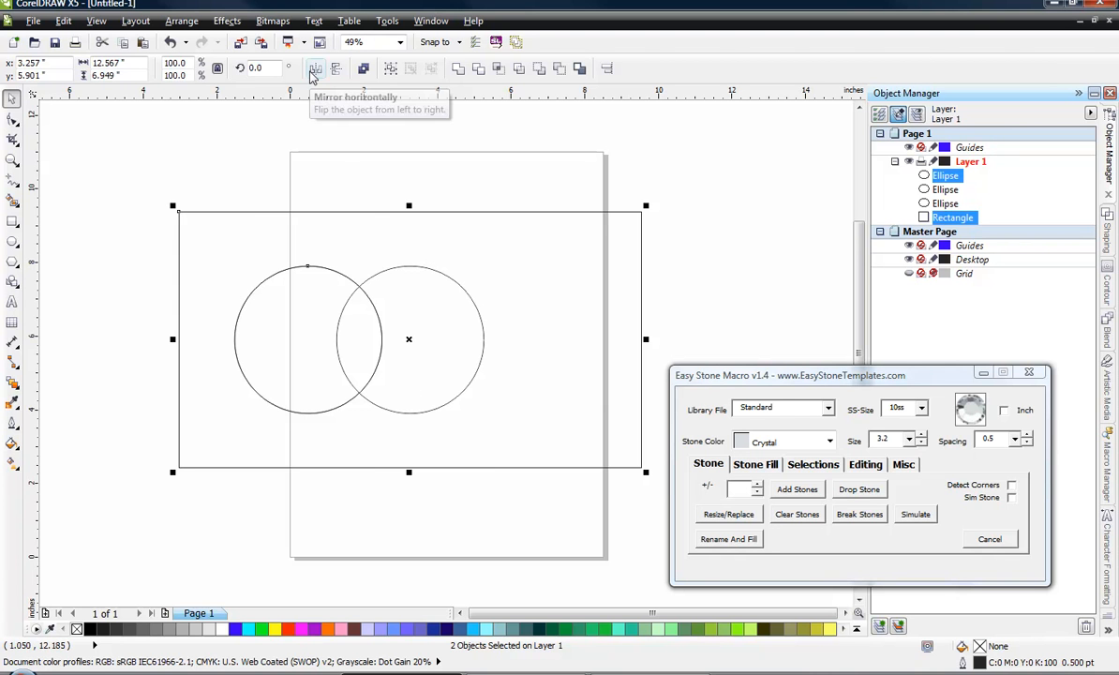
pyautogui.moveTo(408, 201)
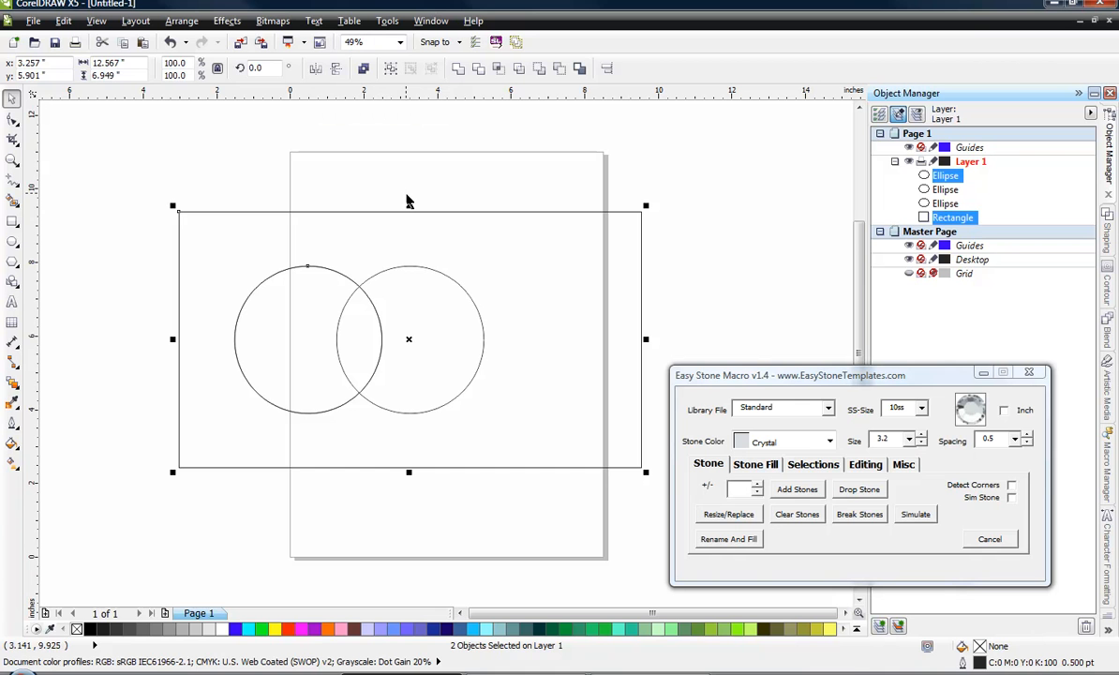
pyautogui.moveTo(419, 354)
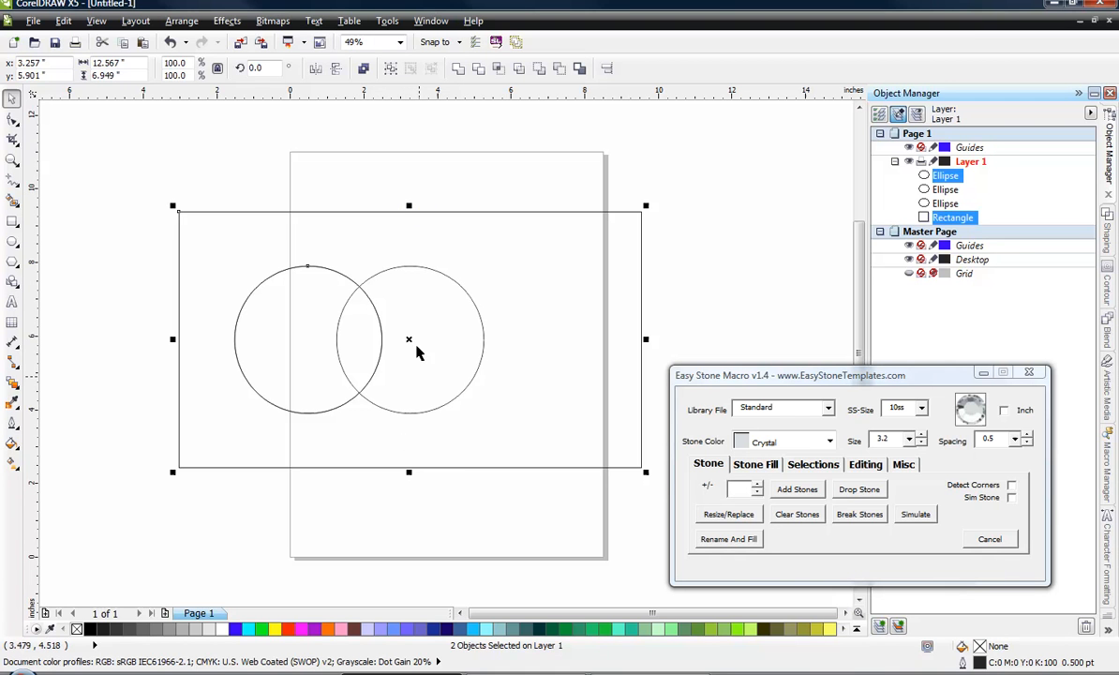
pyautogui.moveTo(583, 316)
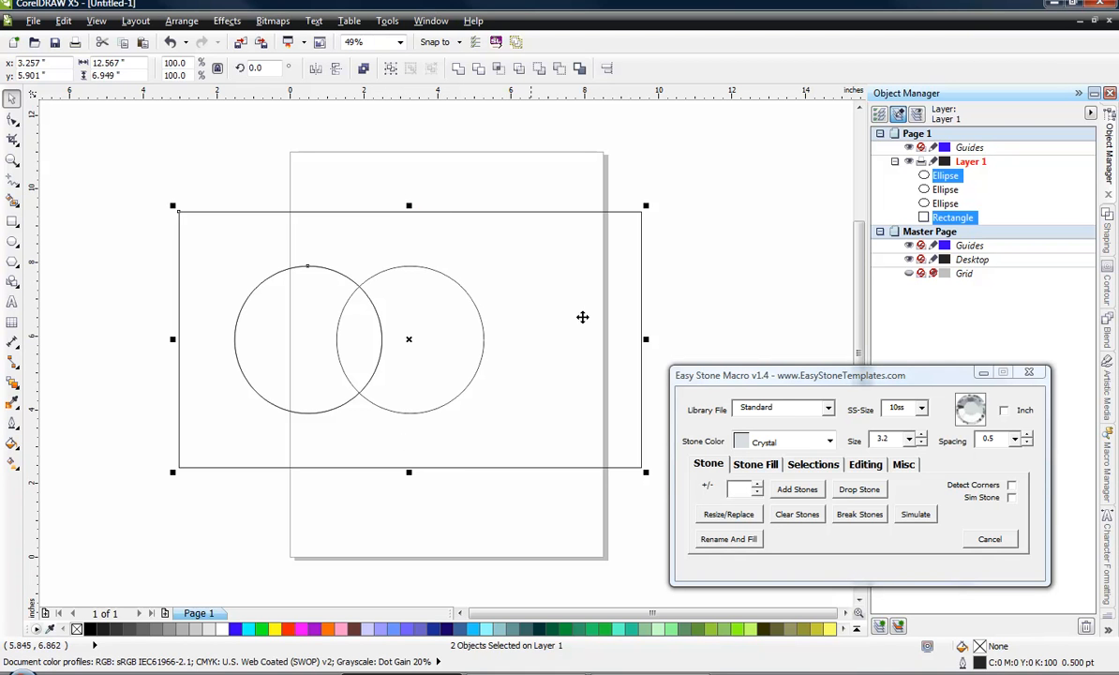
pyautogui.moveTo(316, 67)
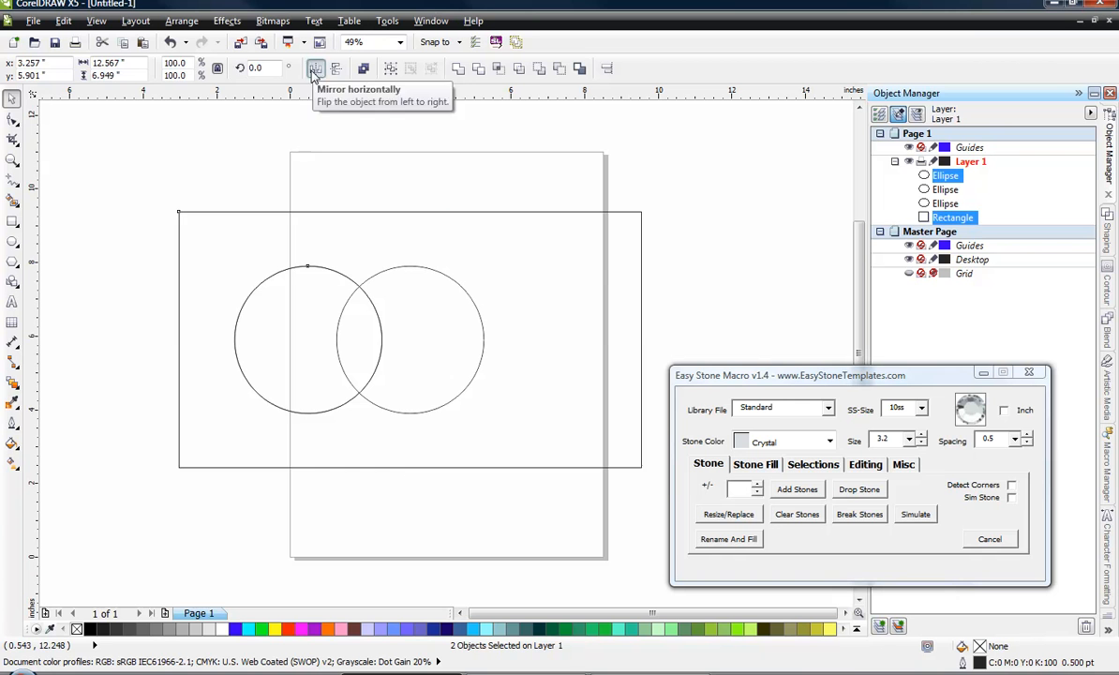
# Step: Mirror the duplicate circle horizontally to form the right-hand circle
pyautogui.click(316, 67)
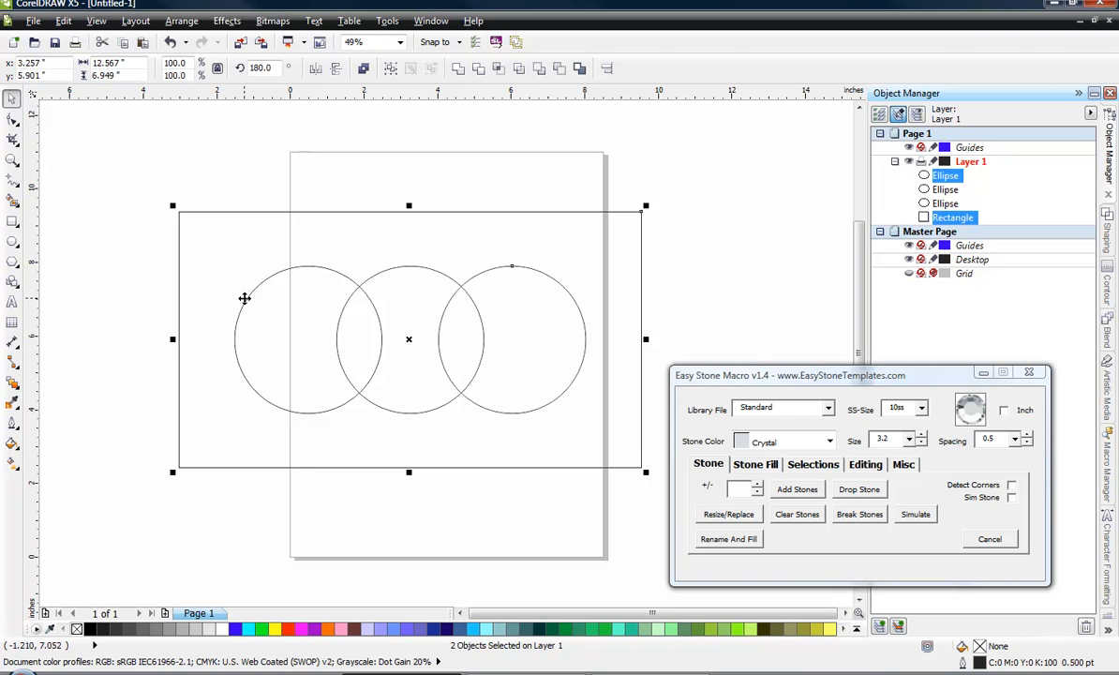
pyautogui.moveTo(455, 322)
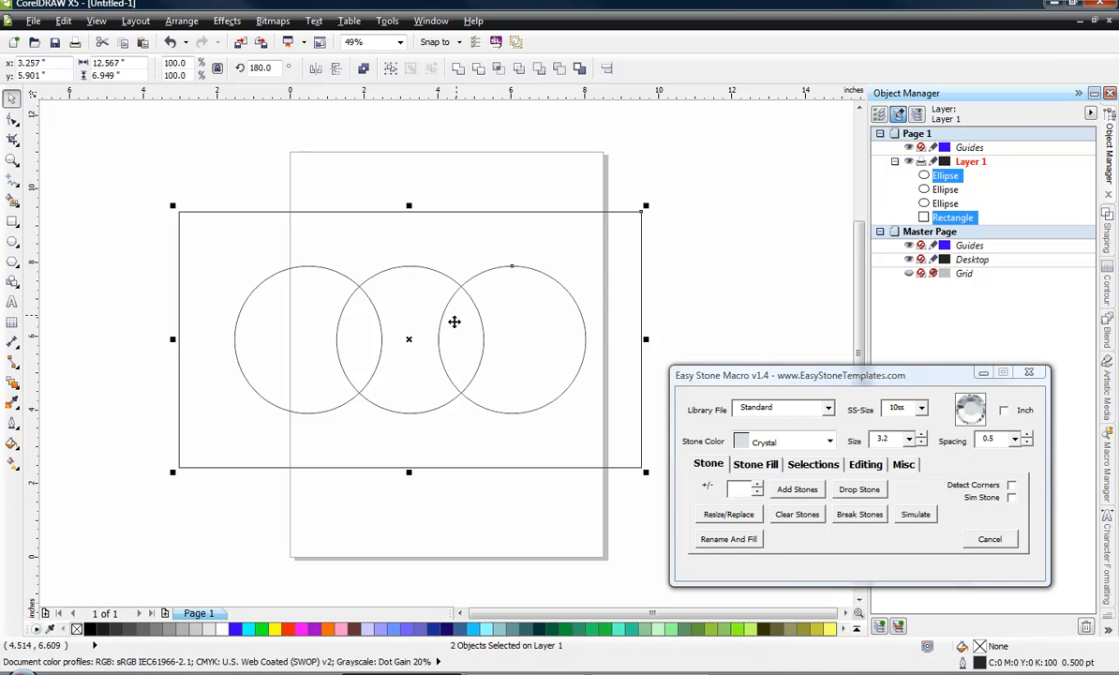
pyautogui.moveTo(476, 387)
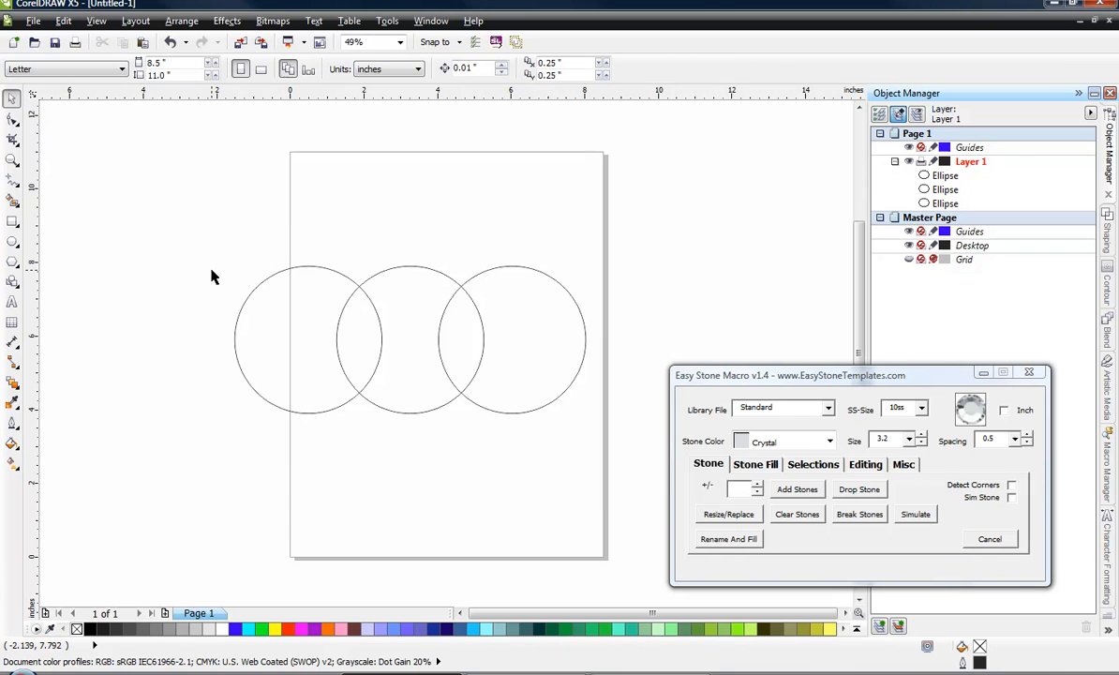
pyautogui.moveTo(212, 276)
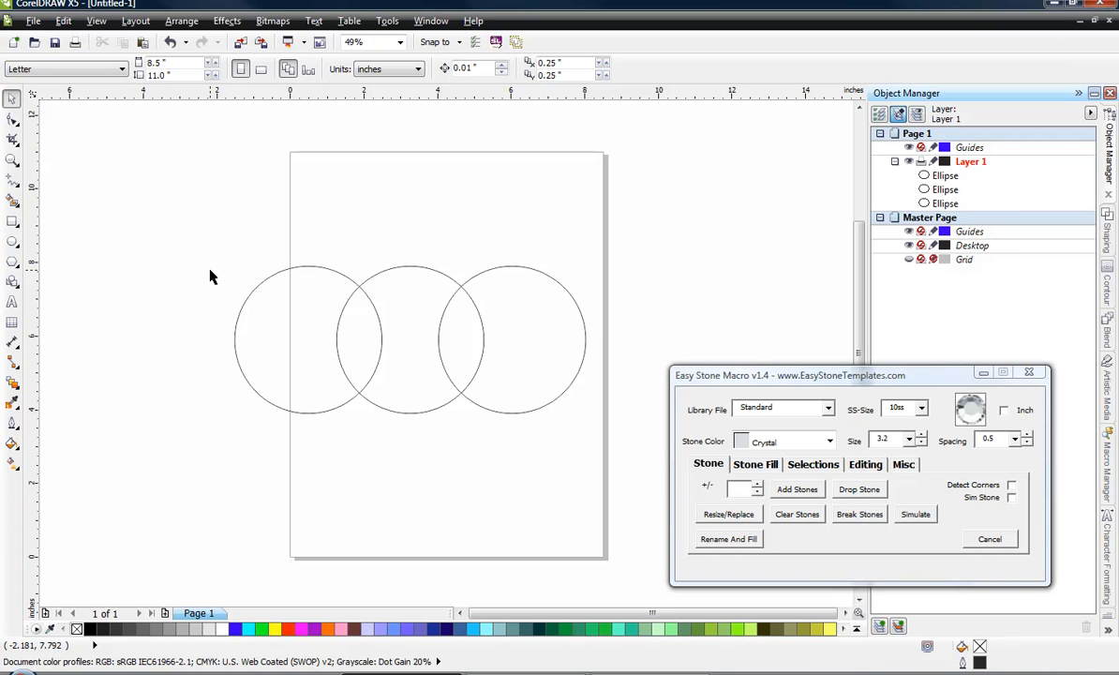
pyautogui.moveTo(210, 312)
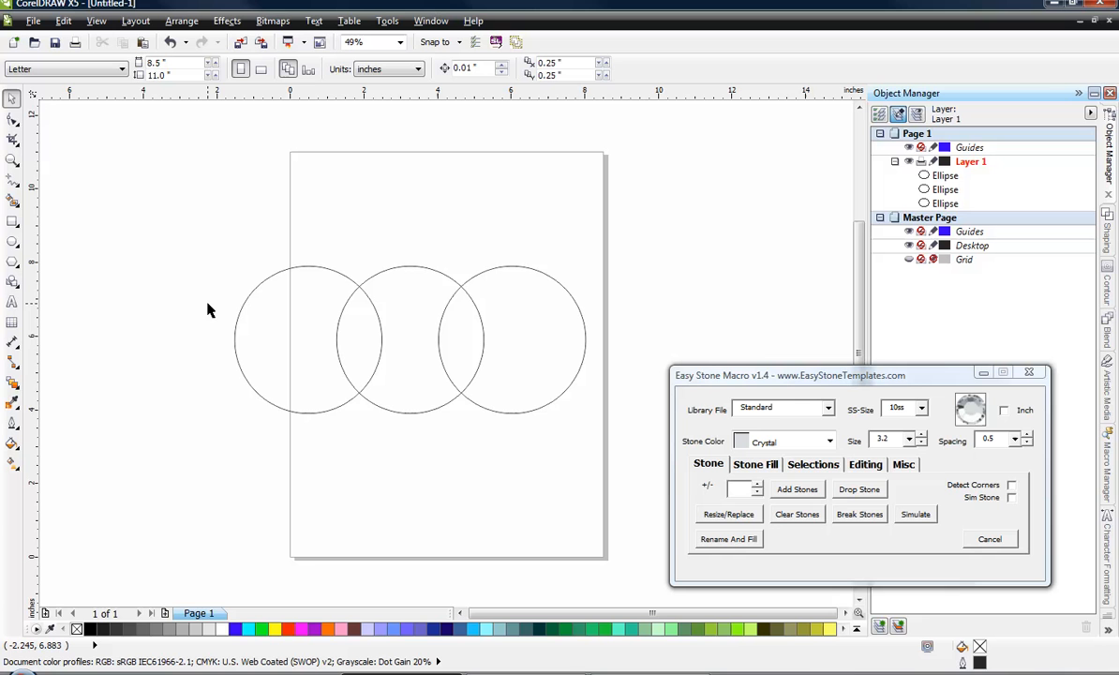
pyautogui.moveTo(344, 328)
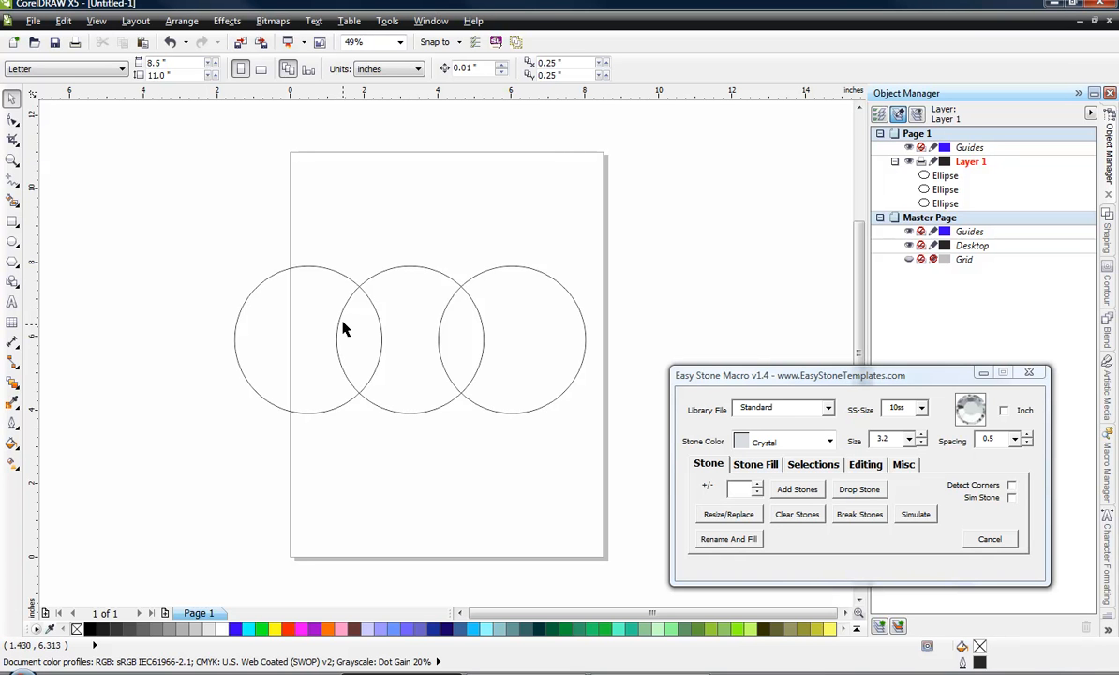
pyautogui.moveTo(373, 392)
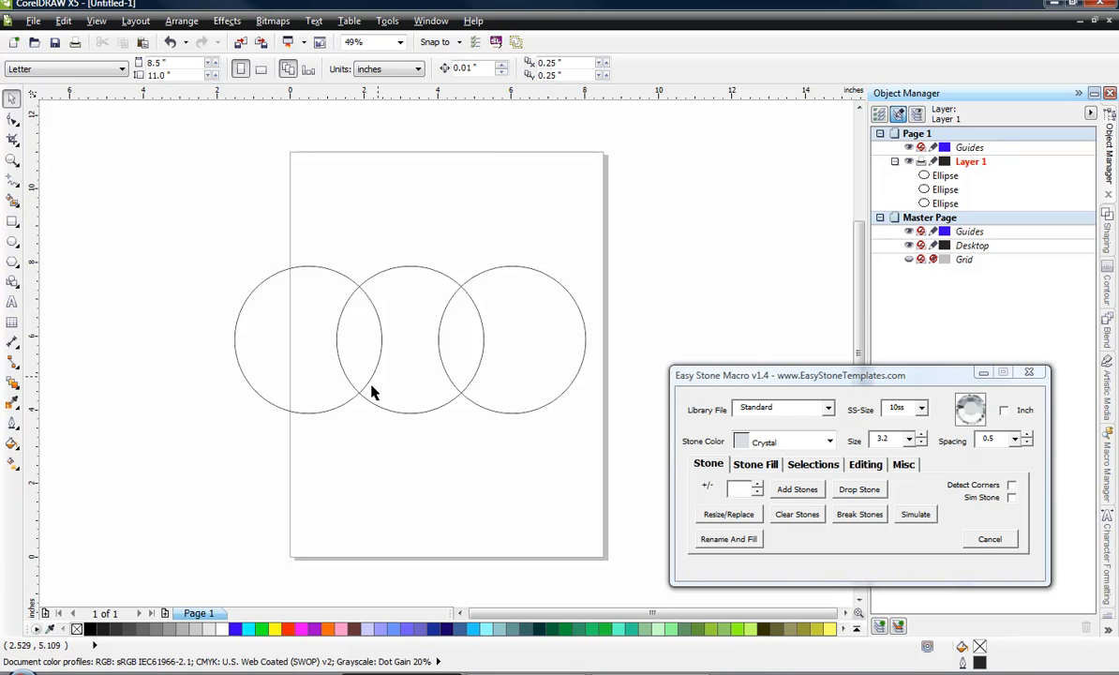
pyautogui.moveTo(462, 399)
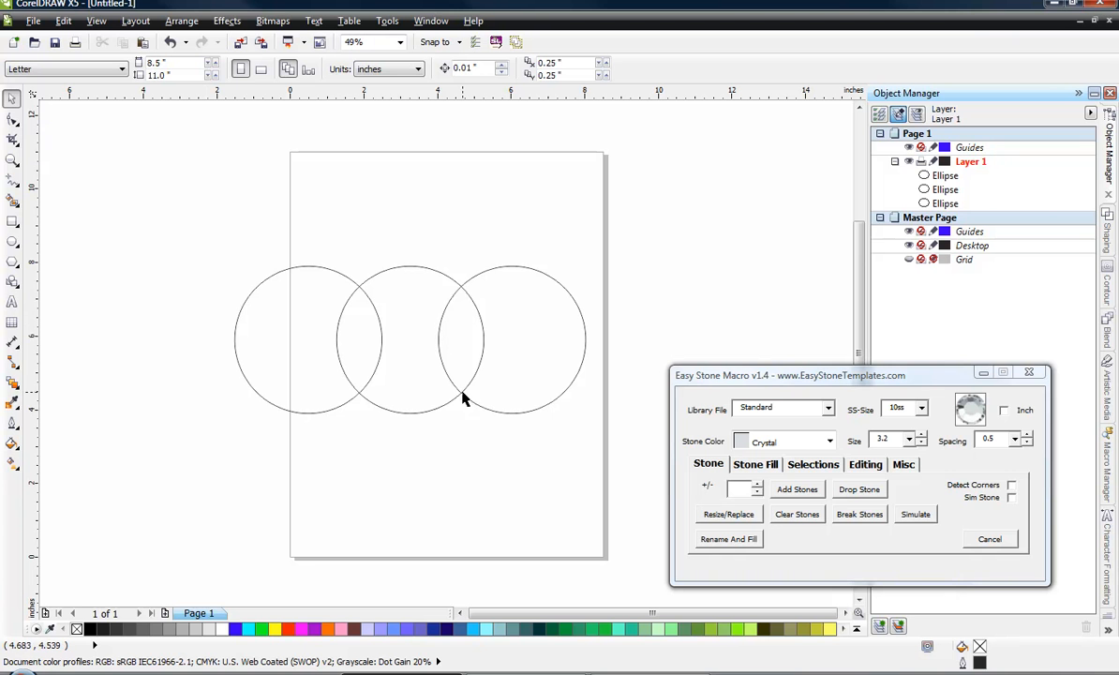
pyautogui.moveTo(469, 398)
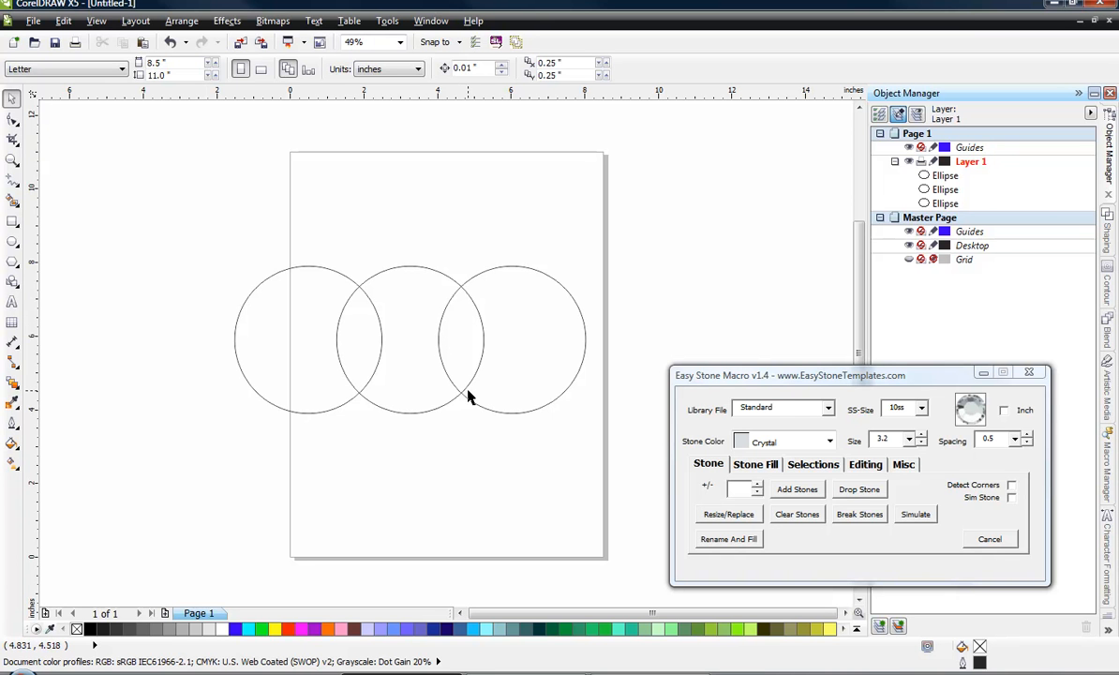
pyautogui.moveTo(195, 466)
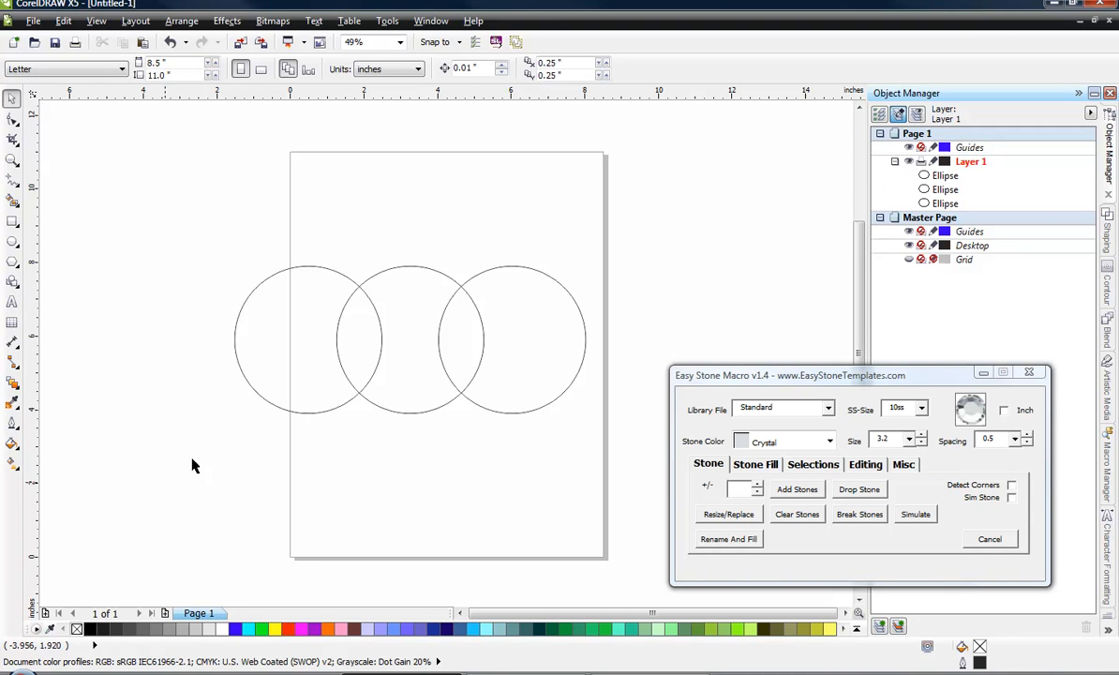
pyautogui.moveTo(328, 375)
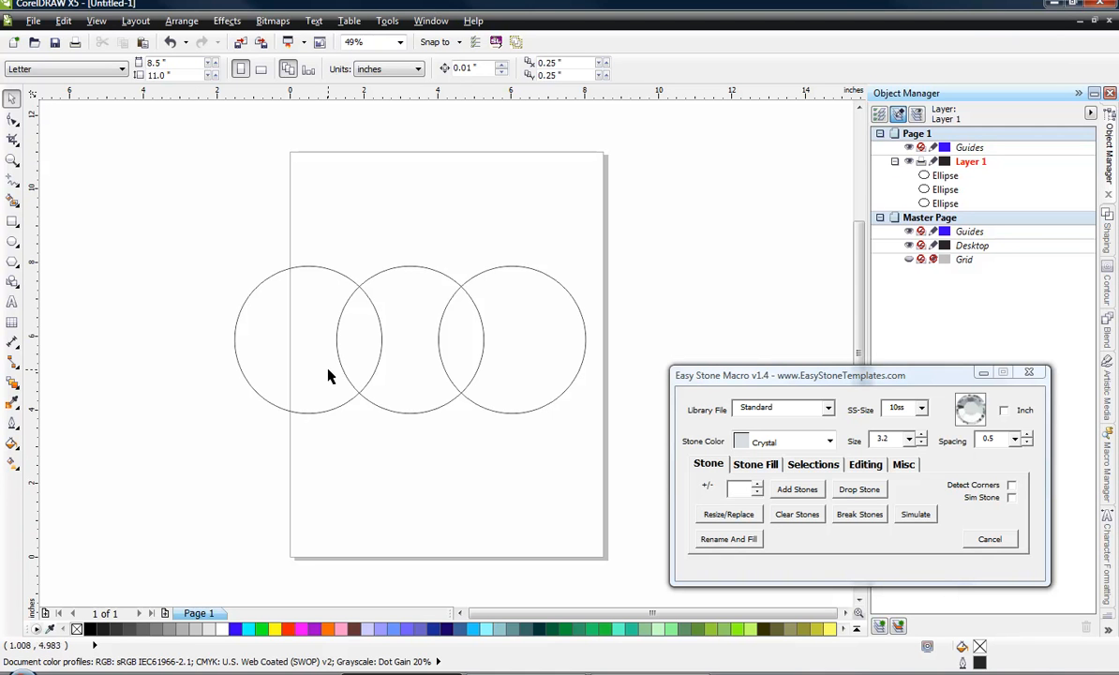
pyautogui.moveTo(329, 368)
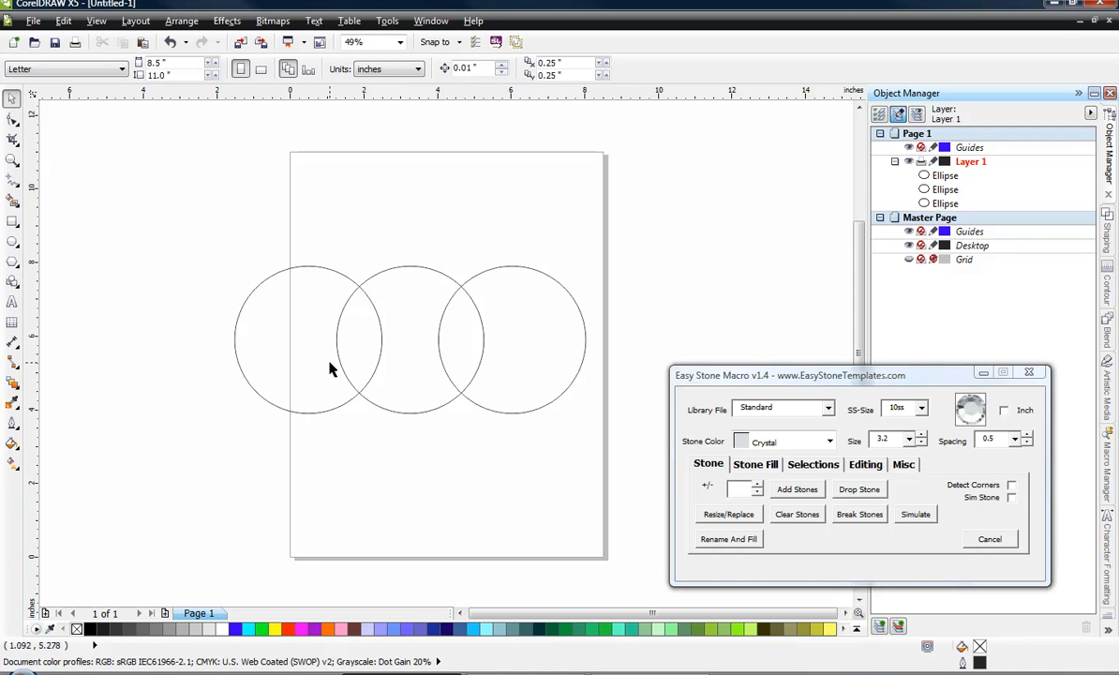
pyautogui.moveTo(403, 427)
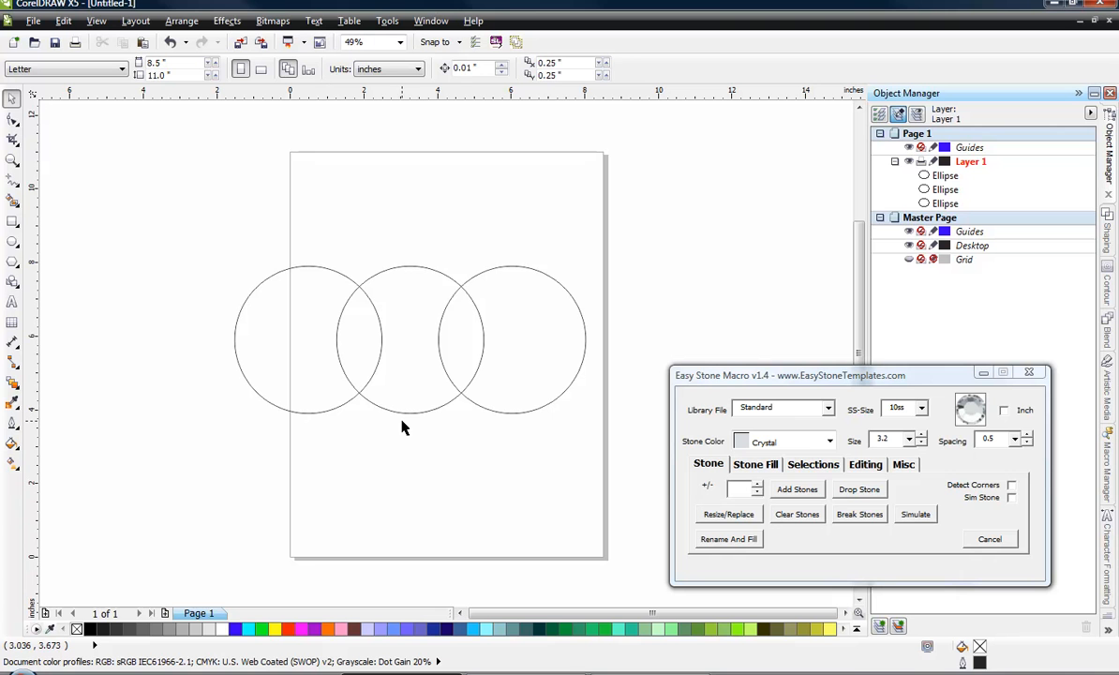
pyautogui.moveTo(407, 439)
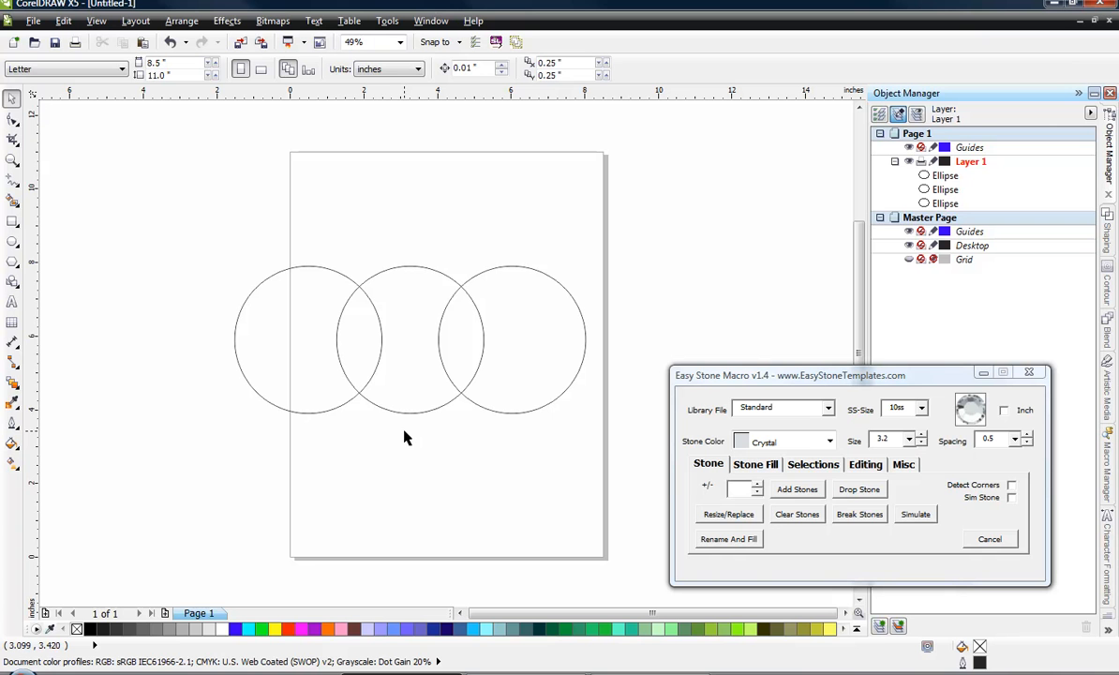
pyautogui.moveTo(96, 193)
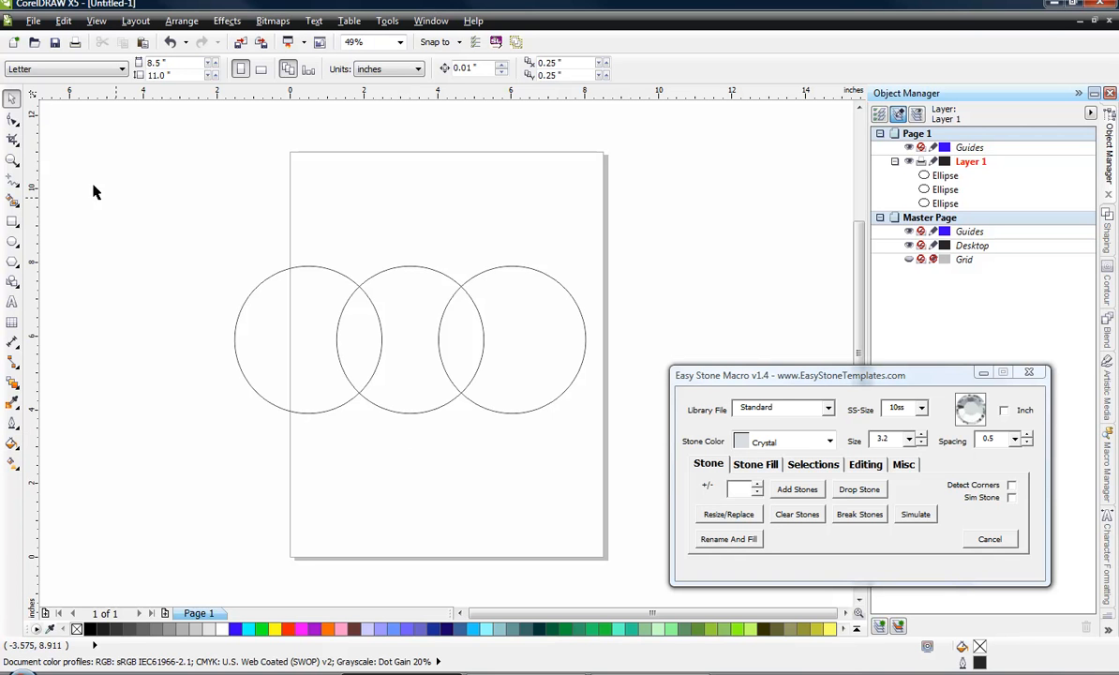
# Step: Open the Smart Fill flyout in the toolbox
pyautogui.click(13, 200)
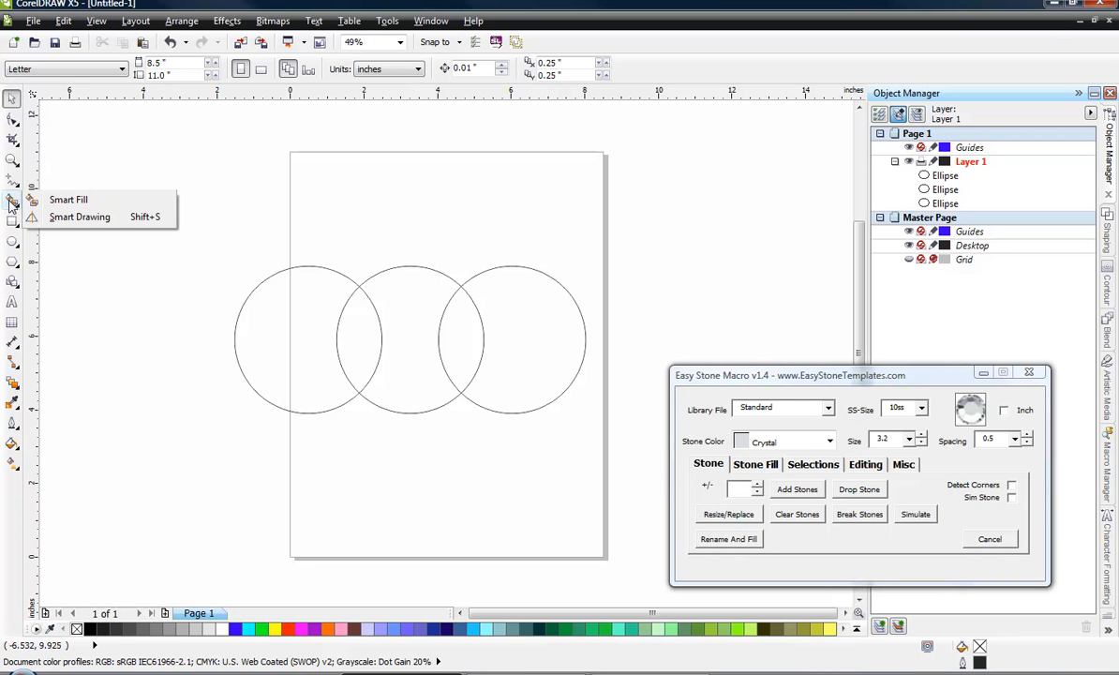
# Step: Smart Fill the centre region and both overlap lenses into filled curves
pyautogui.click(67, 199)
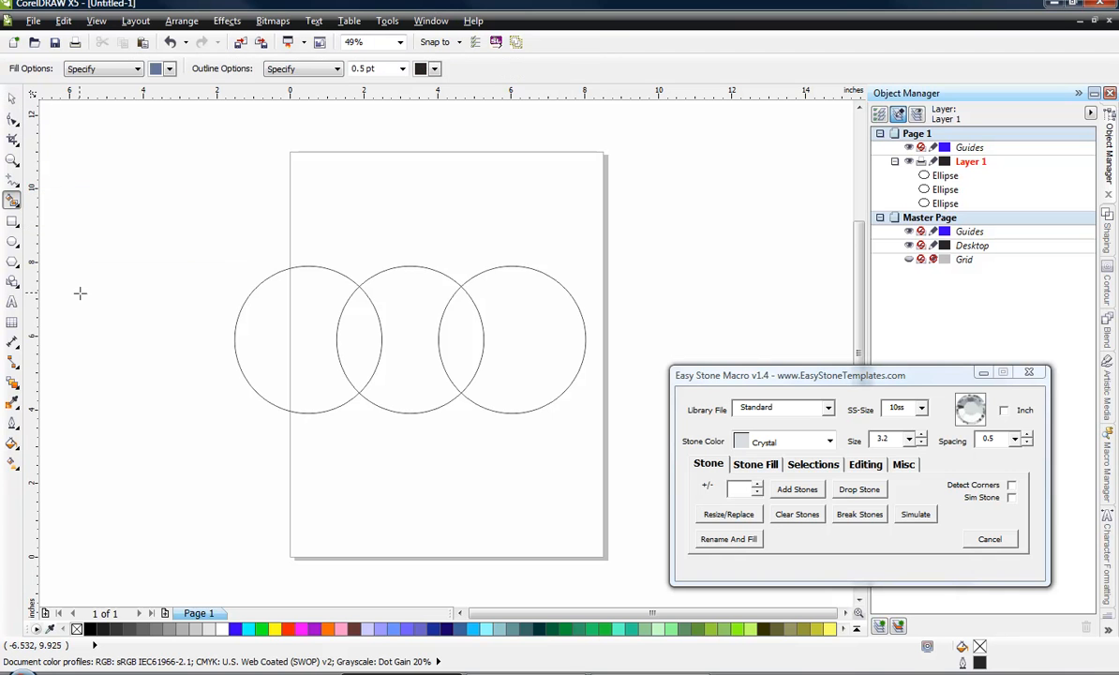
pyautogui.moveTo(96, 354)
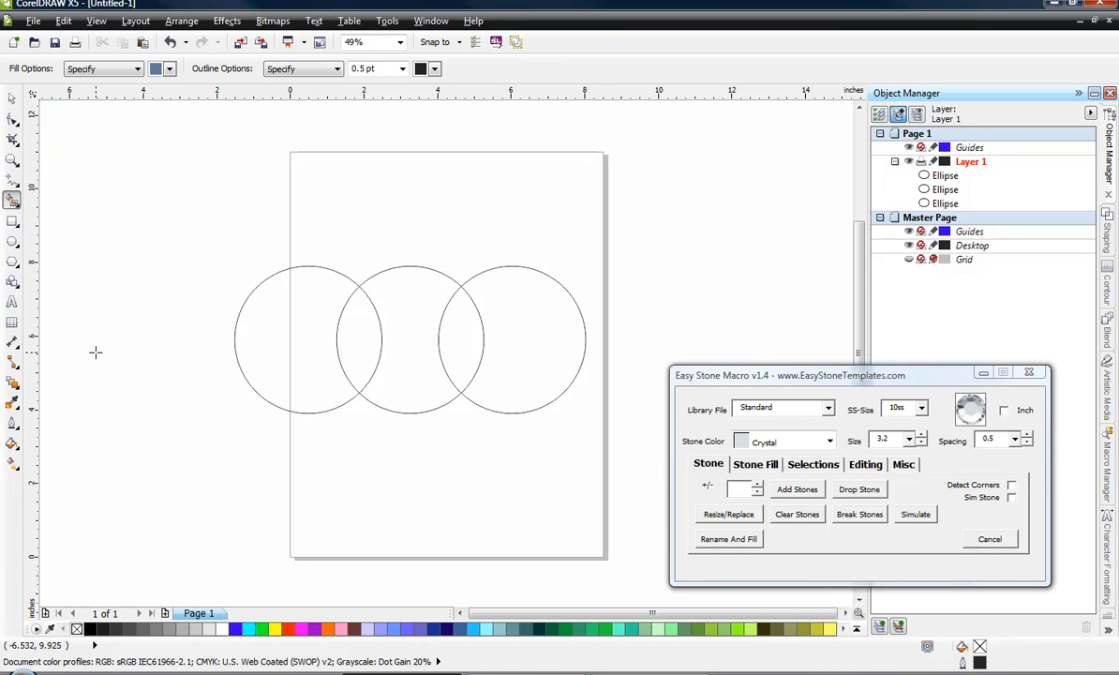
pyautogui.moveTo(410, 336)
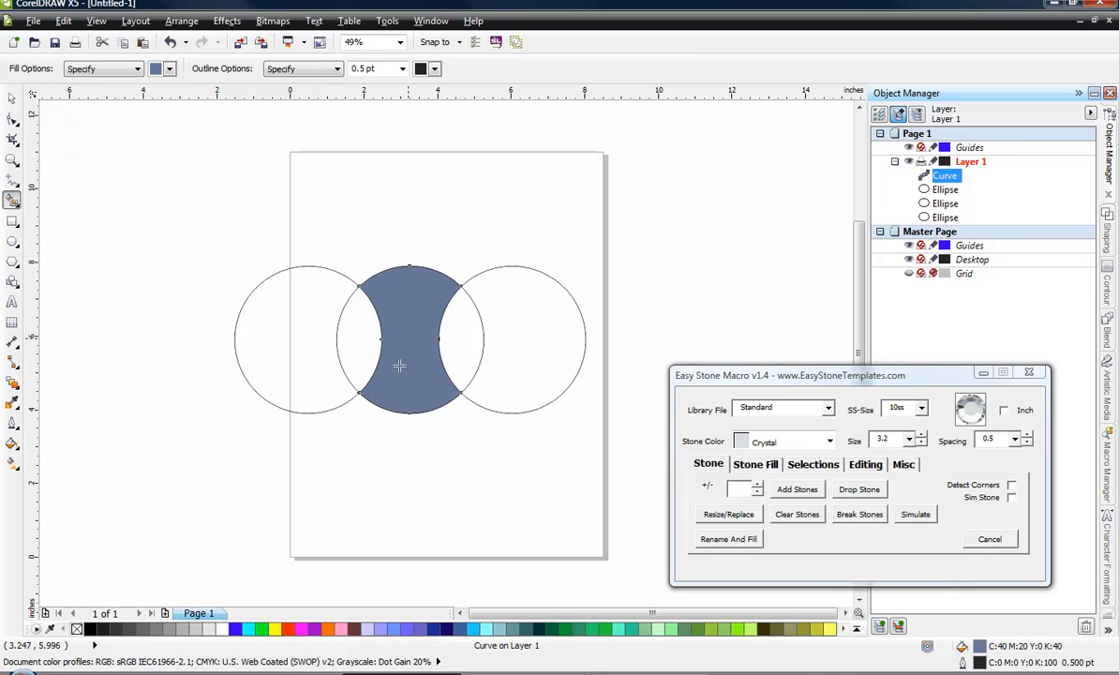
pyautogui.moveTo(403, 338)
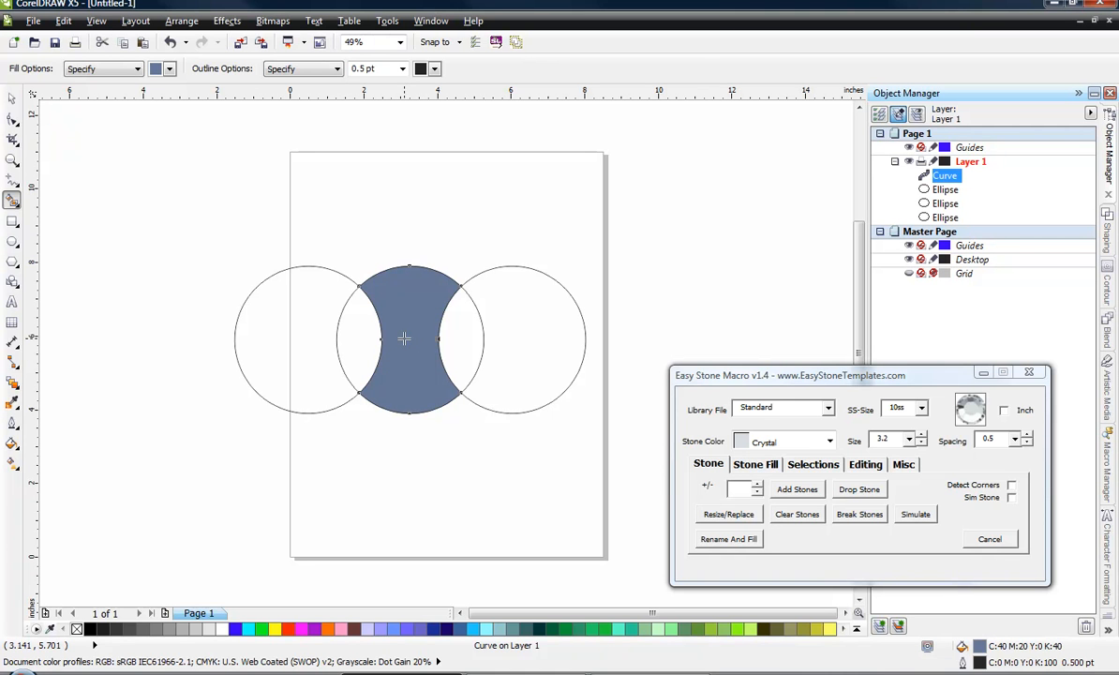
pyautogui.moveTo(362, 335)
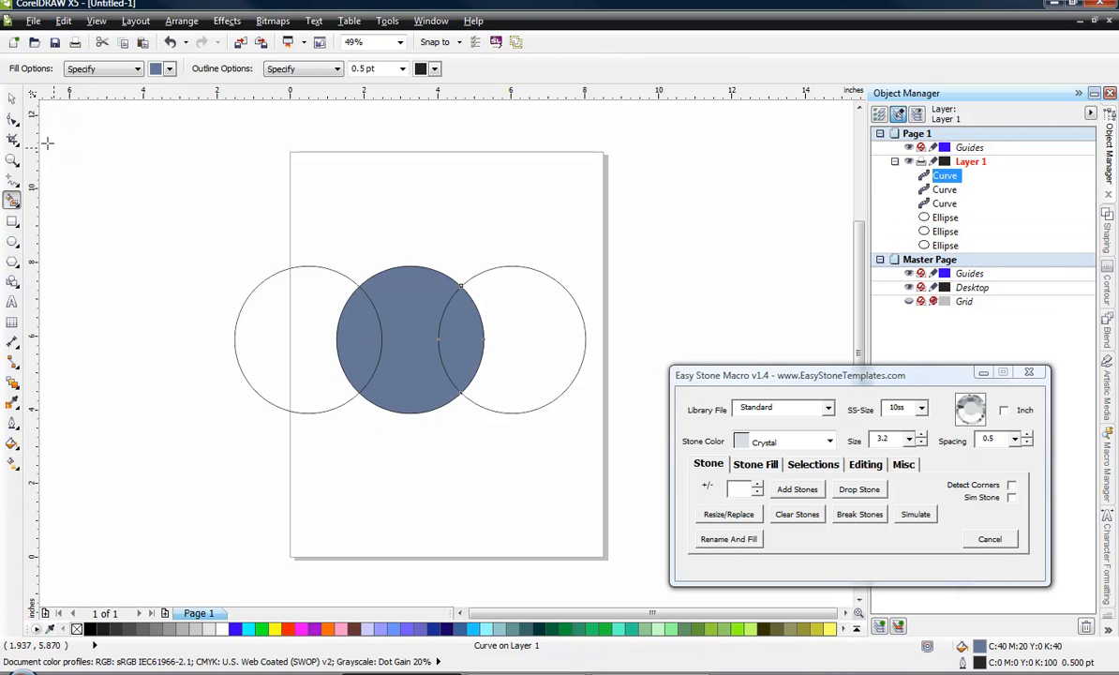
pyautogui.click(412, 338)
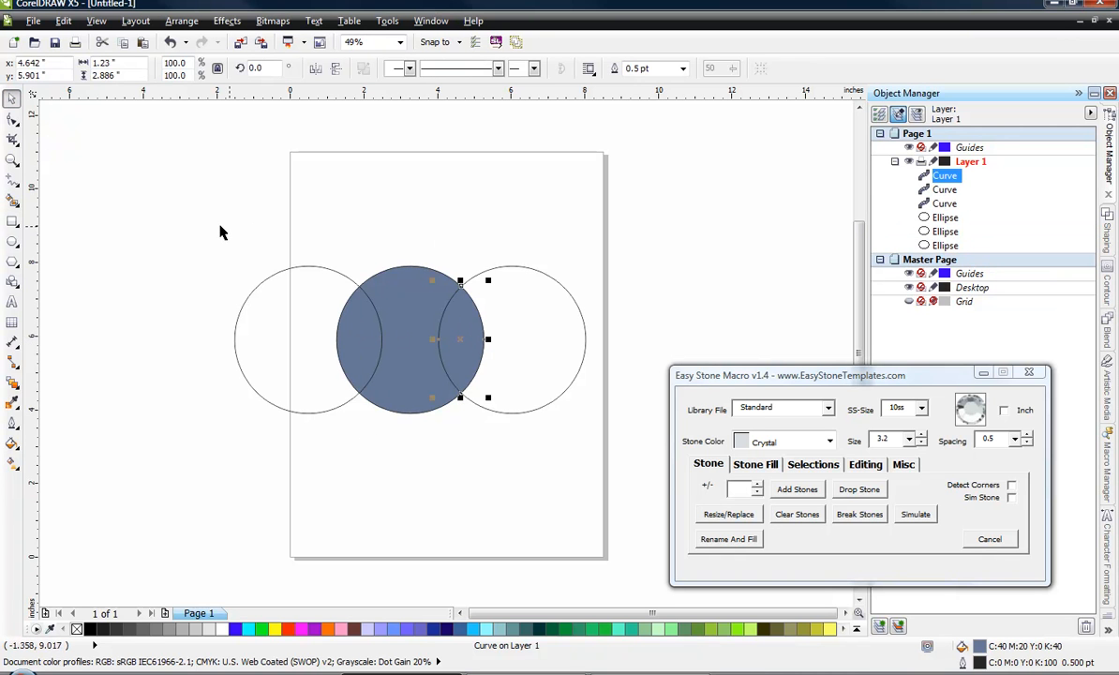
pyautogui.click(945, 217)
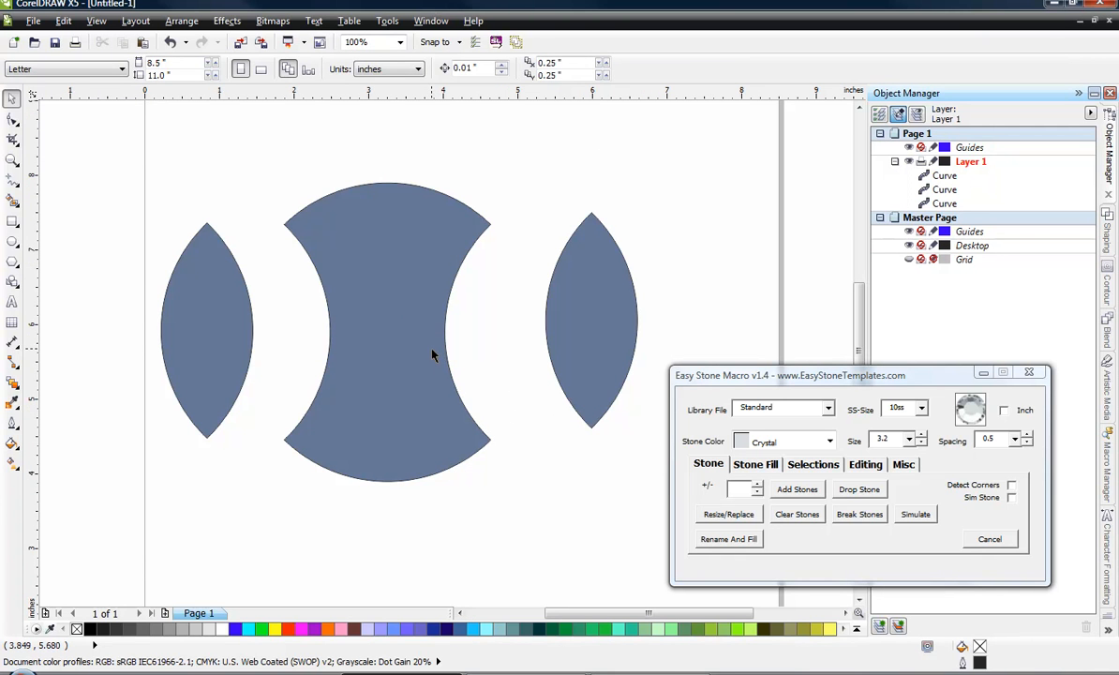
# Step: Select the centre curve, about 2.77 by 4 inches, on its own
pyautogui.click(417, 344)
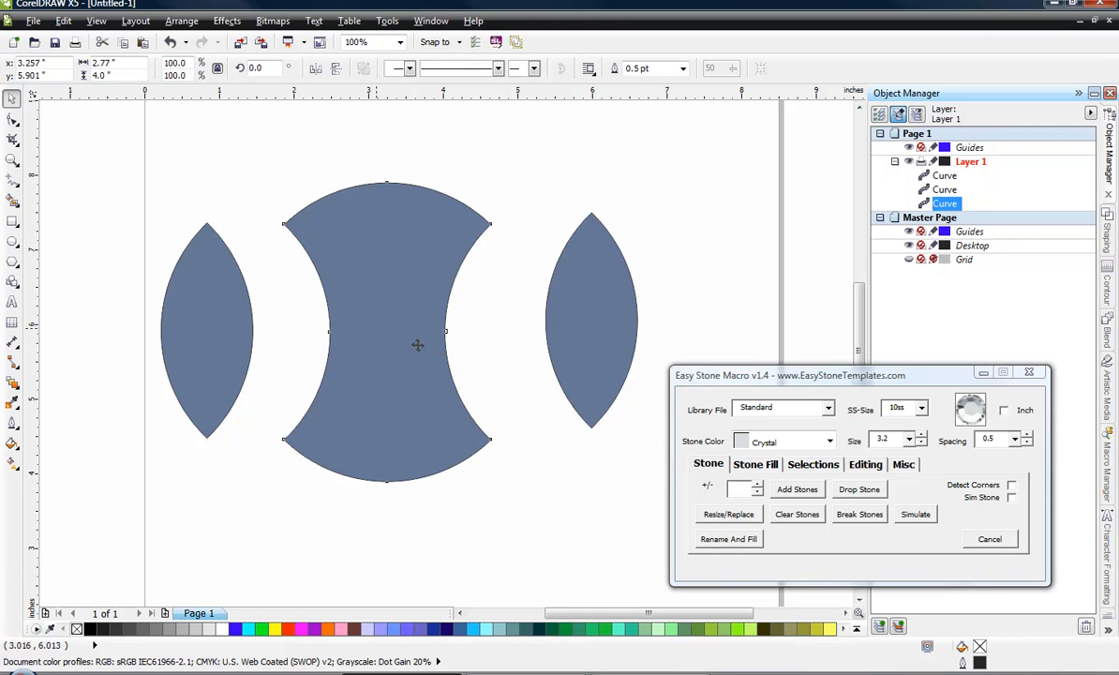
pyautogui.click(797, 488)
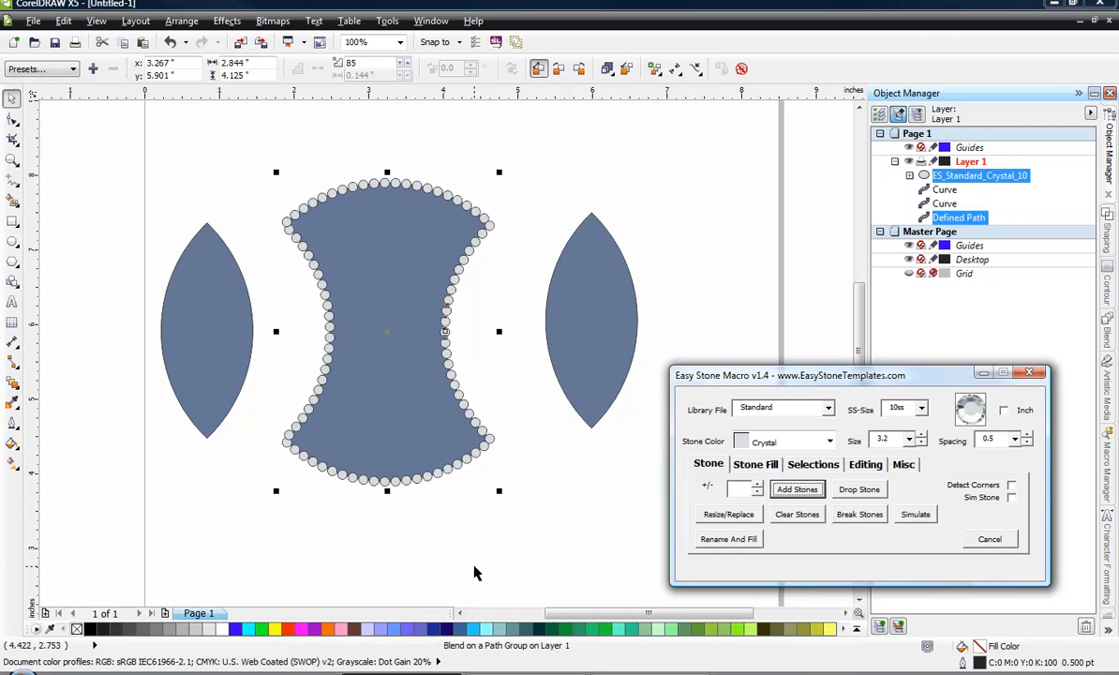
pyautogui.click(381, 311)
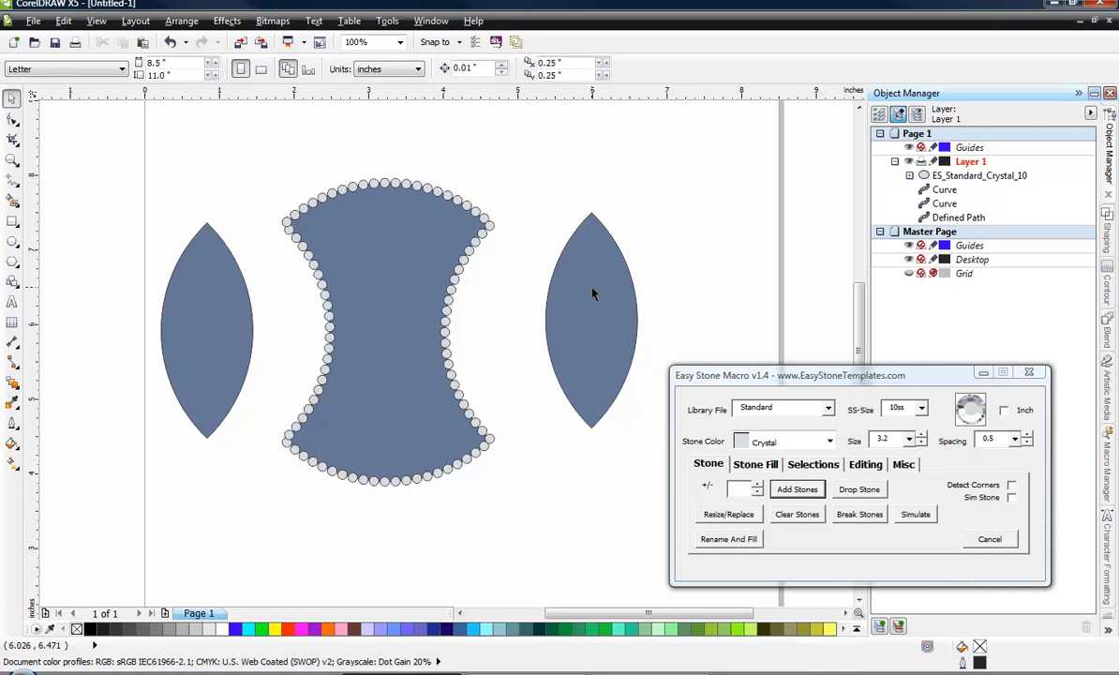
pyautogui.click(797, 488)
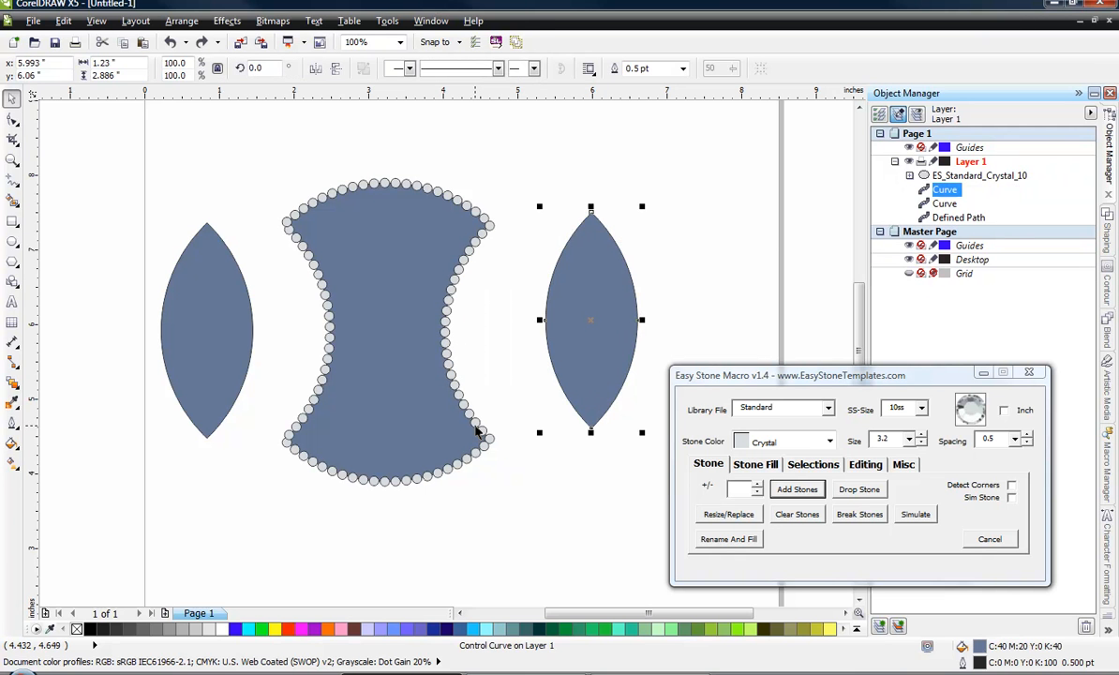
pyautogui.click(796, 513)
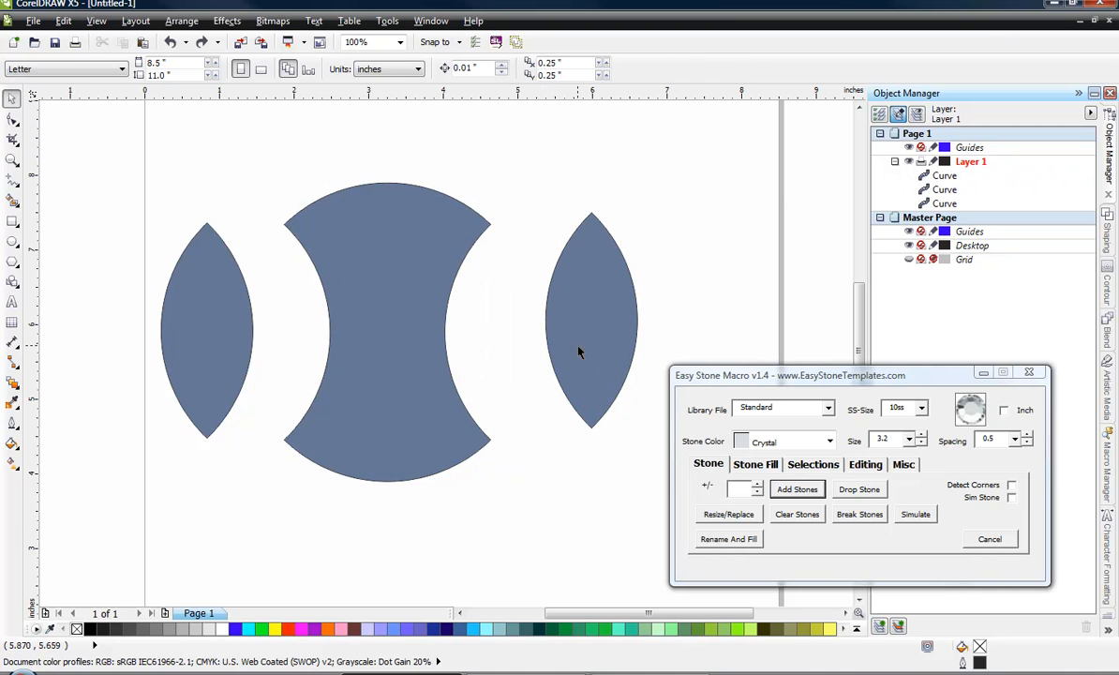
pyautogui.click(207, 328)
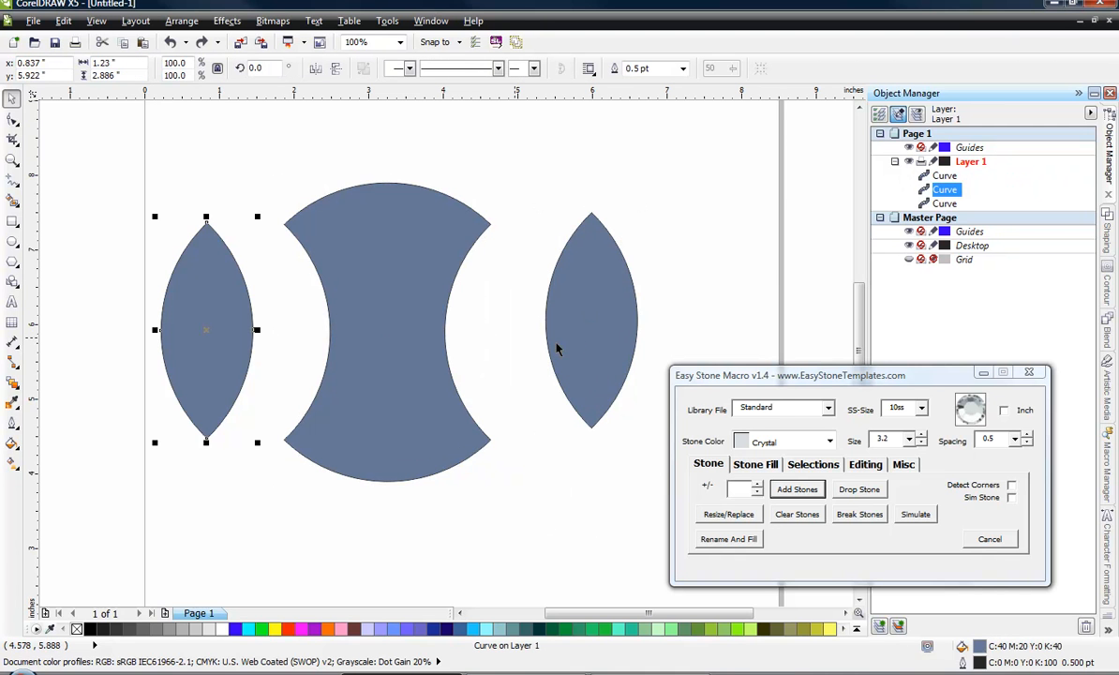
pyautogui.moveTo(588, 426)
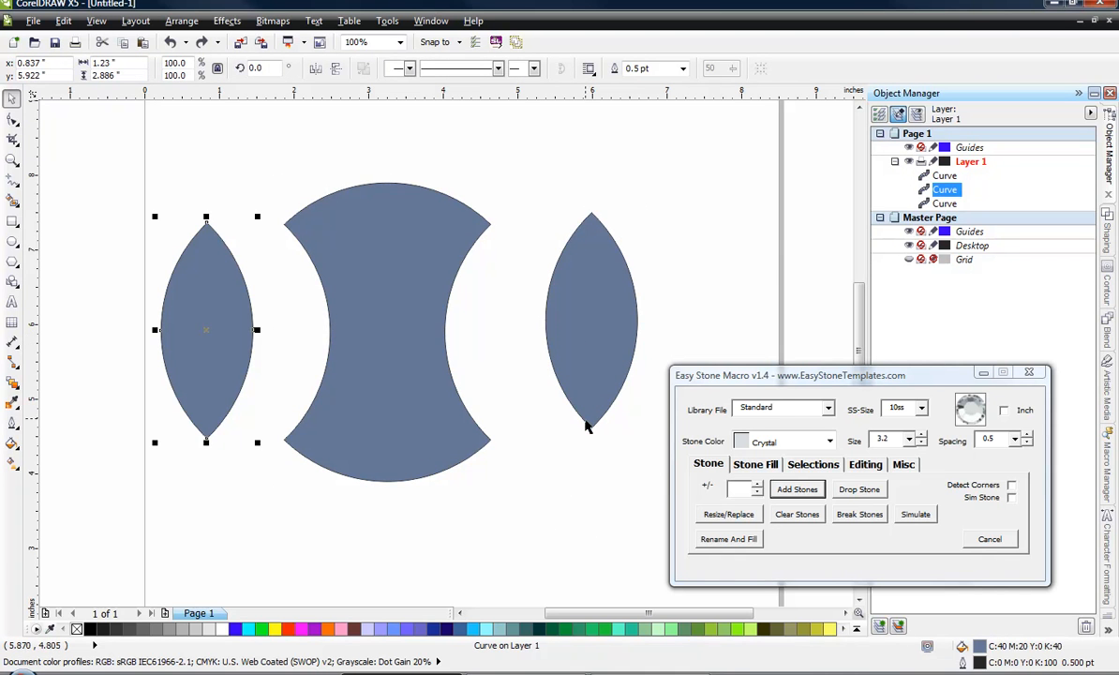
pyautogui.moveTo(537, 394)
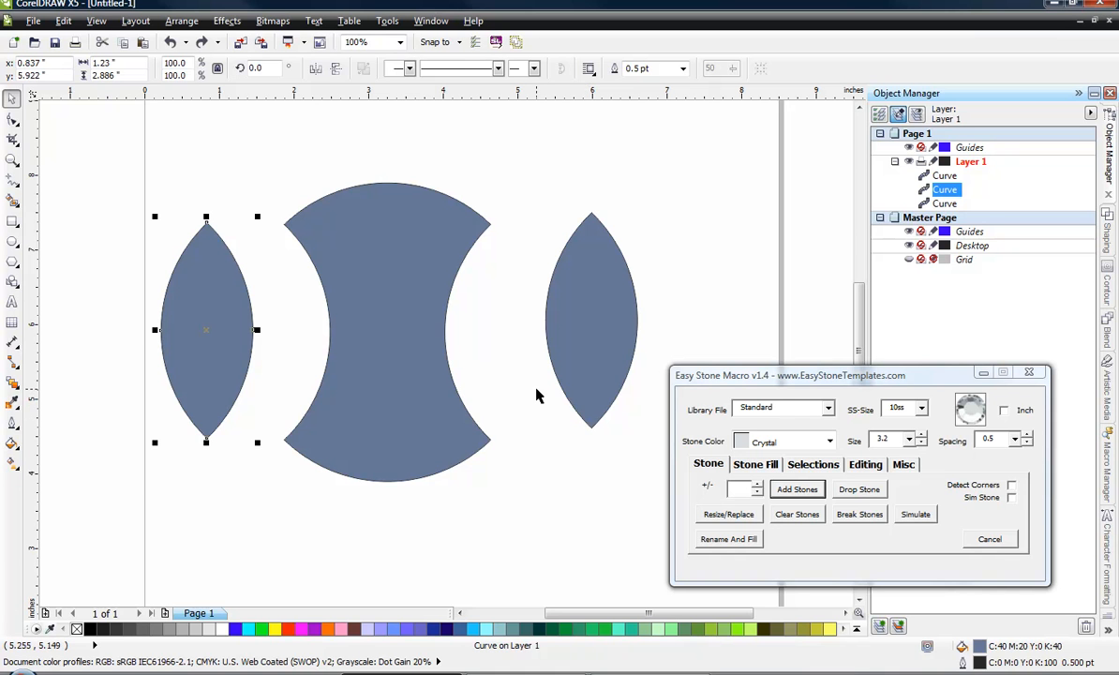
pyautogui.click(476, 356)
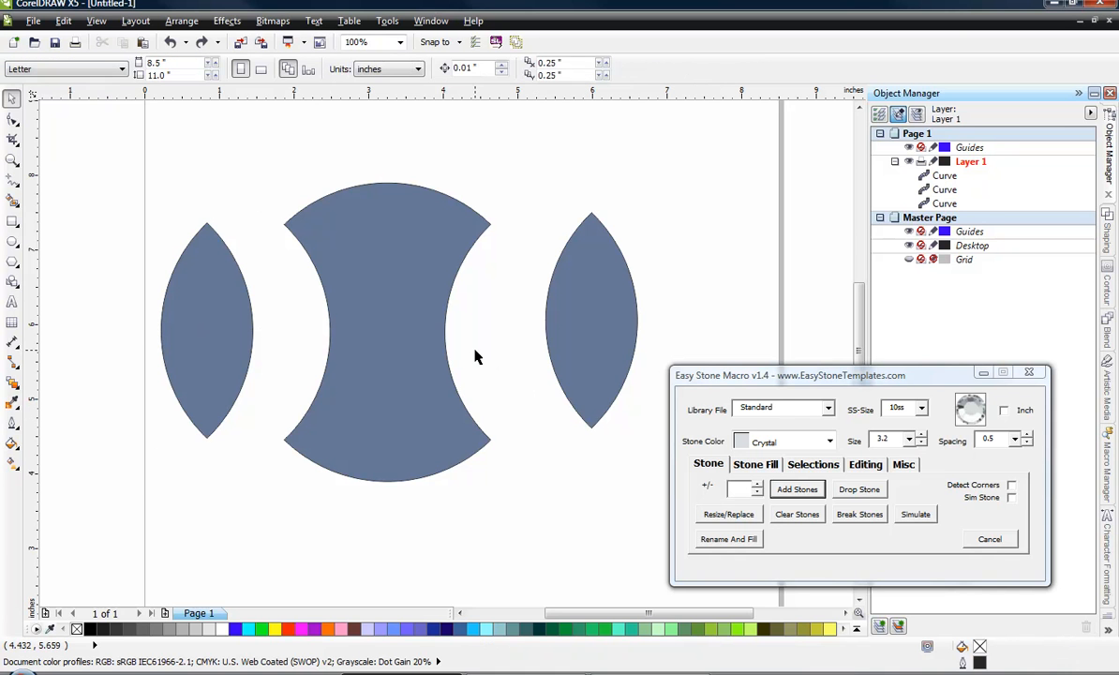
pyautogui.moveTo(12, 99)
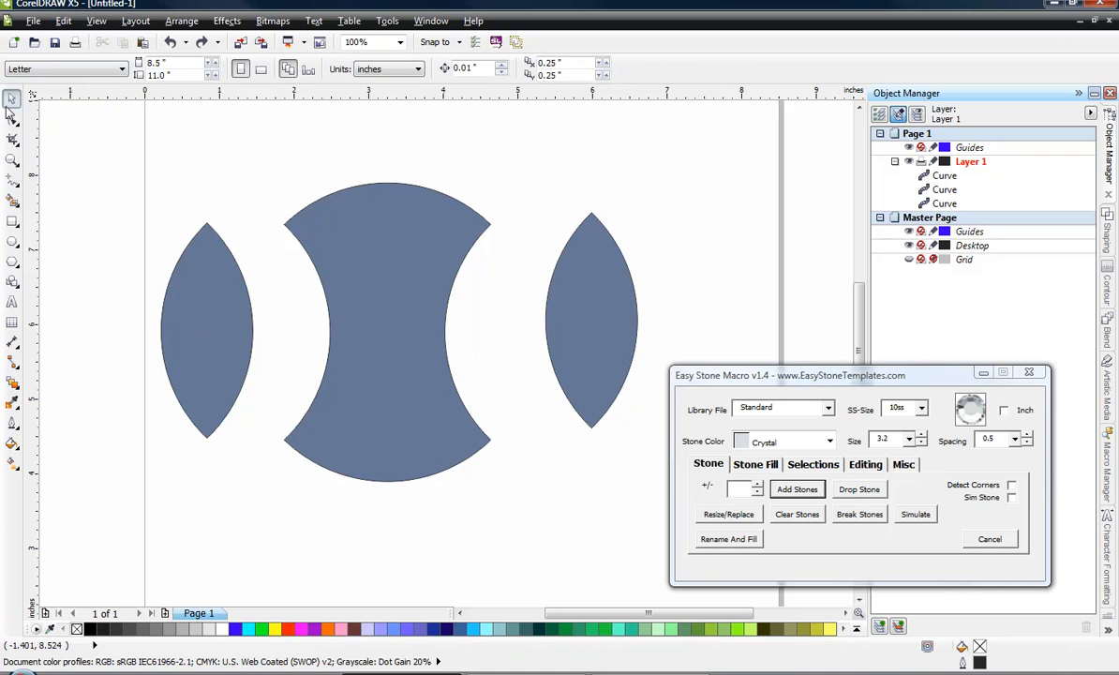
# Step: Remove the left lens's fill and break it apart at its selected nodes
pyautogui.click(12, 139)
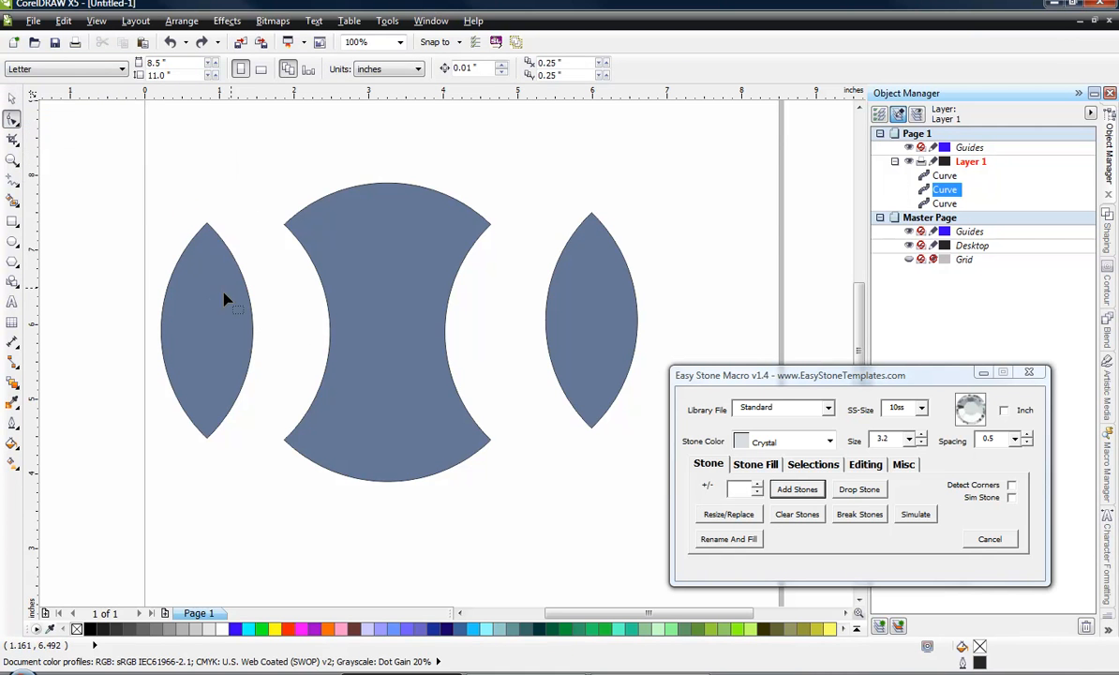
pyautogui.click(206, 333)
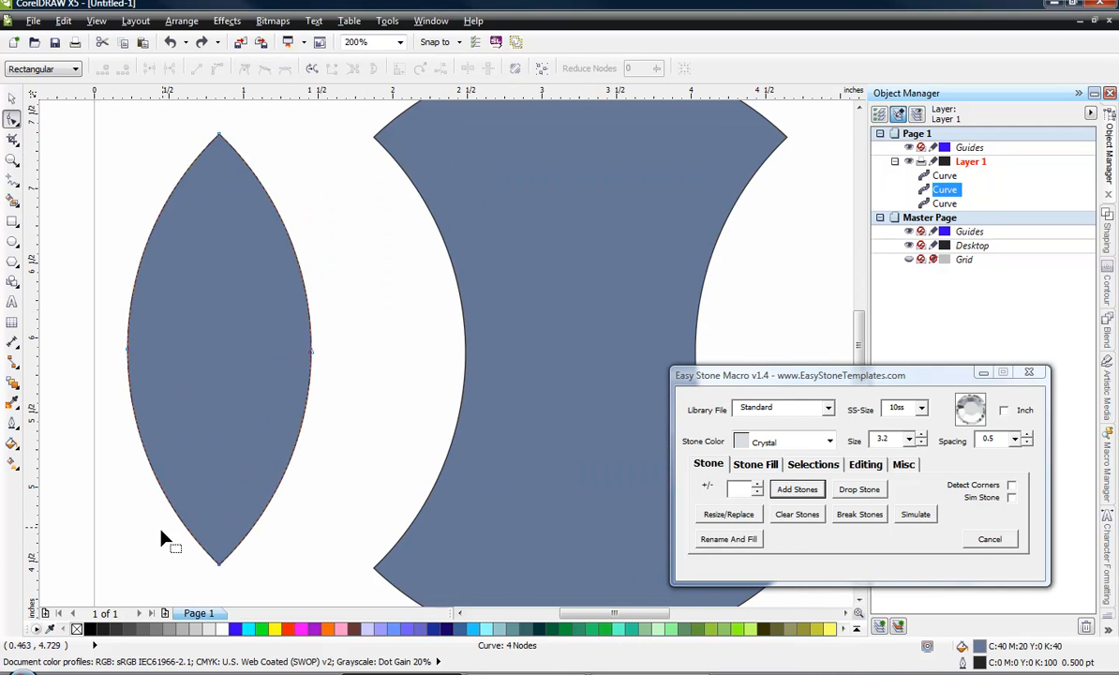
pyautogui.moveTo(78, 628)
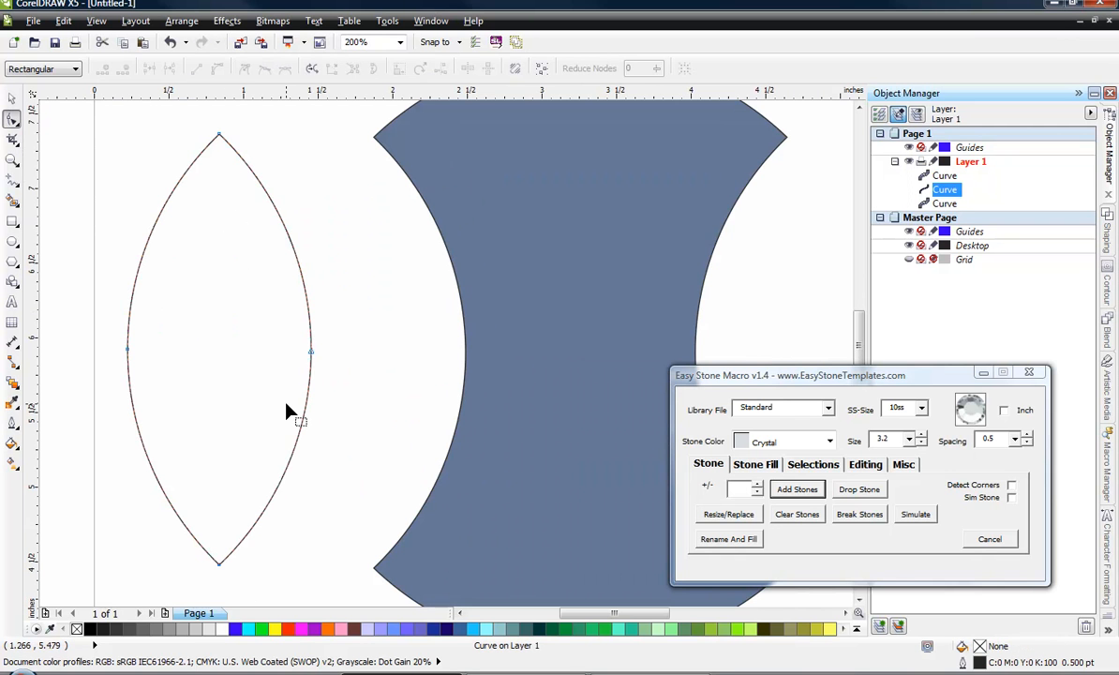
pyautogui.moveTo(332, 408)
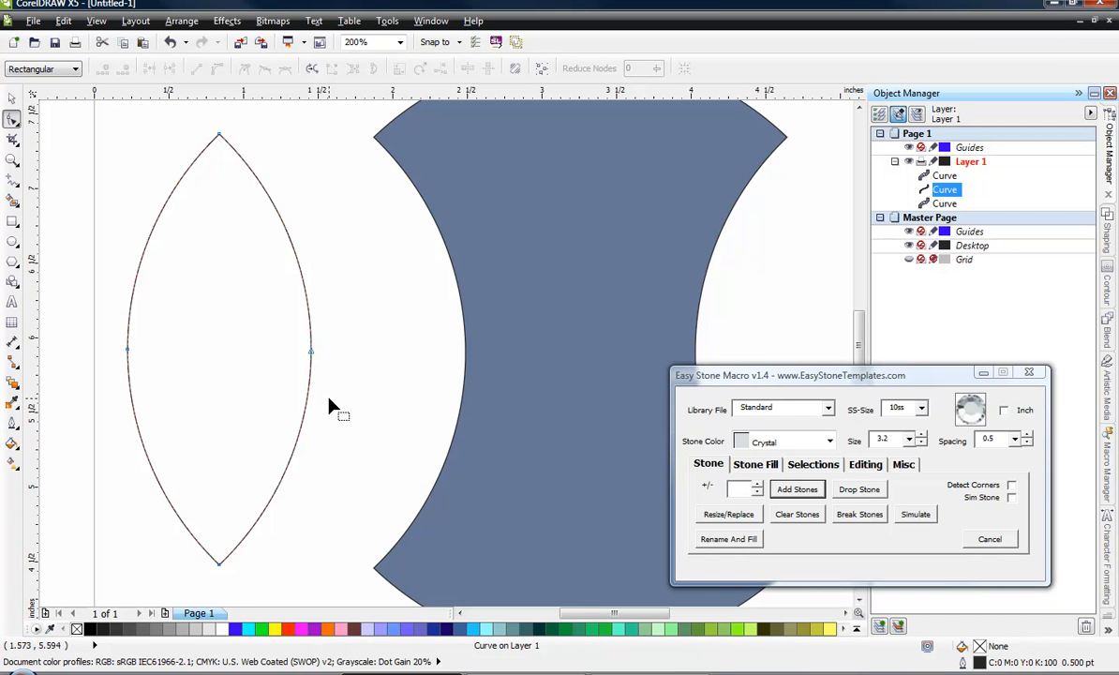
pyautogui.moveTo(314, 361)
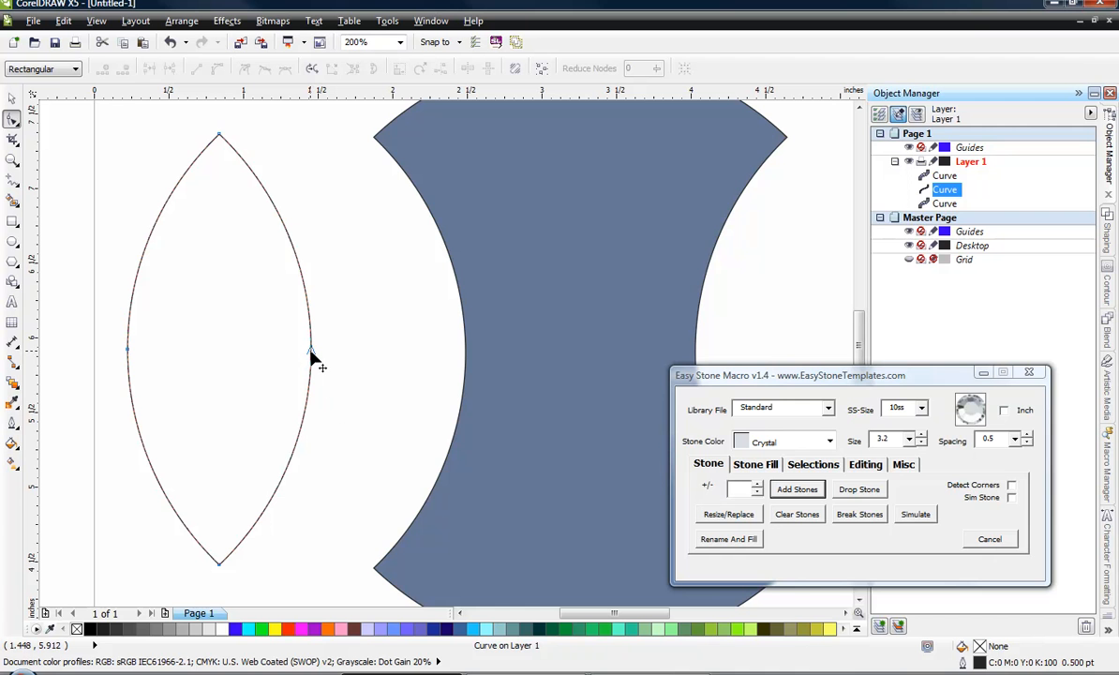
pyautogui.click(313, 348)
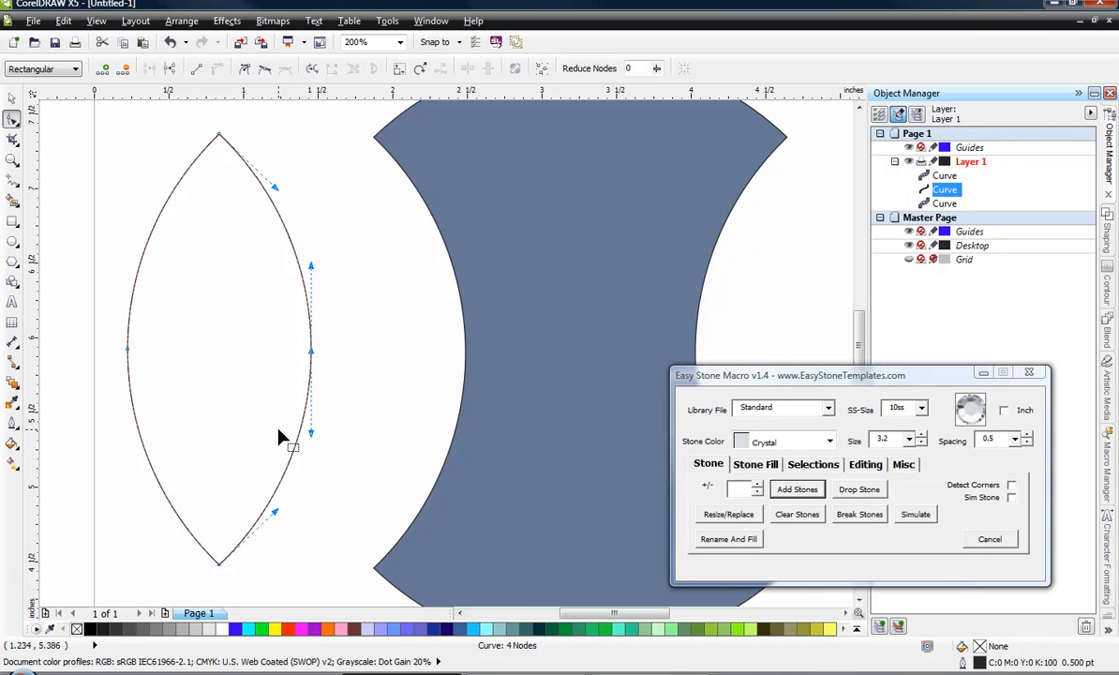
pyautogui.click(864, 464)
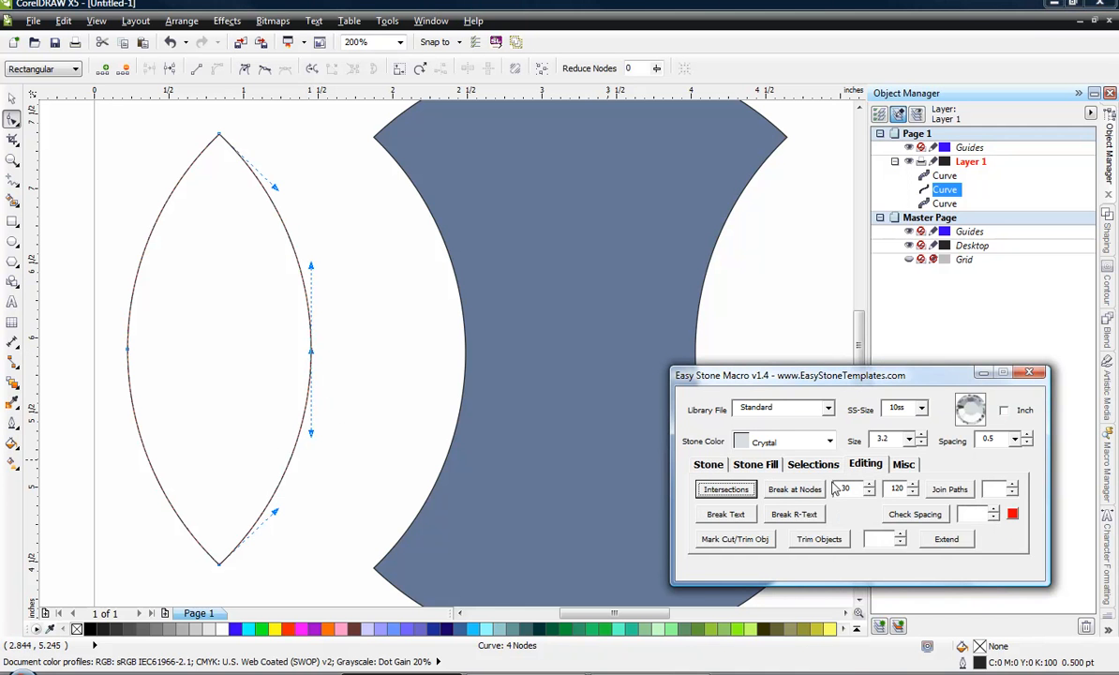
pyautogui.click(793, 488)
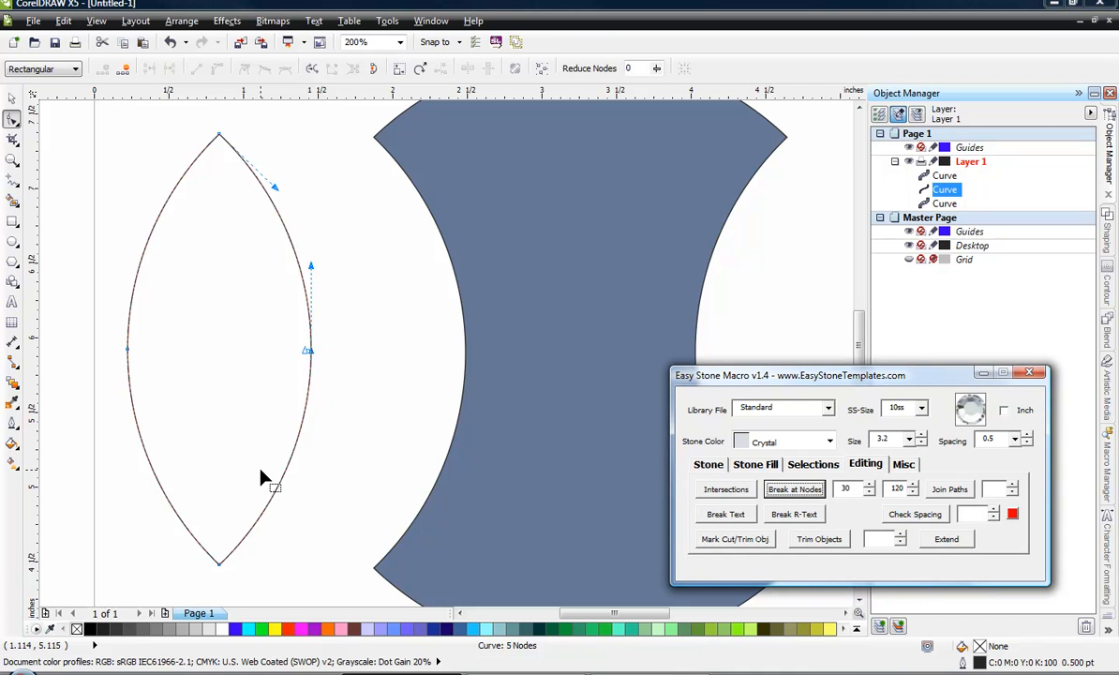
pyautogui.moveTo(270, 387)
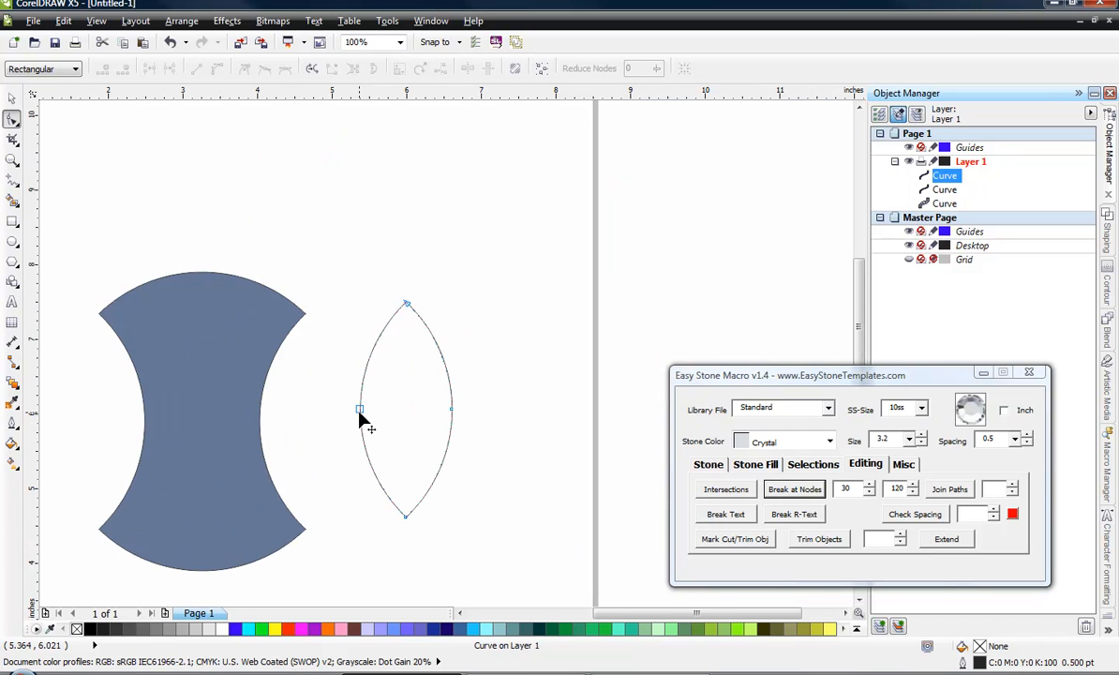
# Step: Select the split lens and undo the arc move so both side arcs rejoin the filled centre
pyautogui.click(795, 488)
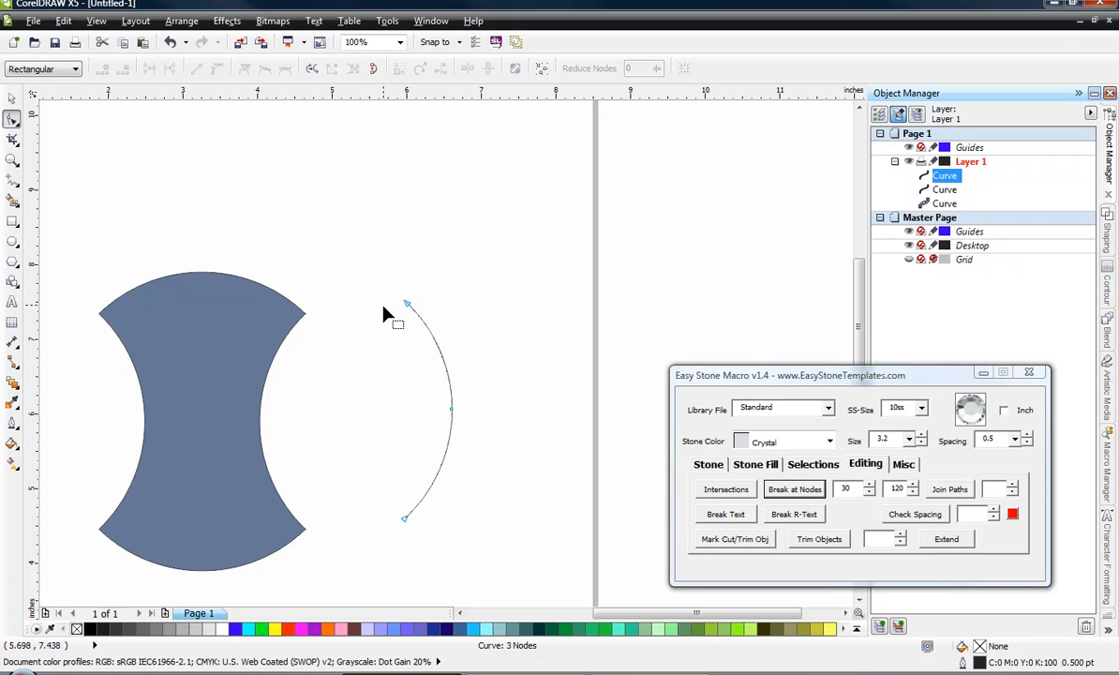
pyautogui.moveTo(365, 410)
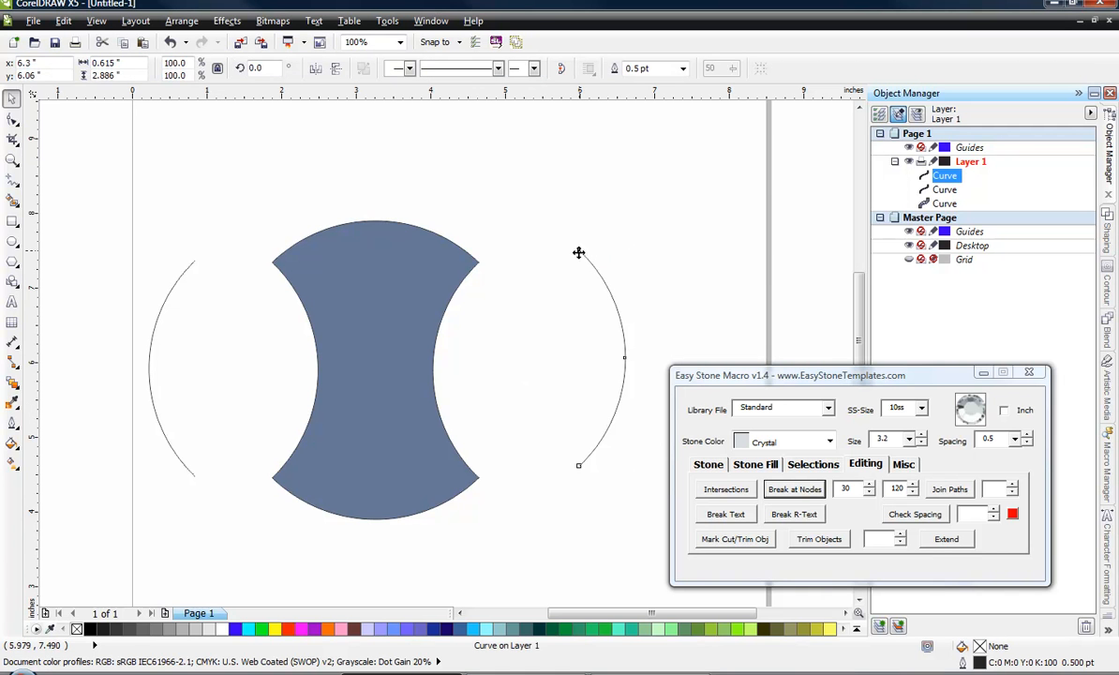
pyautogui.click(480, 262)
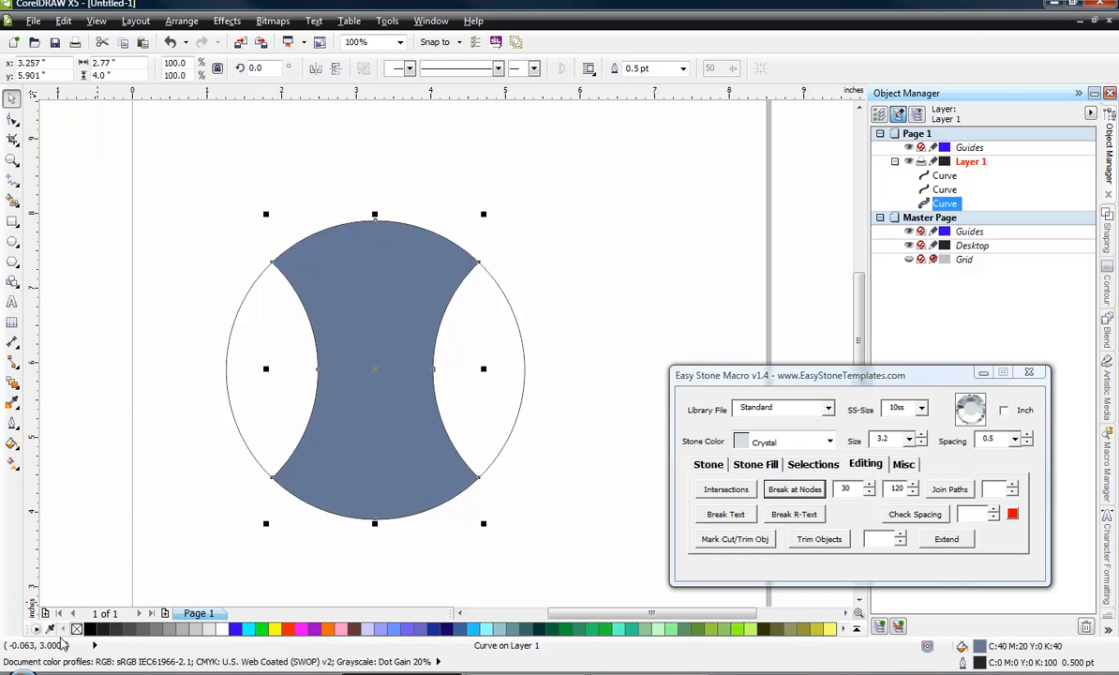
# Step: Remove the middle piece's fill and show the Easy Stone Macro stone placement options
pyautogui.click(173, 510)
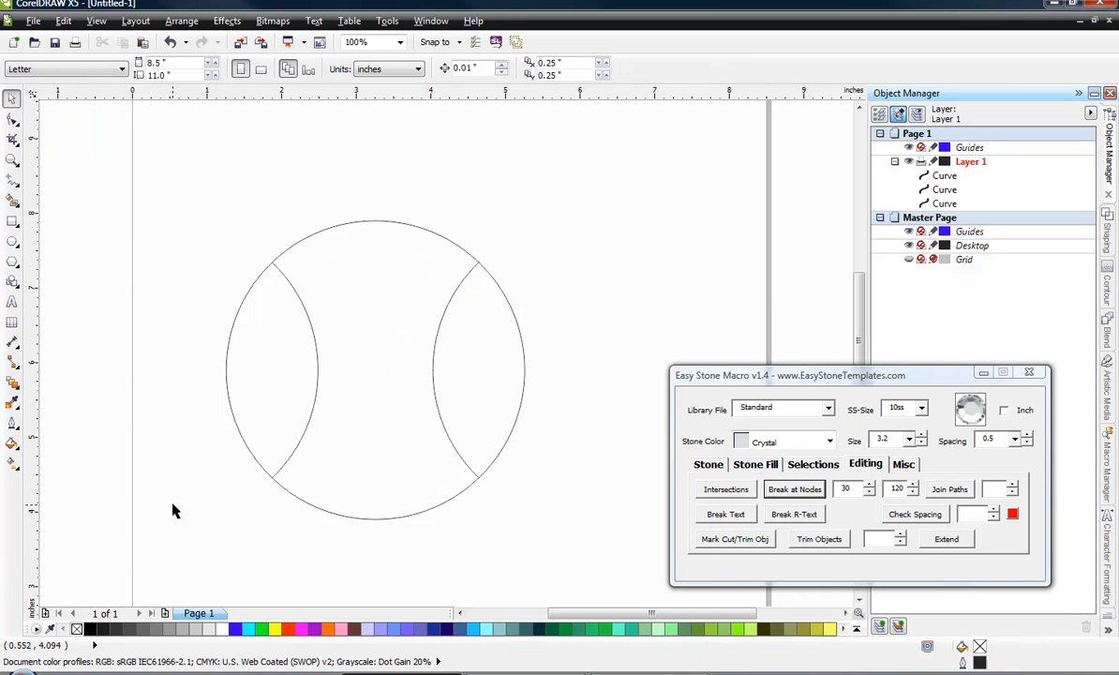
pyautogui.moveTo(158, 361)
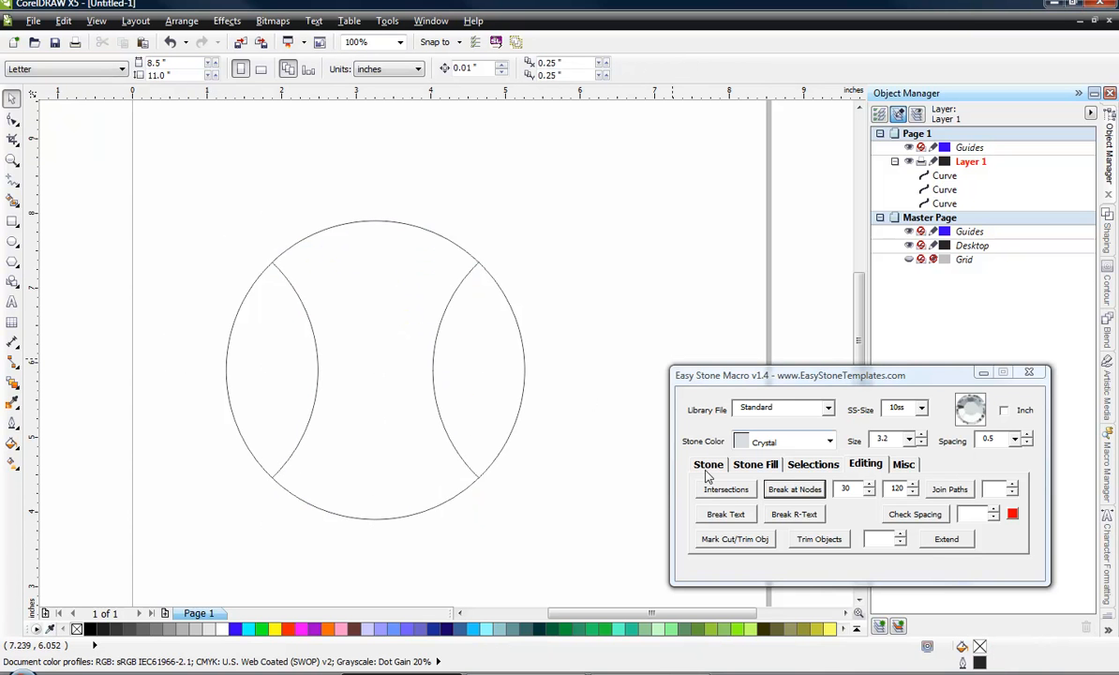
pyautogui.click(707, 463)
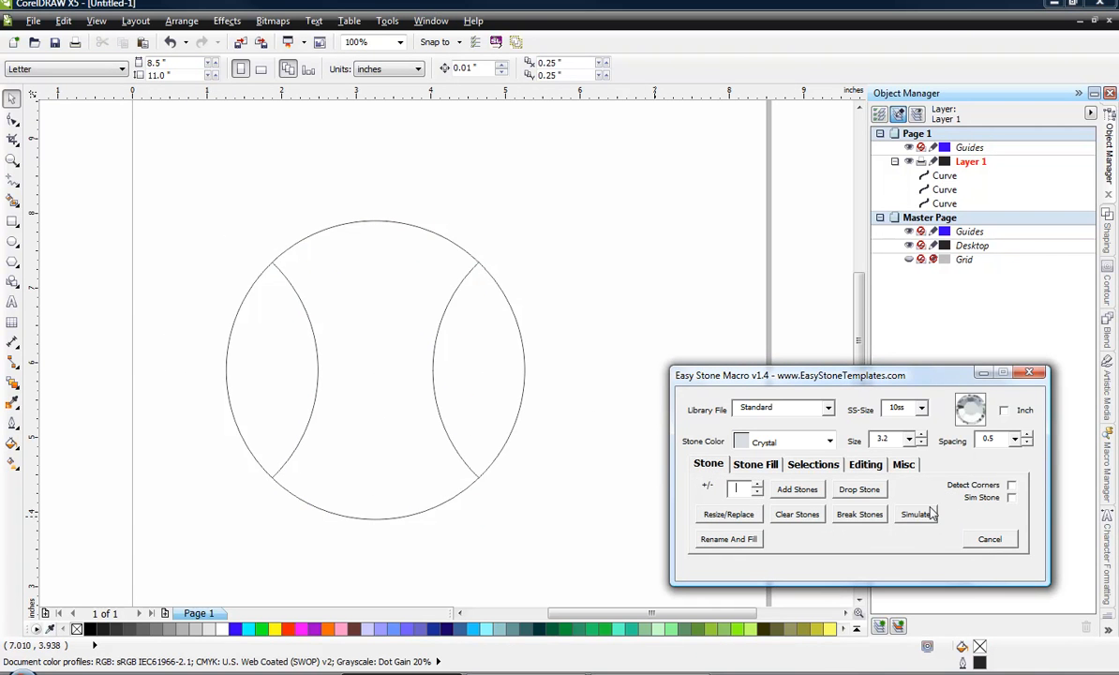
pyautogui.moveTo(564, 473)
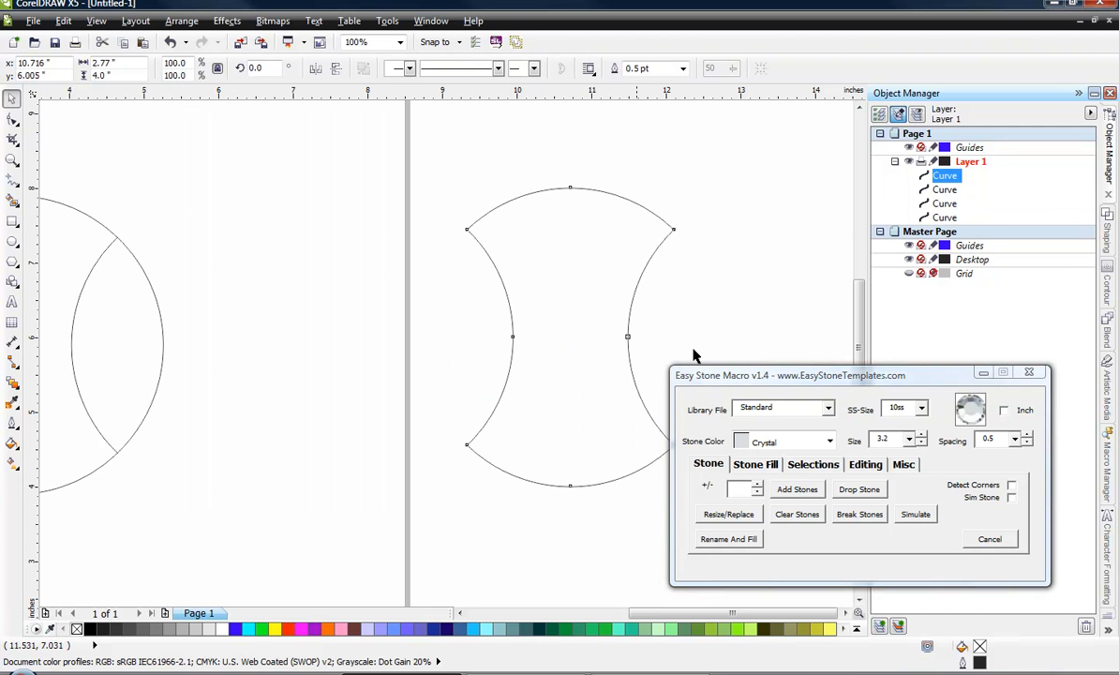
# Step: Add trial stones to the copied middle shape, inspect a corner, undo, and tick Detect Corners
pyautogui.click(798, 488)
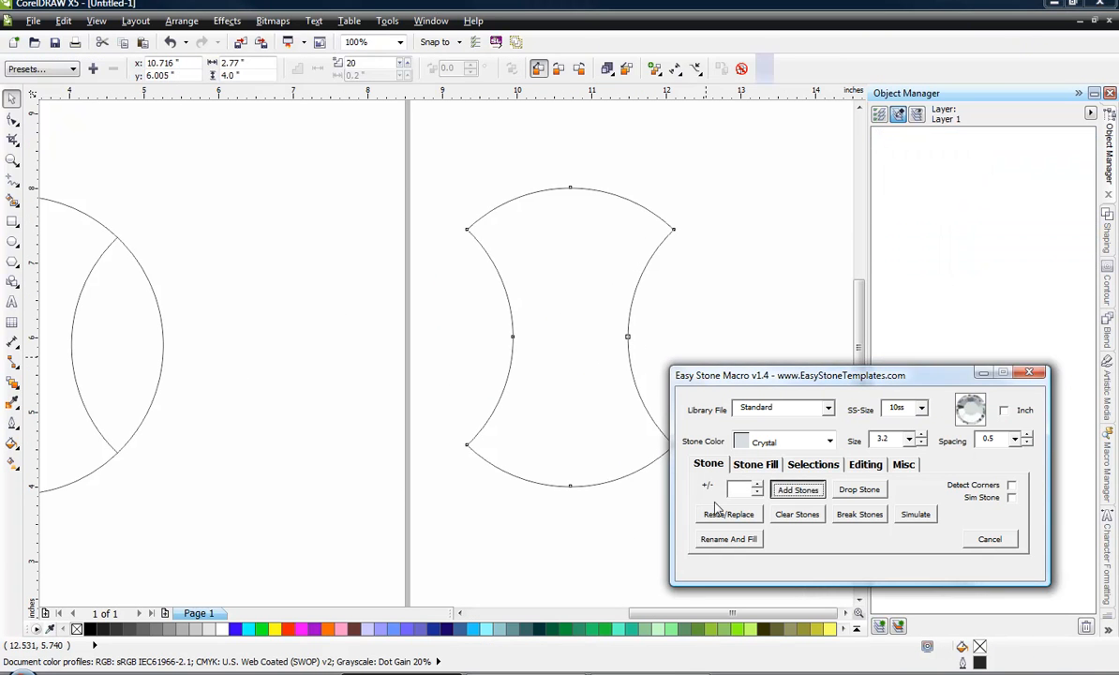
pyautogui.click(797, 488)
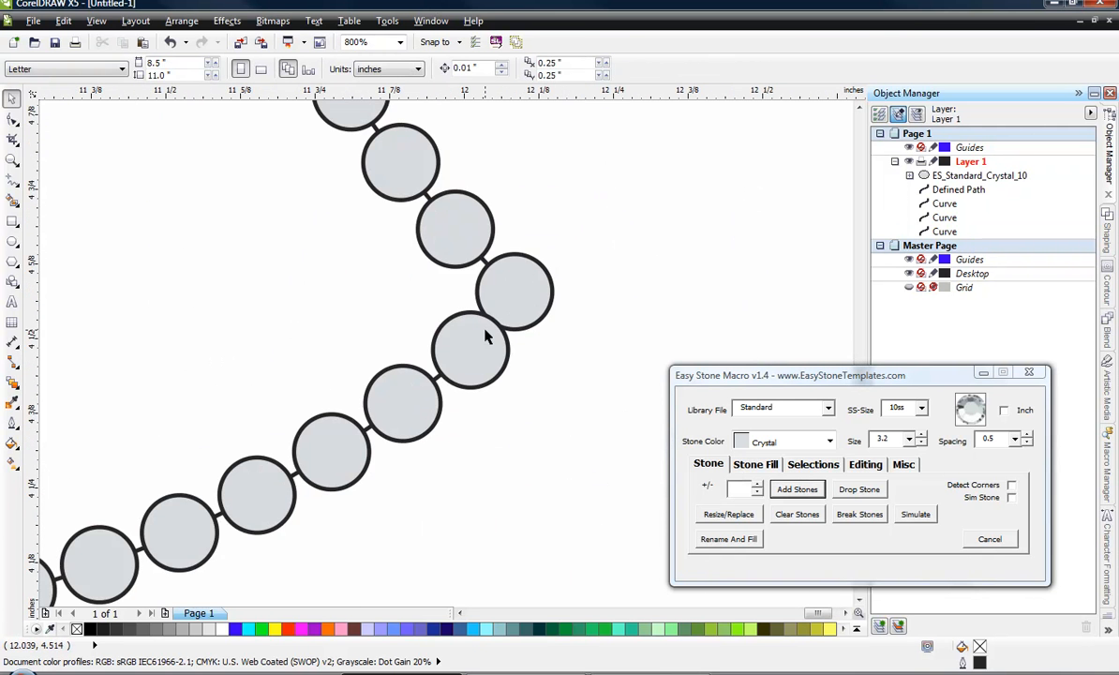
pyautogui.scroll(-3)
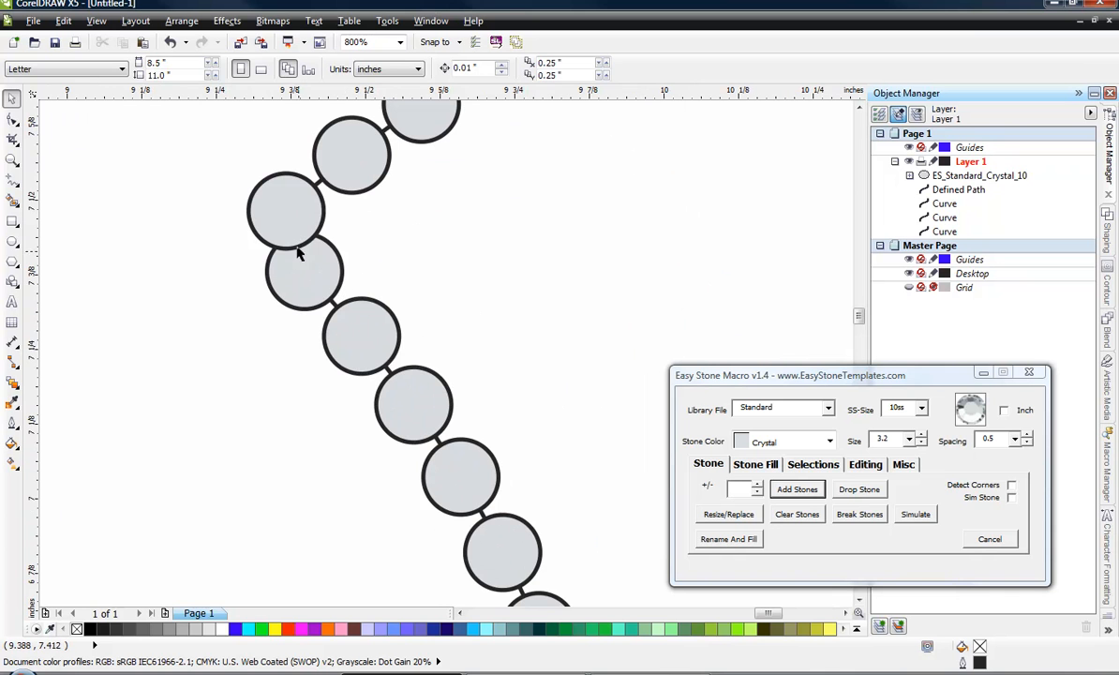
pyautogui.click(797, 514)
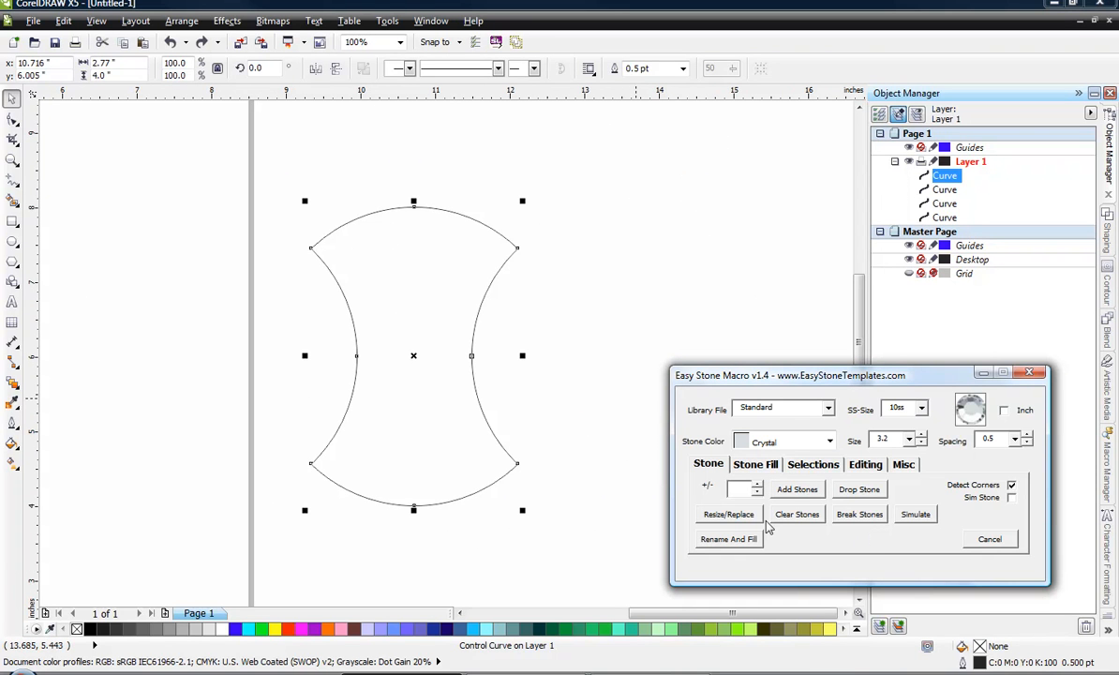
# Step: Undo the corner-detected stones, untick Detect Corners, and re-add crystal stones to the copied shape
pyautogui.click(798, 488)
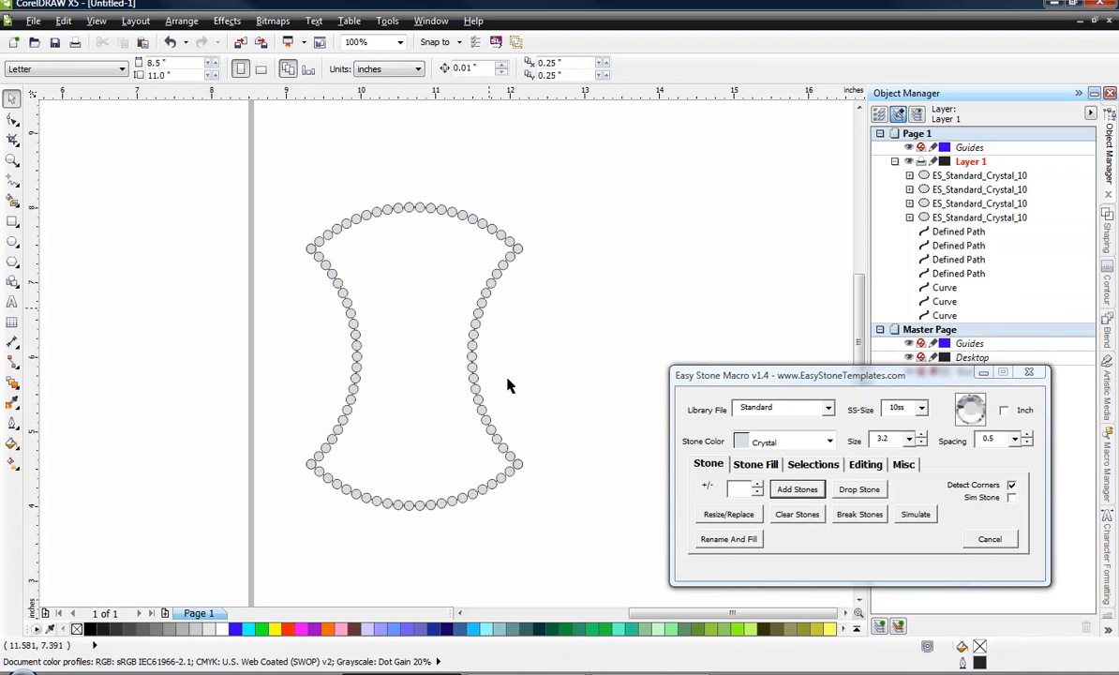
pyautogui.moveTo(335, 547)
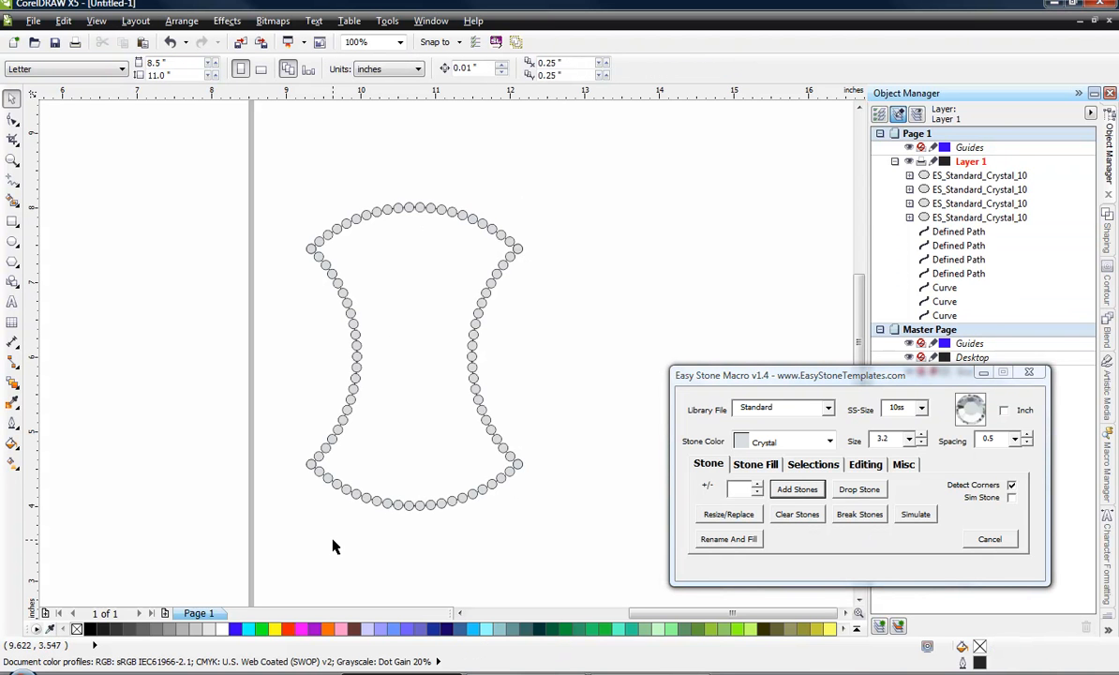
pyautogui.click(795, 513)
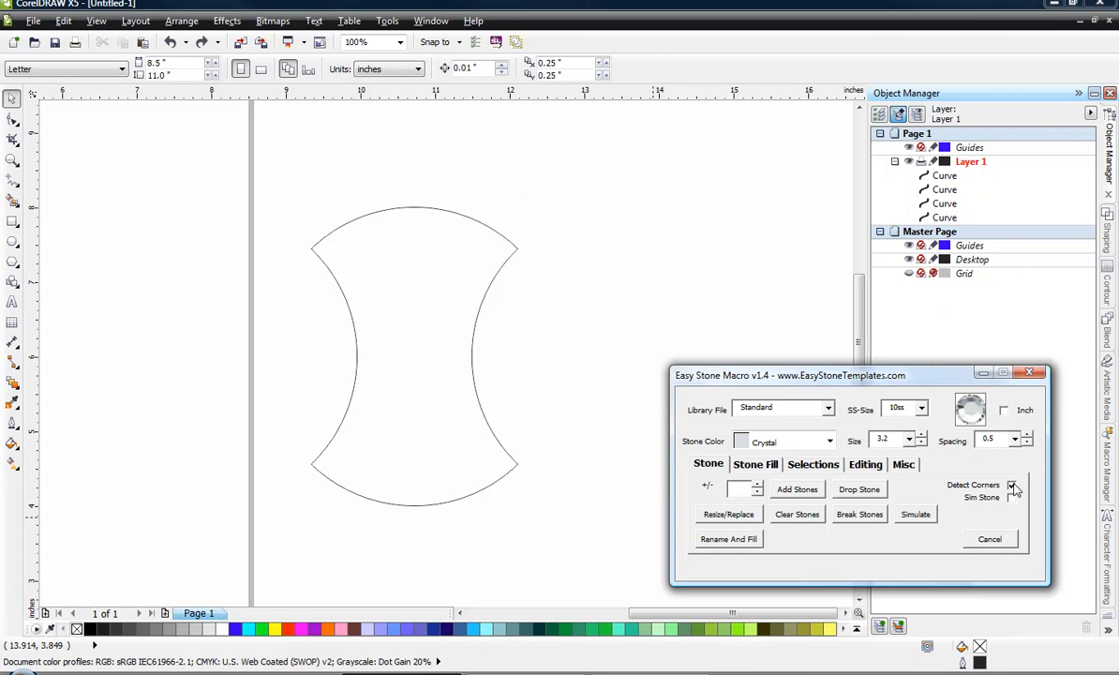
pyautogui.click(412, 356)
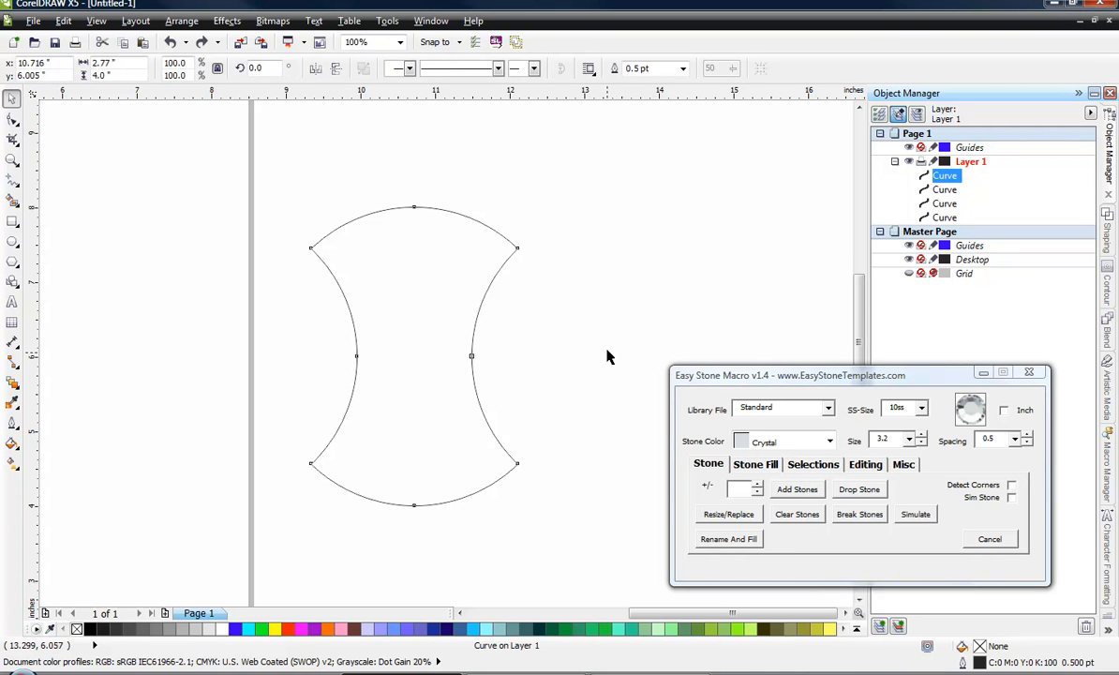
pyautogui.click(413, 355)
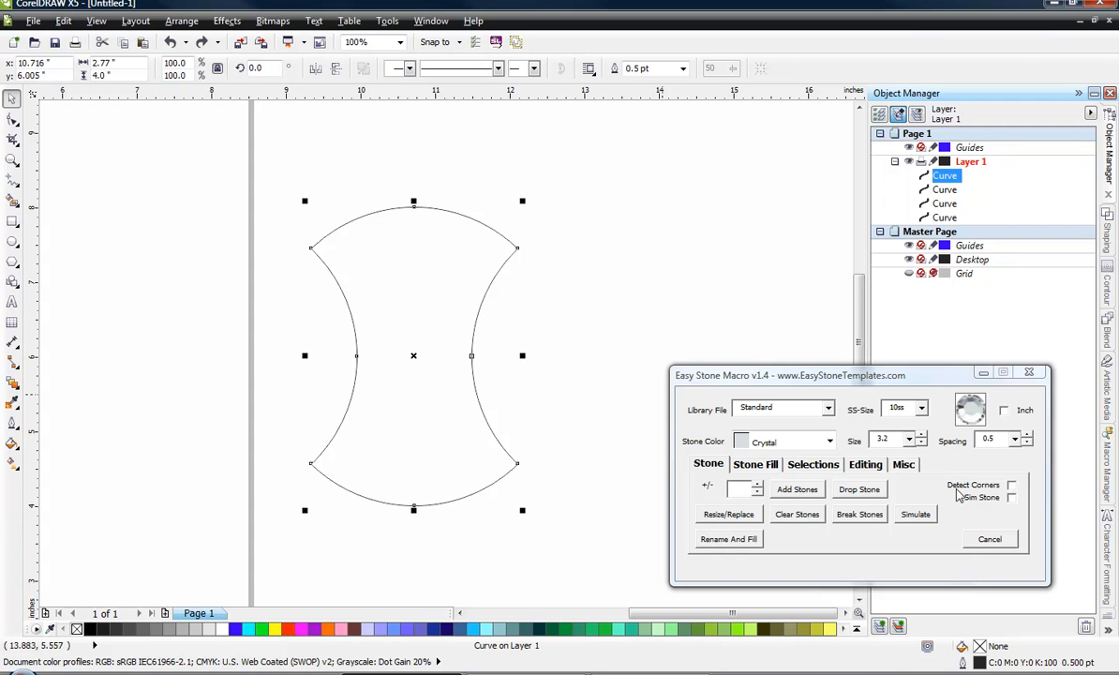
pyautogui.moveTo(990, 492)
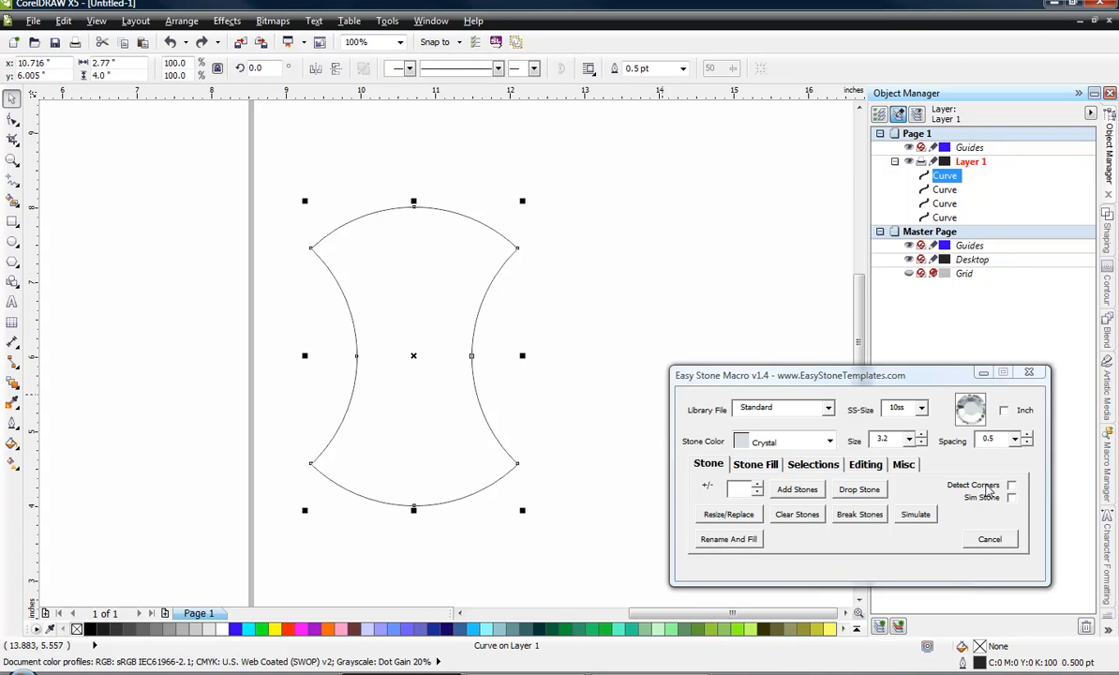
pyautogui.moveTo(797, 489)
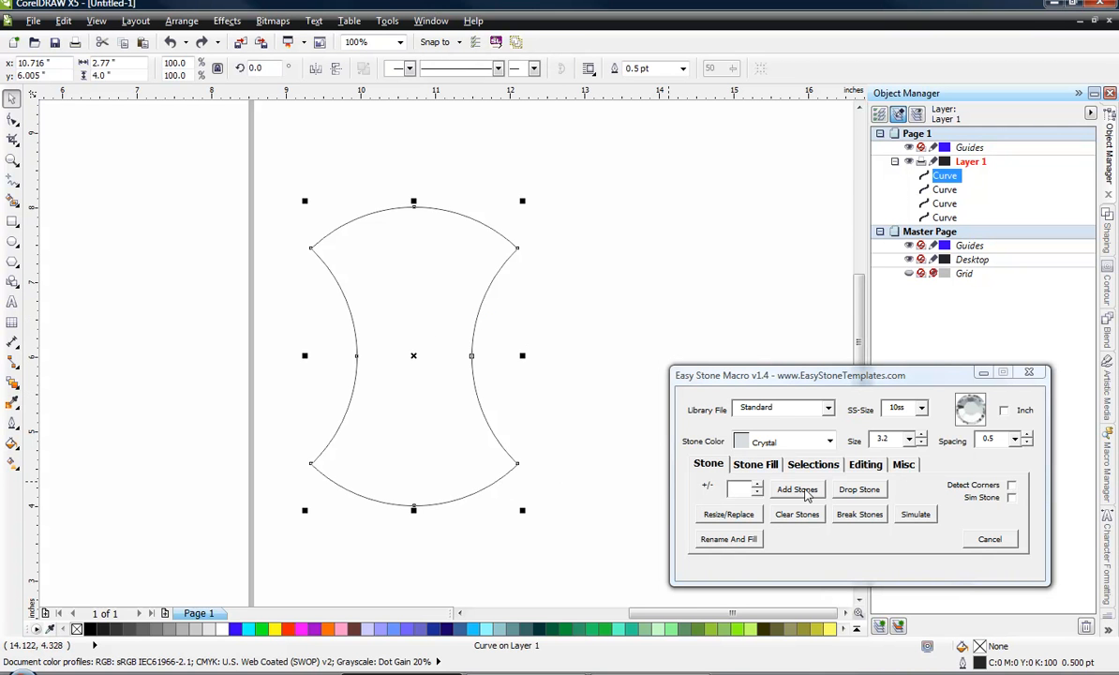
pyautogui.click(797, 488)
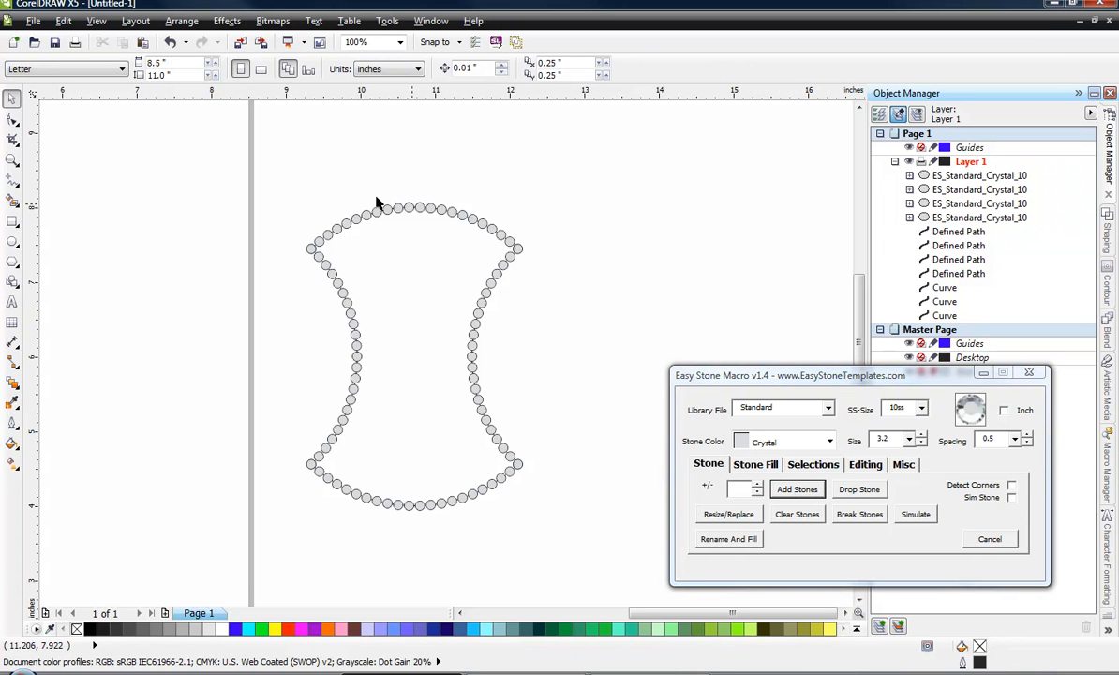
pyautogui.moveTo(762, 485)
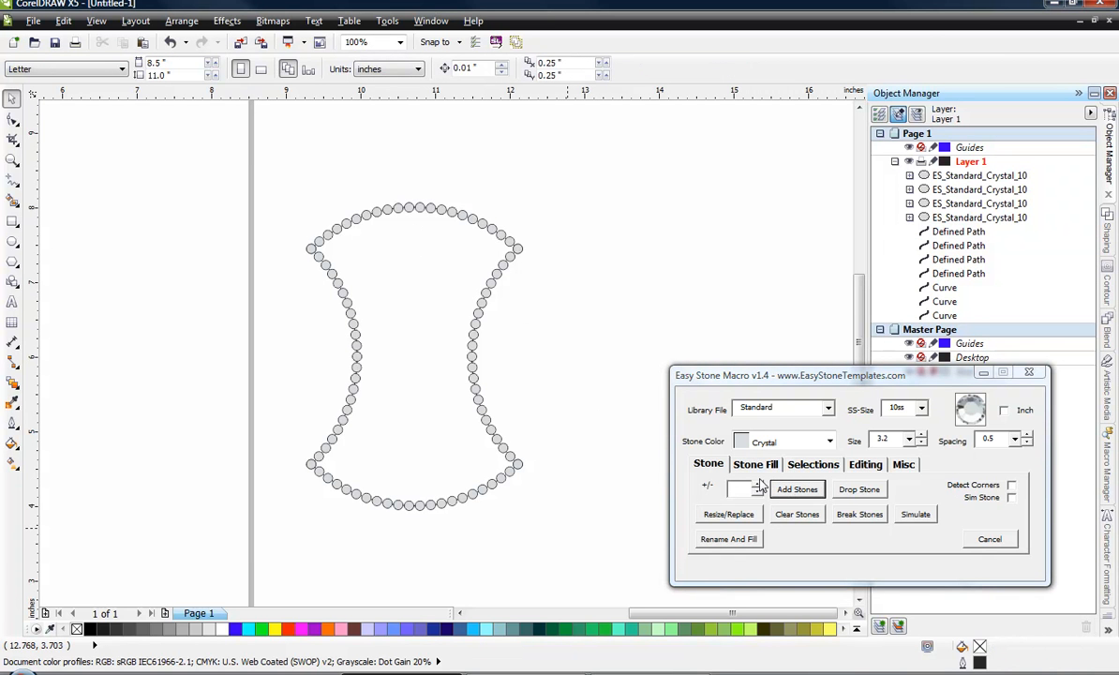
pyautogui.moveTo(591, 421)
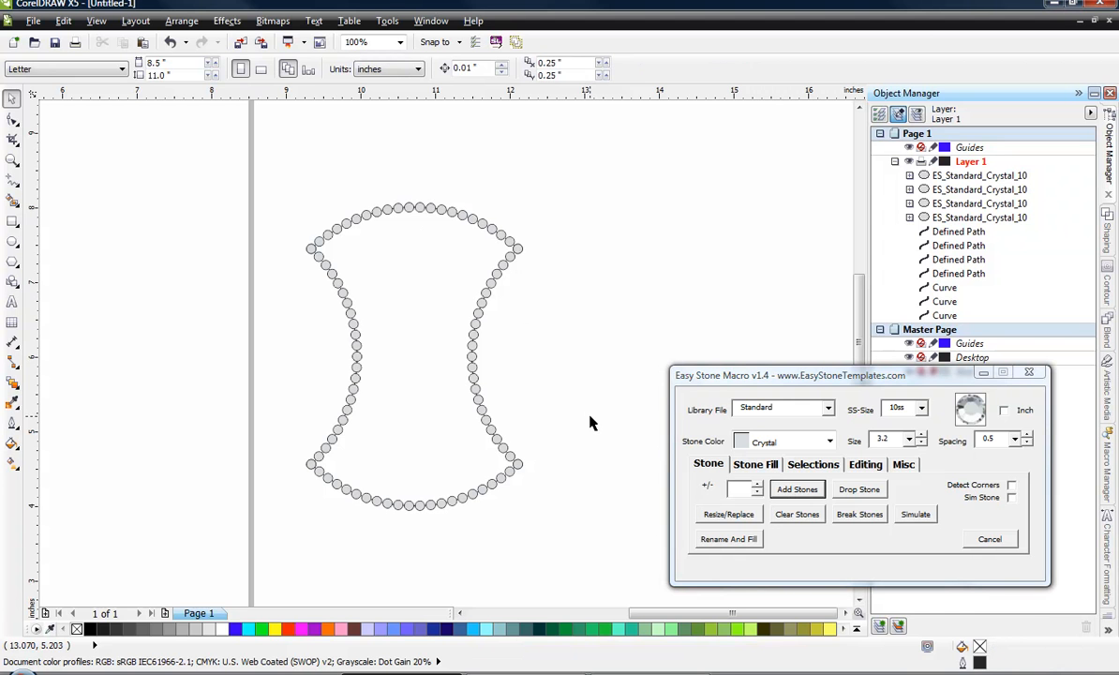
pyautogui.moveTo(534, 413)
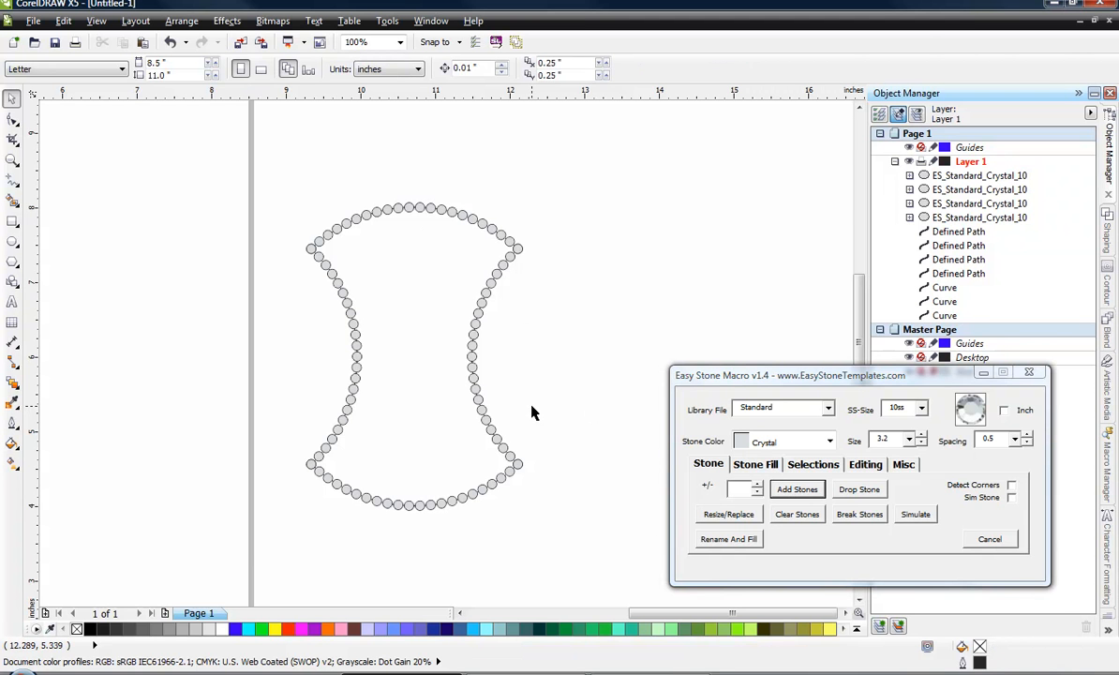
pyautogui.moveTo(609, 429)
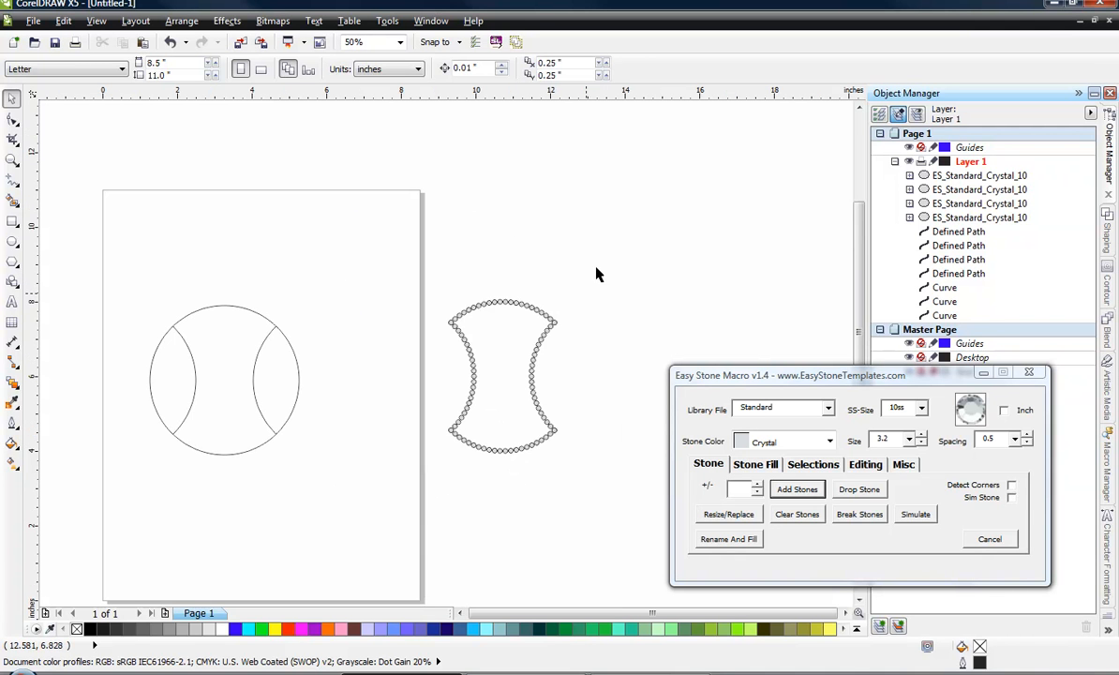
# Step: Add size 3.2 crystal stones at 0.5 spacing along the middle piece and both side arcs
pyautogui.click(501, 375)
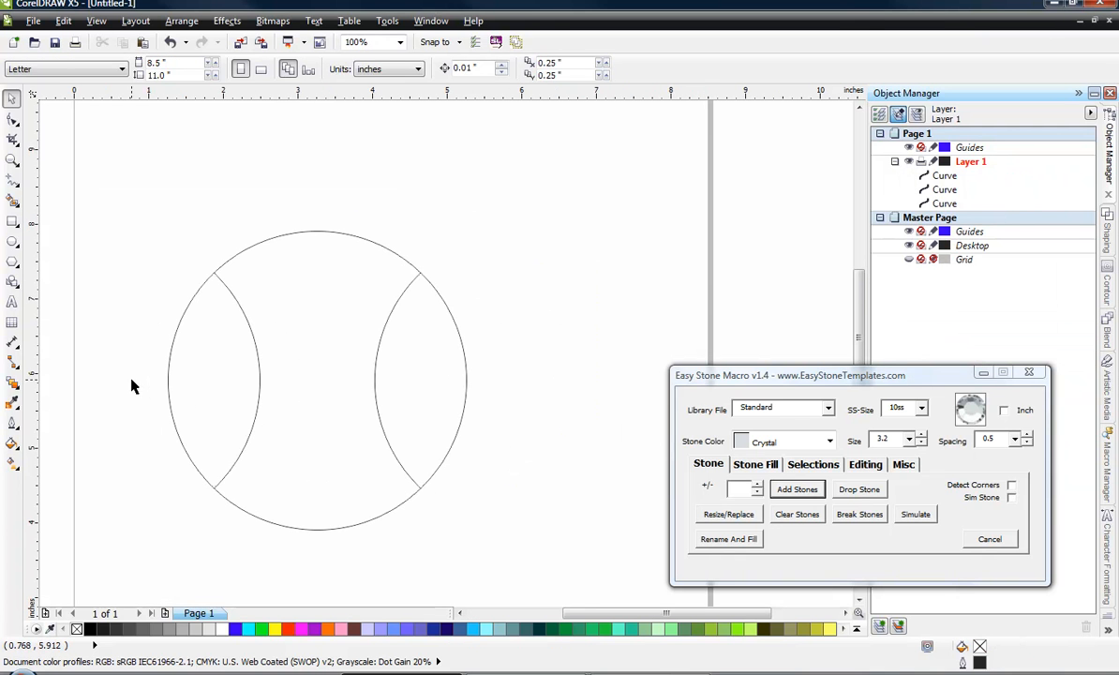
pyautogui.moveTo(284, 269)
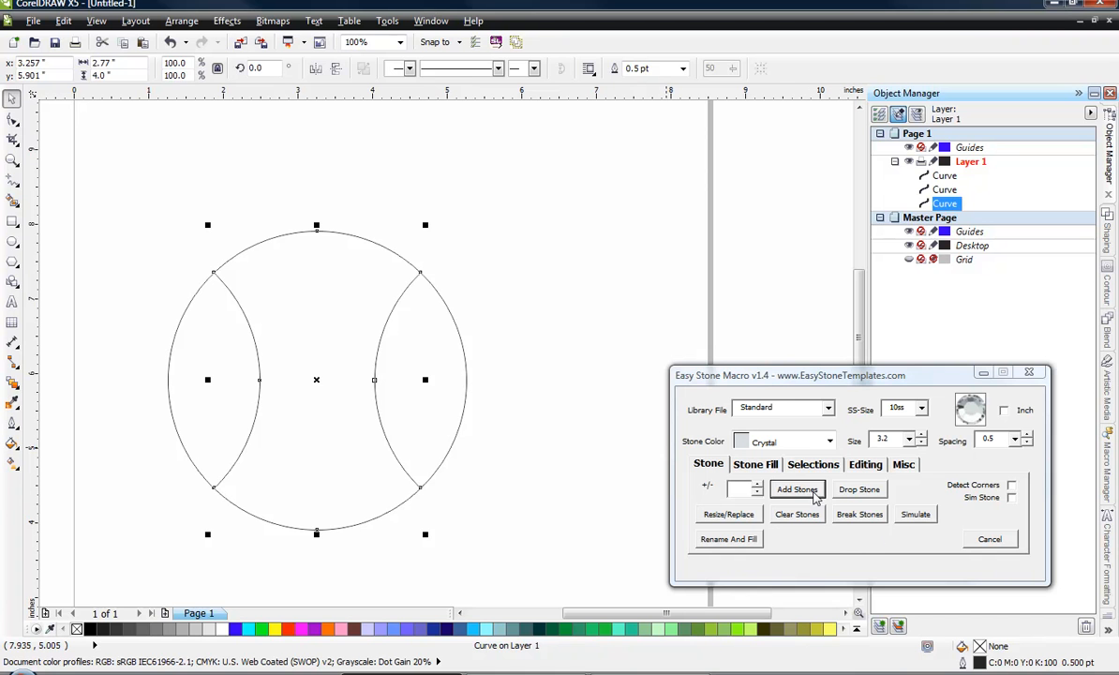
pyautogui.click(797, 488)
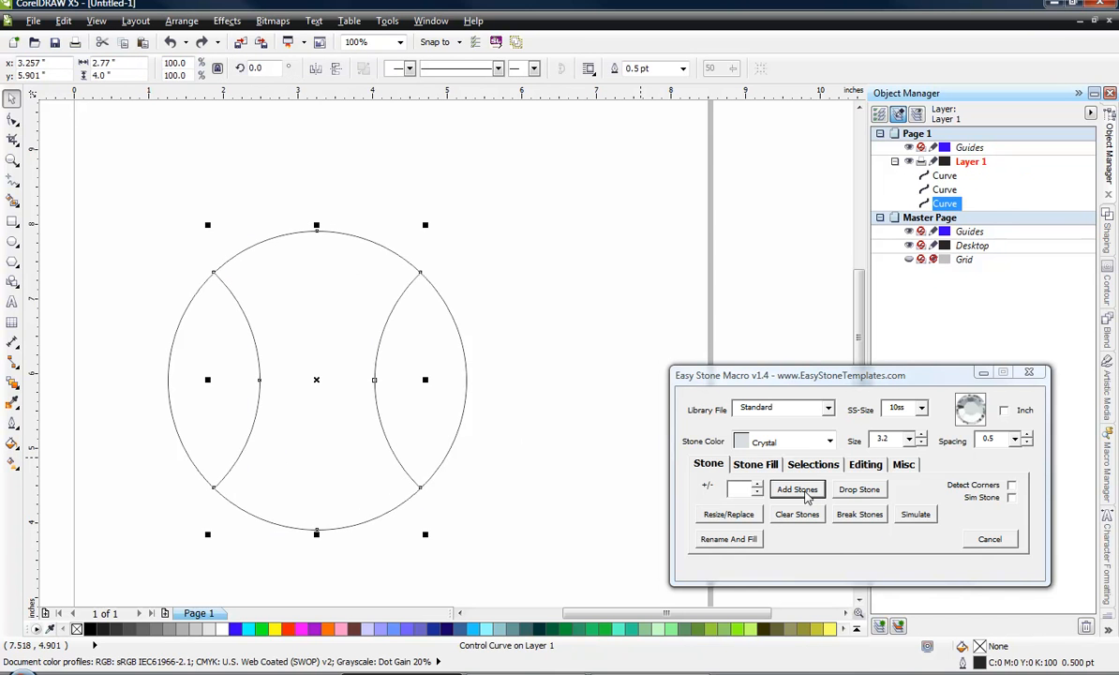
pyautogui.click(797, 488)
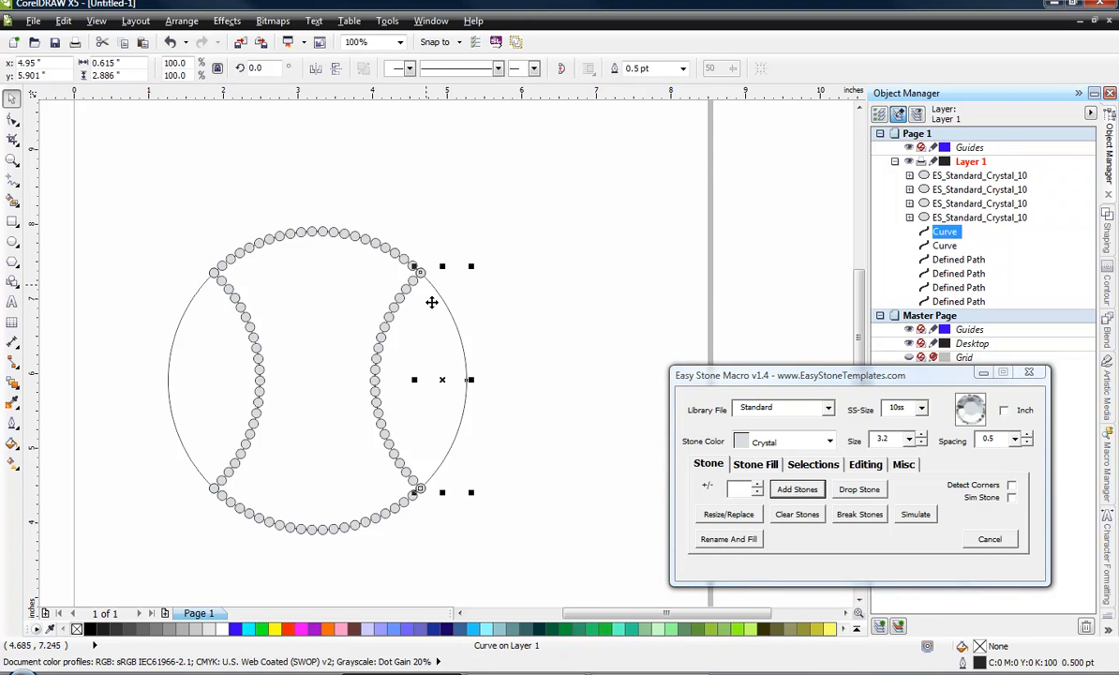
pyautogui.click(797, 489)
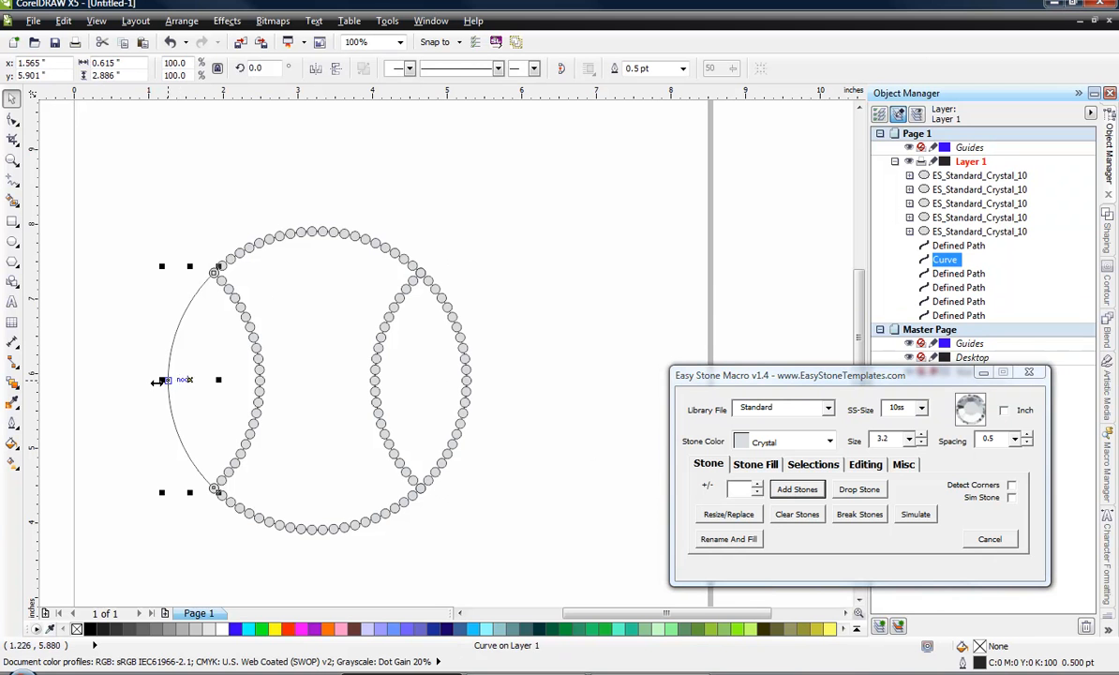
pyautogui.click(796, 488)
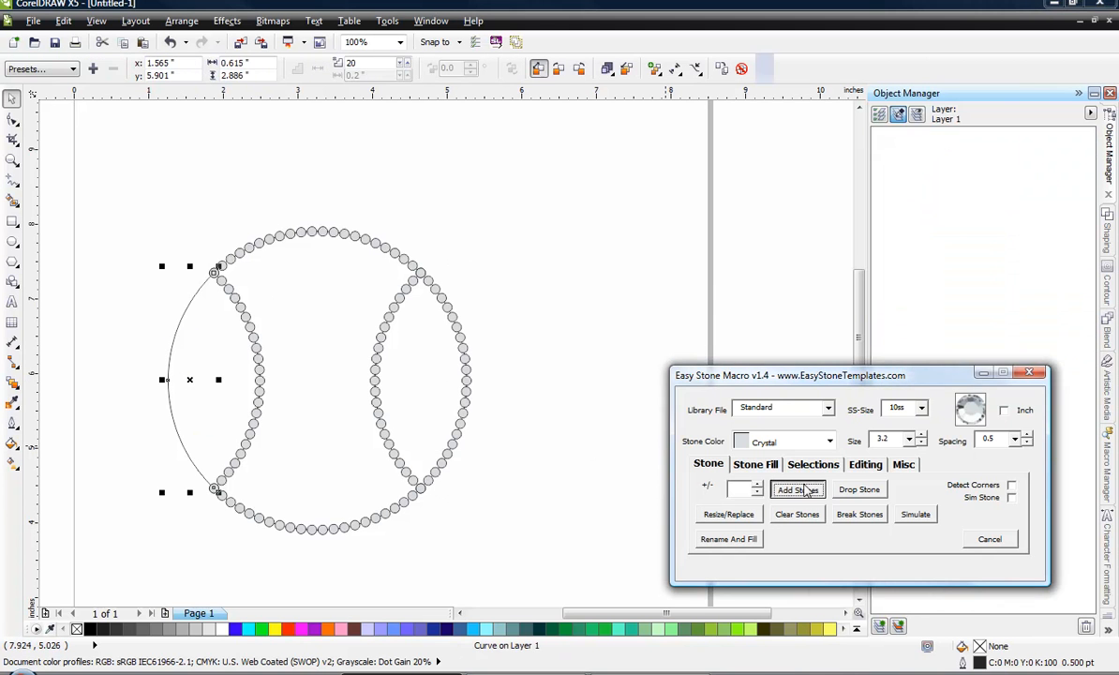
pyautogui.click(798, 488)
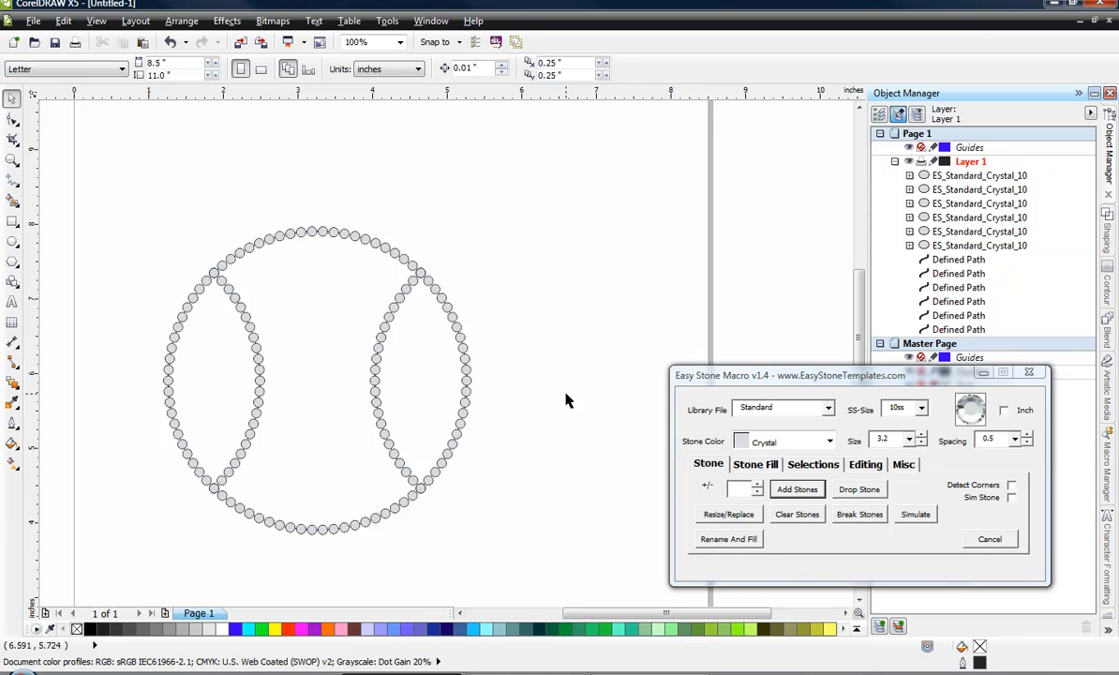
pyautogui.moveTo(262, 372)
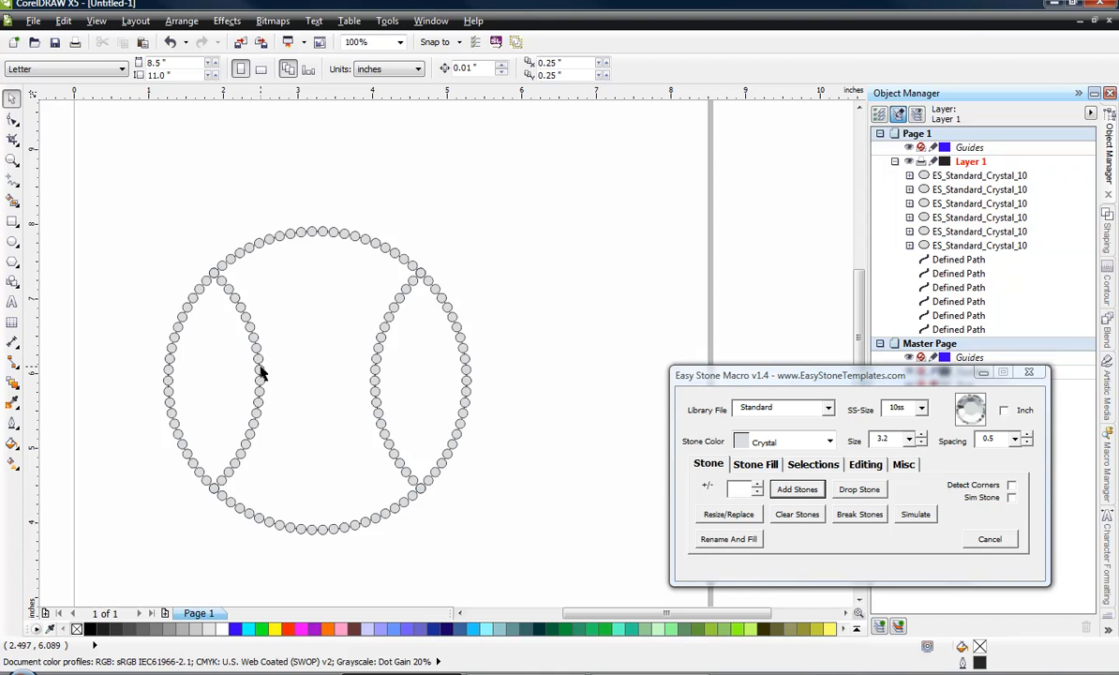
pyautogui.moveTo(105, 400)
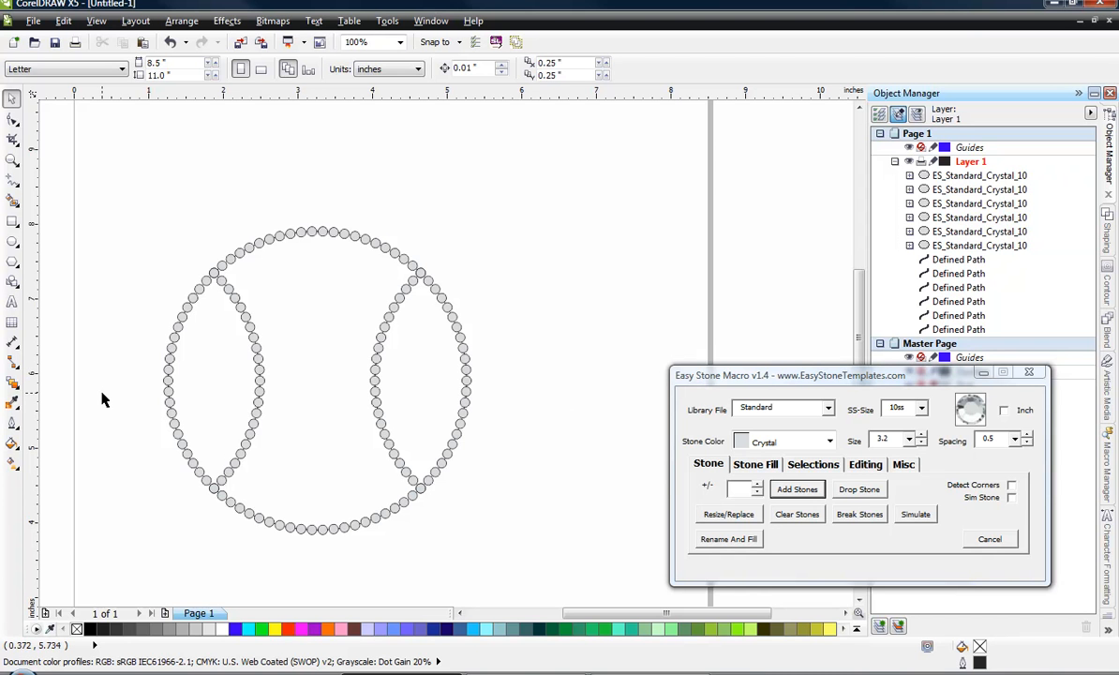
pyautogui.moveTo(121, 409)
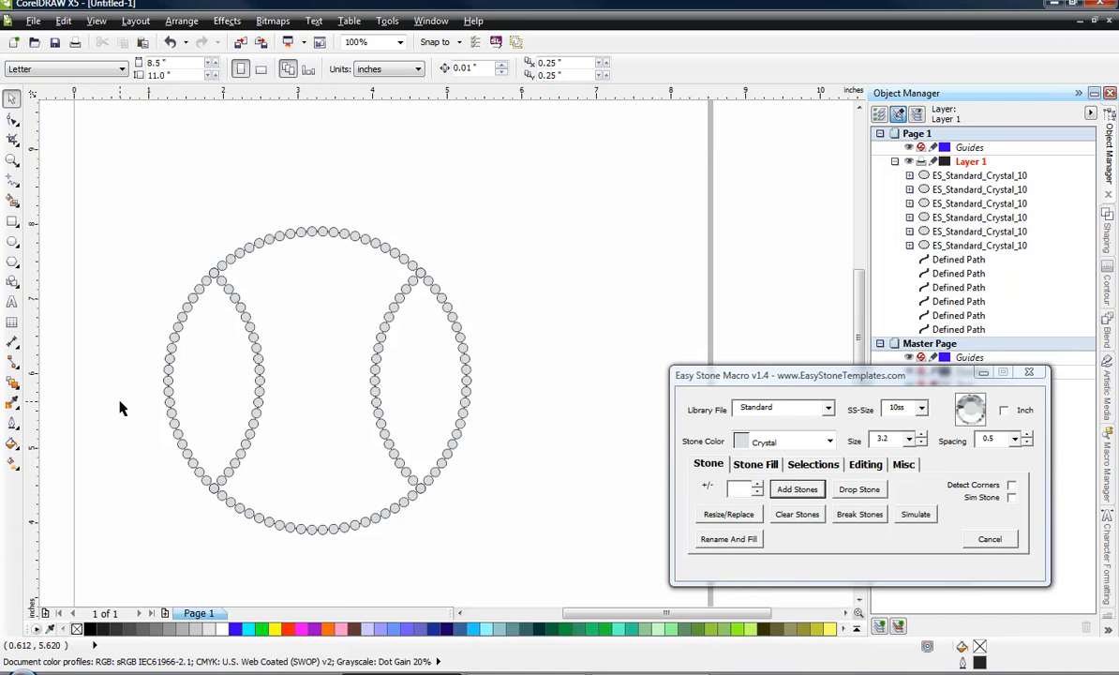
# Step: Select both stitch arc blends, choose Light Siam, and apply Rename And Fill
pyautogui.click(394, 41)
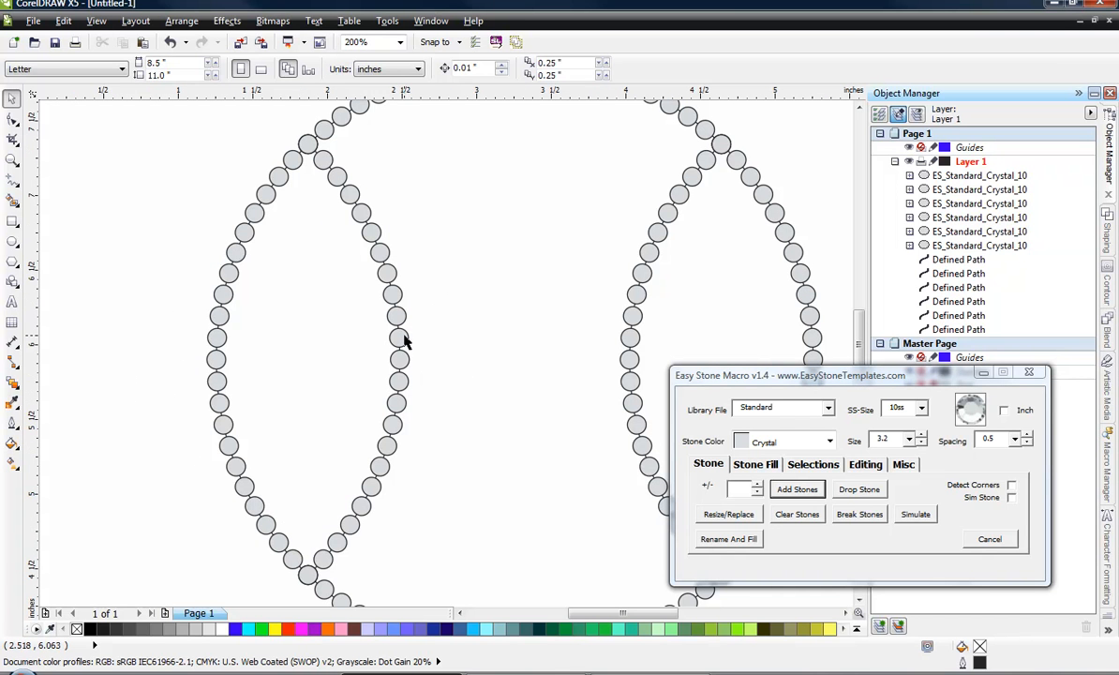
pyautogui.click(407, 359)
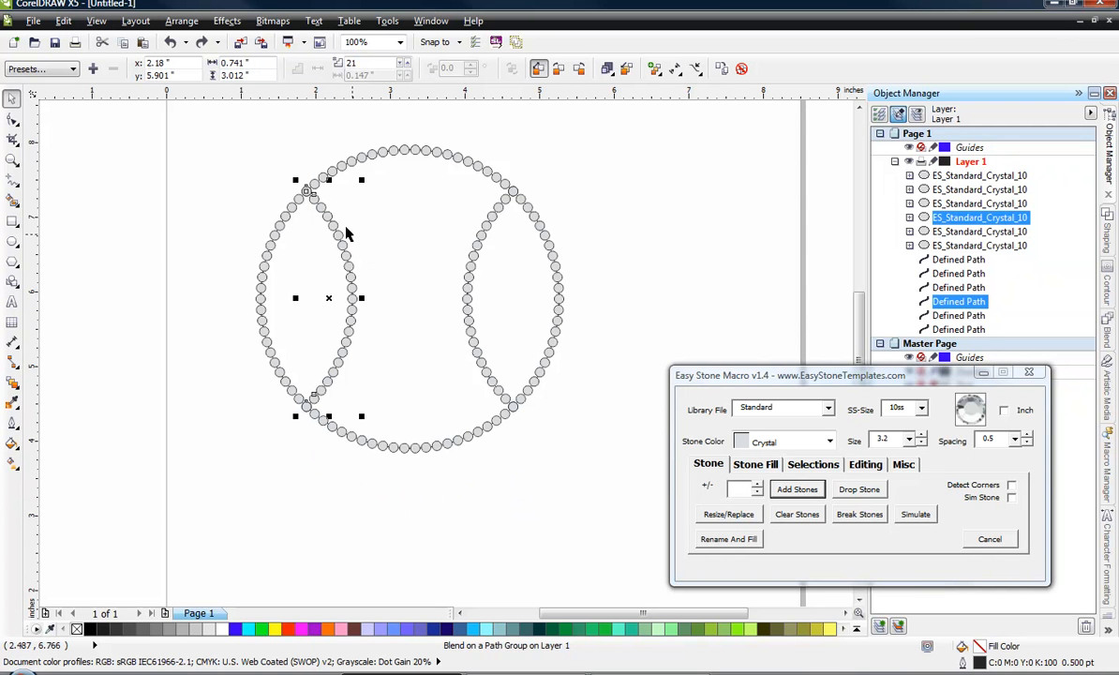
pyautogui.moveTo(475, 315)
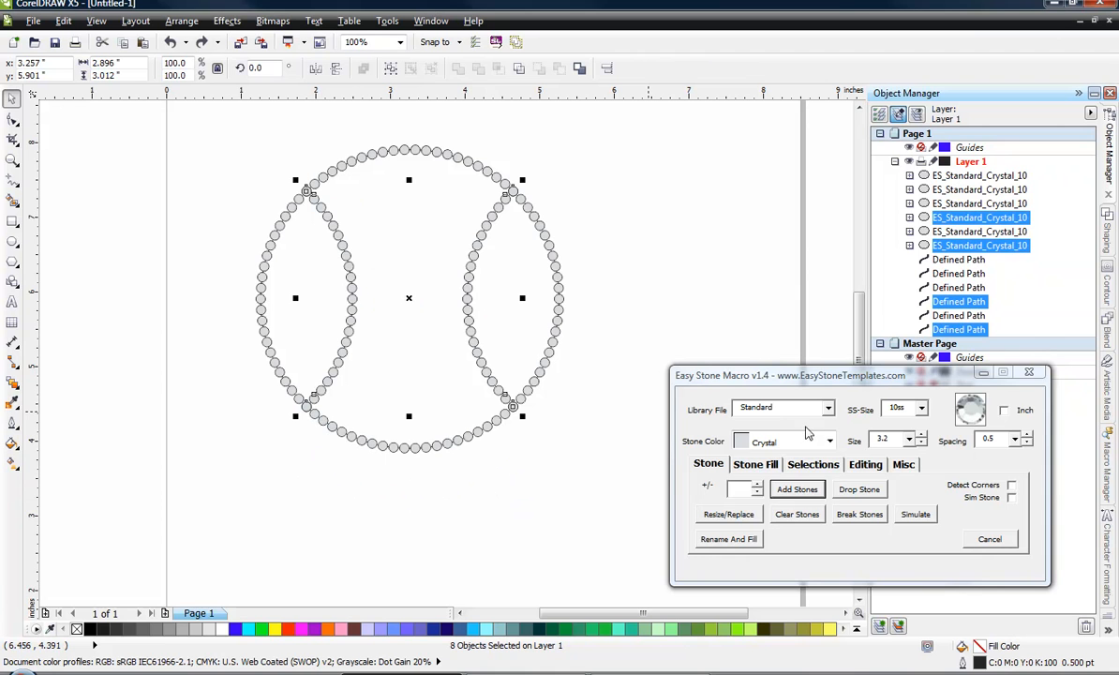
pyautogui.click(828, 440)
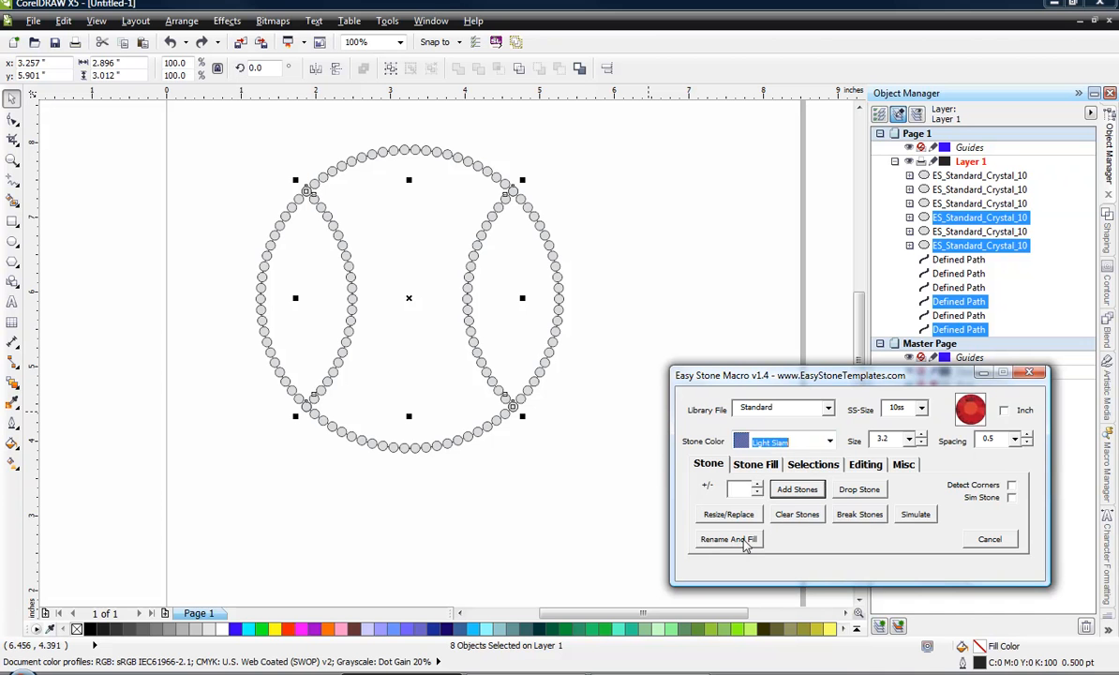
pyautogui.moveTo(795, 494)
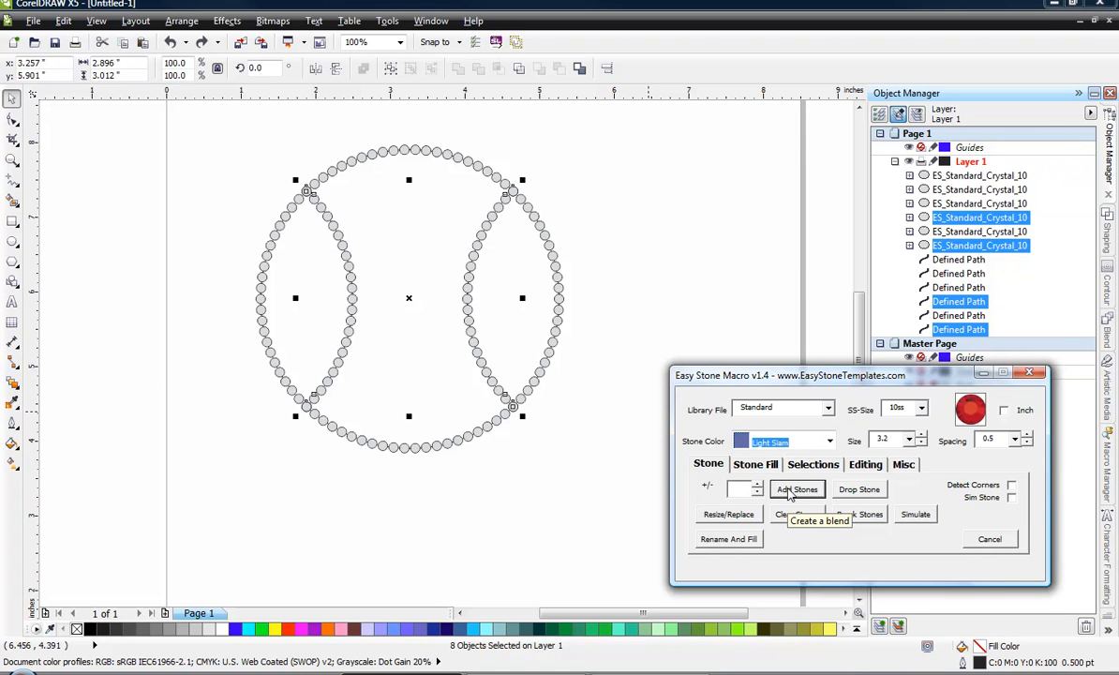
pyautogui.click(796, 488)
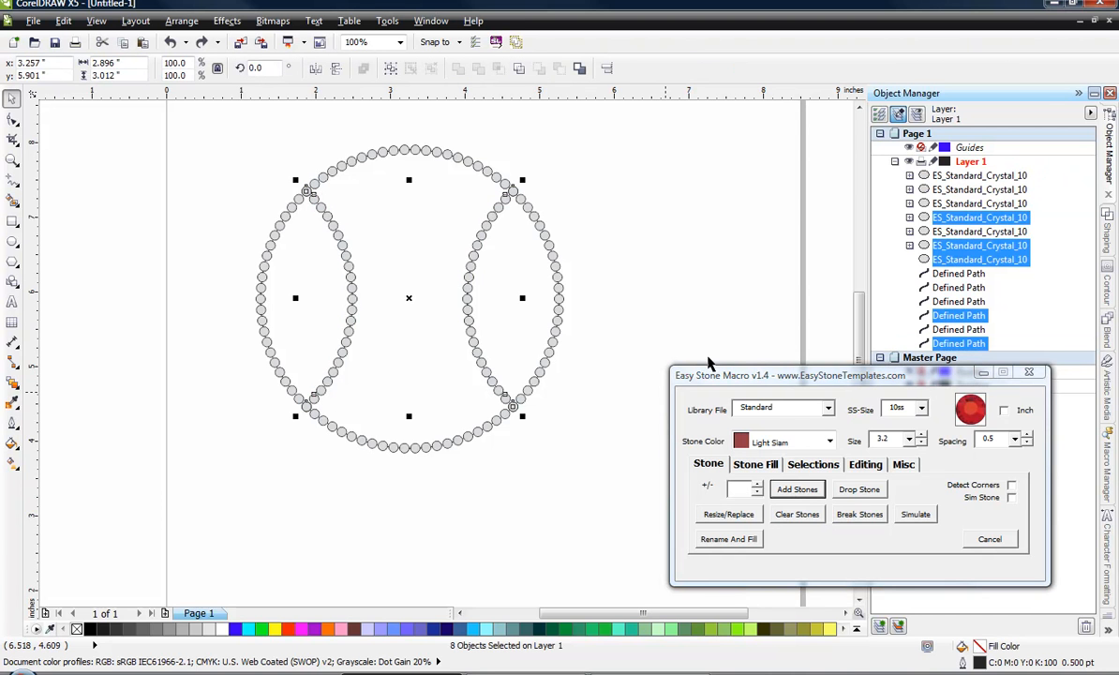
pyautogui.moveTo(747, 548)
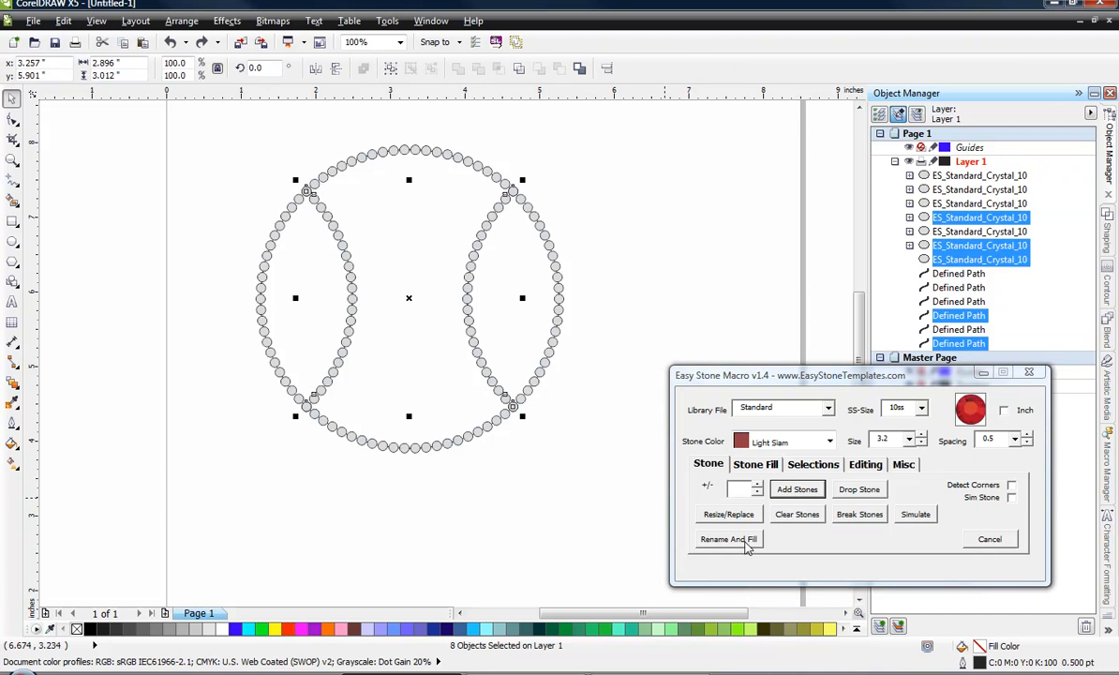
pyautogui.click(728, 539)
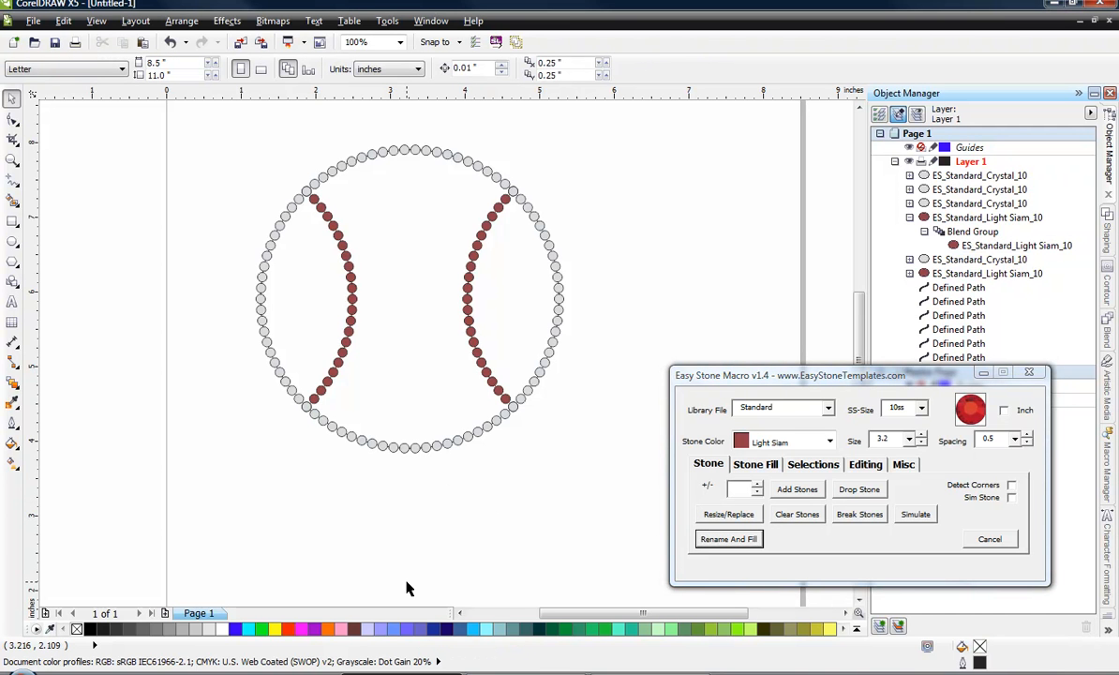
pyautogui.moveTo(214, 319)
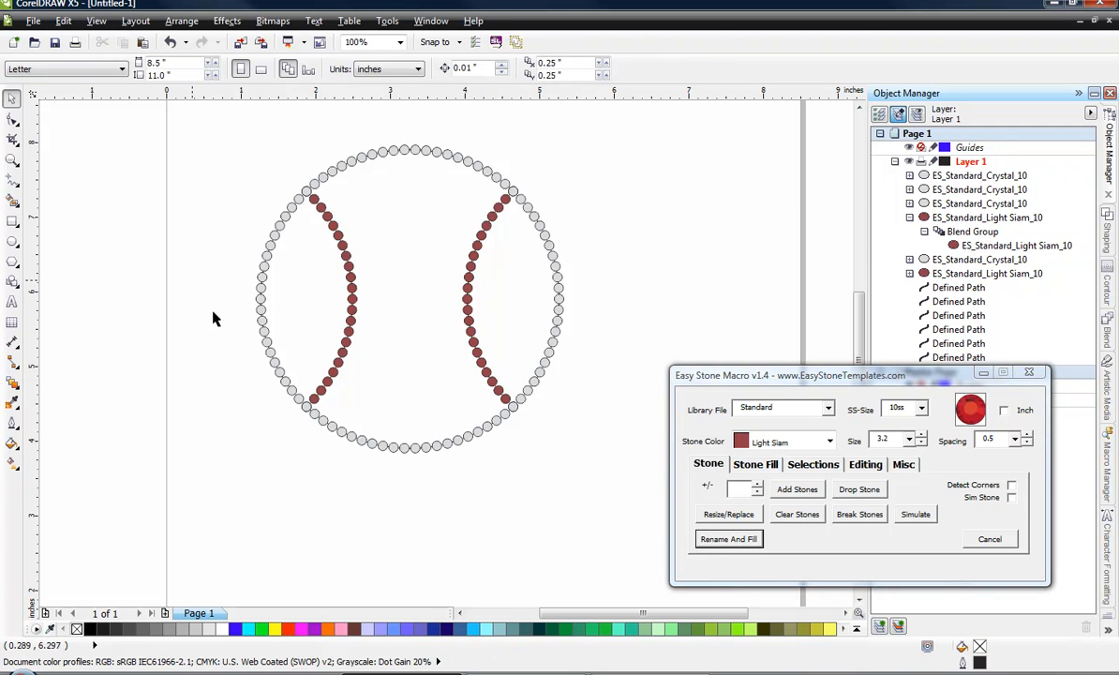
pyautogui.moveTo(368, 210)
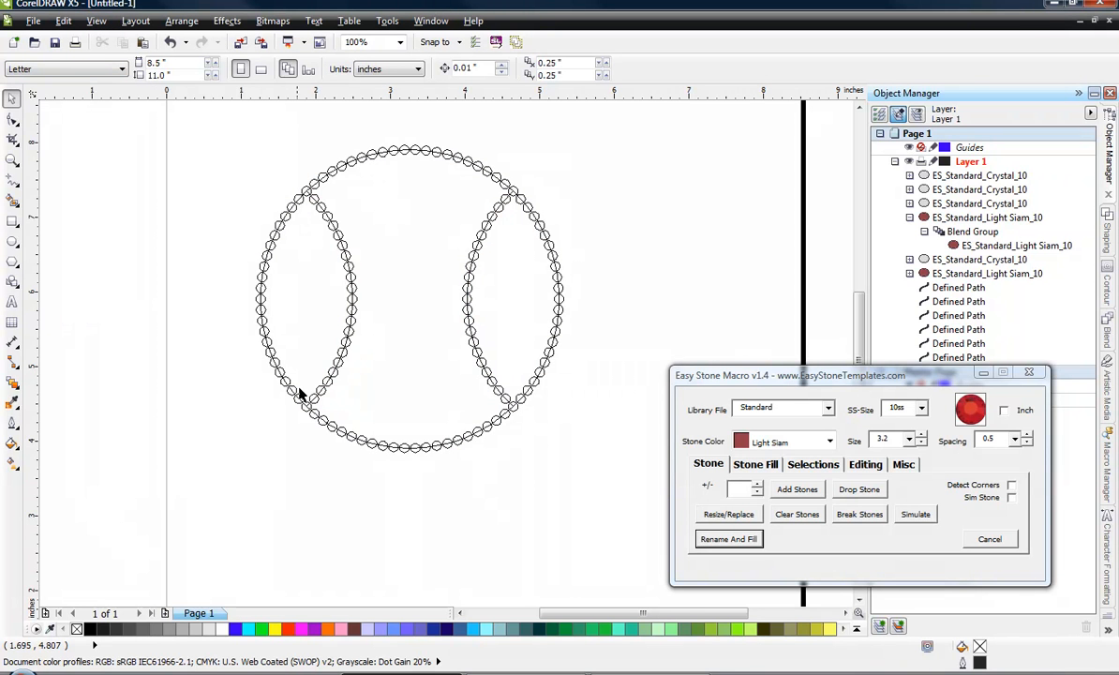
pyautogui.moveTo(572, 236)
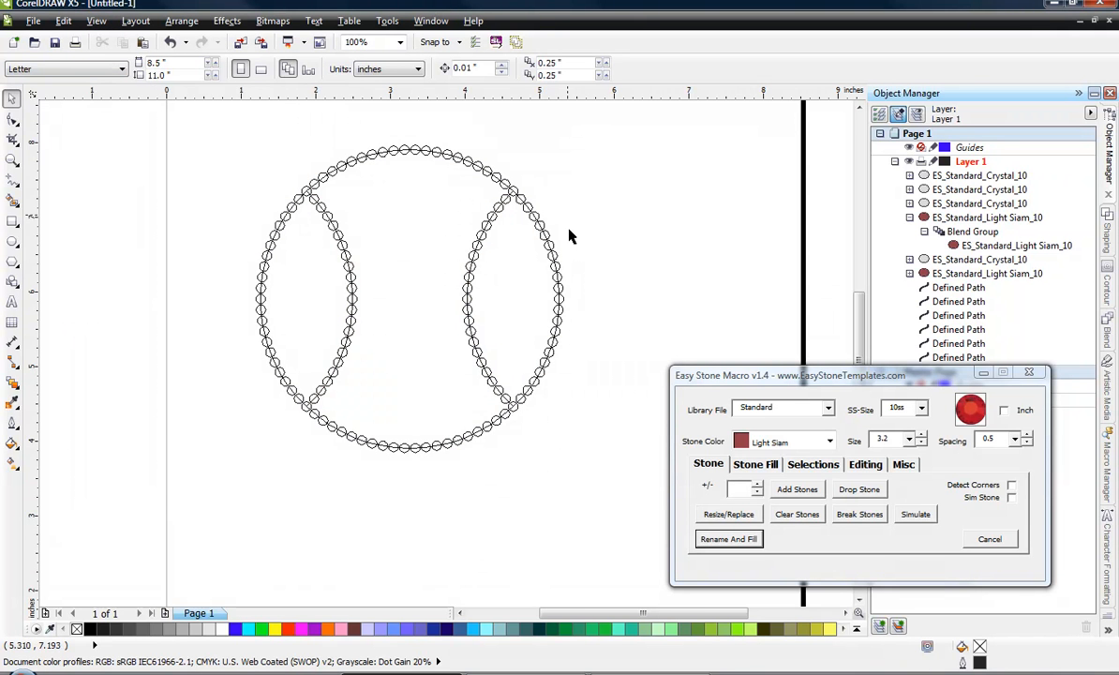
pyautogui.moveTo(534, 421)
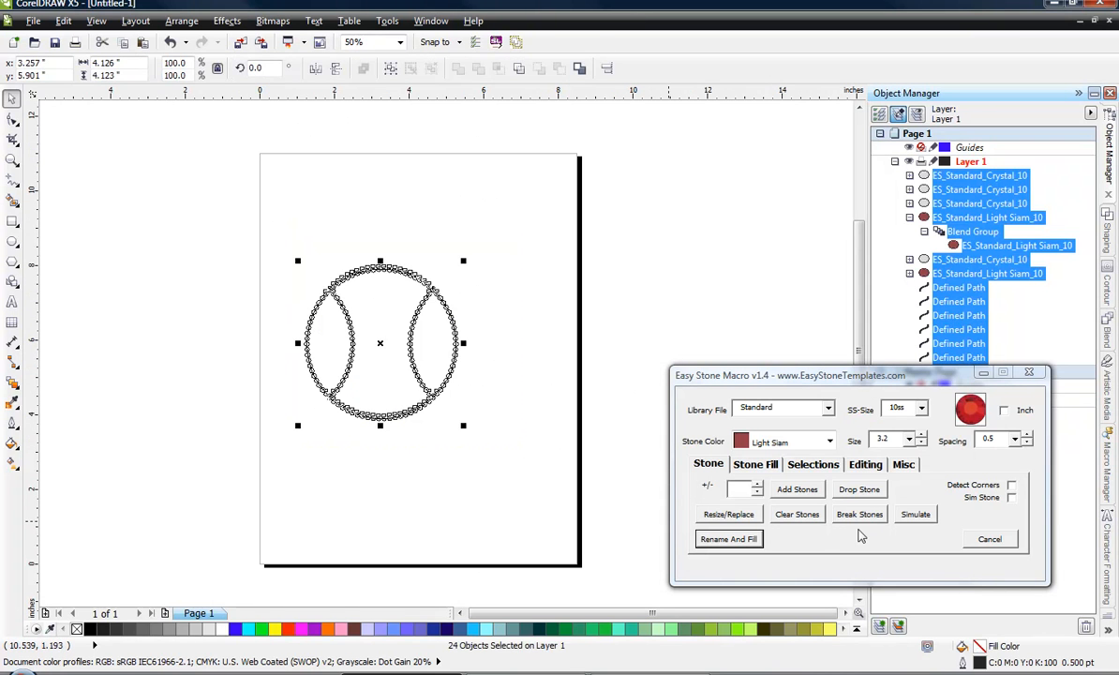
# Step: Apply Break Stones to all 24 selected baseball objects
pyautogui.click(858, 513)
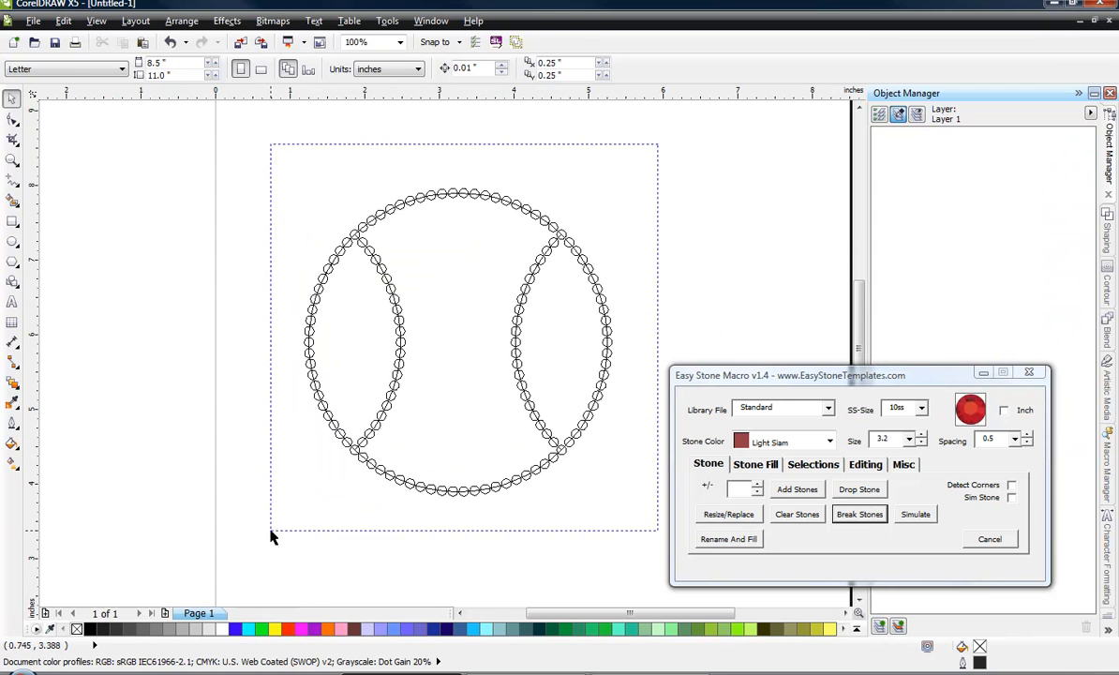
# Step: Select the six defined guide paths and scale them to about 2.07 inches beside the page
pyautogui.click(813, 464)
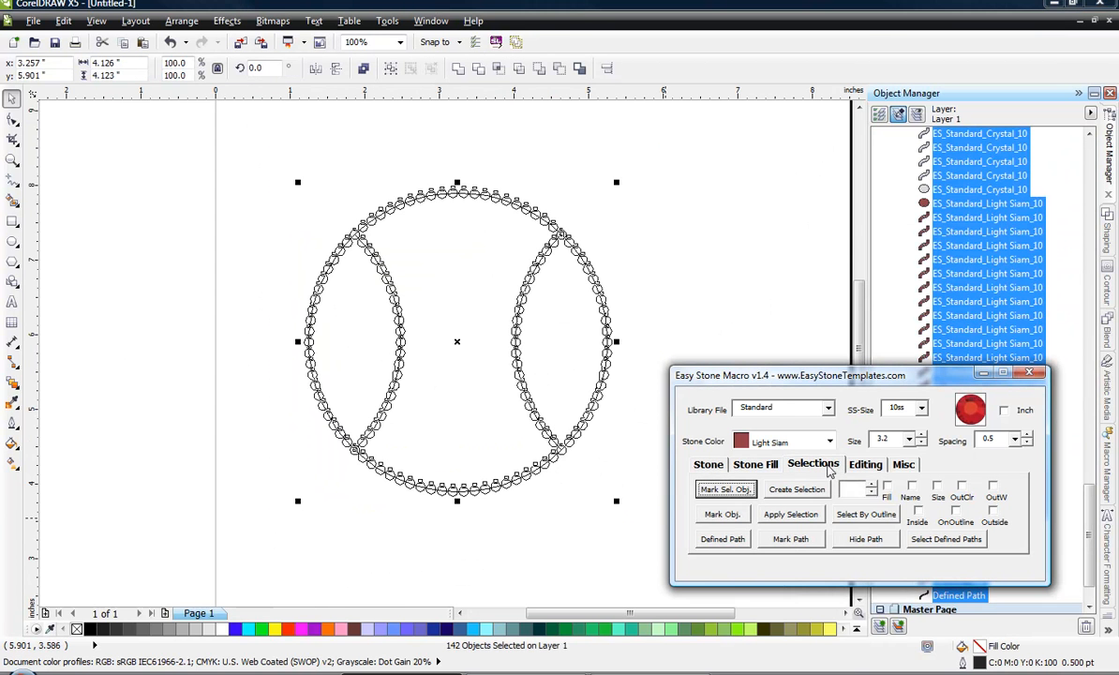
pyautogui.moveTo(959, 545)
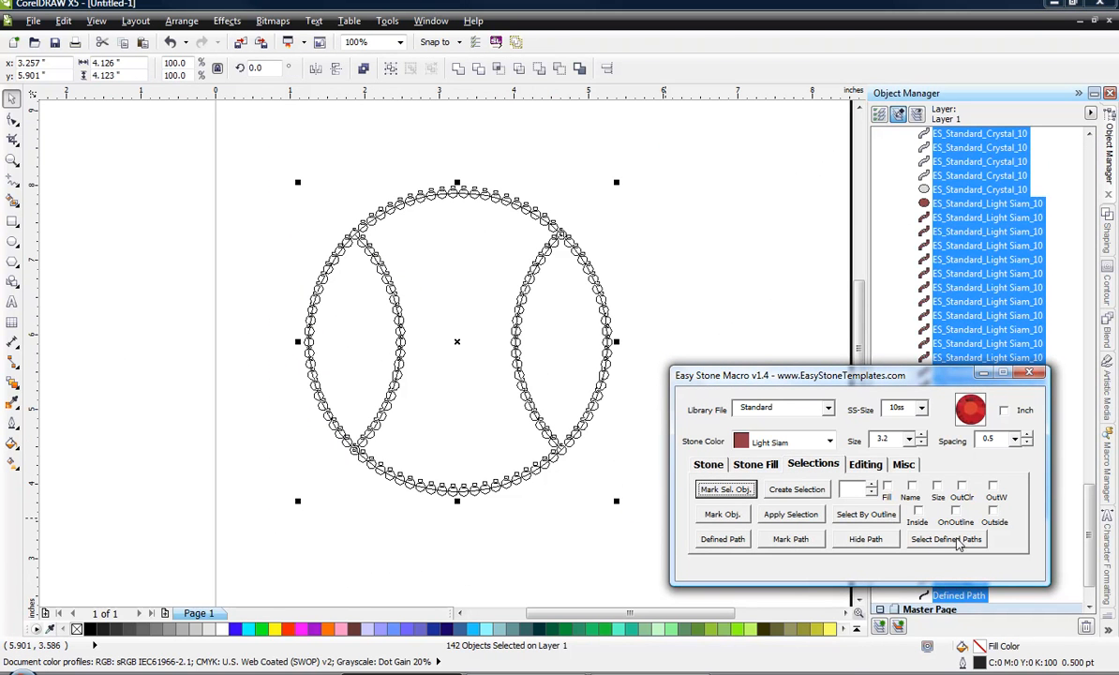
pyautogui.click(946, 537)
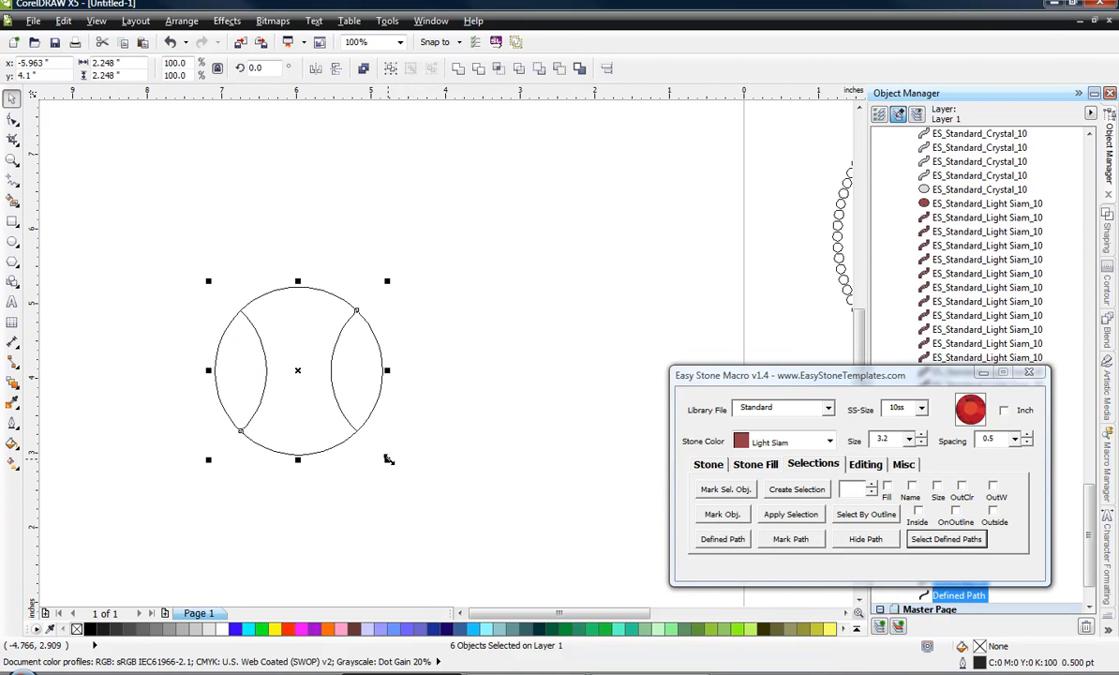
pyautogui.click(919, 438)
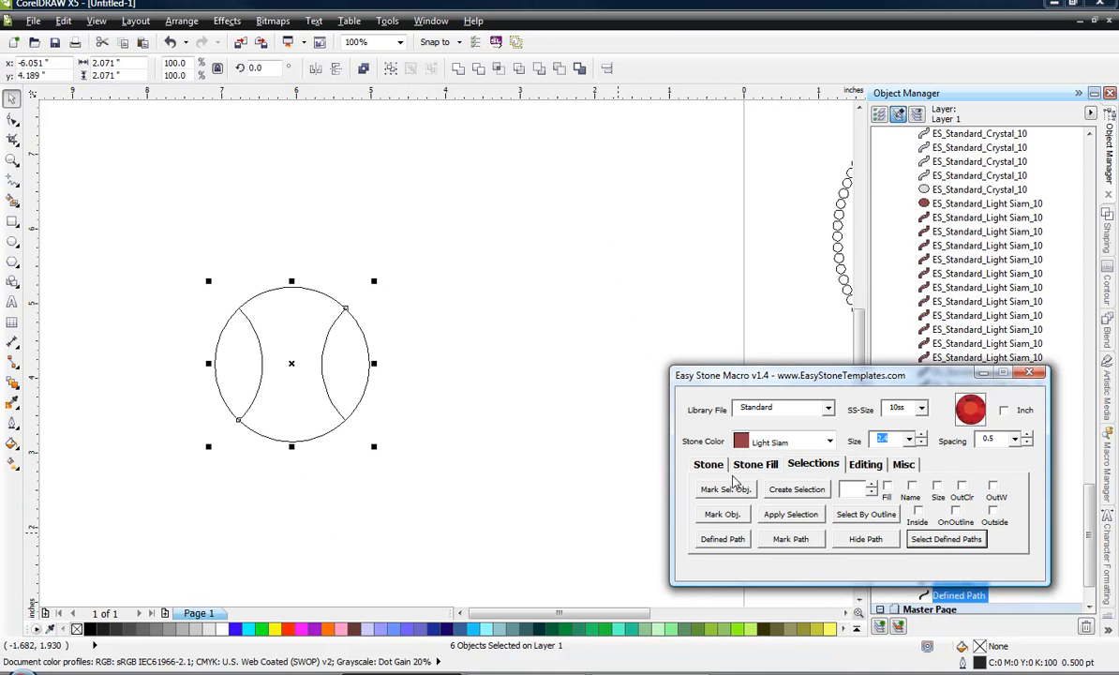
# Step: Add size 2.4 stones to the small paths and switch the view to Normal
pyautogui.click(708, 464)
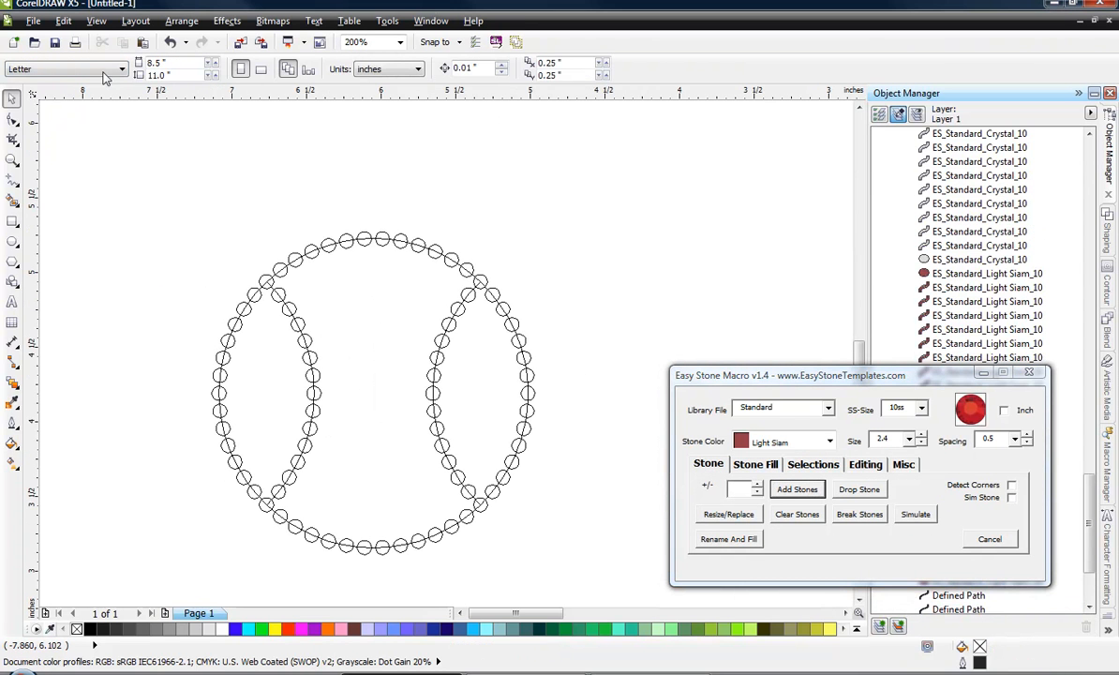
pyautogui.click(95, 20)
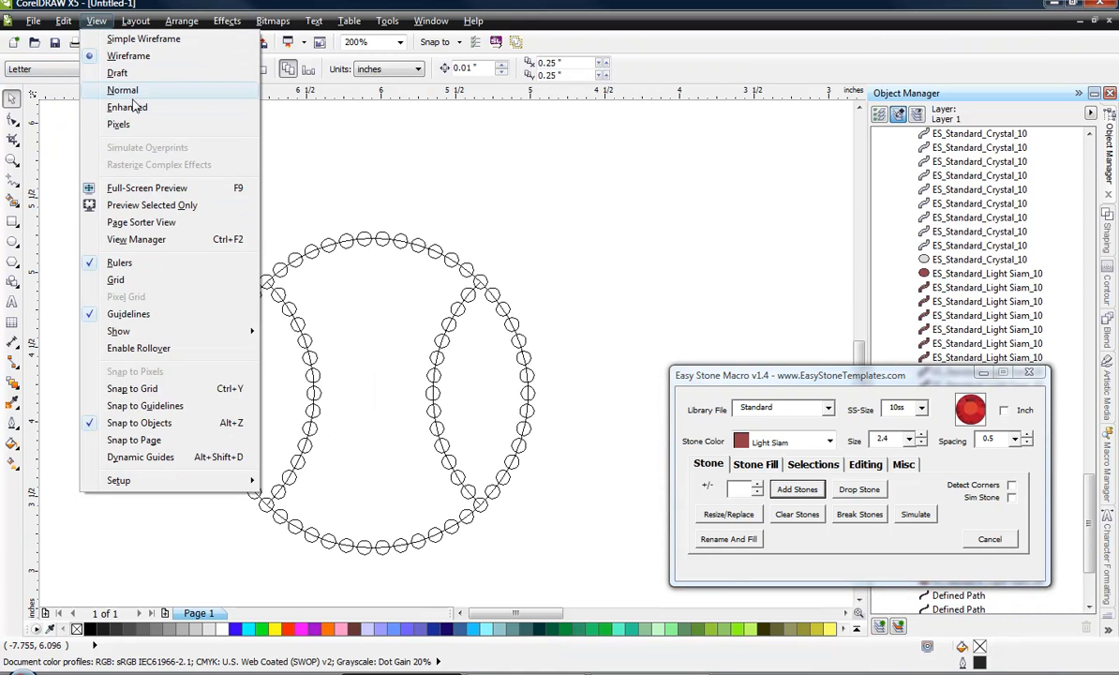
pyautogui.click(122, 89)
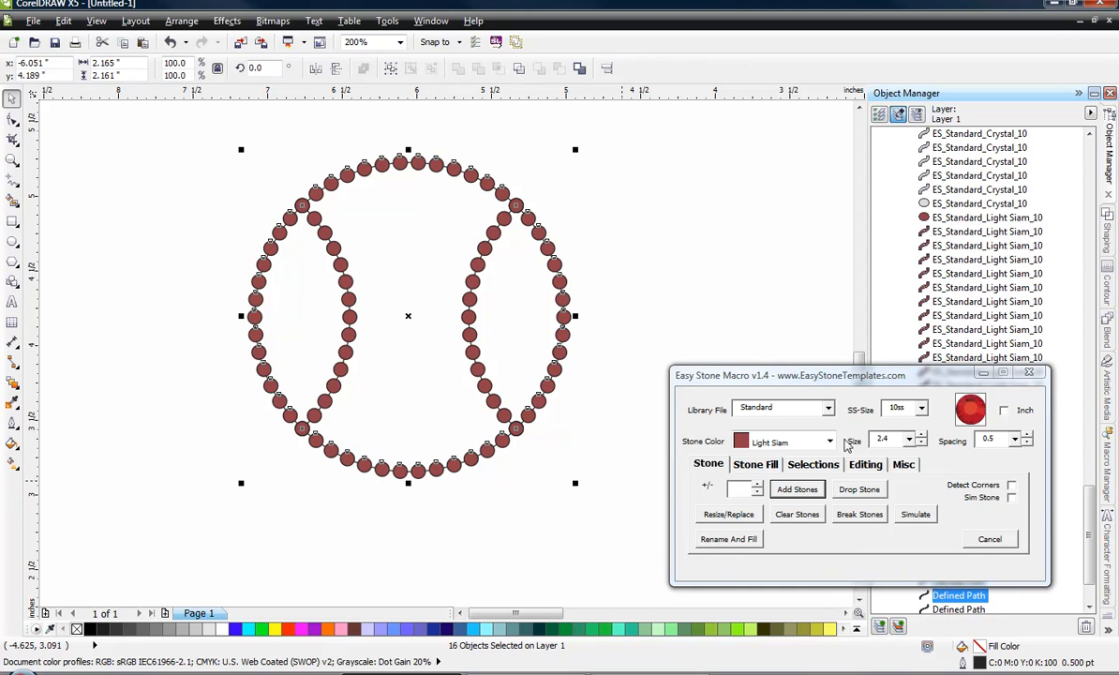
# Step: Recolour the small ball's outer ring stones Crystal and zoom out to 50%
pyautogui.click(827, 440)
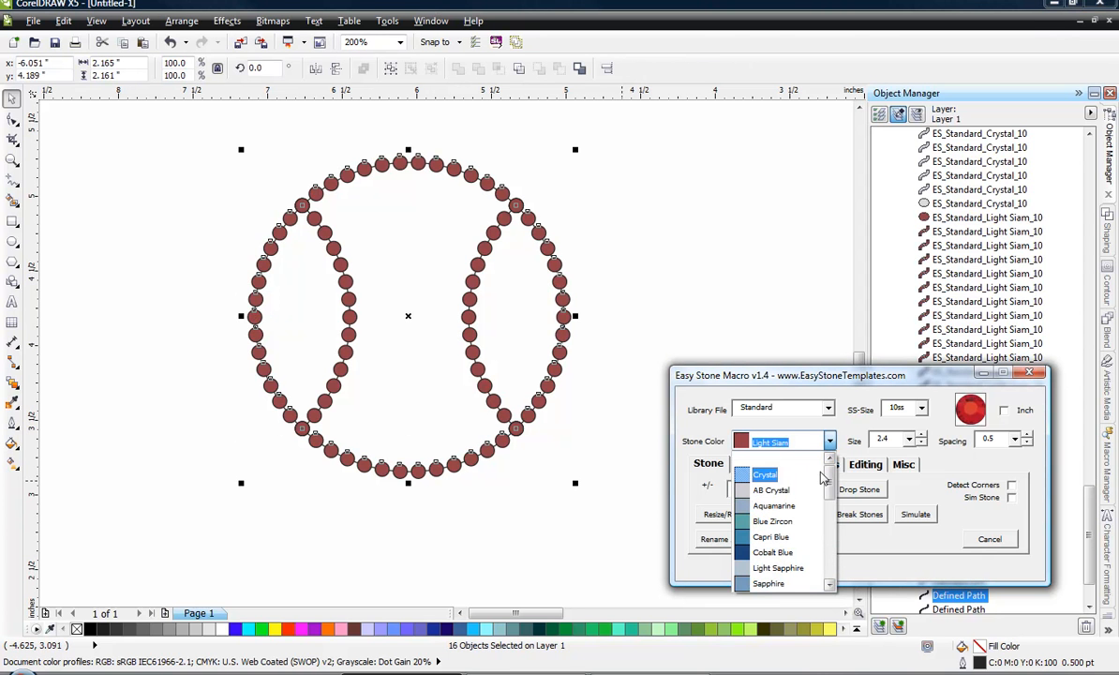
pyautogui.click(764, 473)
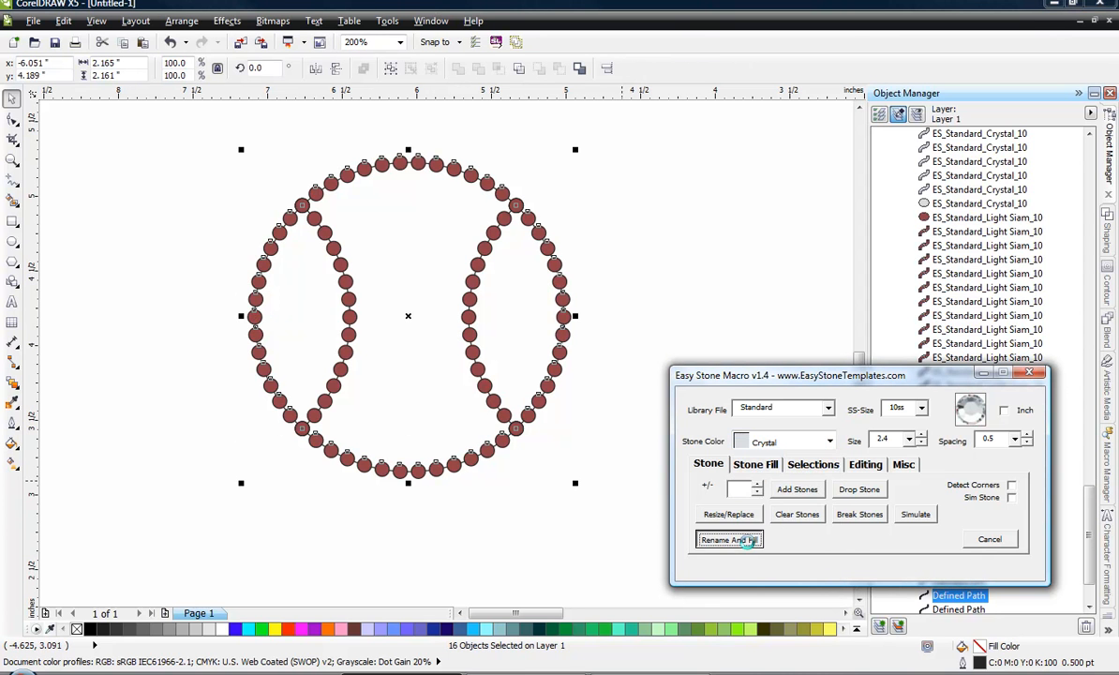
pyautogui.click(729, 539)
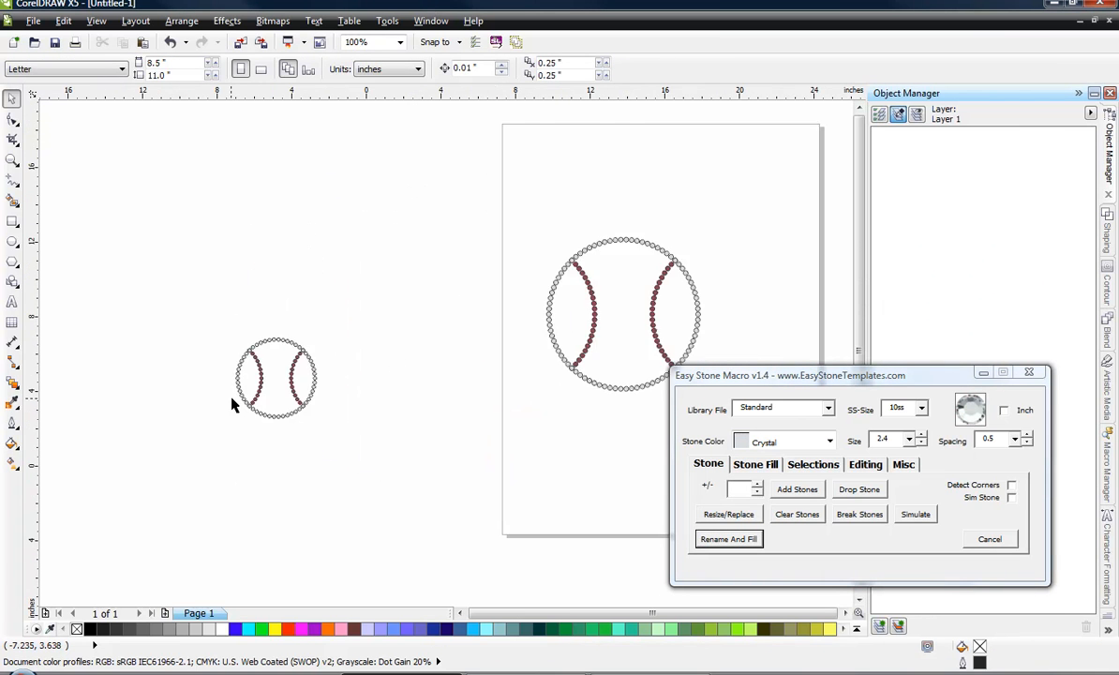
pyautogui.click(354, 41)
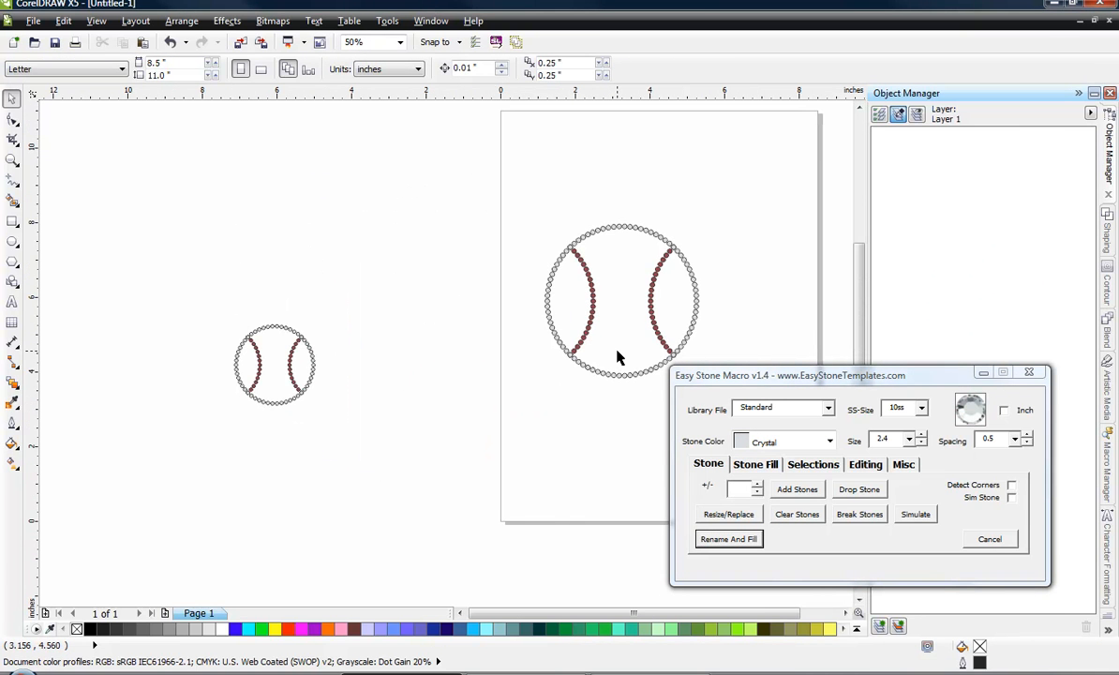
pyautogui.moveTo(303, 525)
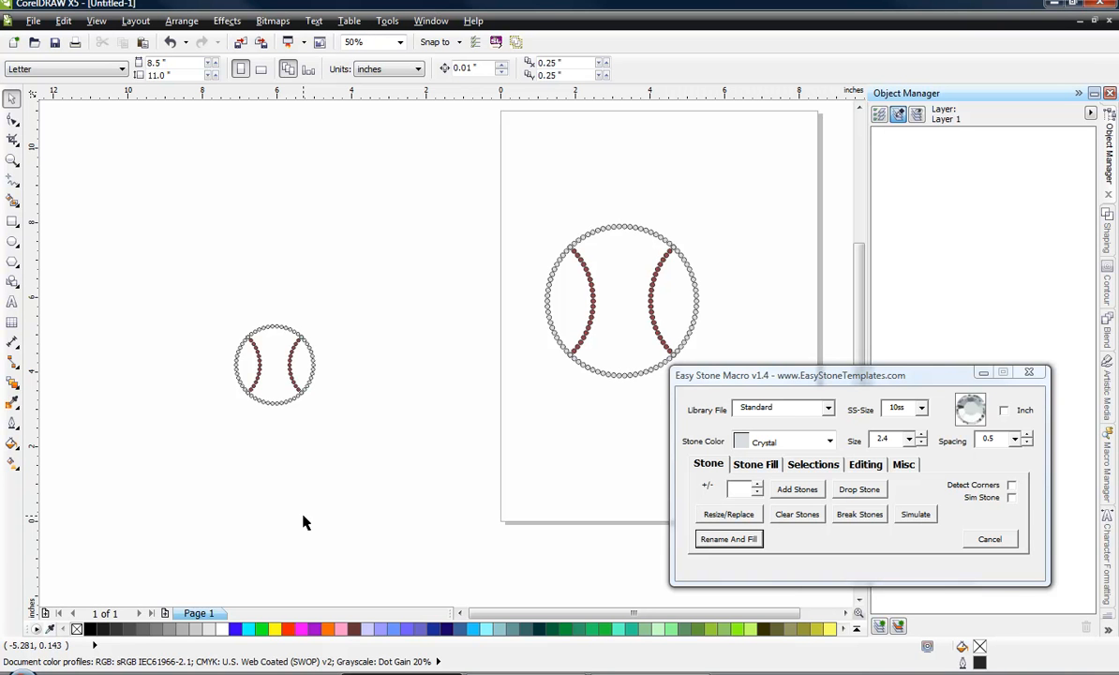
pyautogui.moveTo(497, 450)
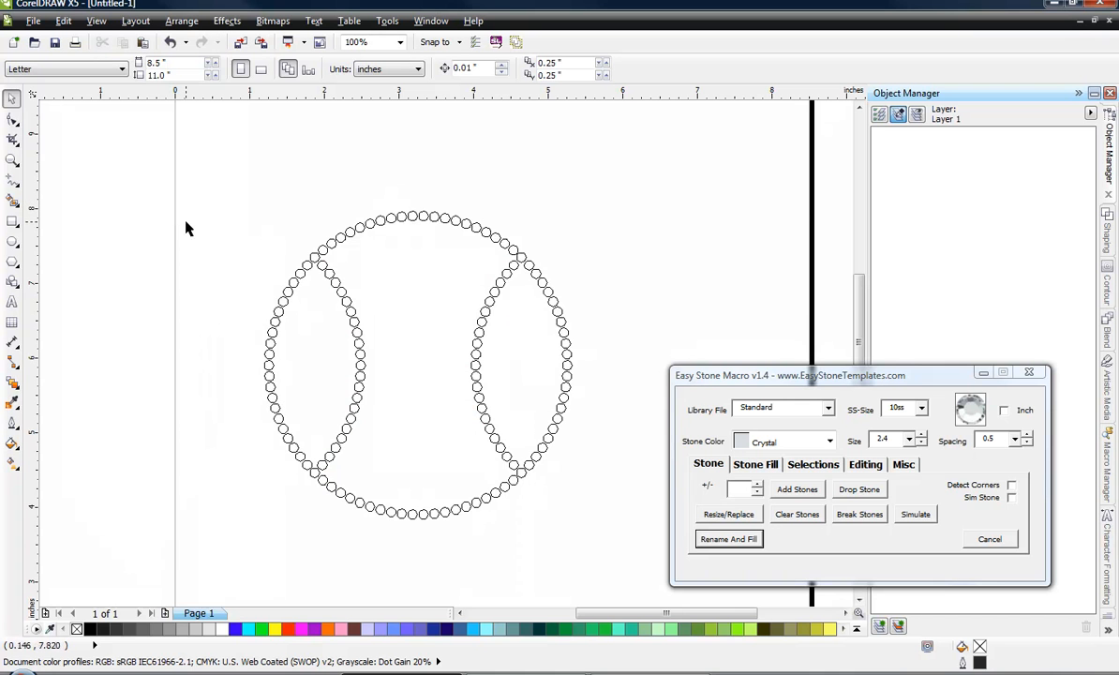
pyautogui.moveTo(479, 303)
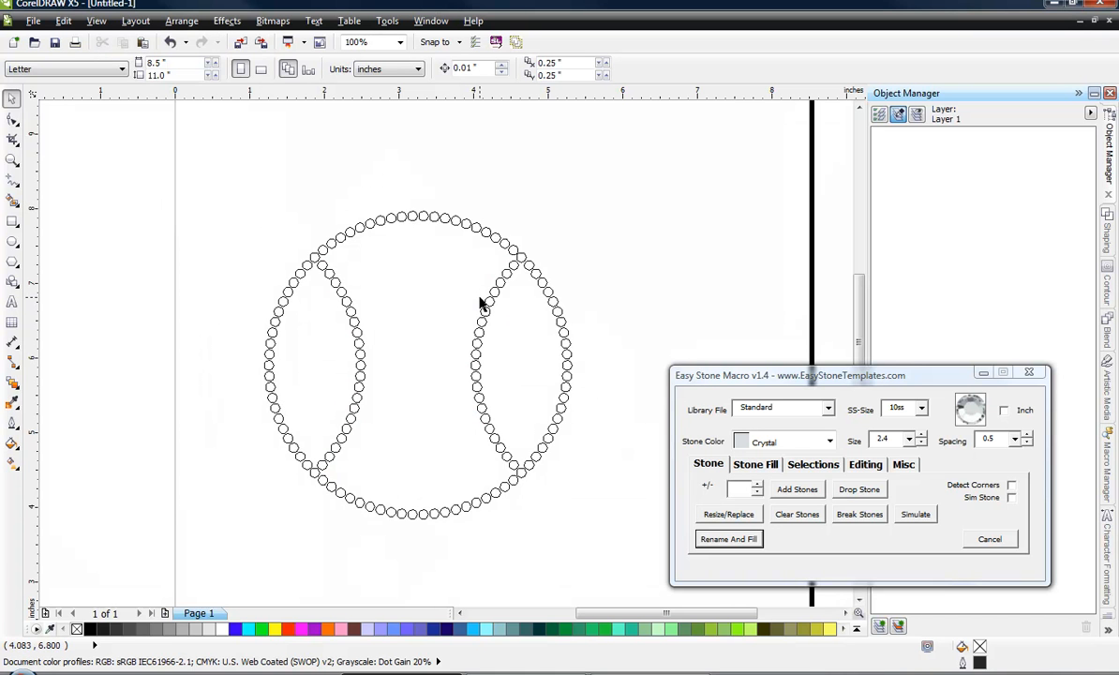
# Step: Switch the view to Enhanced mode to show the large baseball fully rendered
pyautogui.click(96, 21)
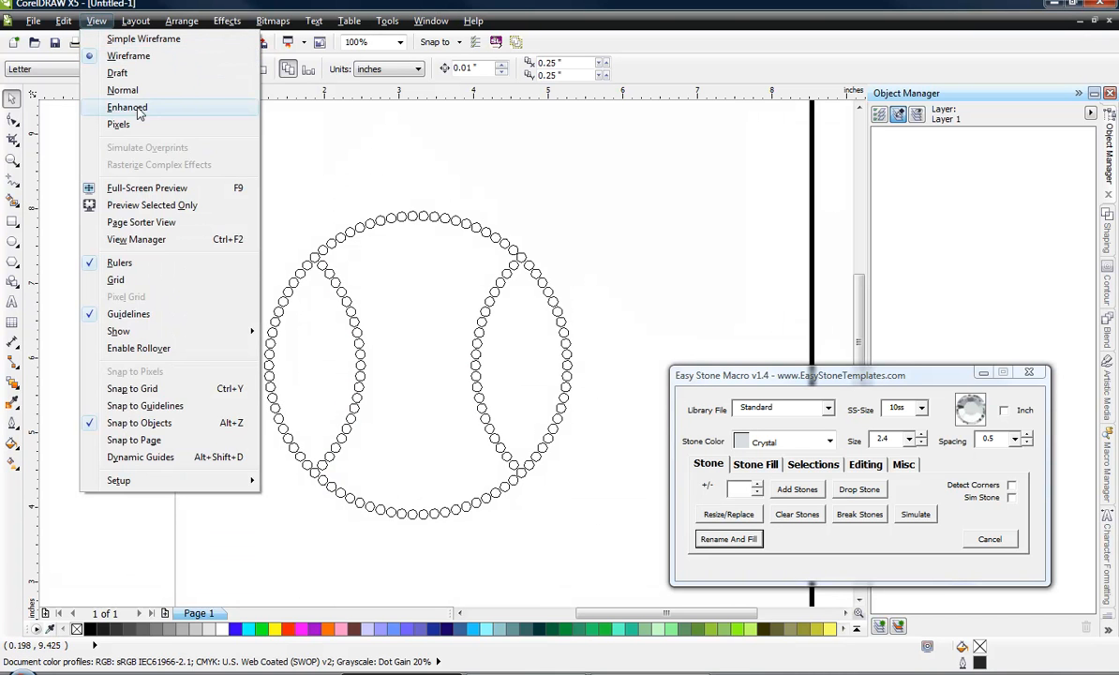
pyautogui.click(126, 107)
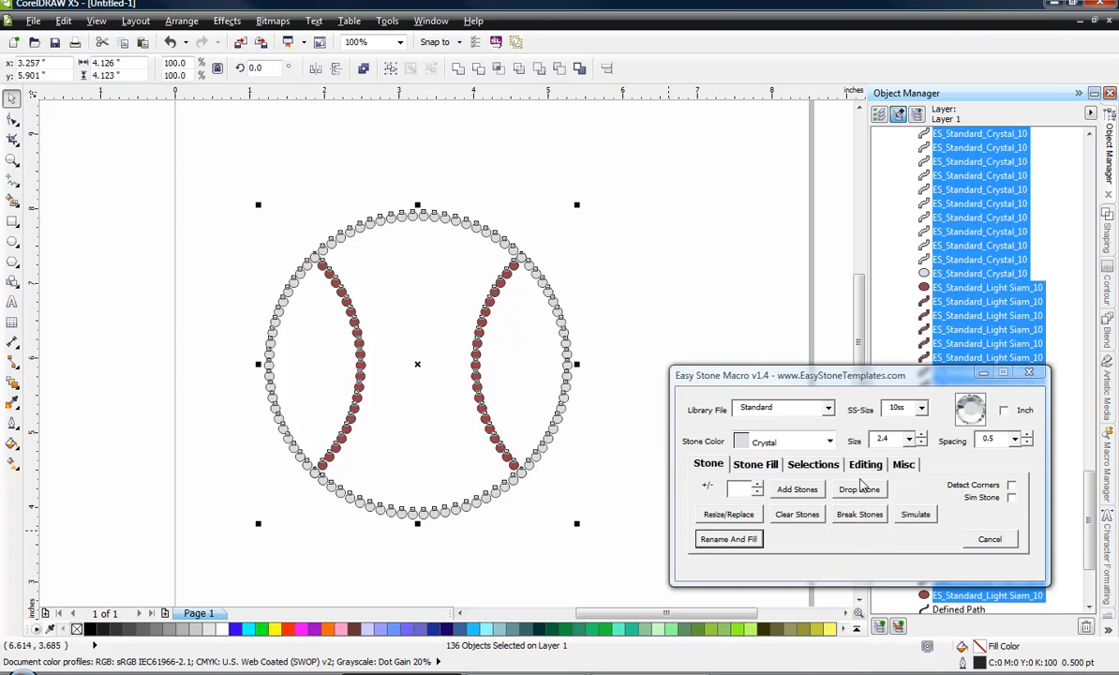
# Step: Run Check Spacing from the Easy Stone Editing tab and delete the 8 overlapping stones
pyautogui.click(864, 464)
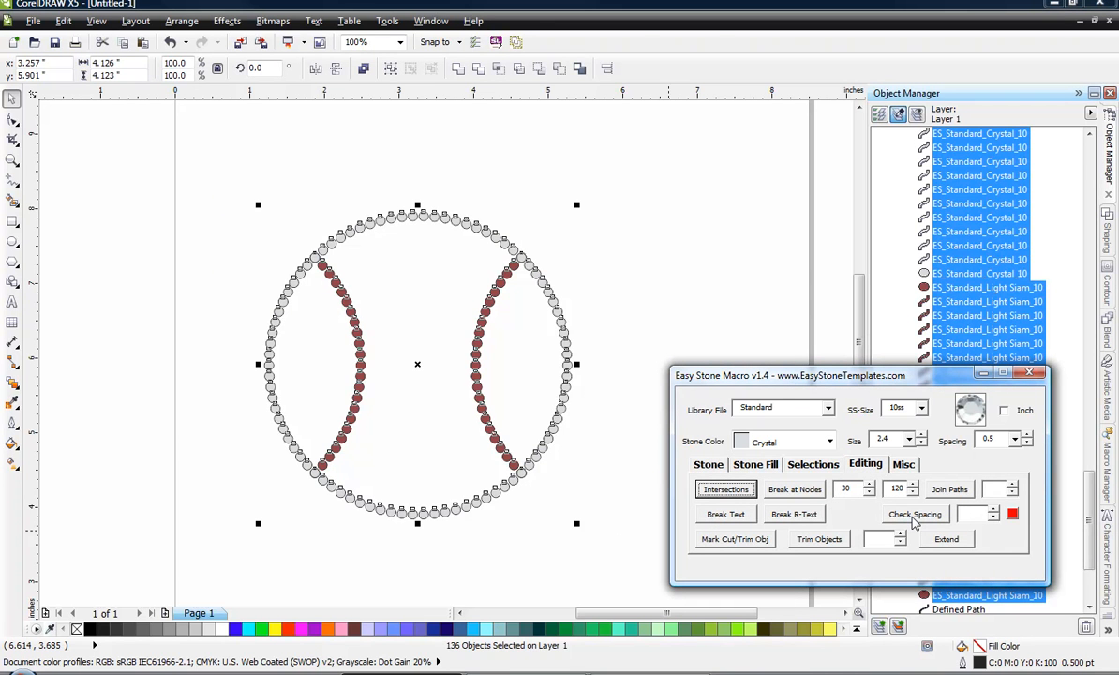
pyautogui.click(914, 513)
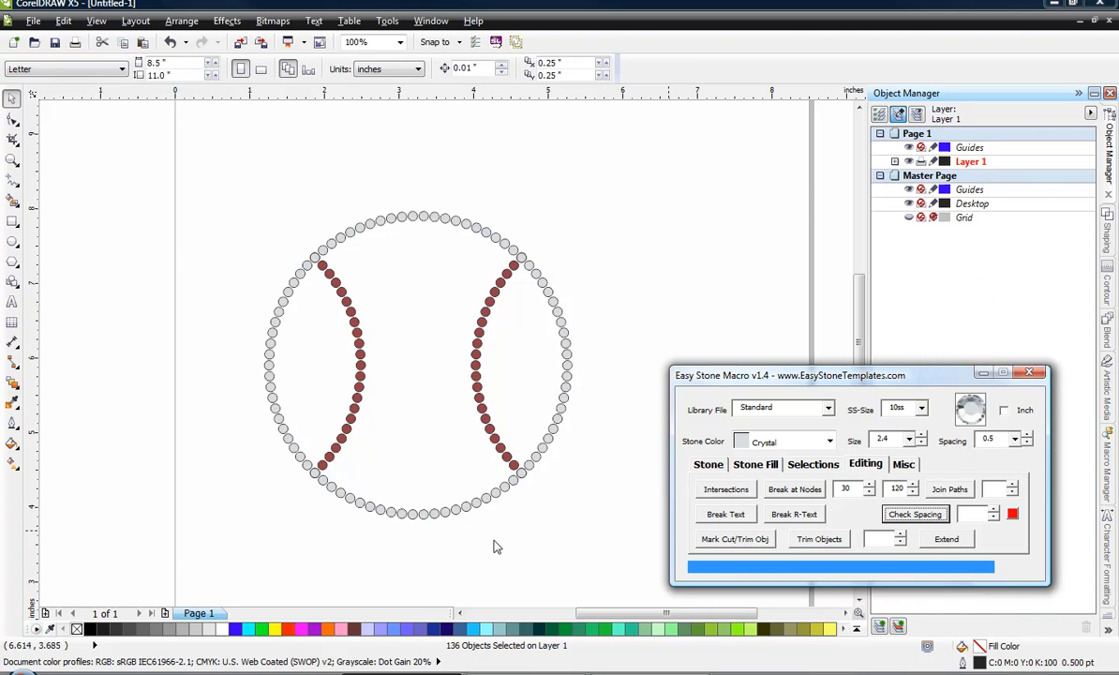
pyautogui.click(915, 513)
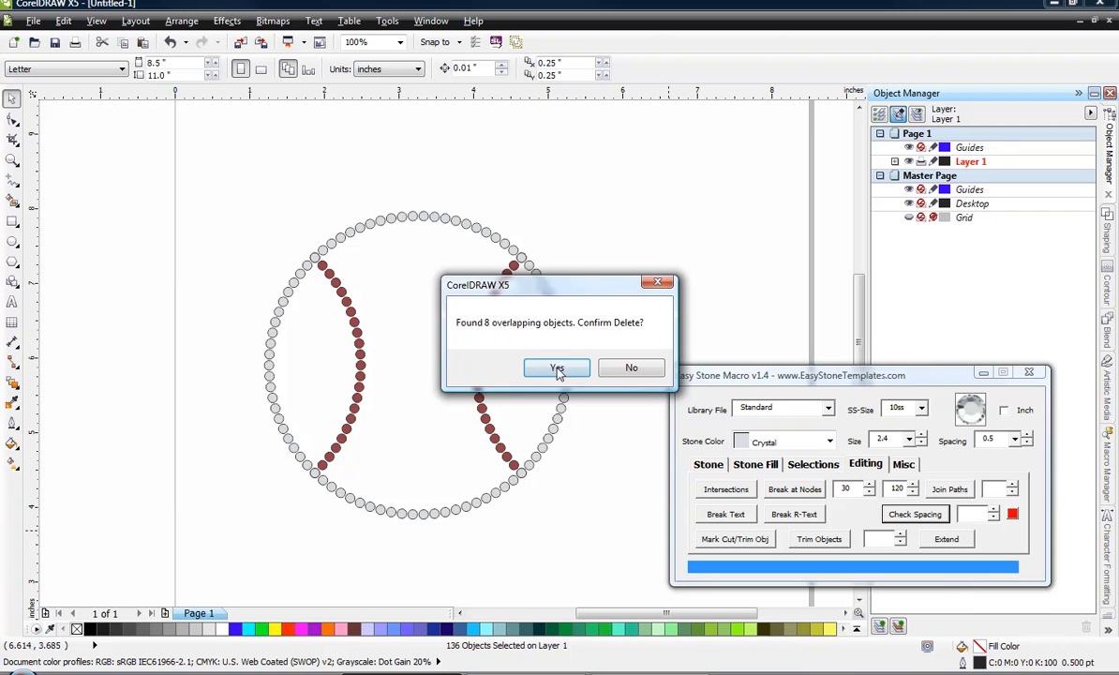
pyautogui.click(556, 367)
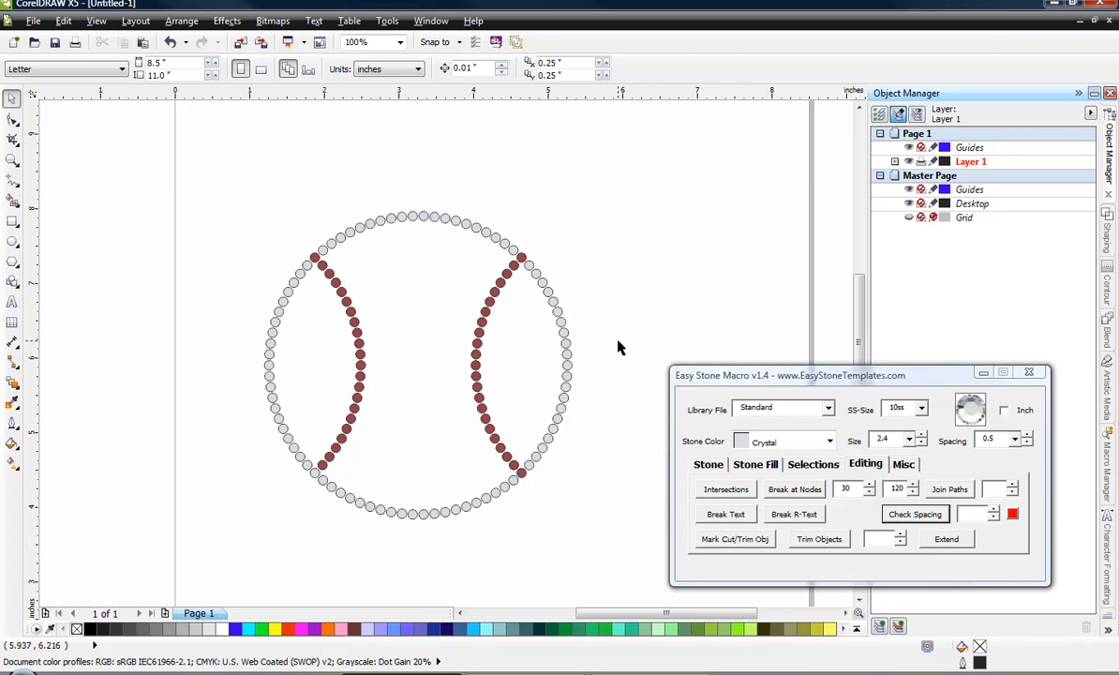
pyautogui.moveTo(492, 427)
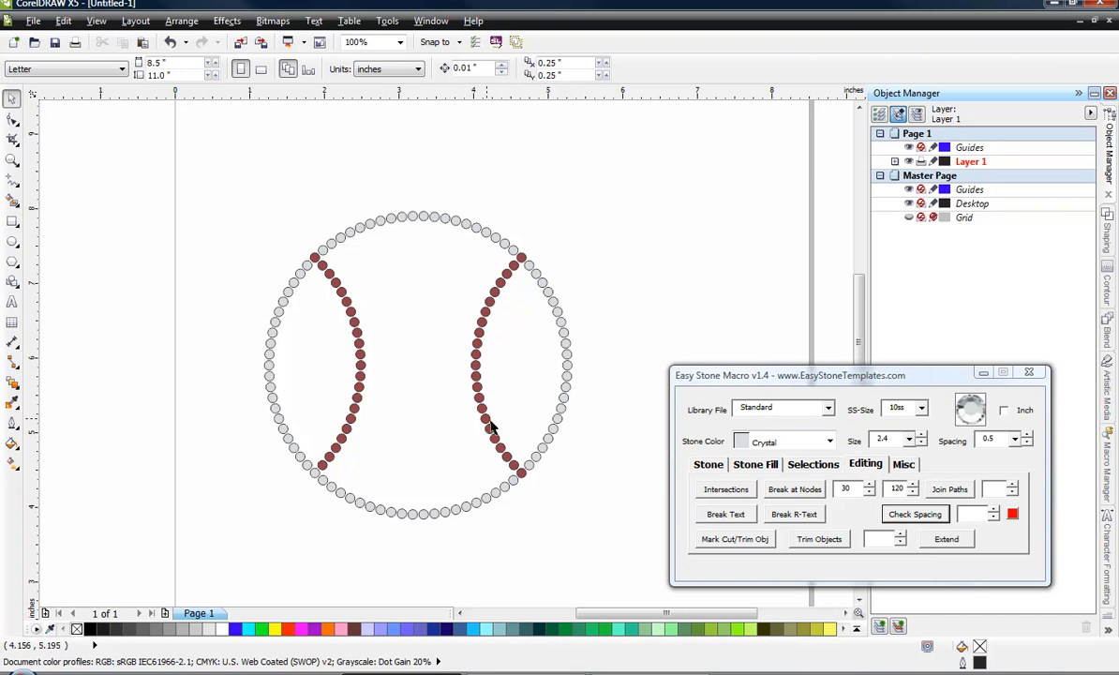
pyautogui.moveTo(316, 480)
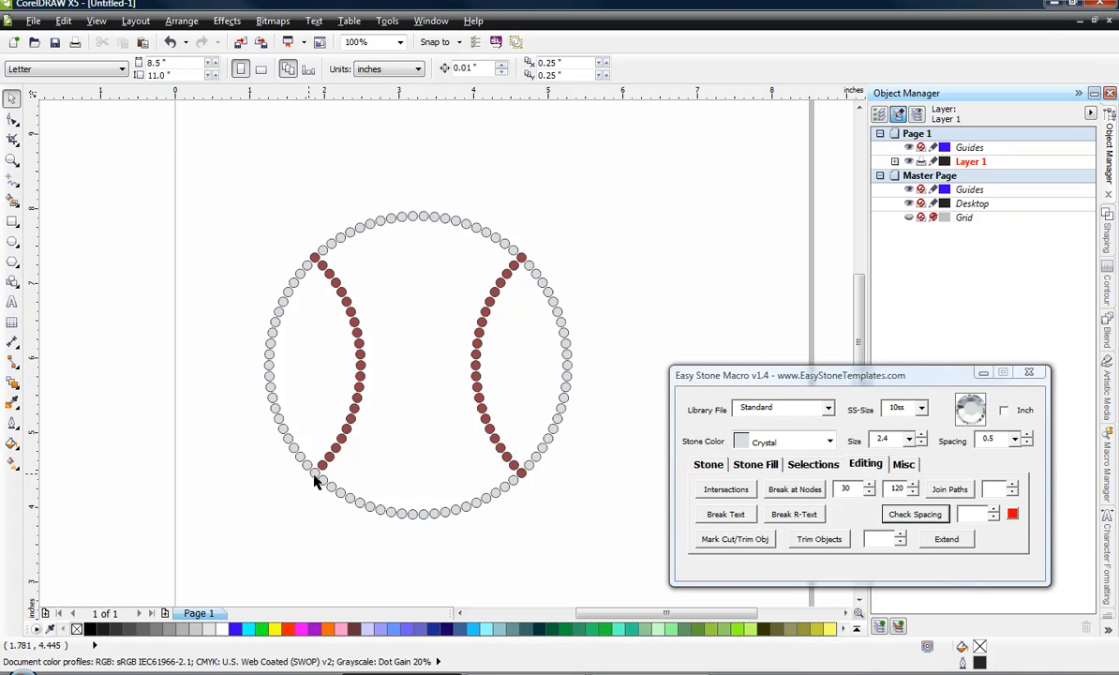
# Step: Recolour the crystal stone at the lower-left arc crossing to Light Siam
pyautogui.click(314, 467)
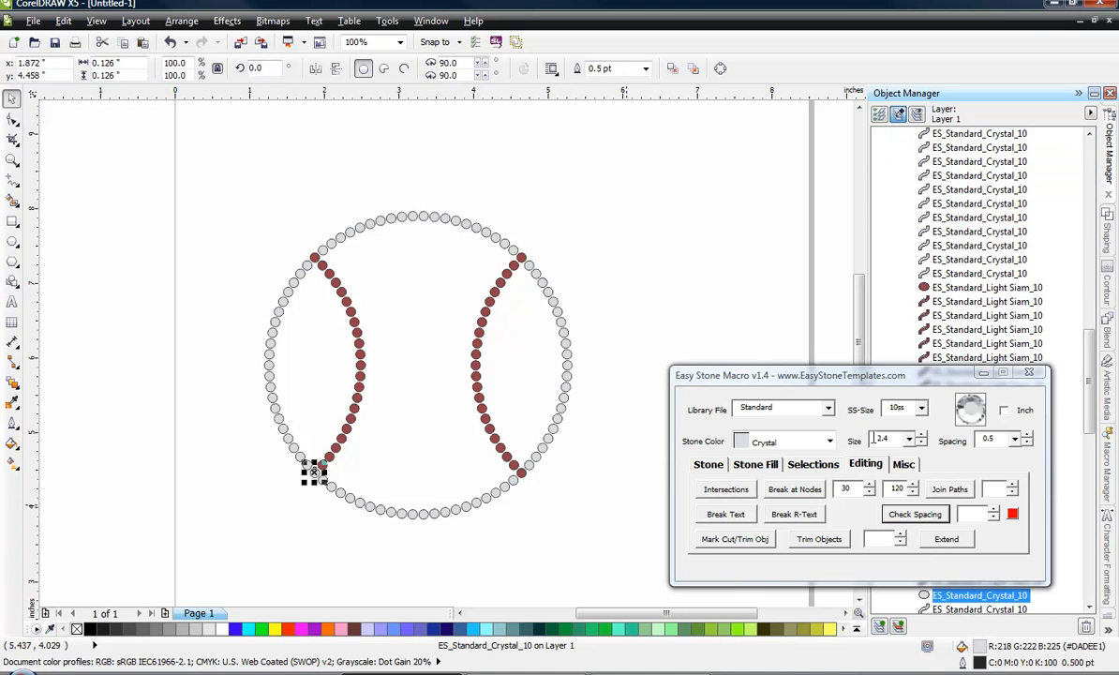
pyautogui.click(827, 440)
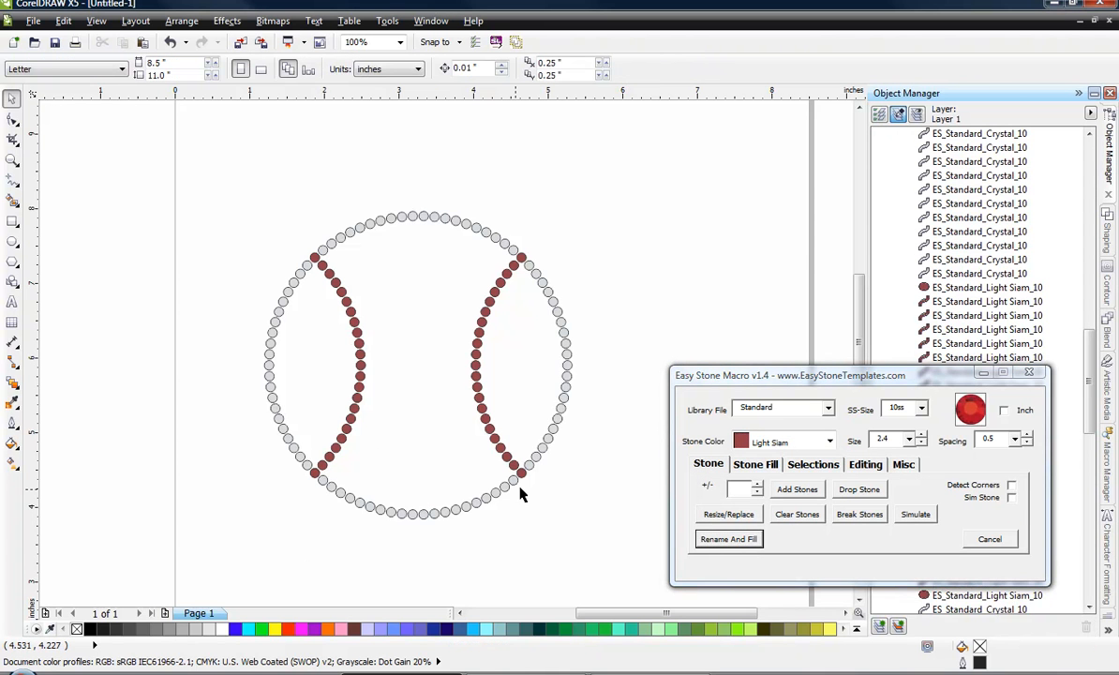
pyautogui.moveTo(216, 459)
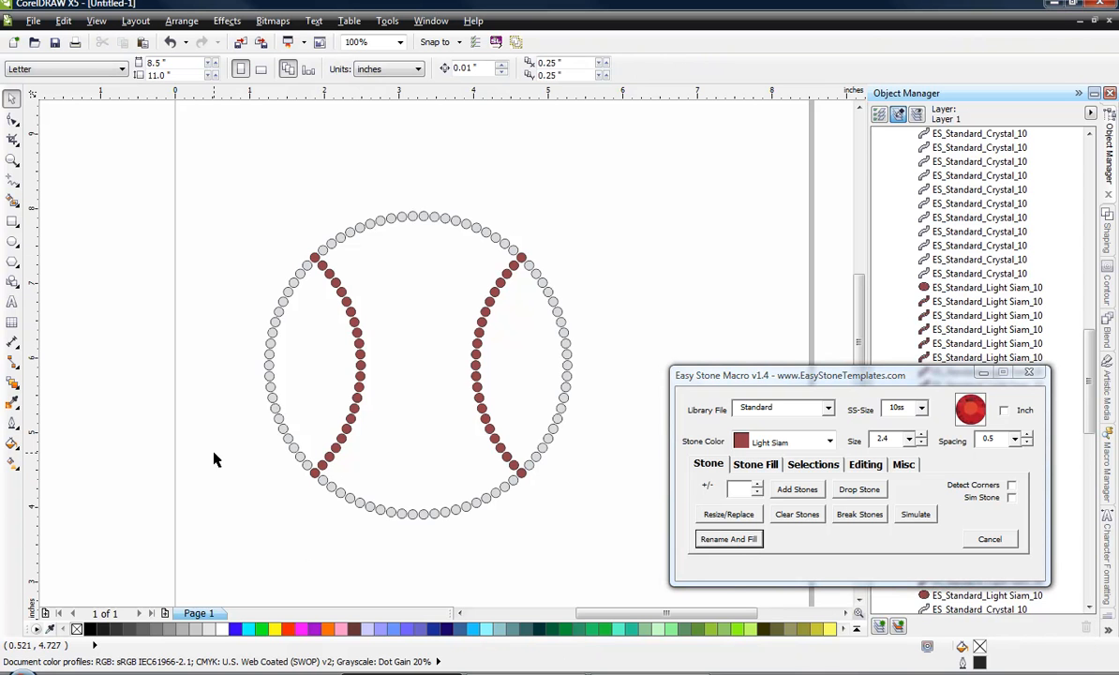
pyautogui.moveTo(207, 298)
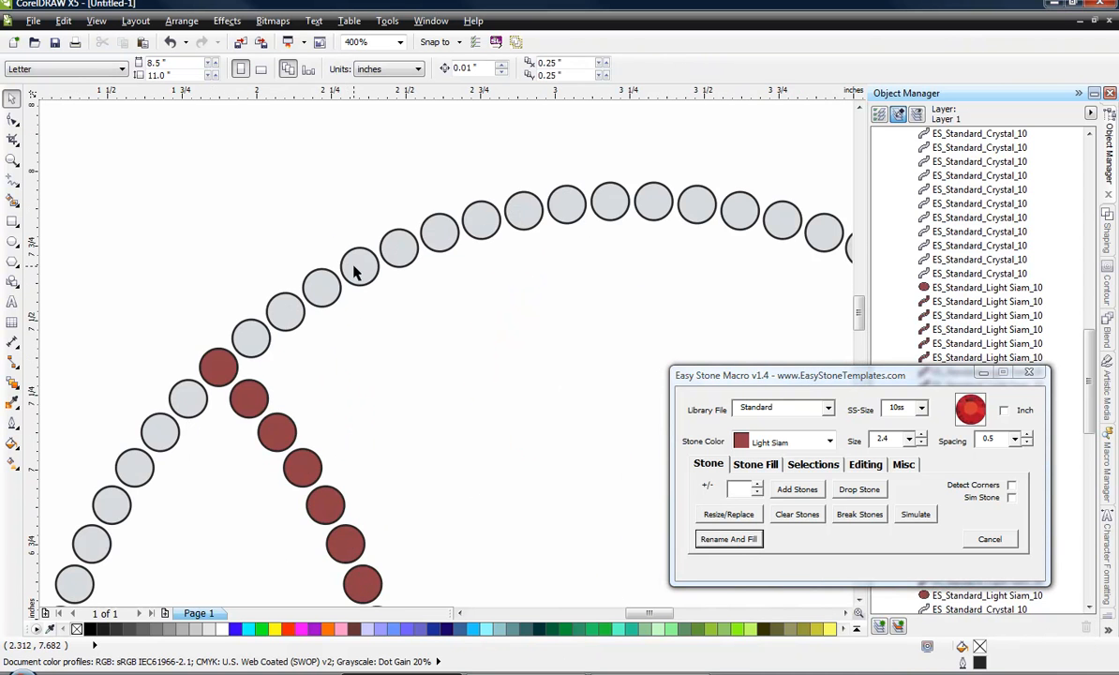
pyautogui.click(359, 264)
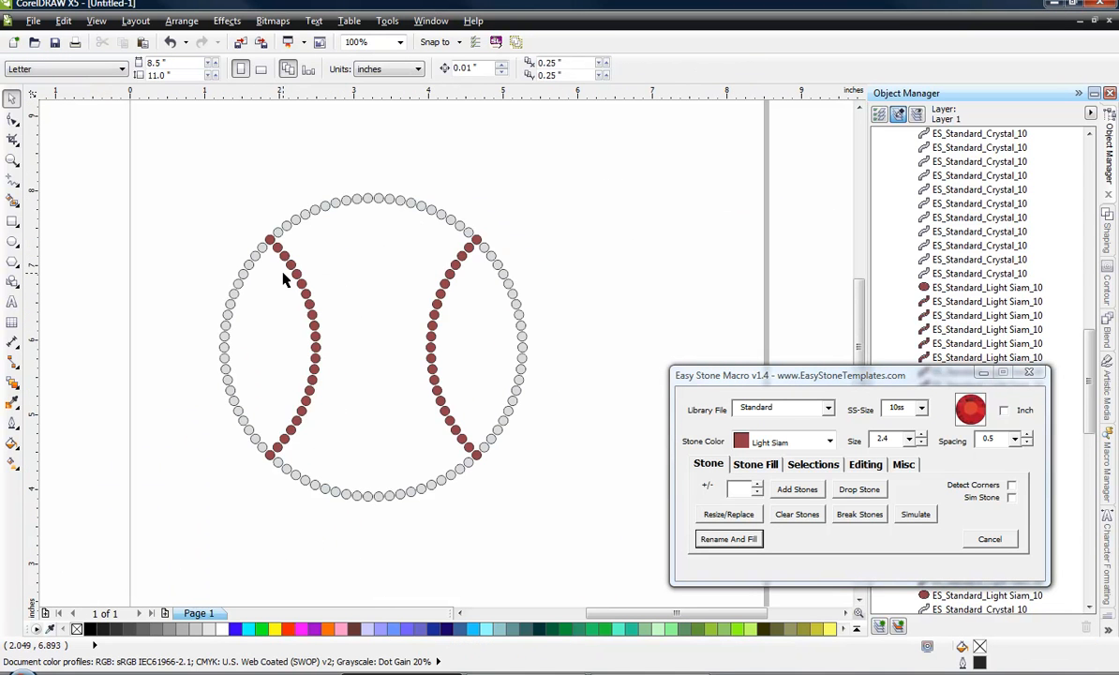
pyautogui.moveTo(158, 174)
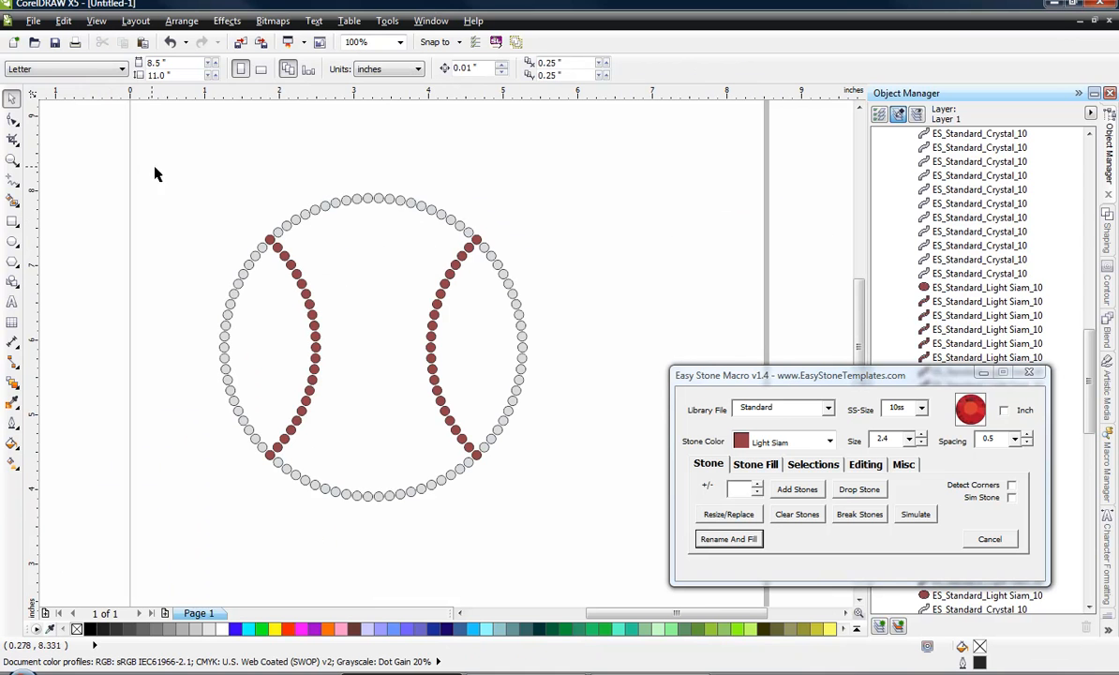
# Step: Select all 128 baseball stones, set their outline to none, then deselect
pyautogui.moveTo(158, 174); pyautogui.dragTo(567, 551)
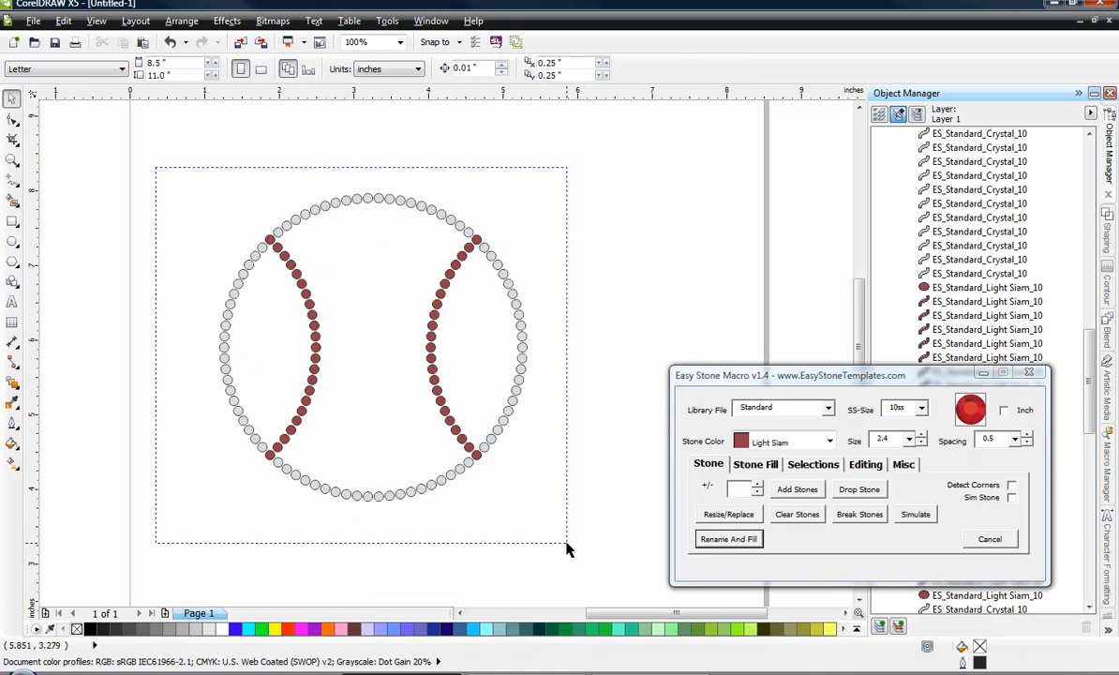
pyautogui.press('ctrl+a')
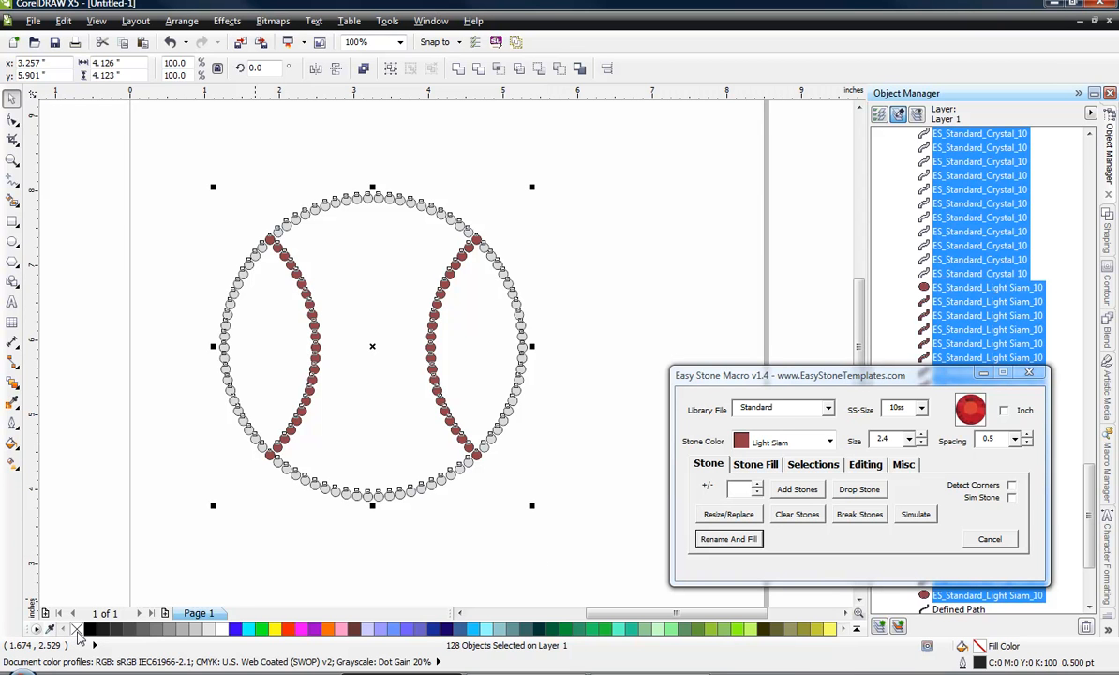
pyautogui.rightClick(79, 630)
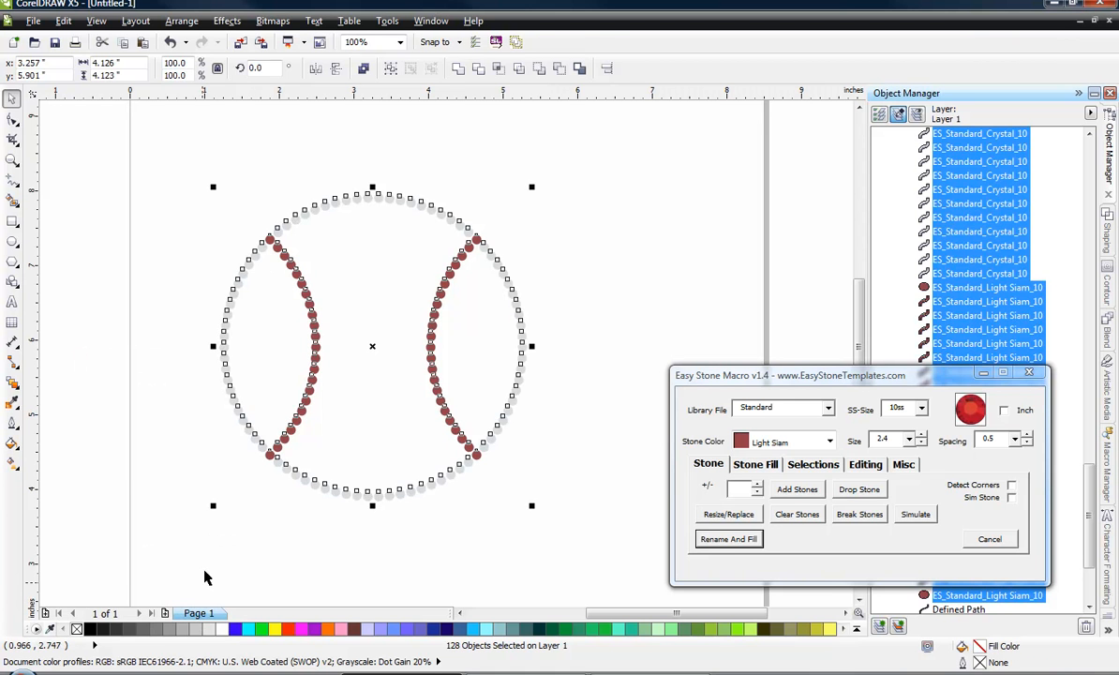
pyautogui.click(229, 204)
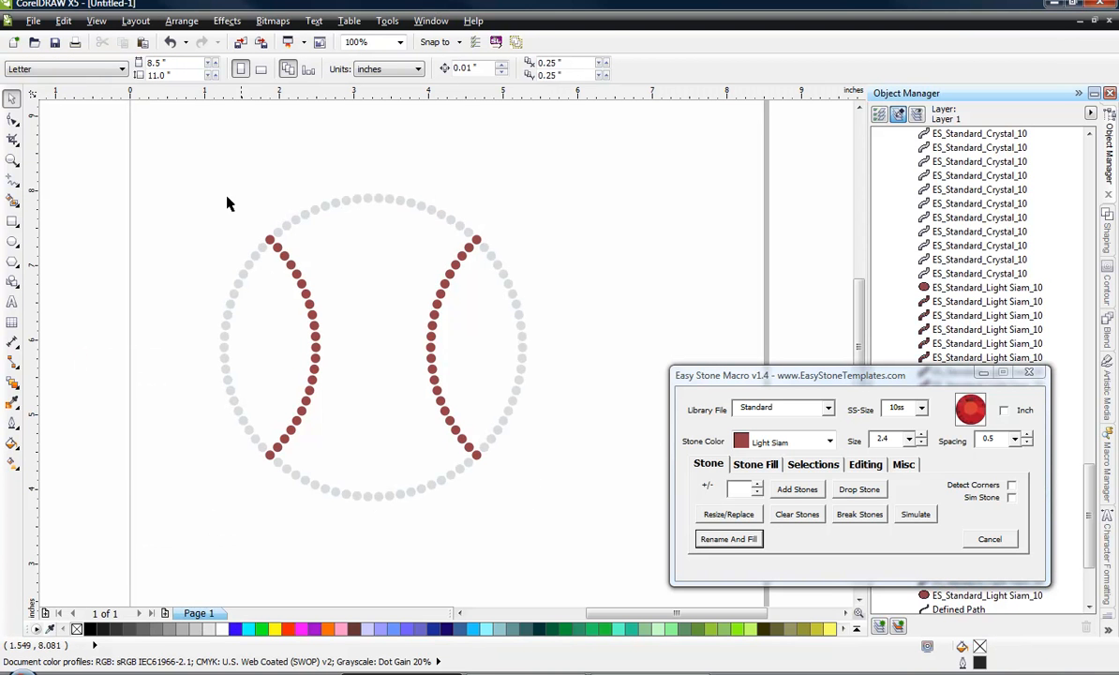
pyautogui.moveTo(197, 416)
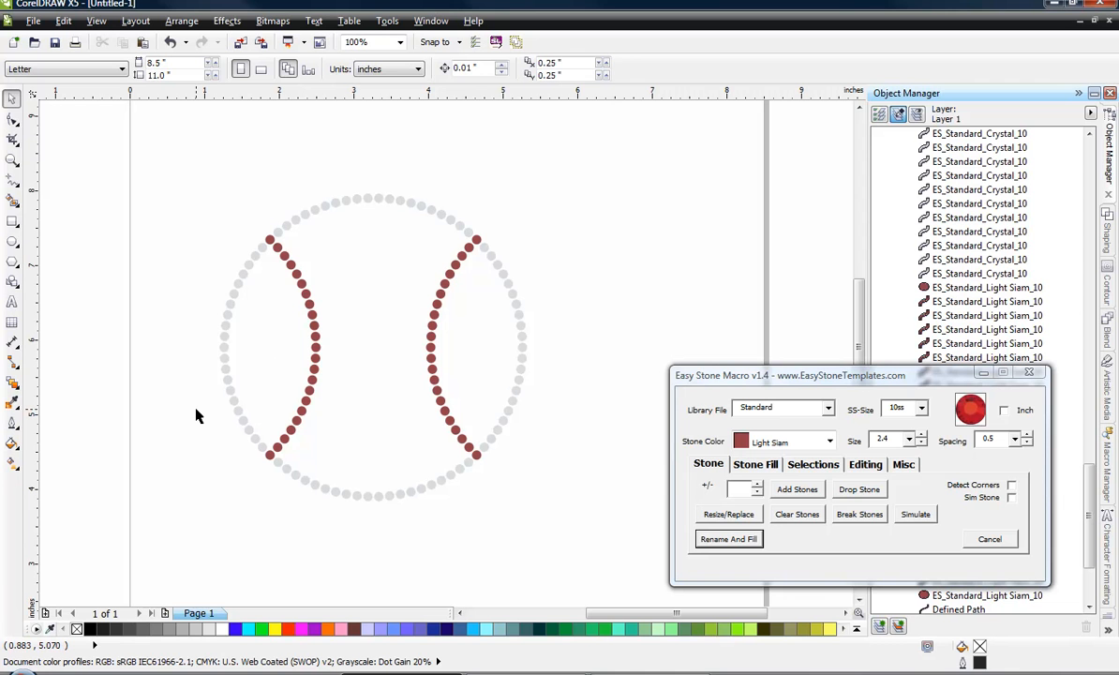
pyautogui.moveTo(197, 416)
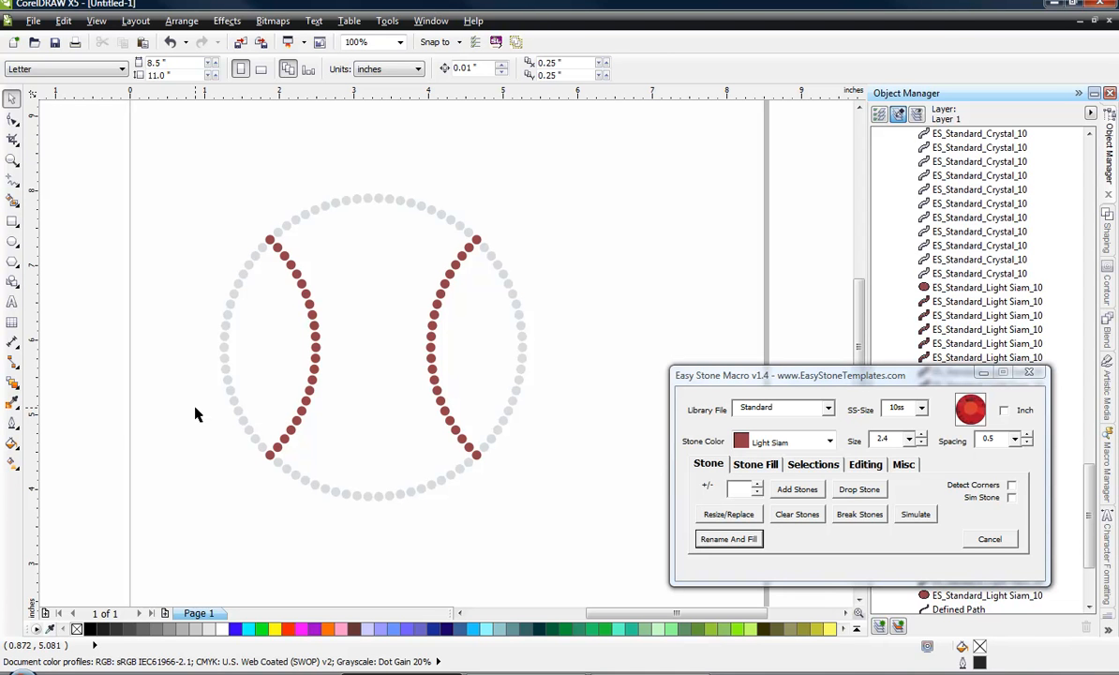
pyautogui.moveTo(197, 414)
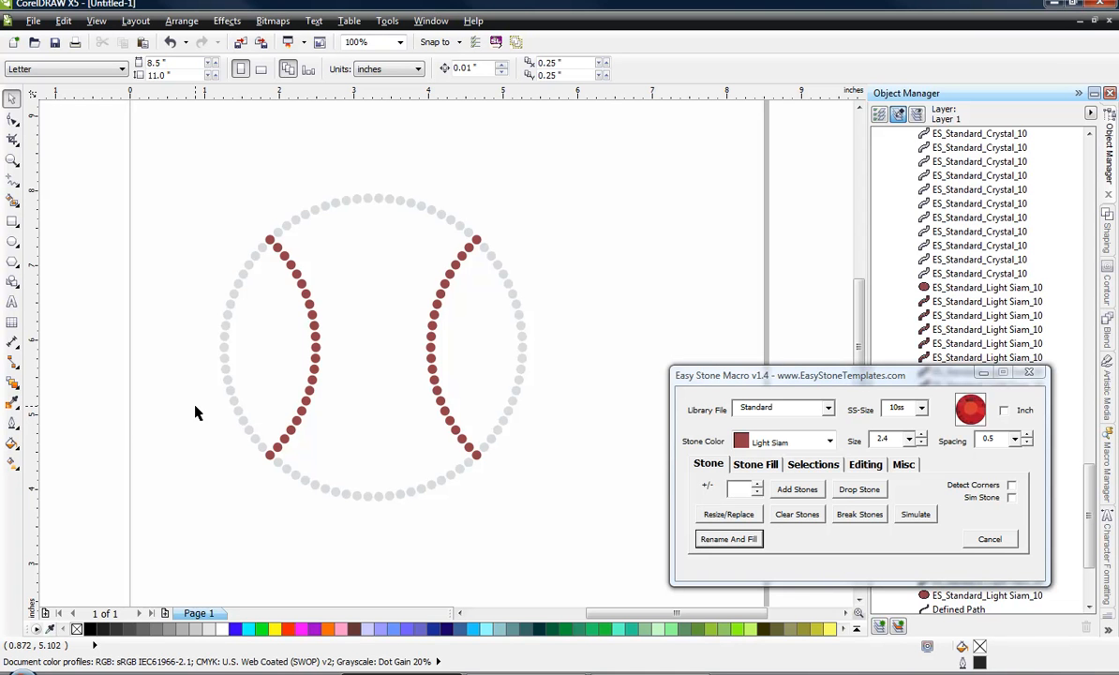
pyautogui.moveTo(146, 264)
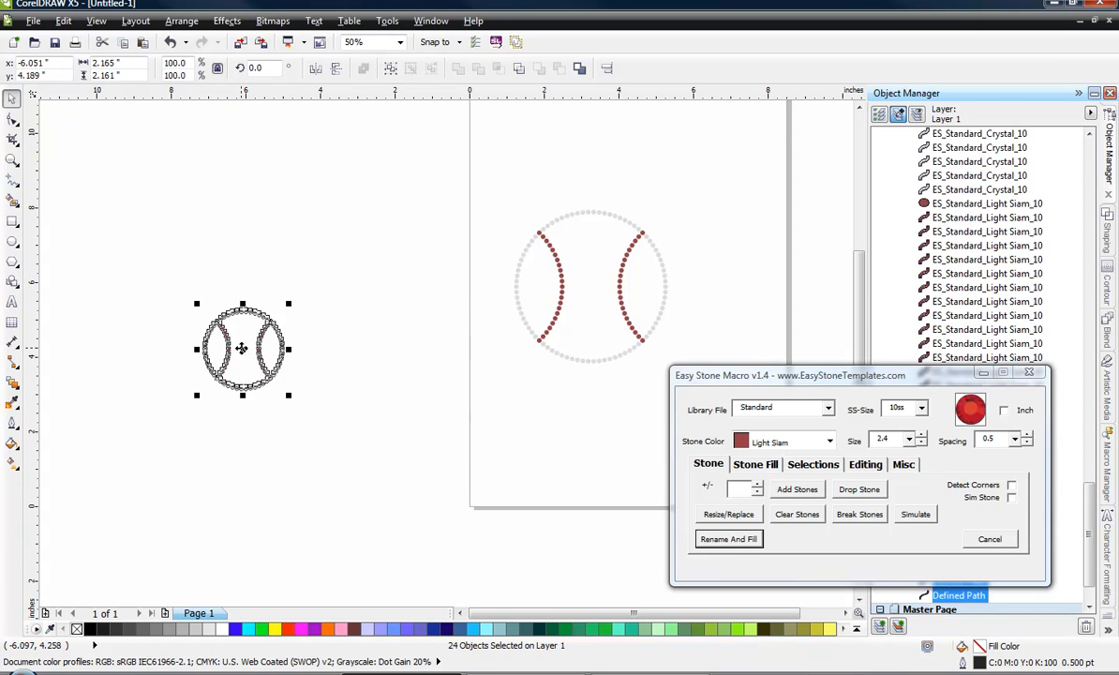
# Step: Position the small baseball copy on the page beneath the large baseball
pyautogui.click(96, 21)
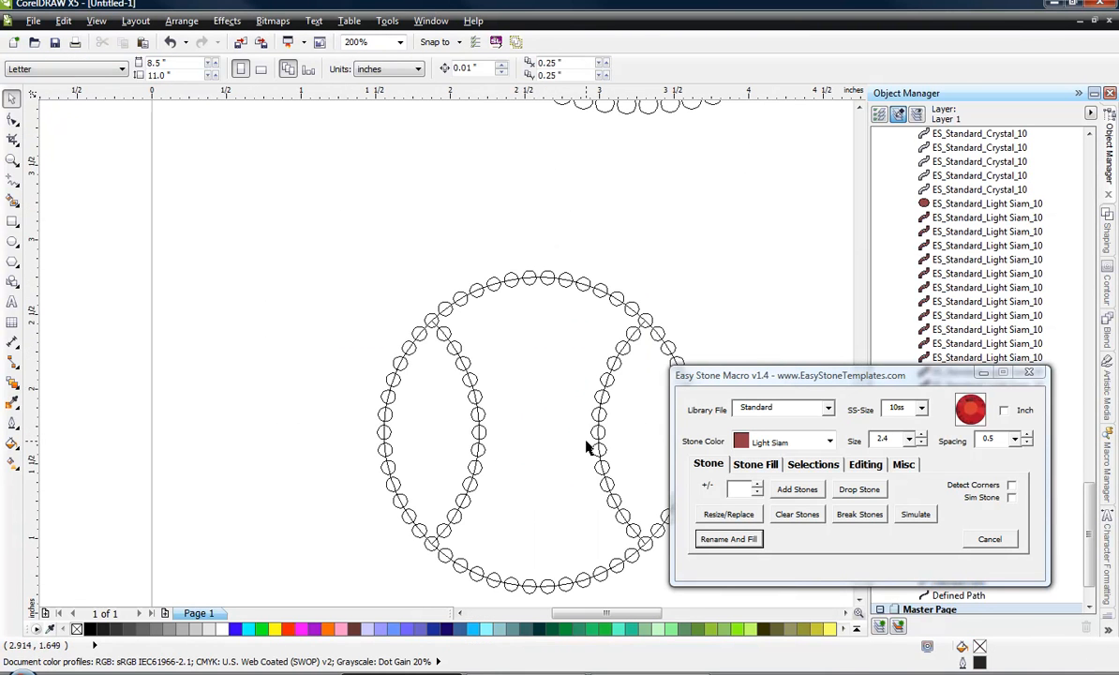
pyautogui.moveTo(429, 364)
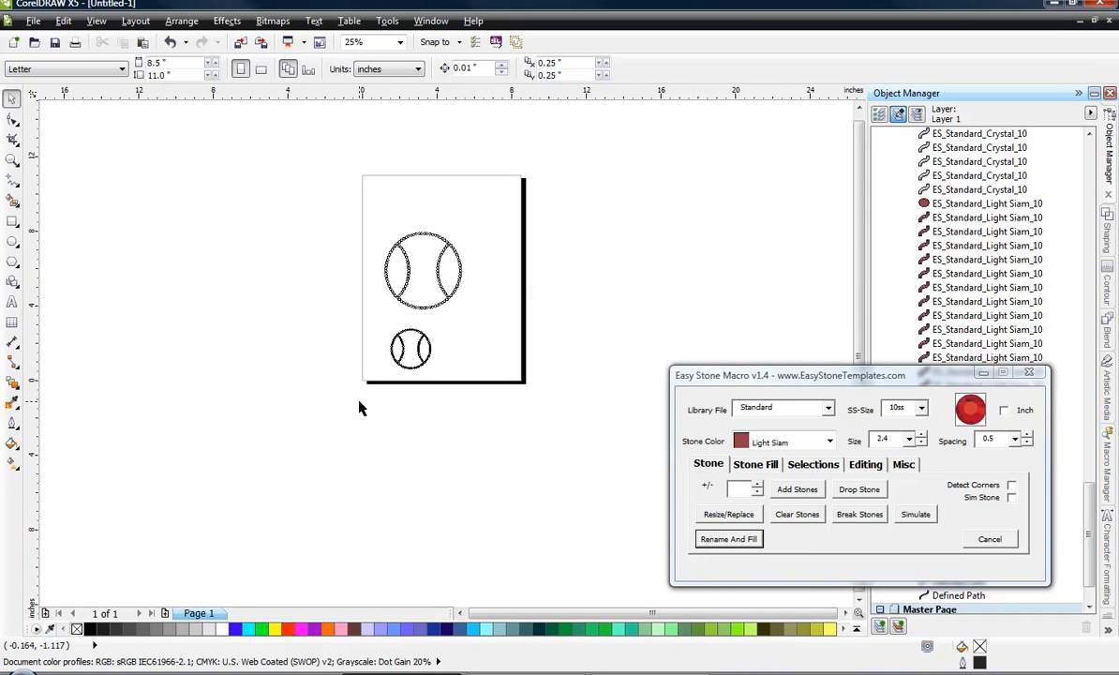
pyautogui.click(96, 20)
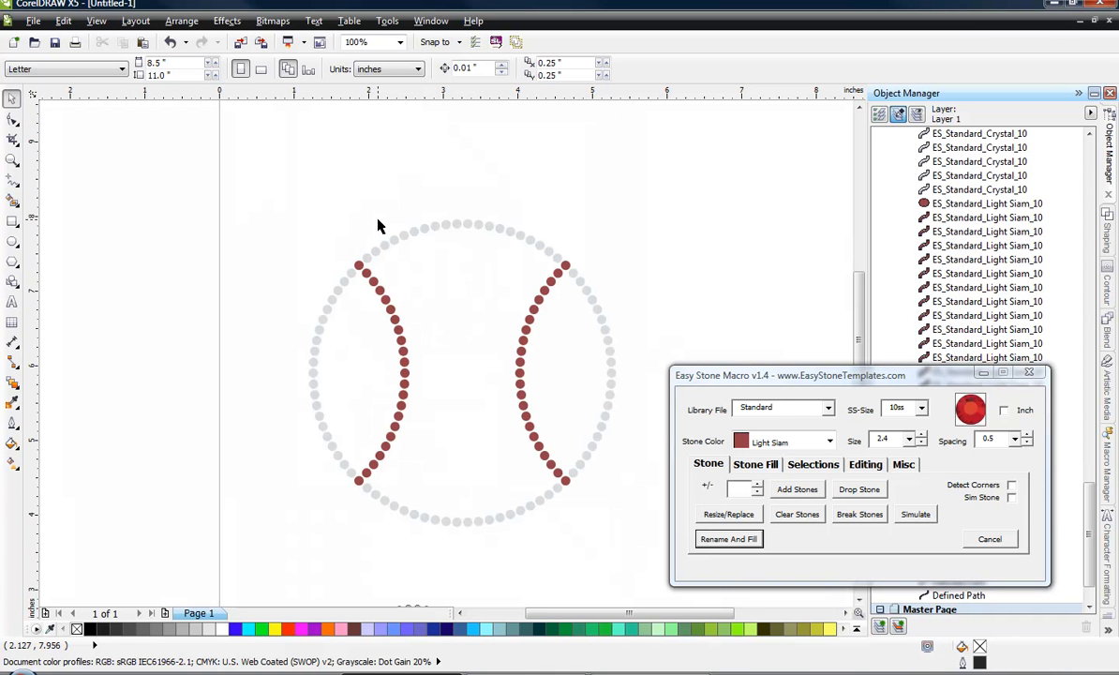
pyautogui.moveTo(35, 185)
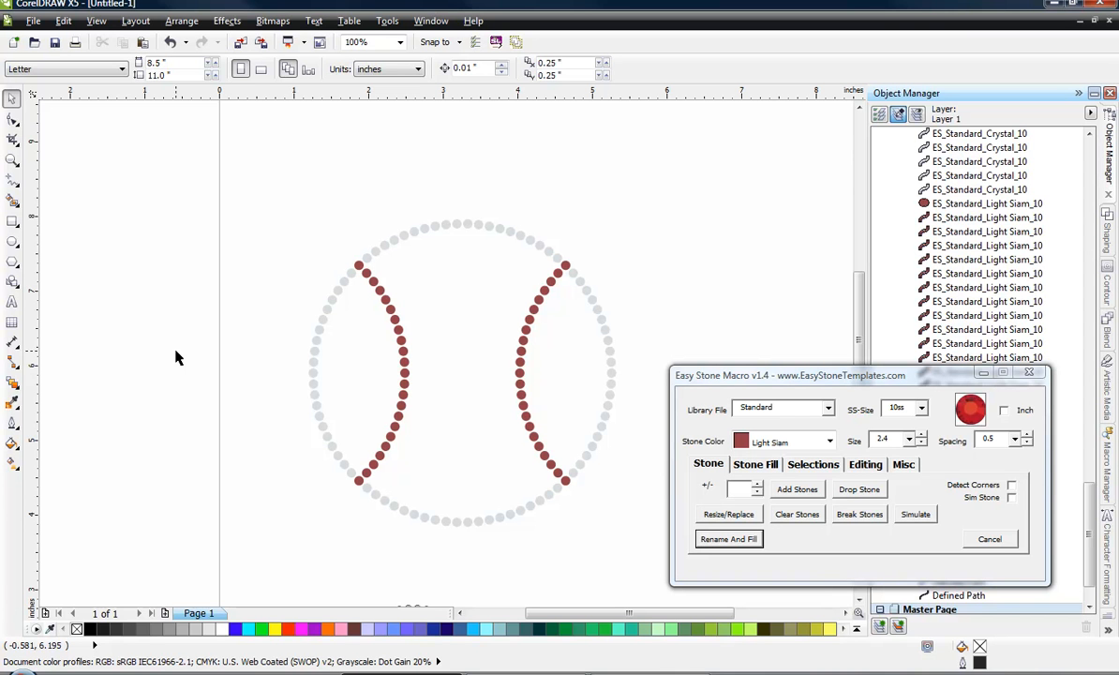
pyautogui.moveTo(302, 468)
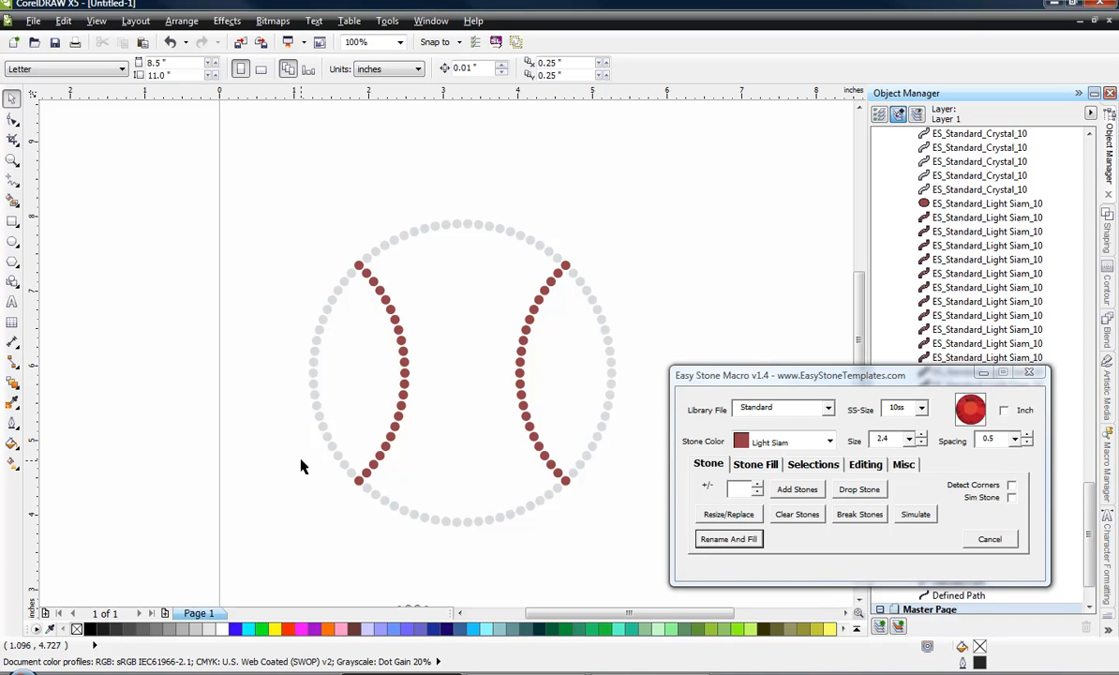
pyautogui.moveTo(303, 470)
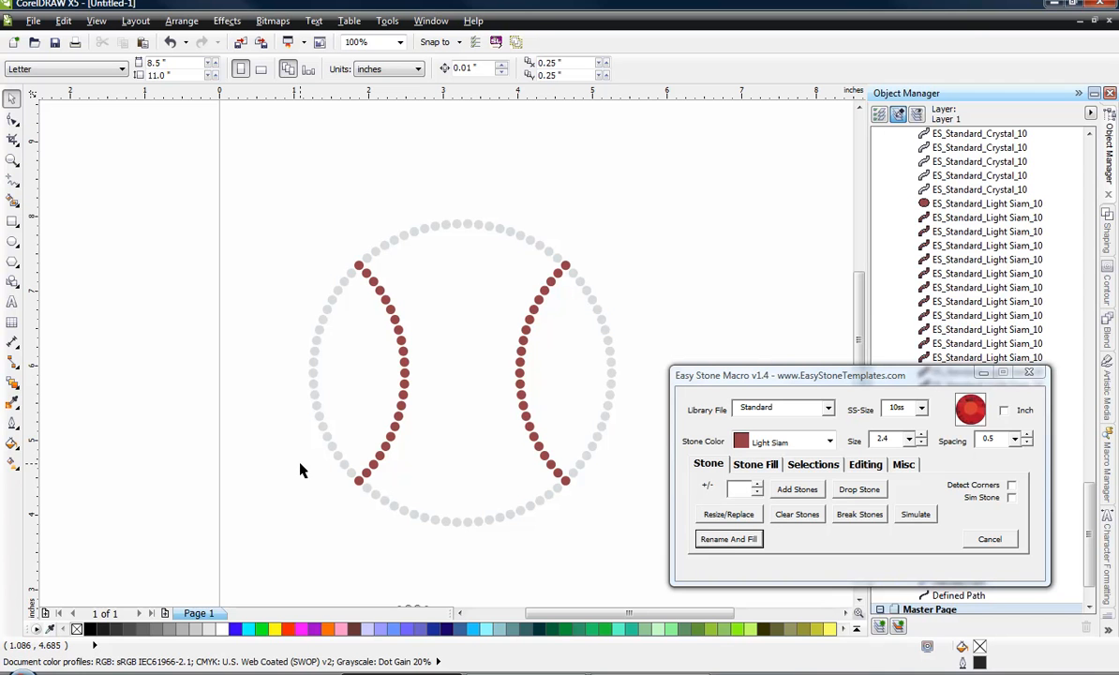